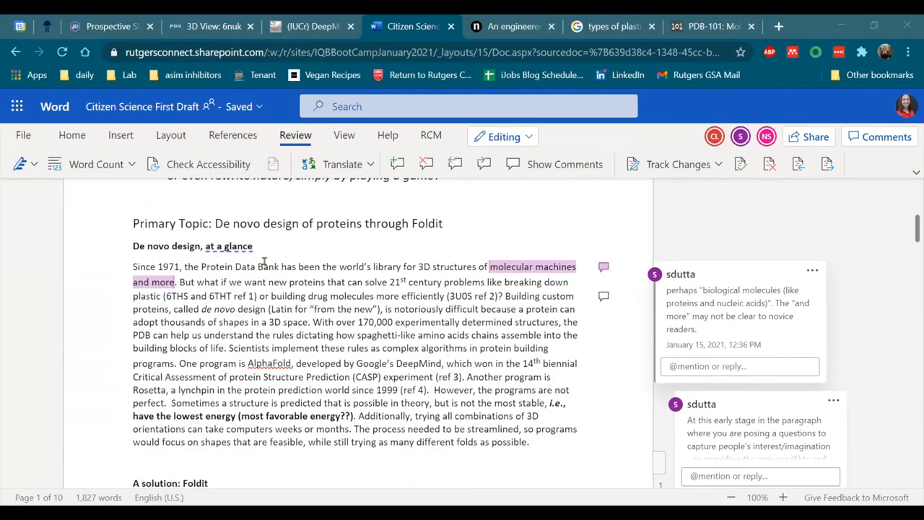
mouse_move(307, 294)
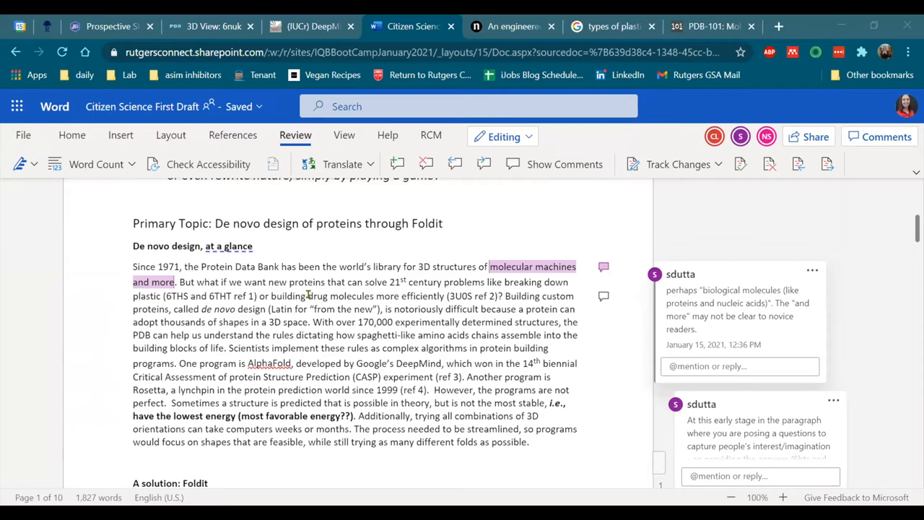
Scroll down through the Citizen Science draft to the 'A solution: Foldit' heading
scroll(down, 3)
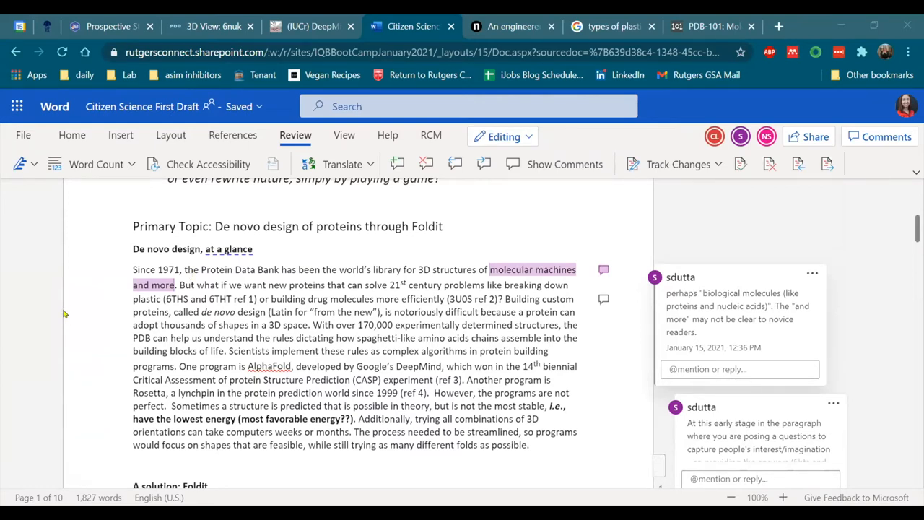
scroll(down, 3)
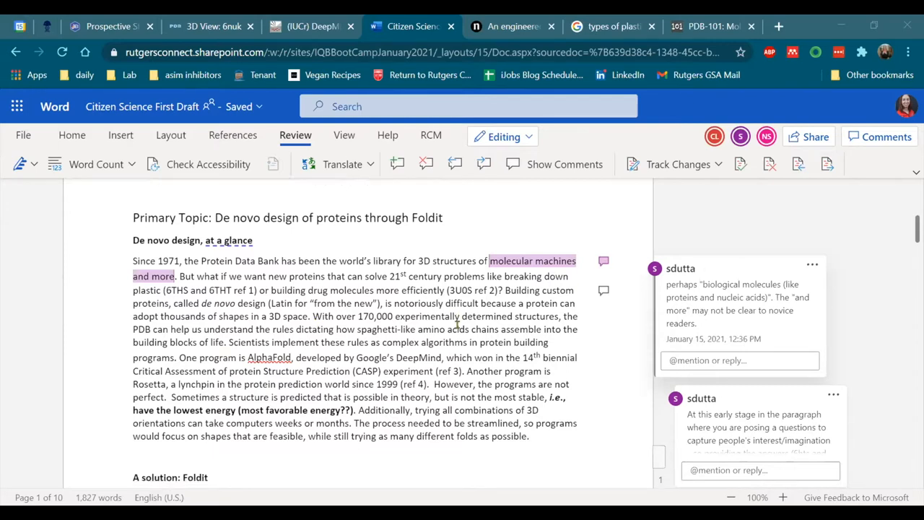
mouse_move(726, 249)
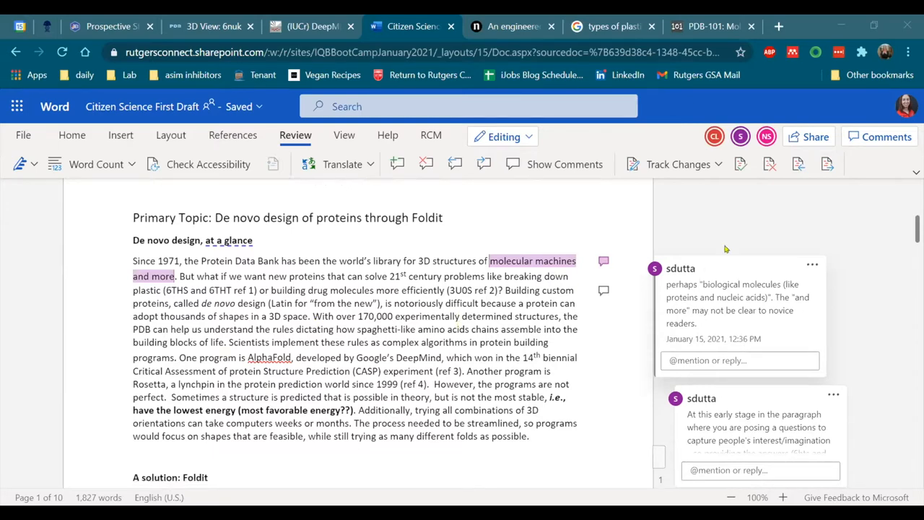
mouse_move(735, 273)
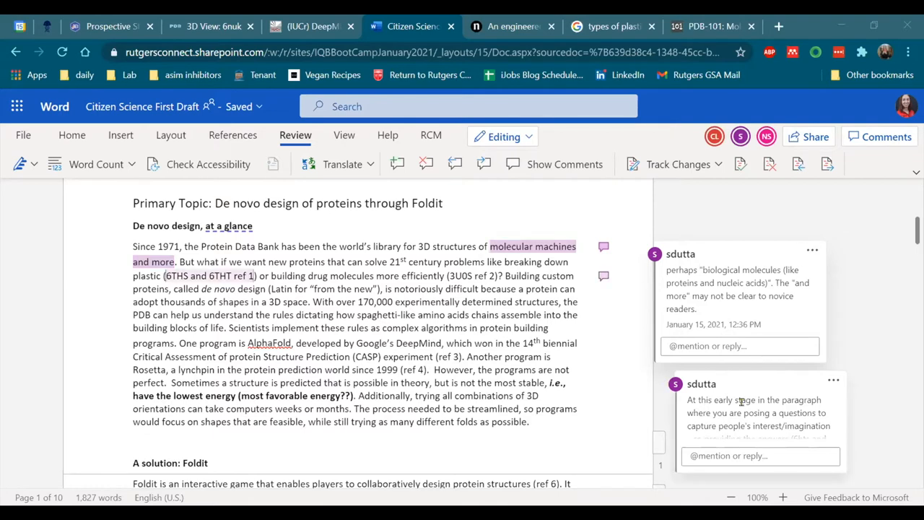
scroll(down, 3)
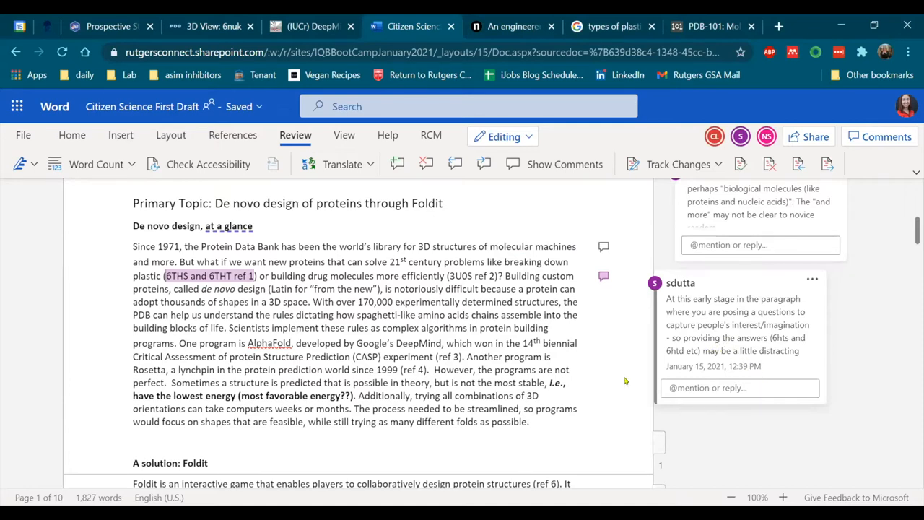
scroll(down, 3)
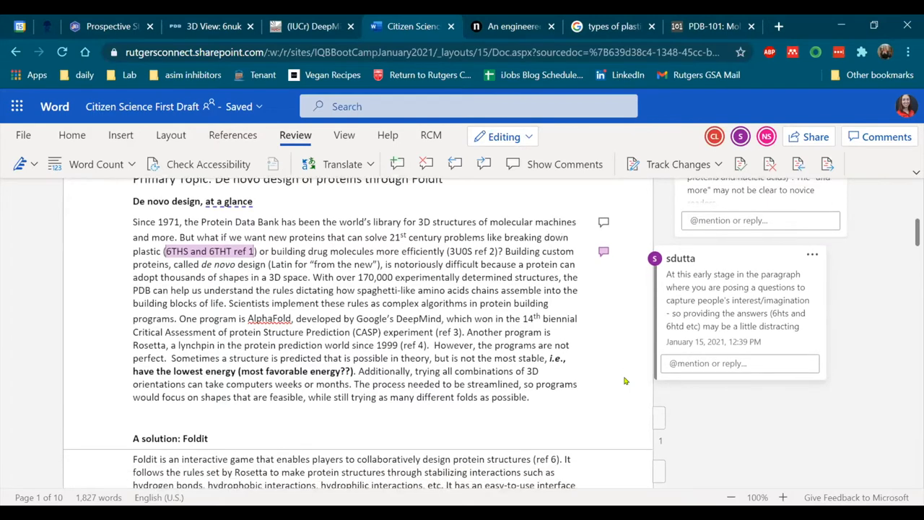
scroll(down, 3)
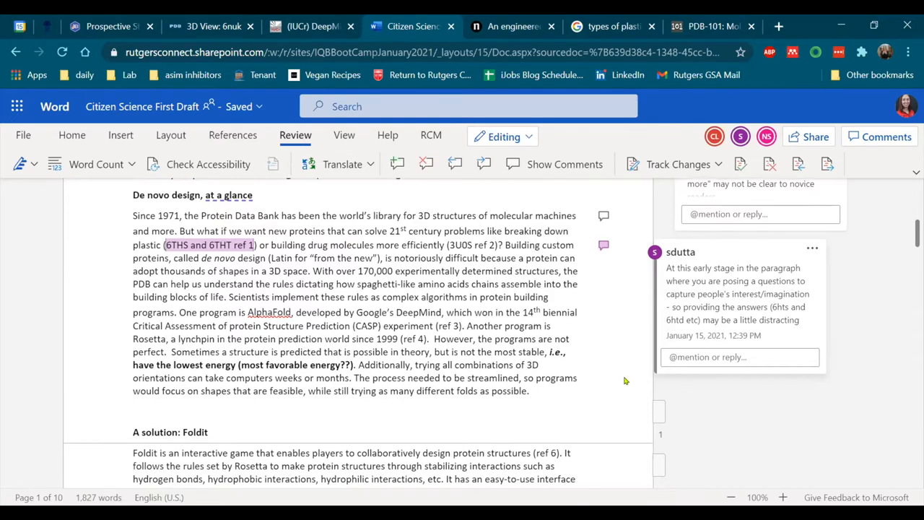
scroll(down, 3)
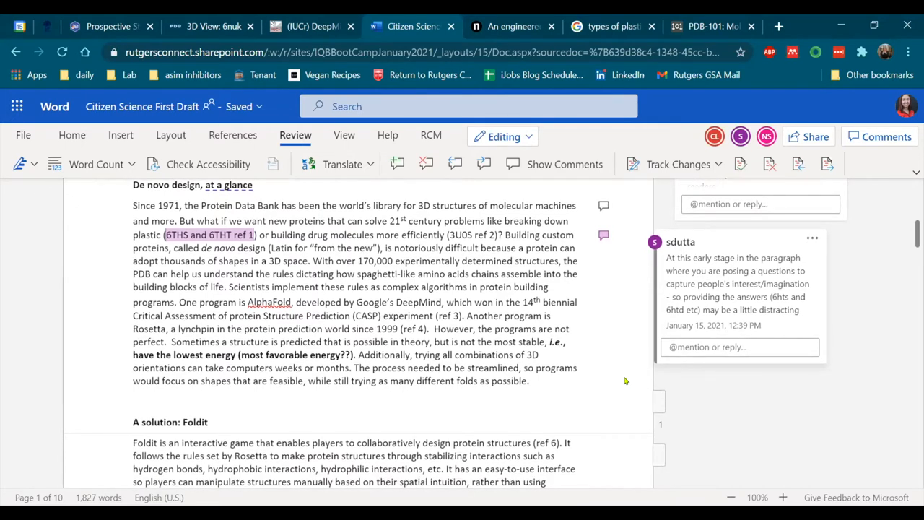
scroll(down, 3)
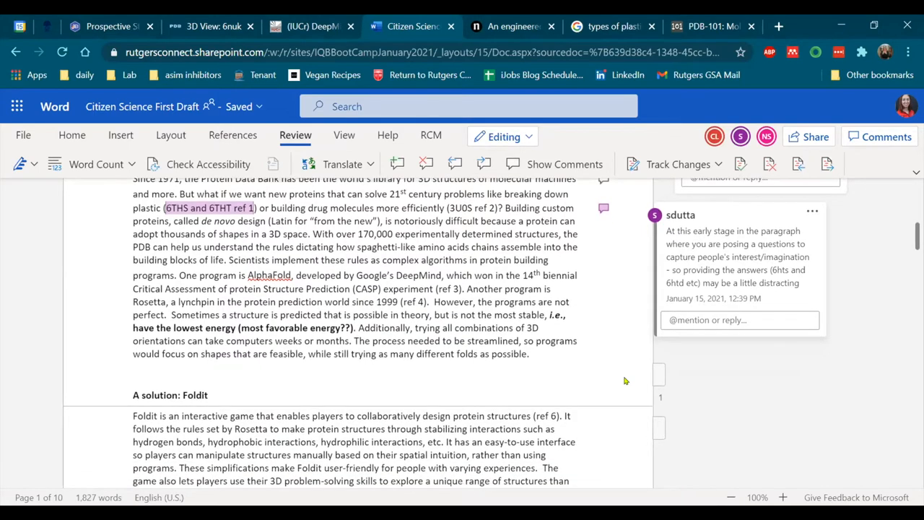
scroll(down, 3)
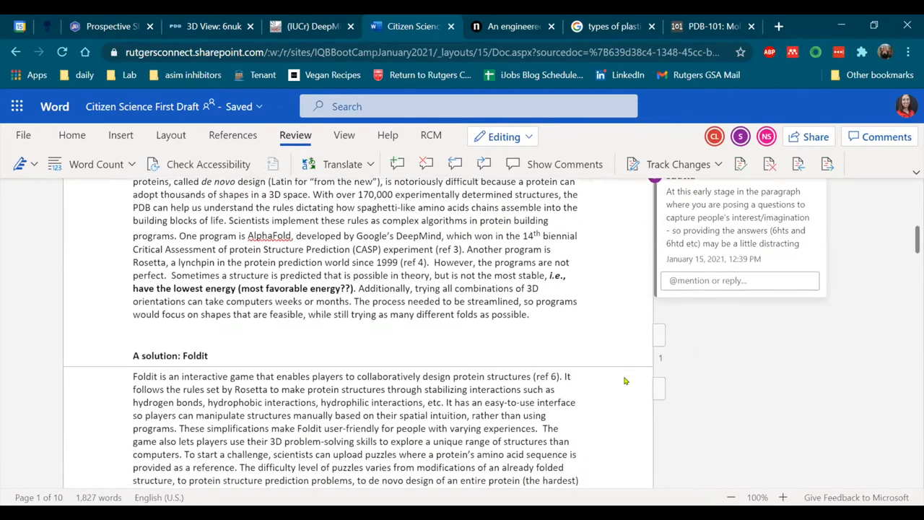
scroll(down, 3)
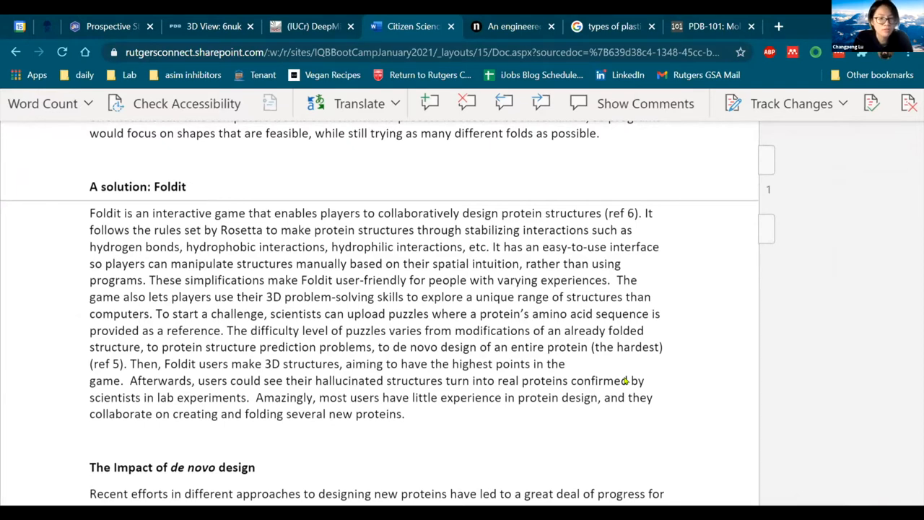
mouse_move(678, 388)
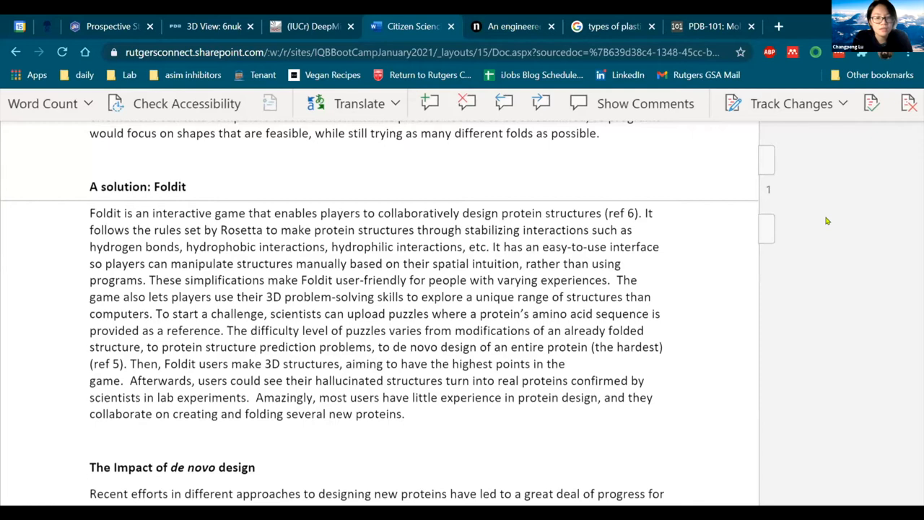
mouse_move(767, 337)
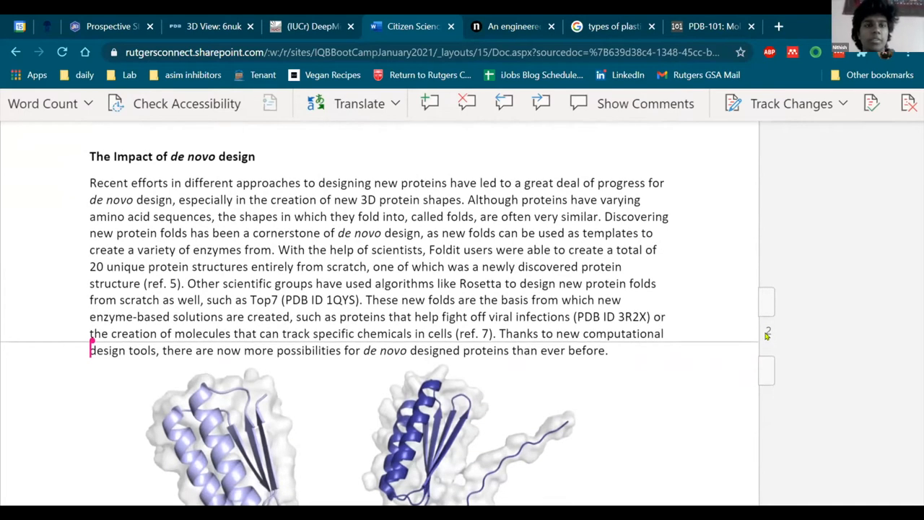
mouse_move(814, 333)
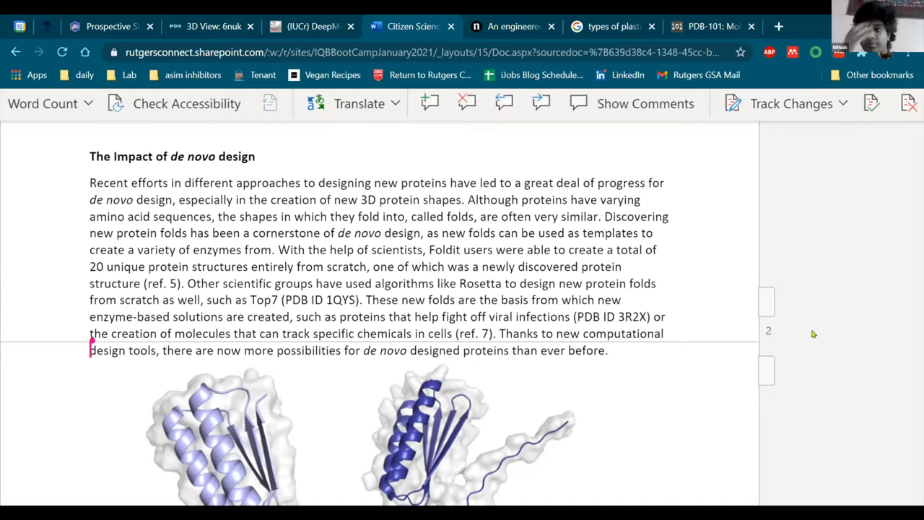
Scroll past 'Other successes of protein building' to the original vs. Foldit-modified enzyme images
scroll(down, 3)
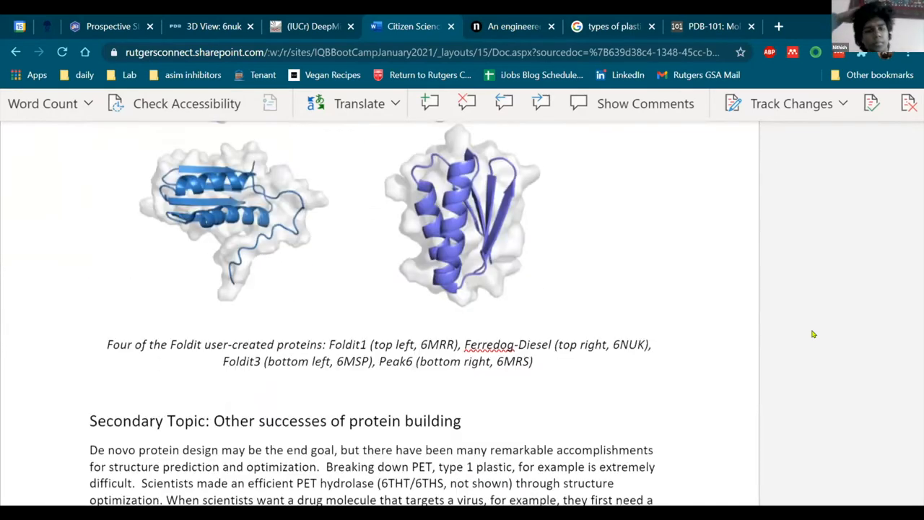
scroll(down, 3)
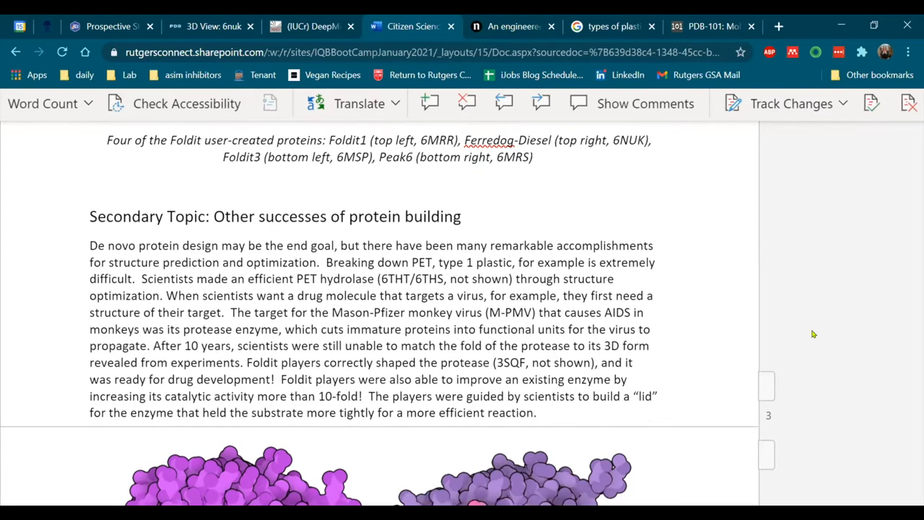
scroll(down, 3)
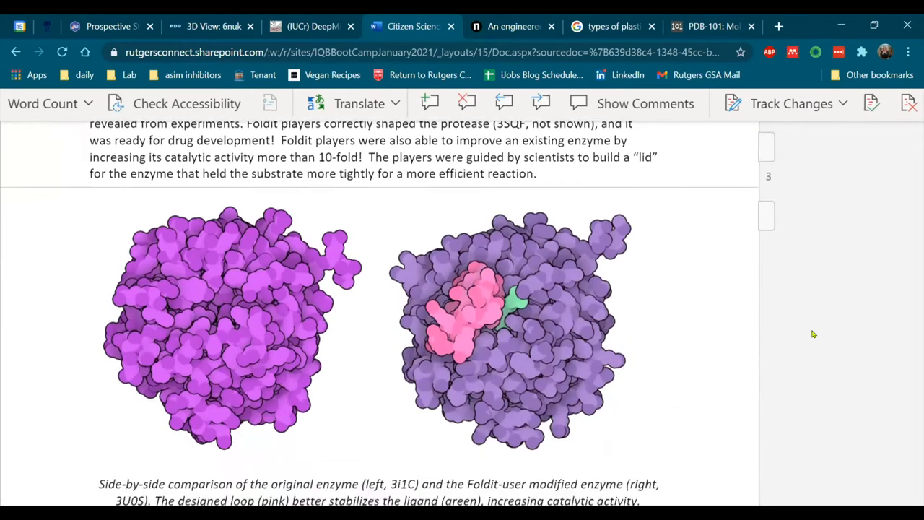
scroll(down, 3)
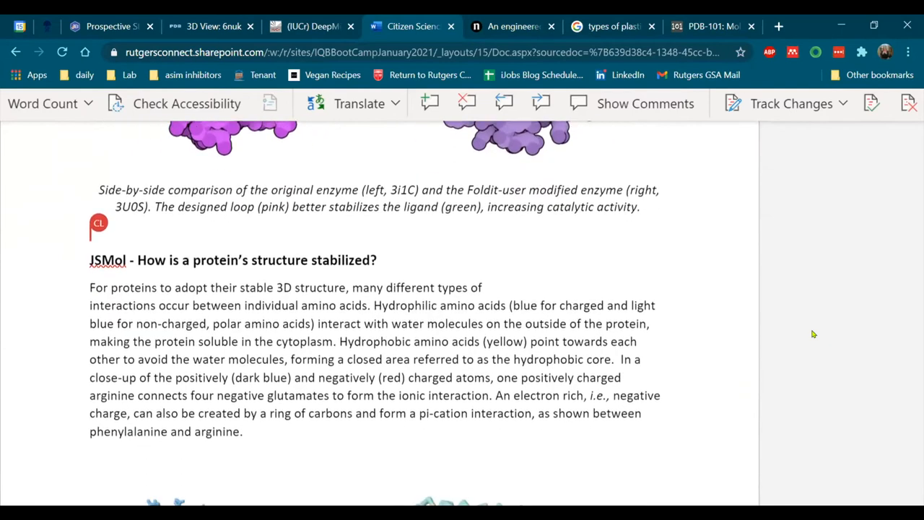
scroll(down, 3)
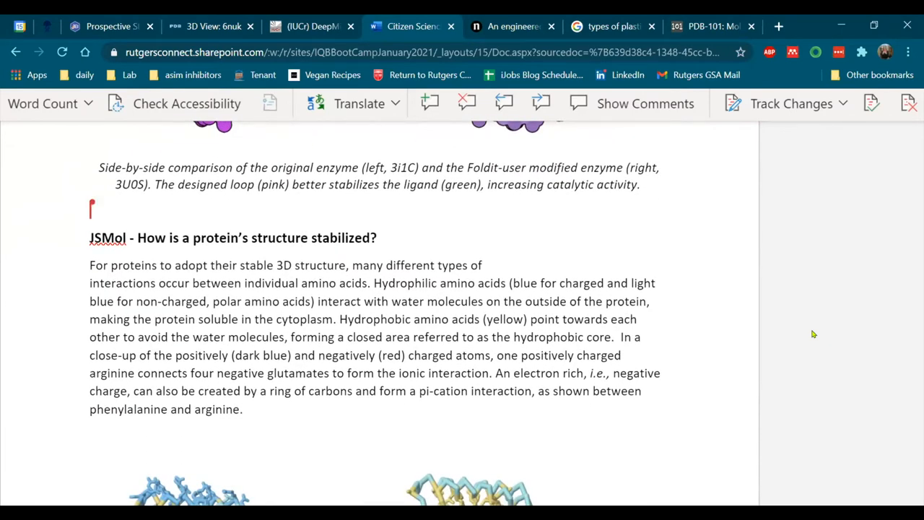
scroll(down, 3)
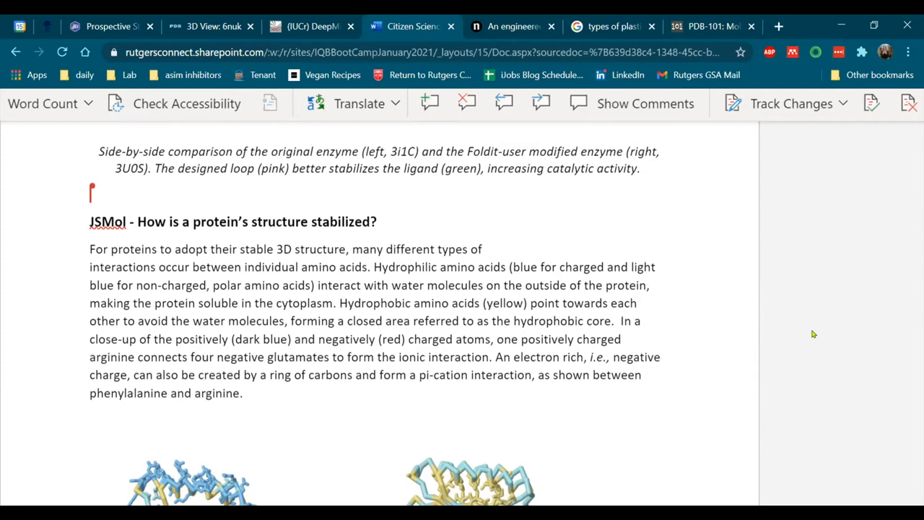
mouse_move(734, 326)
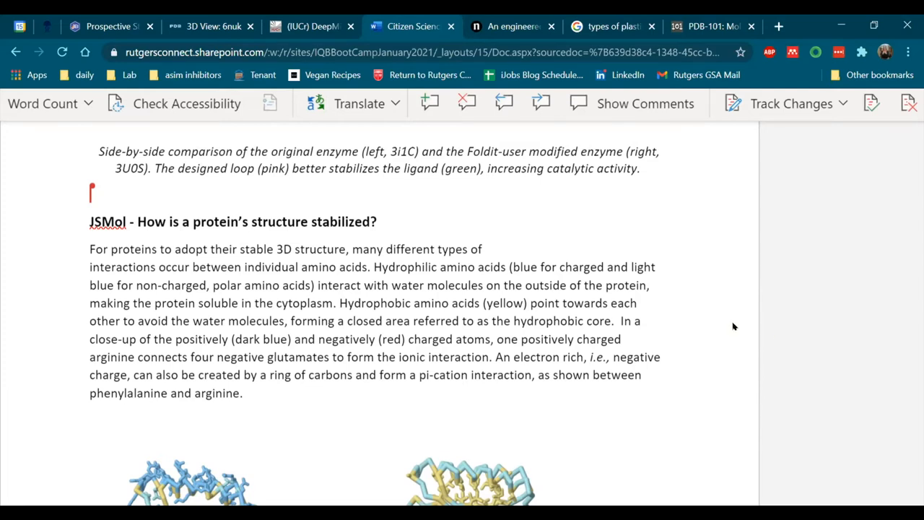
scroll(down, 3)
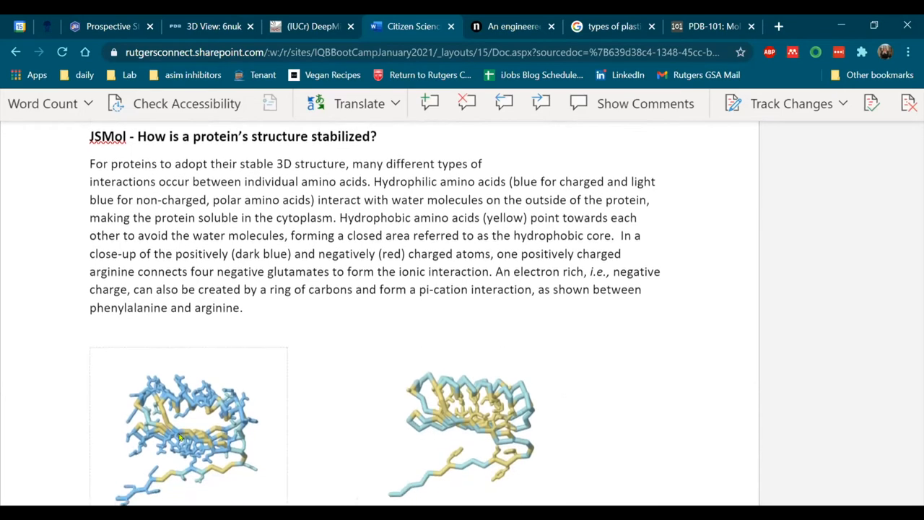
scroll(down, 3)
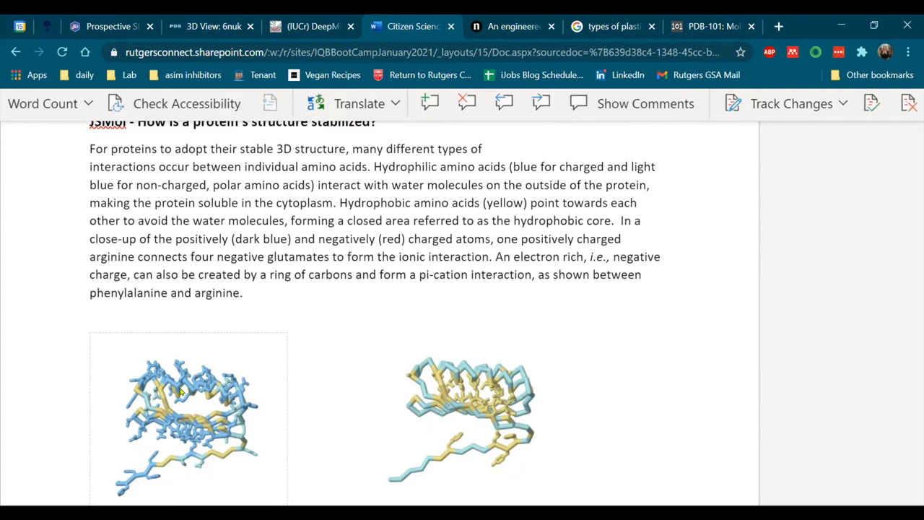
mouse_move(174, 435)
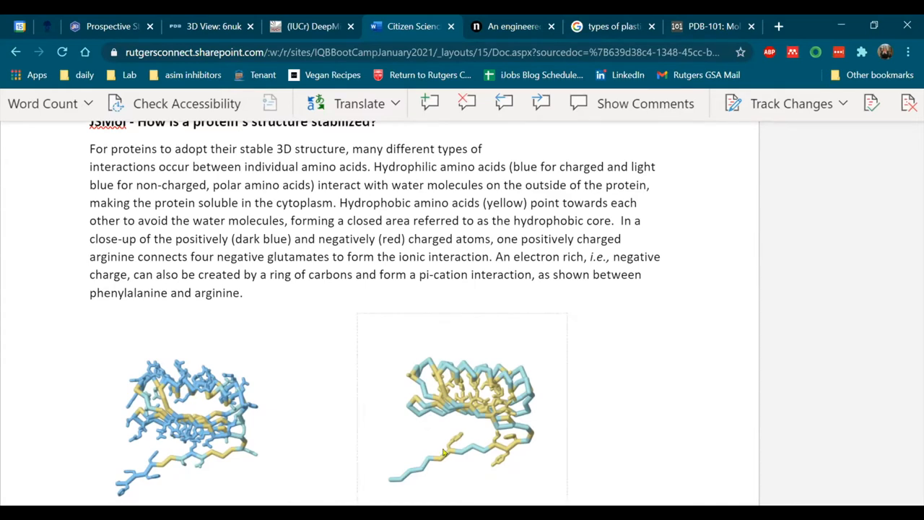
mouse_move(450, 445)
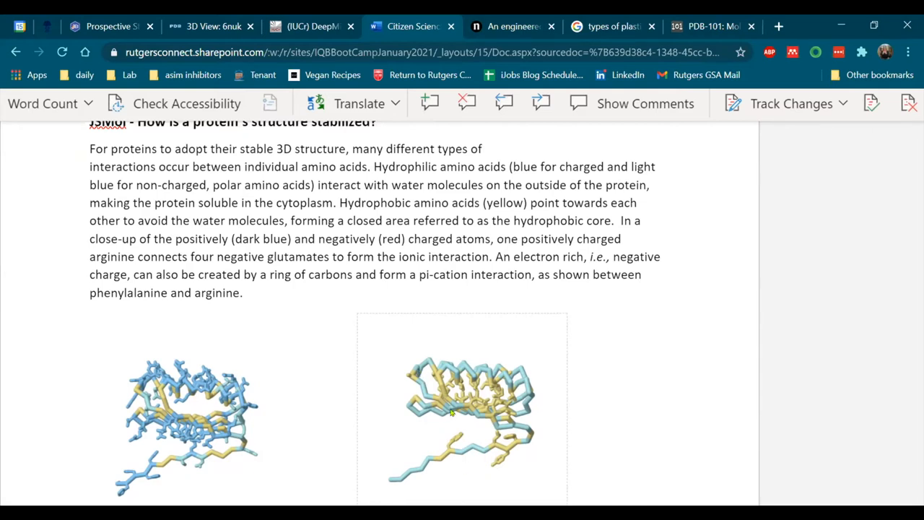
scroll(down, 3)
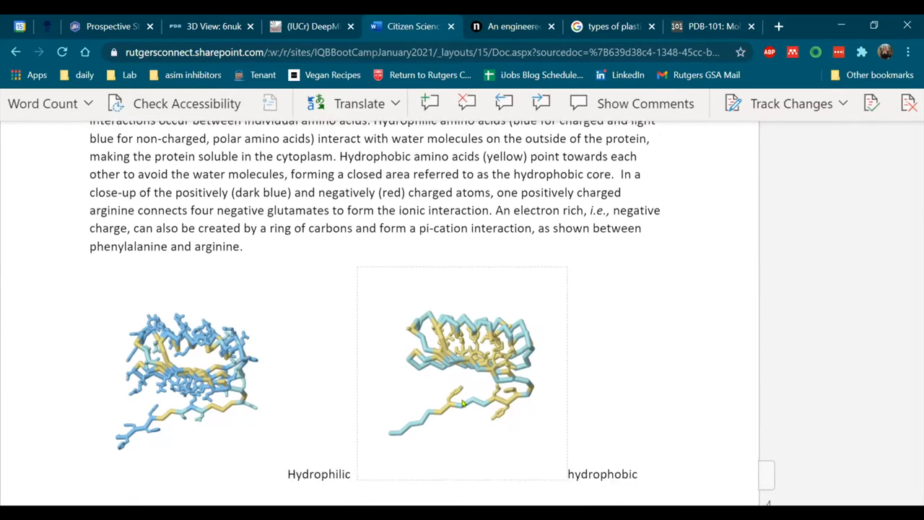
scroll(down, 3)
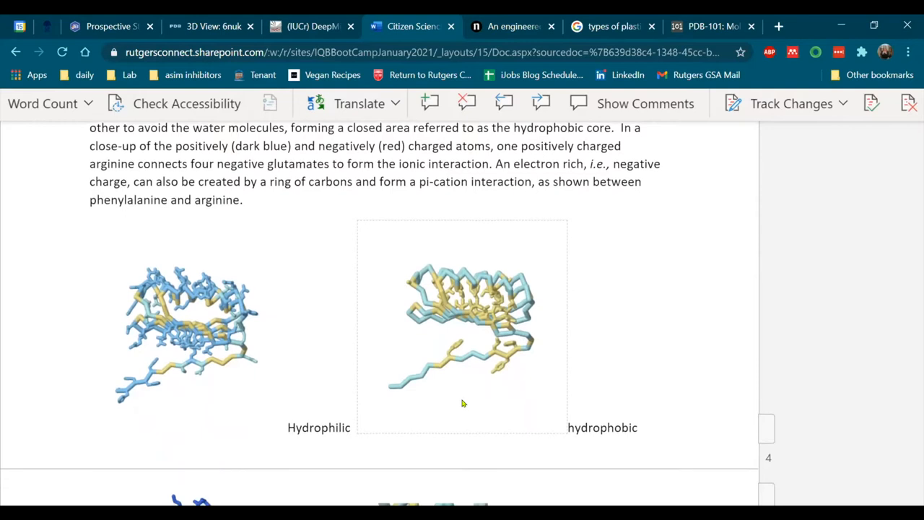
scroll(down, 3)
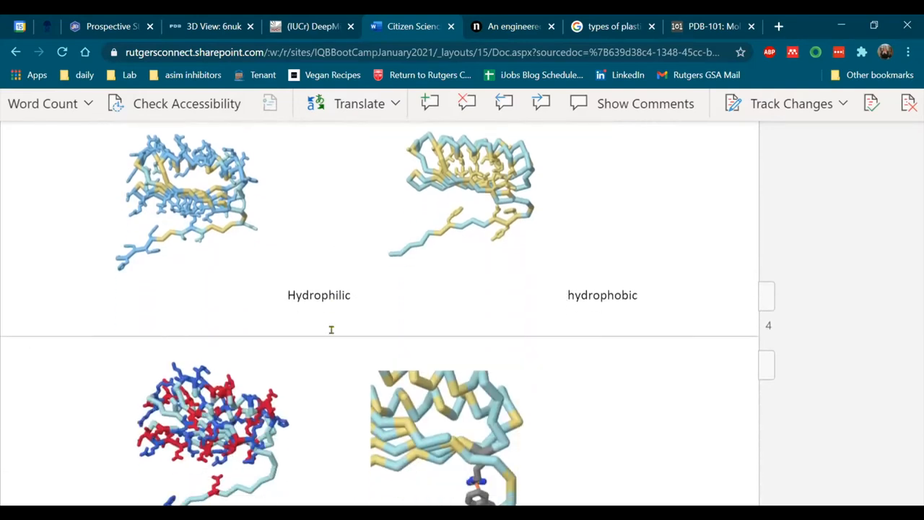
scroll(down, 3)
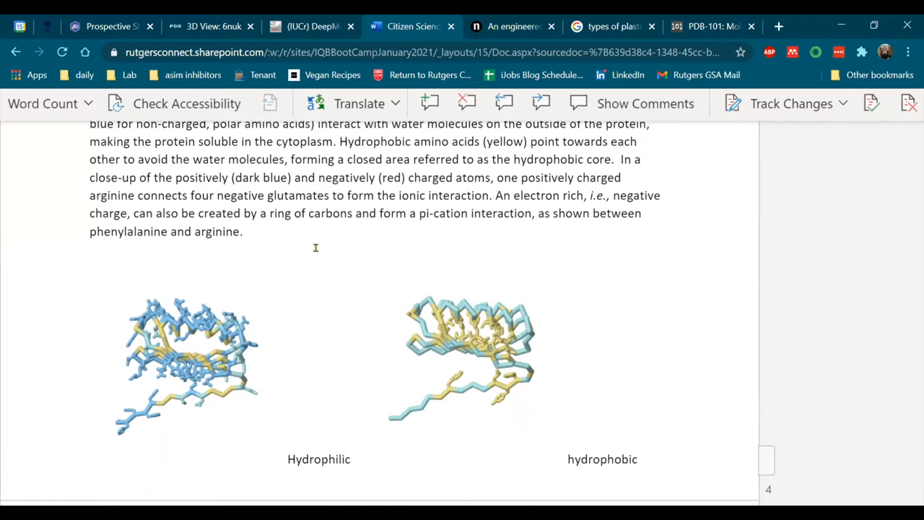
scroll(down, 3)
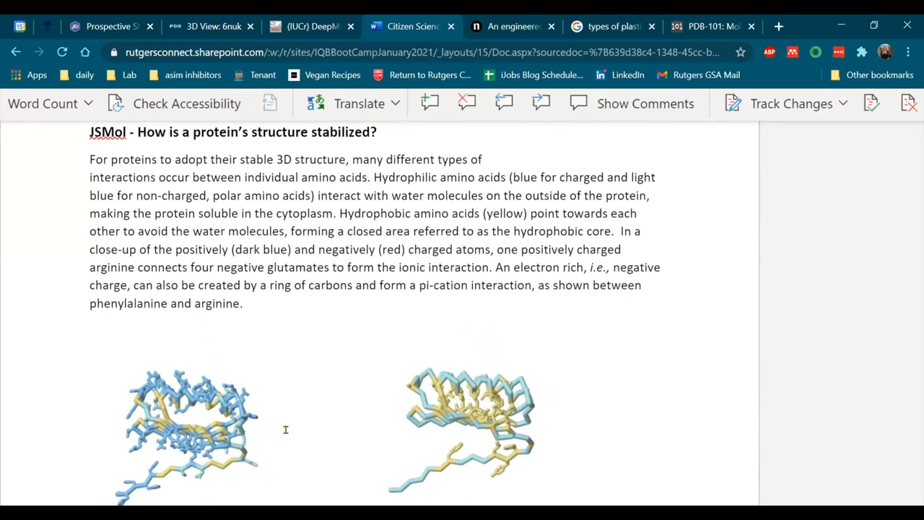
scroll(down, 3)
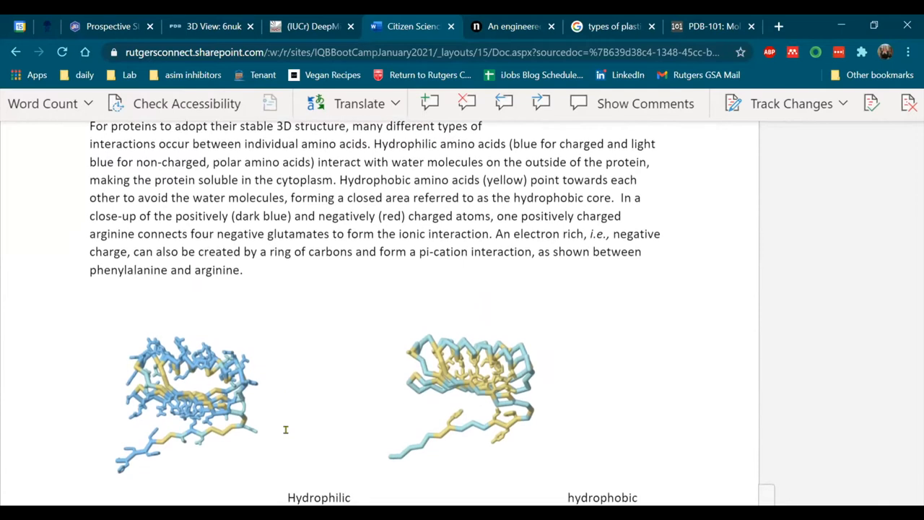
mouse_move(347, 322)
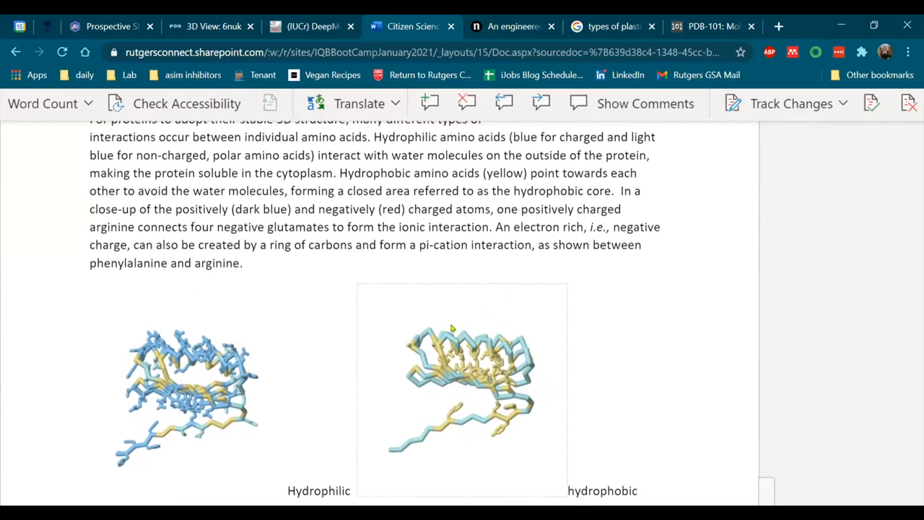
Scroll past the charged, Pi-cation and ionic figures and Topics for Exploration toward the JSmol script
scroll(down, 3)
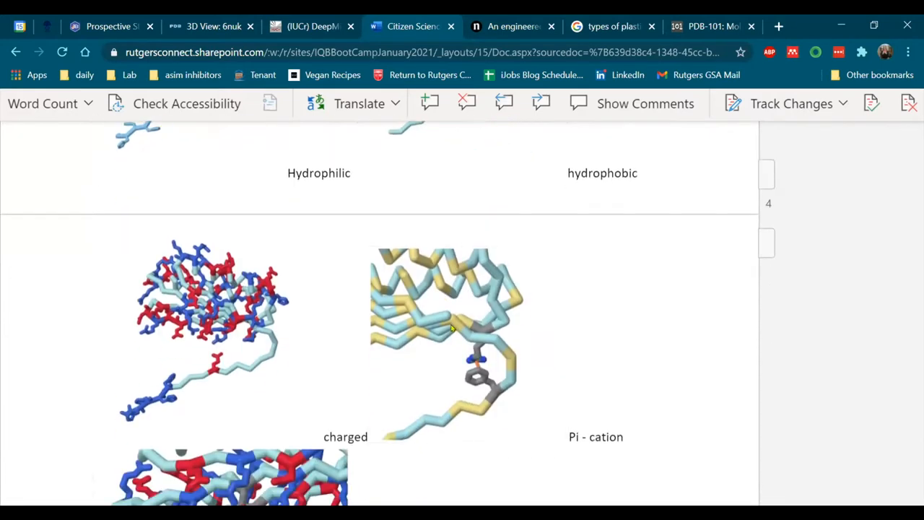
scroll(down, 3)
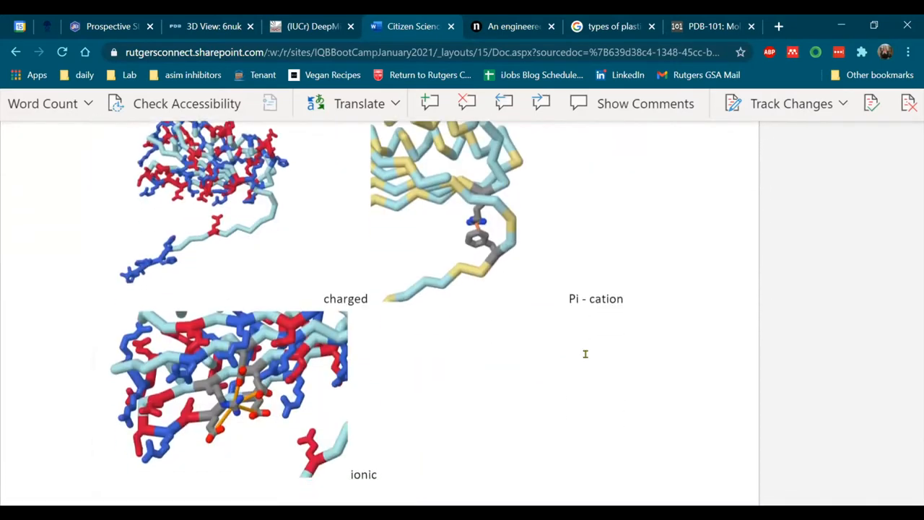
scroll(down, 3)
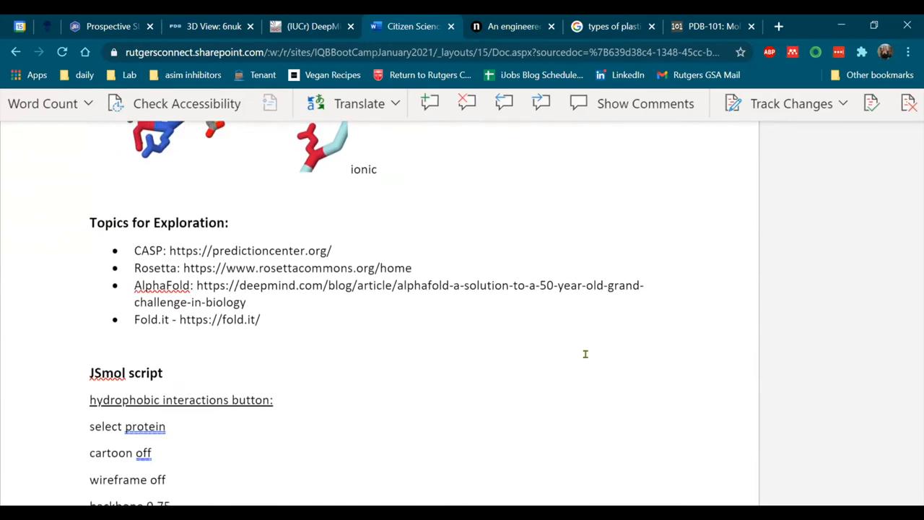
scroll(down, 3)
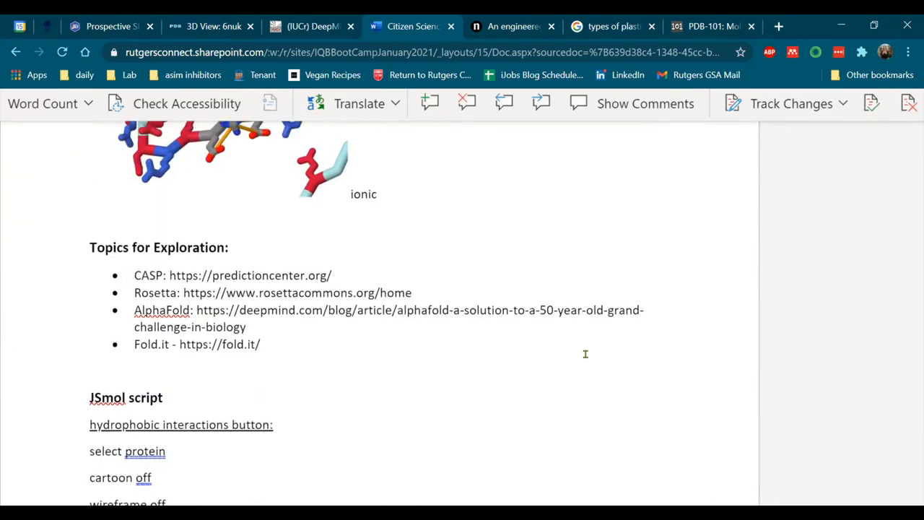
scroll(down, 3)
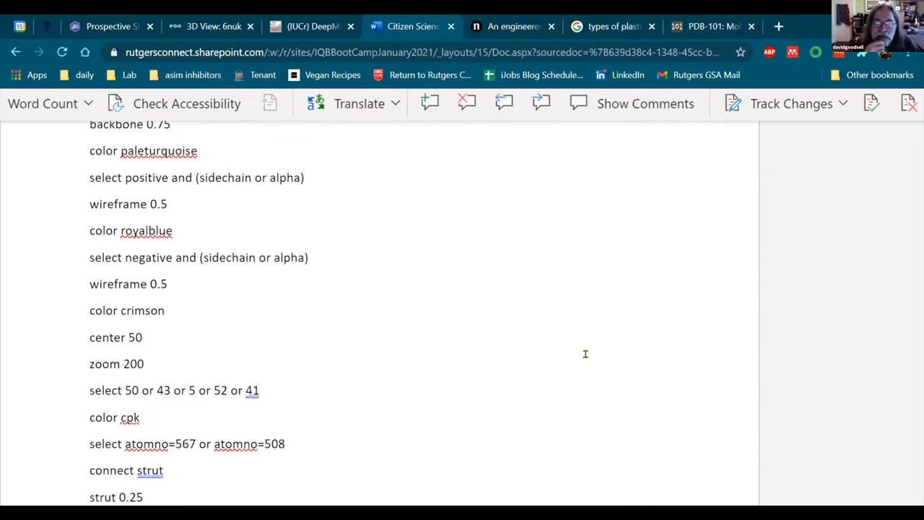
scroll(down, 3)
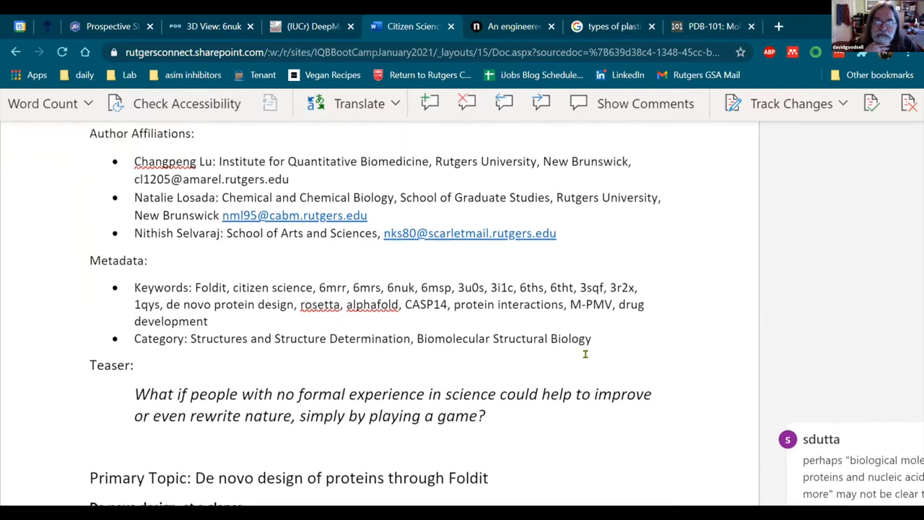
mouse_move(548, 454)
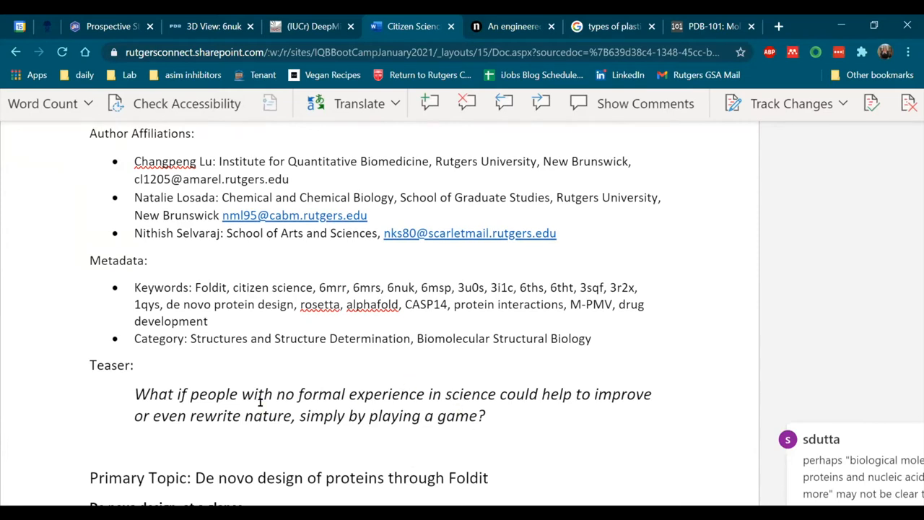
mouse_move(132, 391)
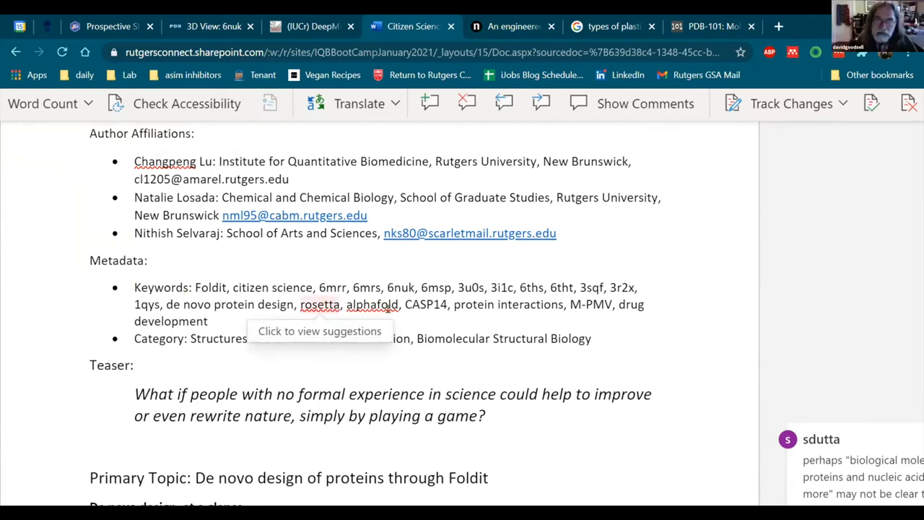
Scroll from Author Affiliations down to the Primary Topic paragraph and four de novo protein images
scroll(down, 3)
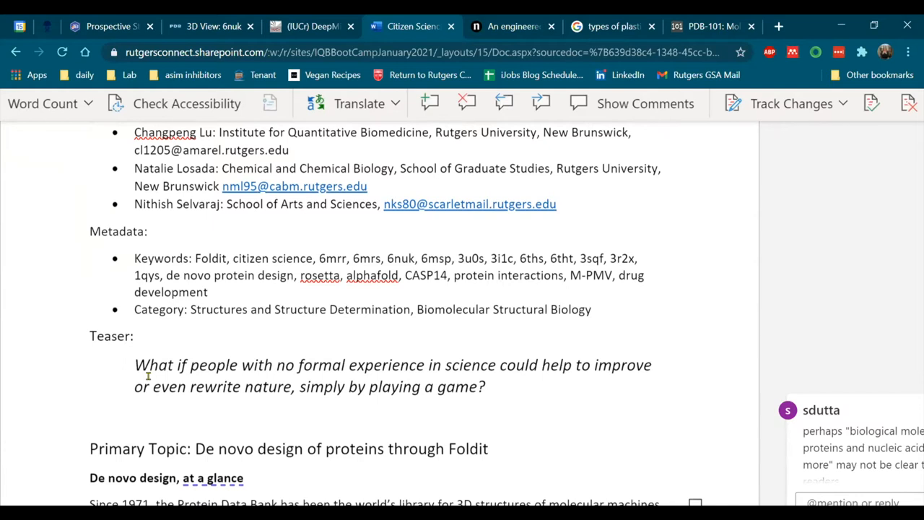
scroll(down, 3)
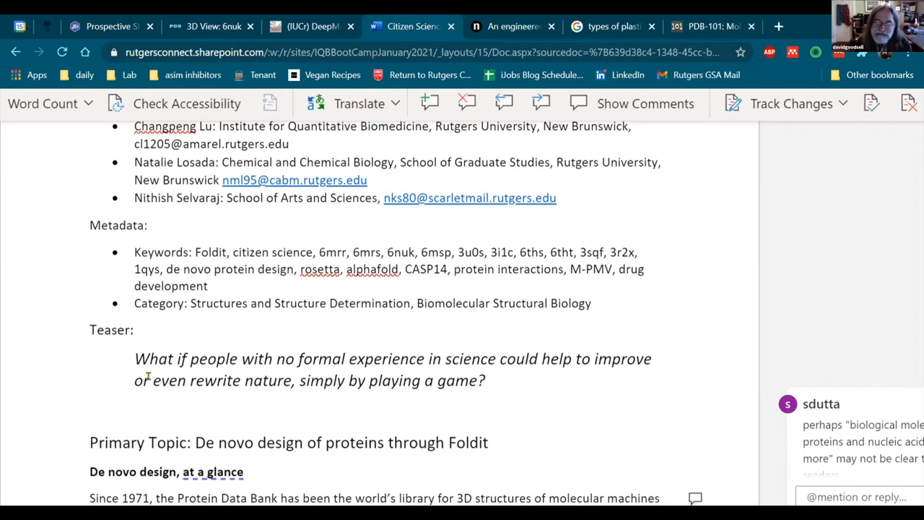
scroll(down, 3)
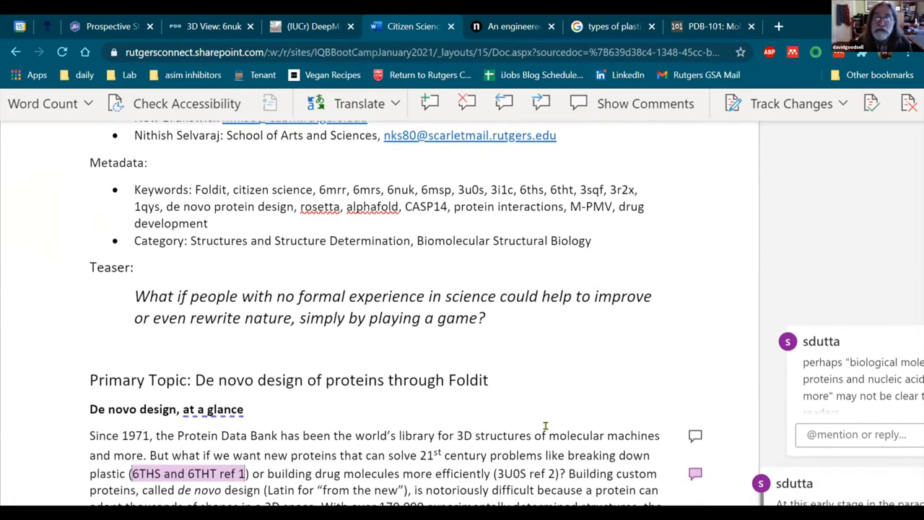
scroll(down, 3)
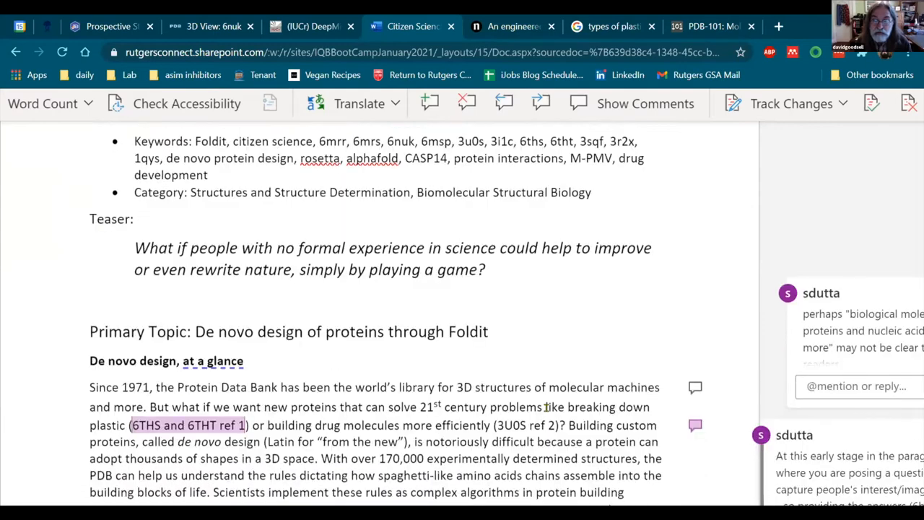
scroll(down, 3)
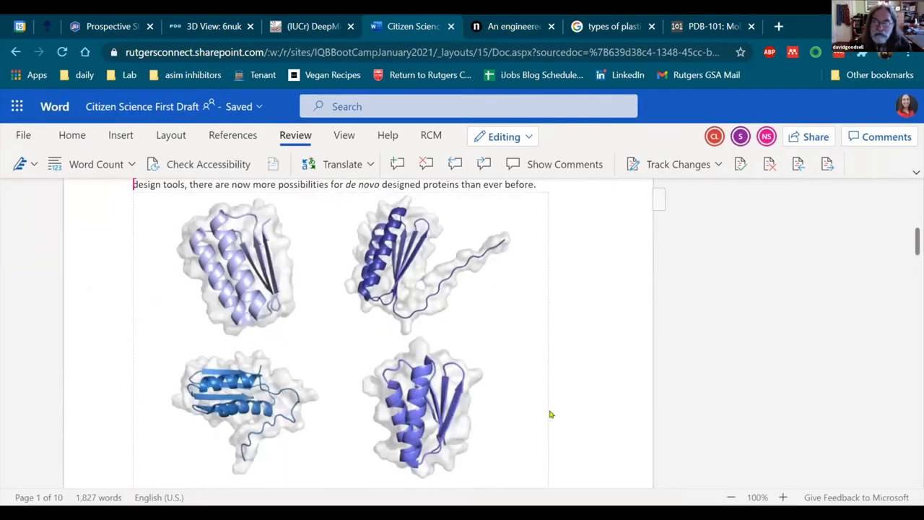
Scroll down to the four Foldit user-created proteins figure and its caption
scroll(down, 3)
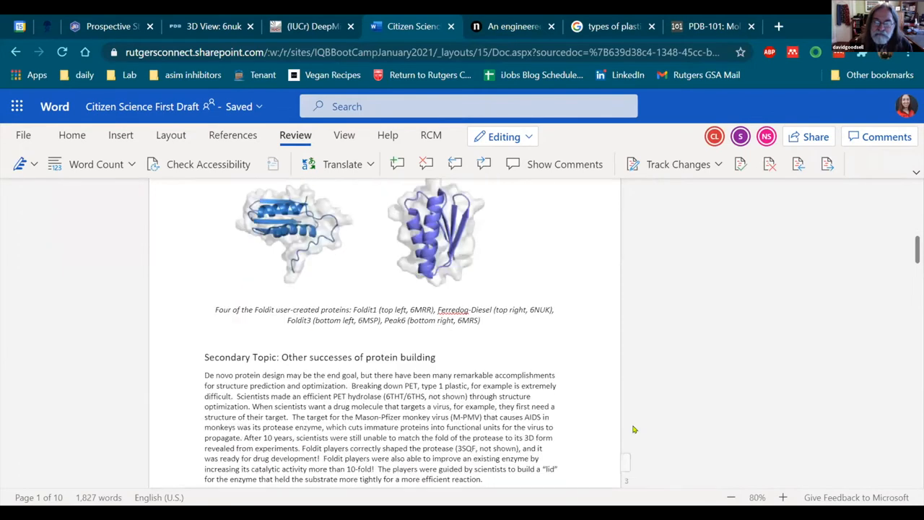
scroll(down, 3)
text( Made in PYMOL)
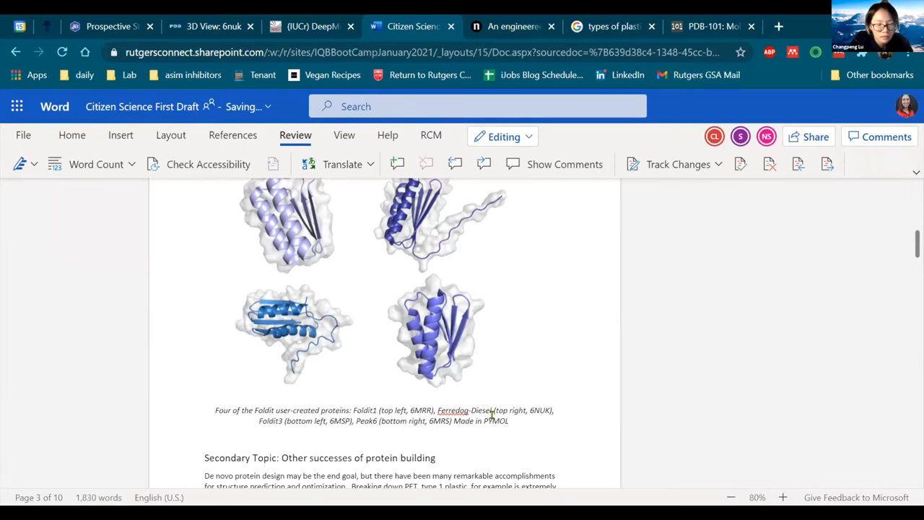
Scroll past the enzyme figure to 'The Impact of de novo design' and its four-protein figure
scroll(down, 3)
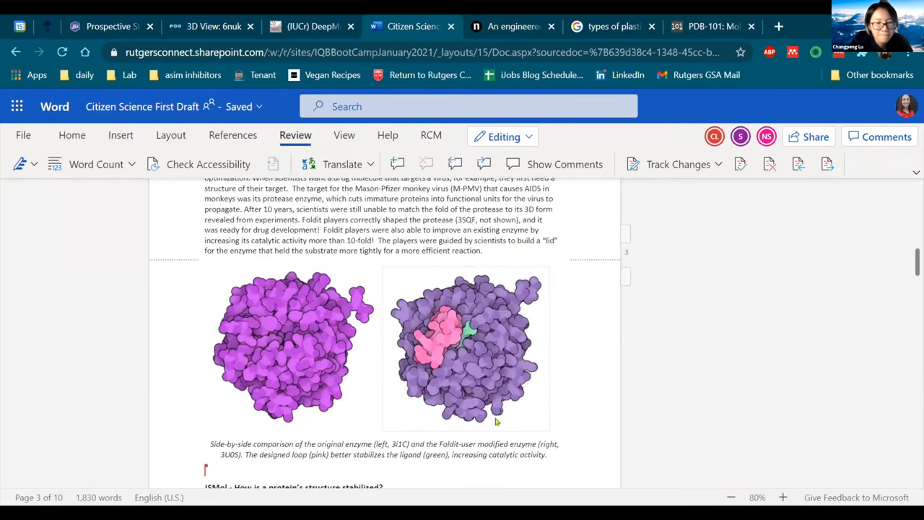
scroll(down, 3)
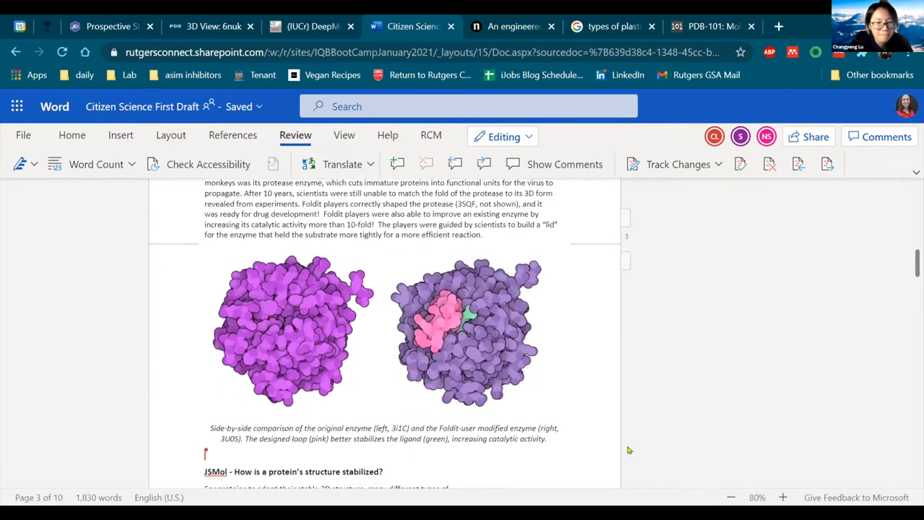
mouse_move(605, 453)
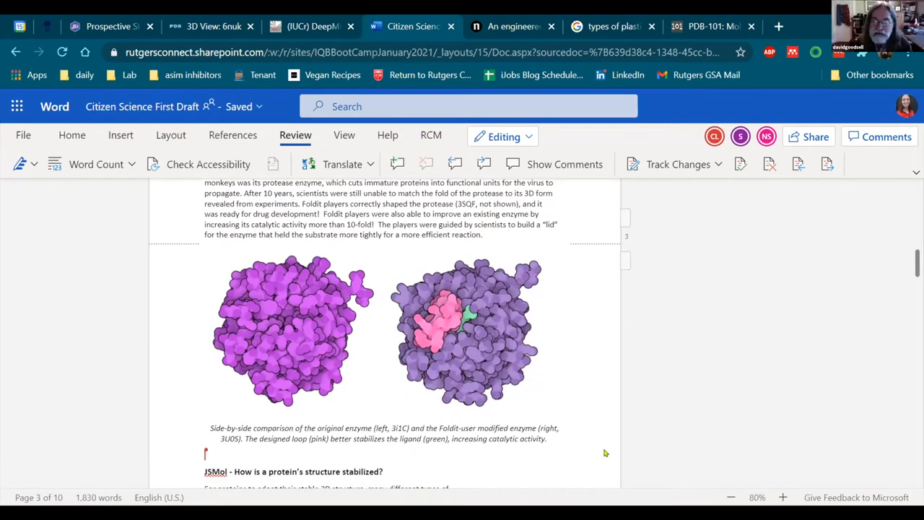
mouse_move(566, 443)
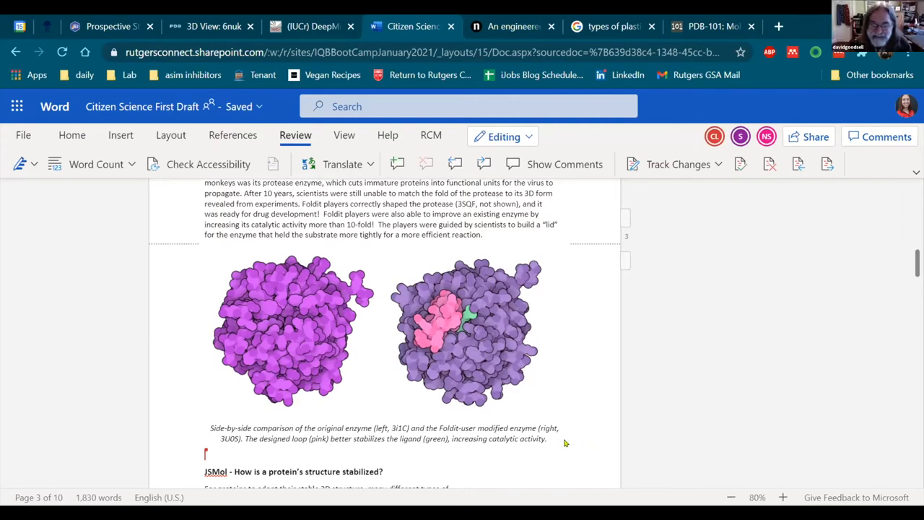
mouse_move(548, 429)
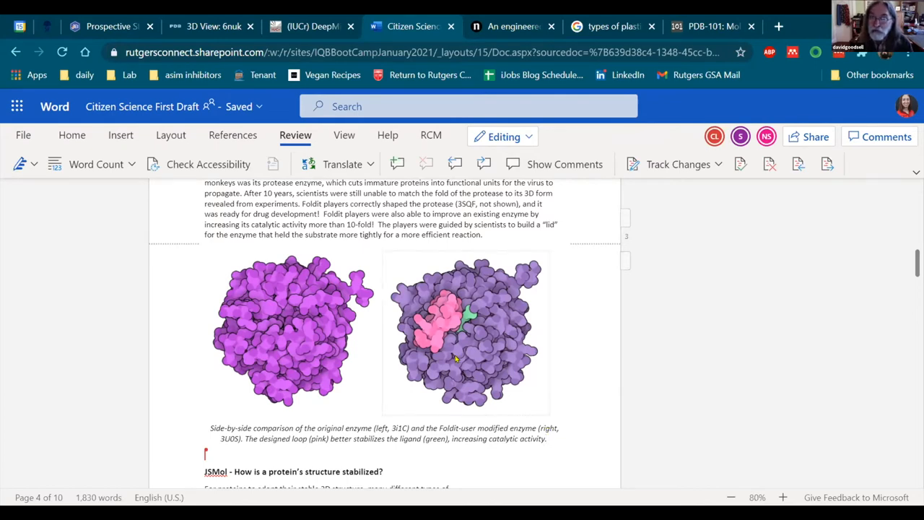
scroll(down, 3)
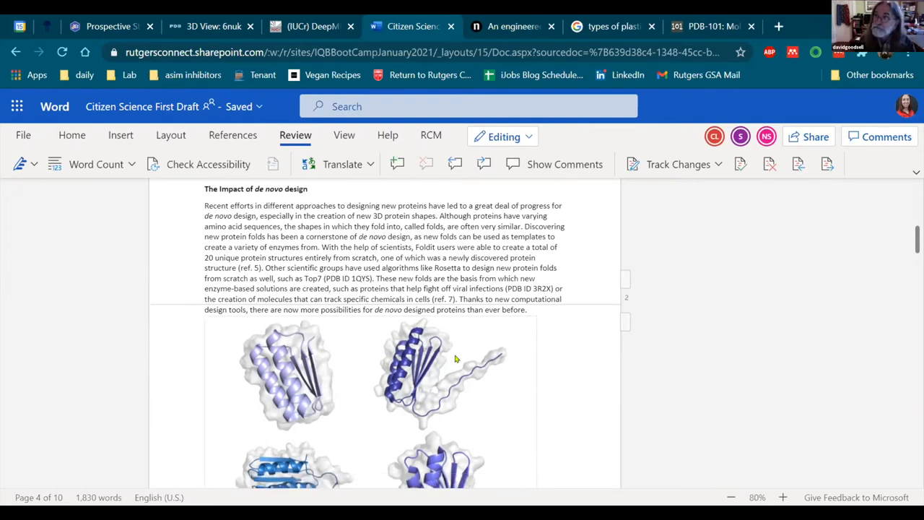
scroll(down, 3)
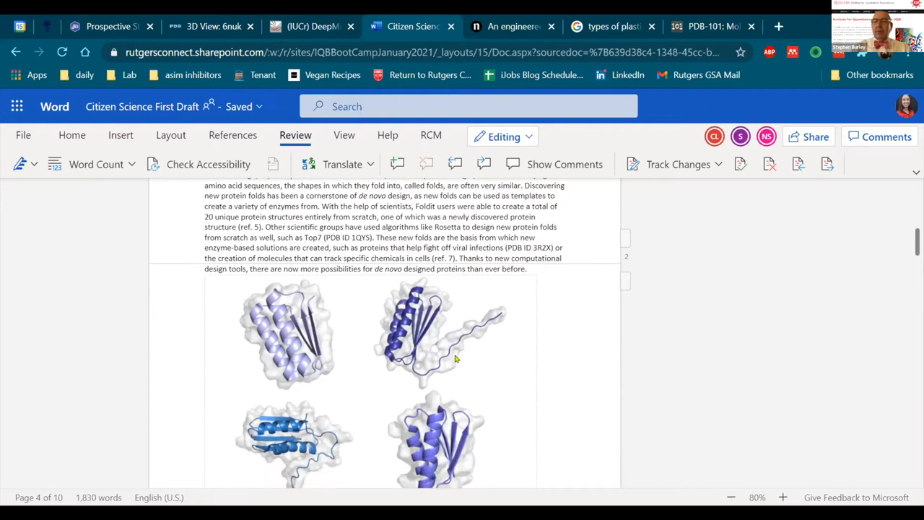
scroll(down, 3)
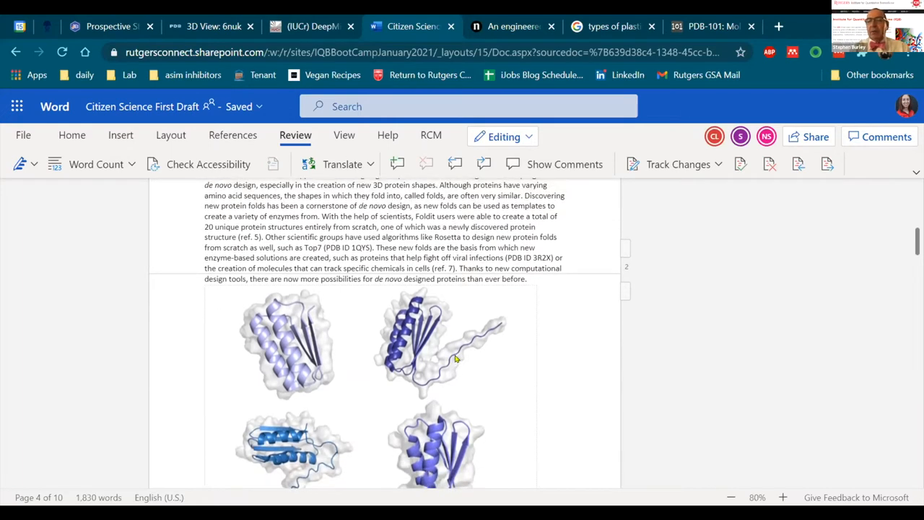
mouse_move(446, 358)
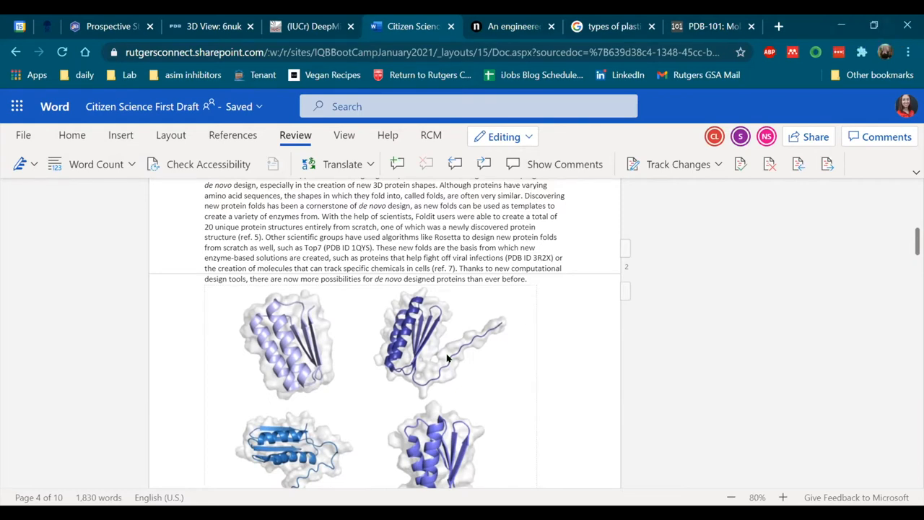
mouse_move(603, 367)
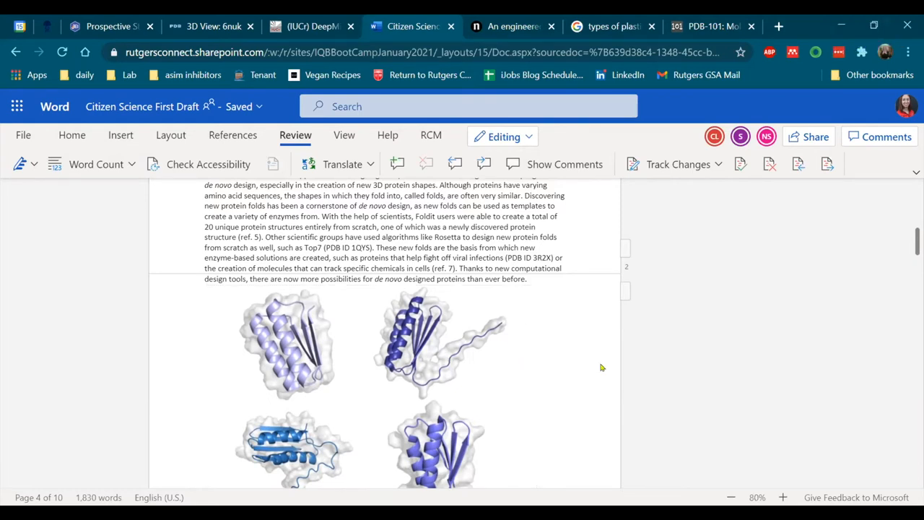
scroll(down, 3)
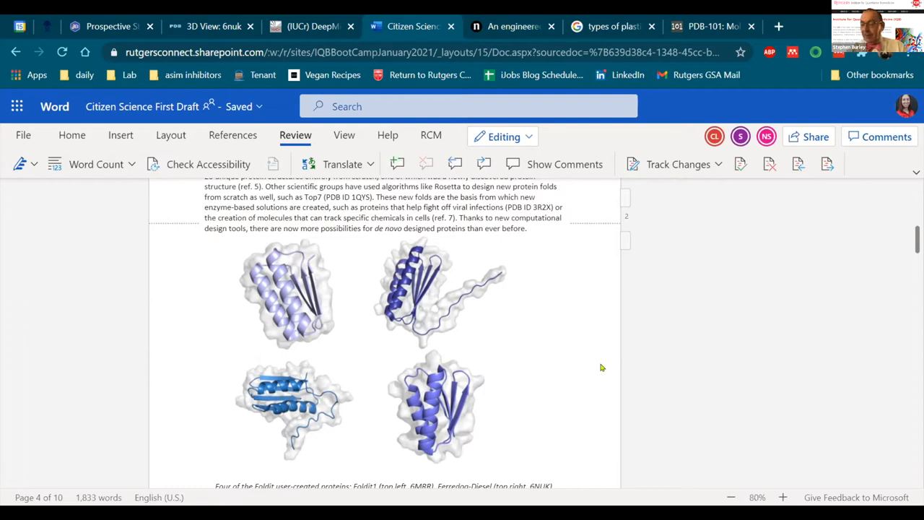
mouse_move(842, 223)
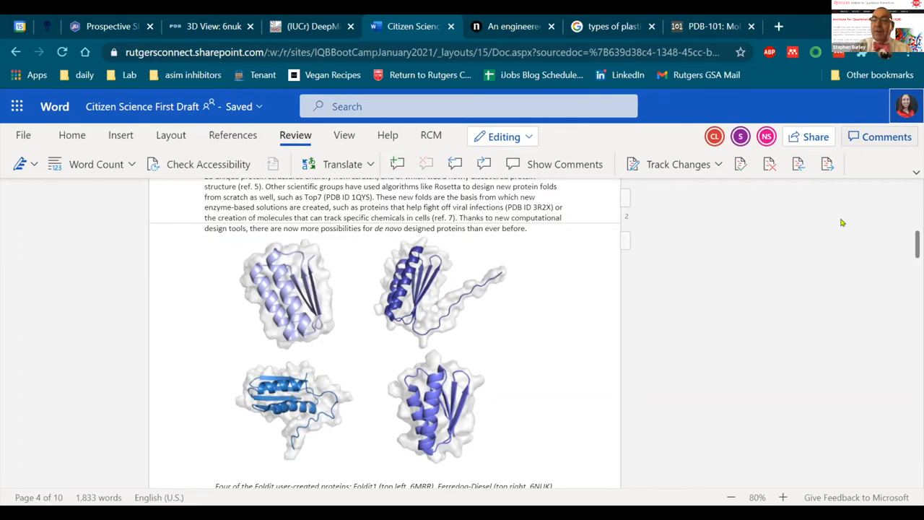
mouse_move(714, 236)
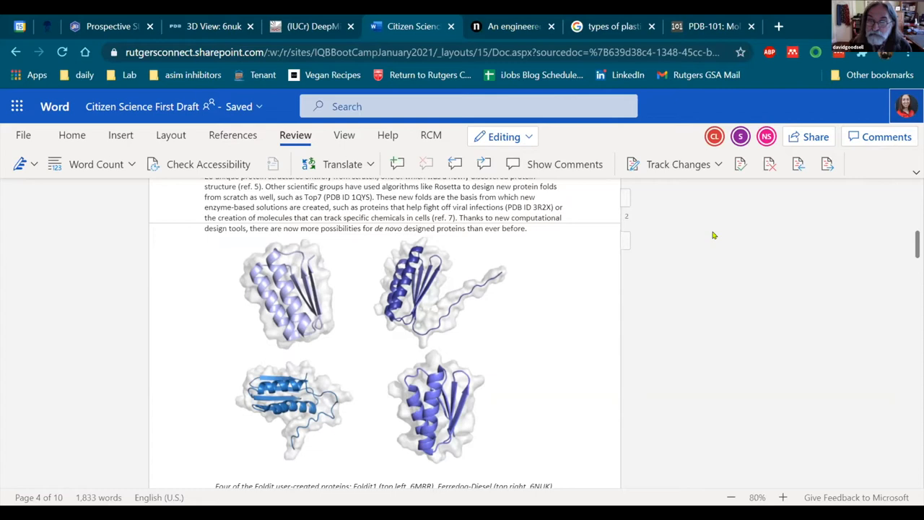
mouse_move(679, 272)
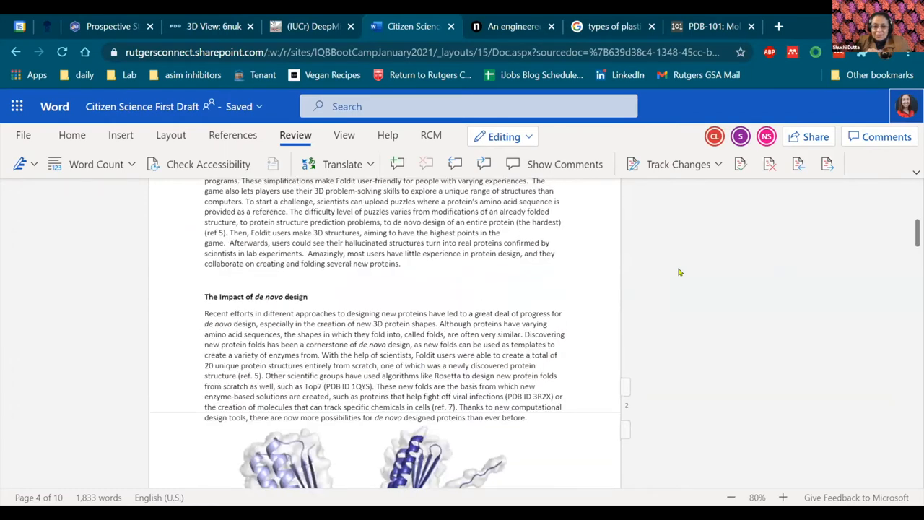
Scroll back up to the Foldit puzzle paragraph's end and 'The Impact of de novo design' heading
scroll(up, 3)
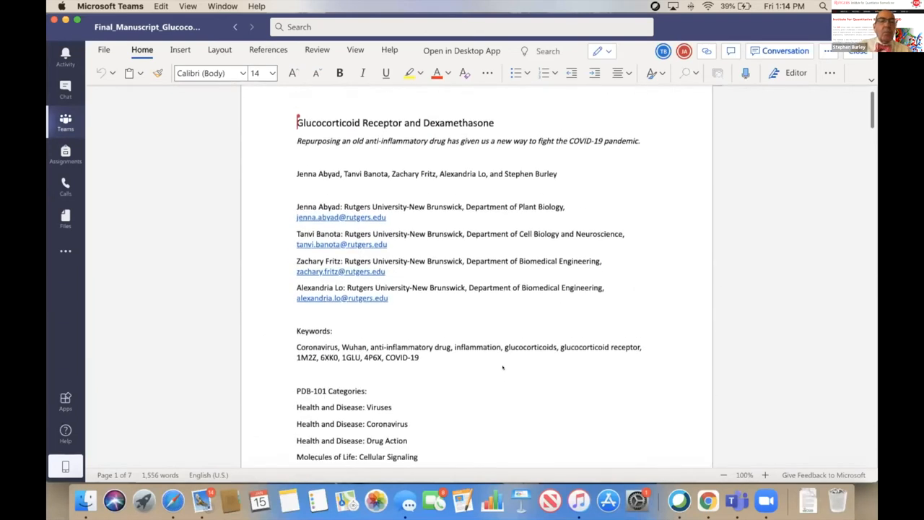
Scroll the Final_Manuscript from its title page toward the 'Fight Against COVID-19' section
scroll(down, 3)
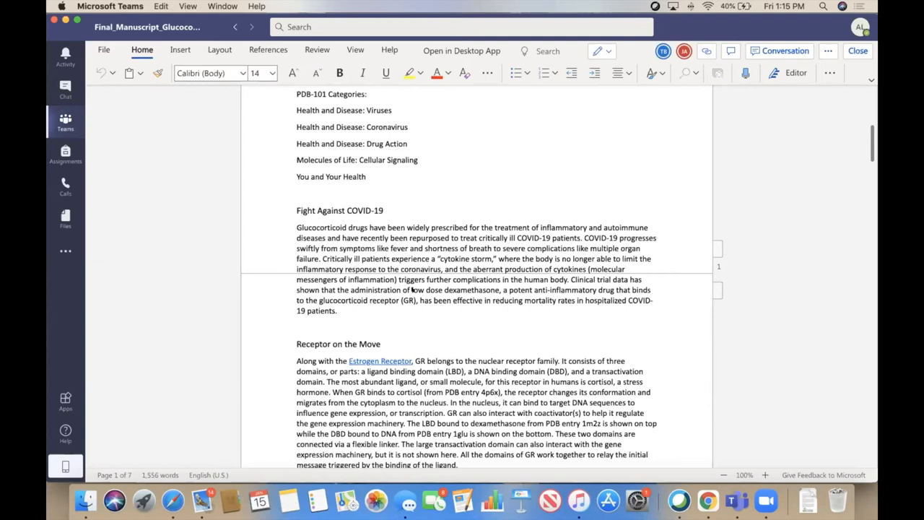
mouse_move(413, 290)
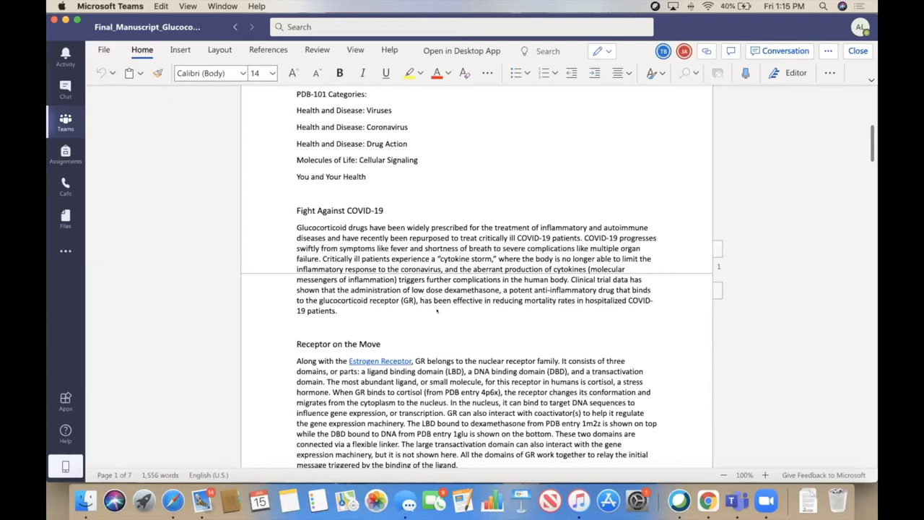
mouse_move(95, 427)
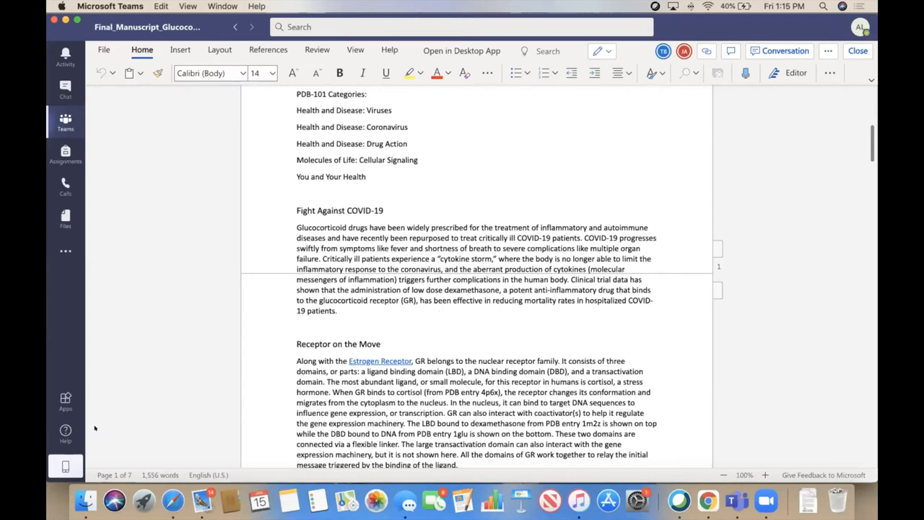
Scroll past 'Receptor on the Move' to 'Too Much Inflammation' and the dexamethasone–cortisol receptor figure
scroll(down, 3)
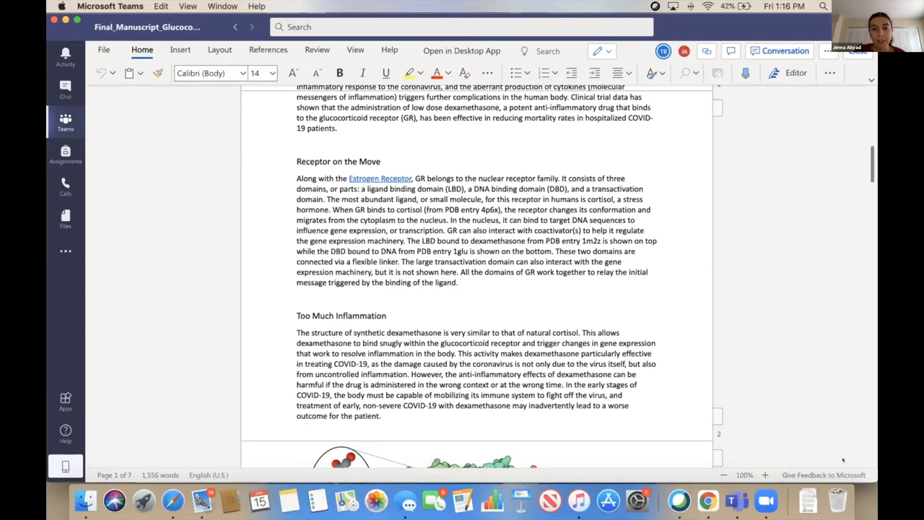
mouse_move(827, 438)
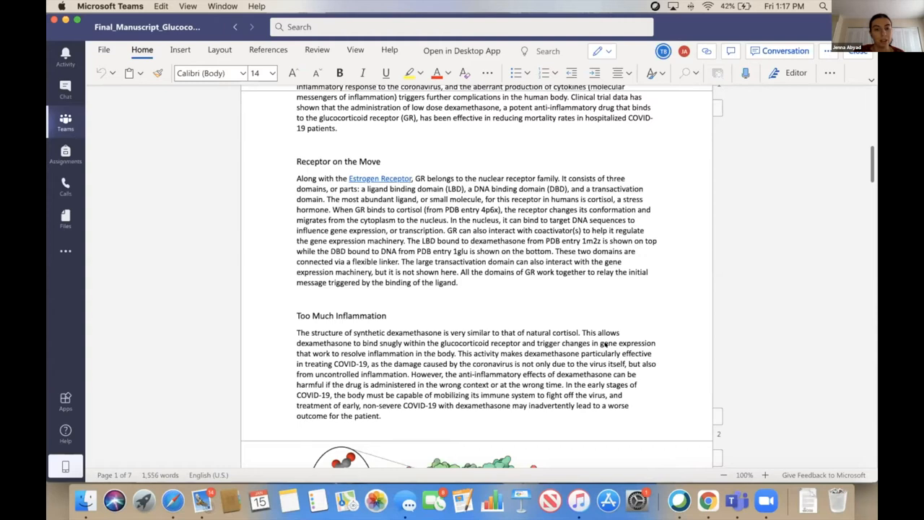
scroll(down, 3)
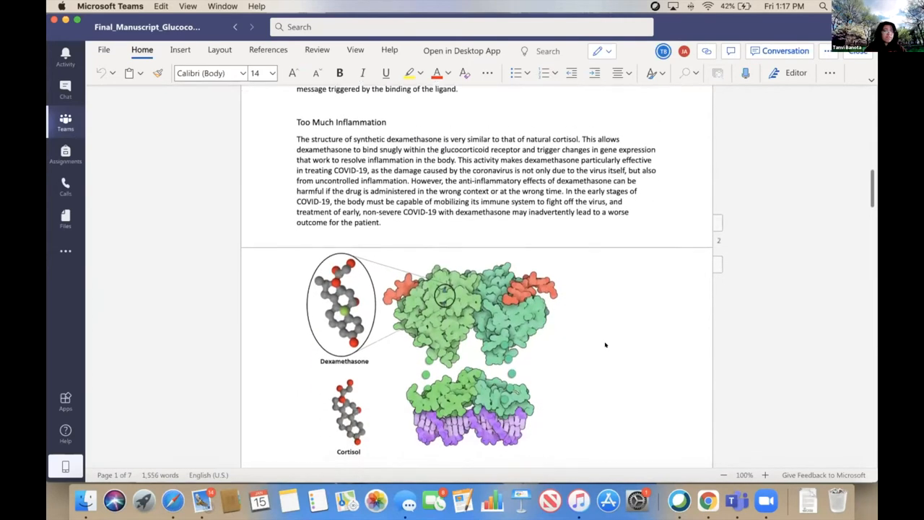
Scroll down to the receptor figure's full caption and the 'DEX Dosing: It's Complicated' heading
scroll(down, 3)
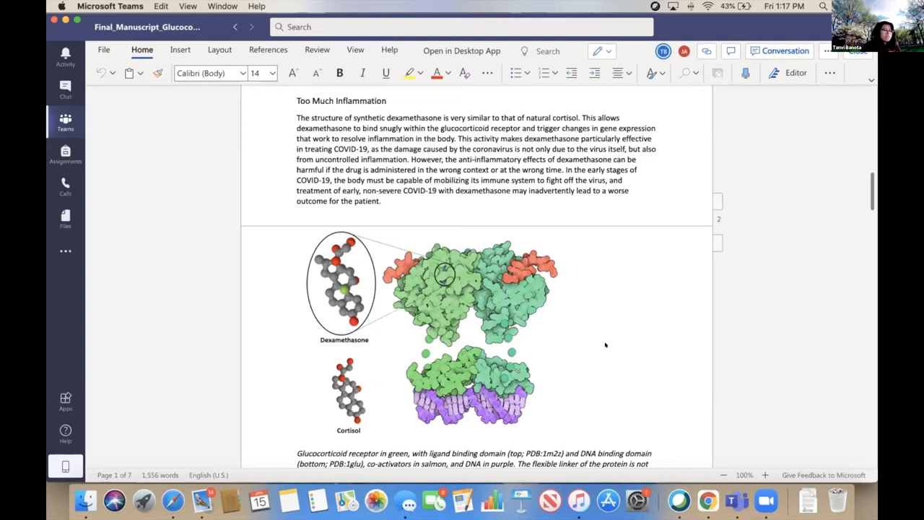
scroll(down, 3)
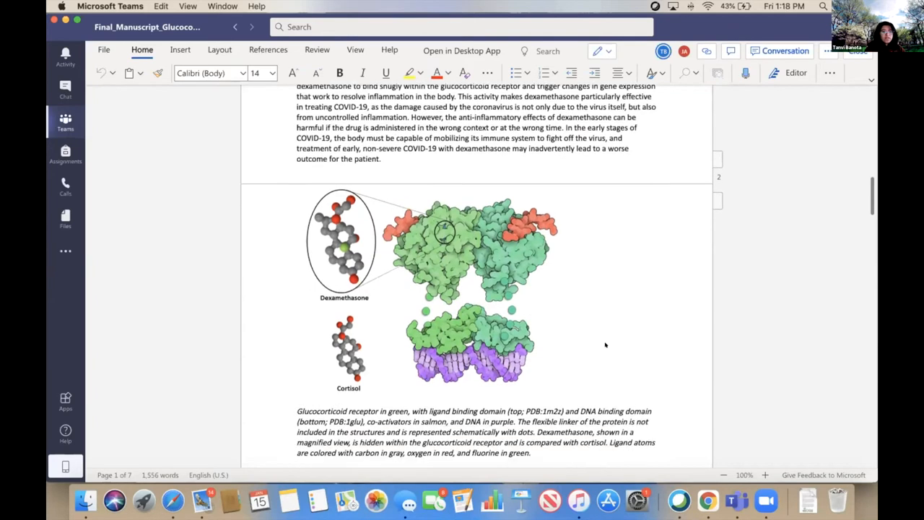
scroll(down, 3)
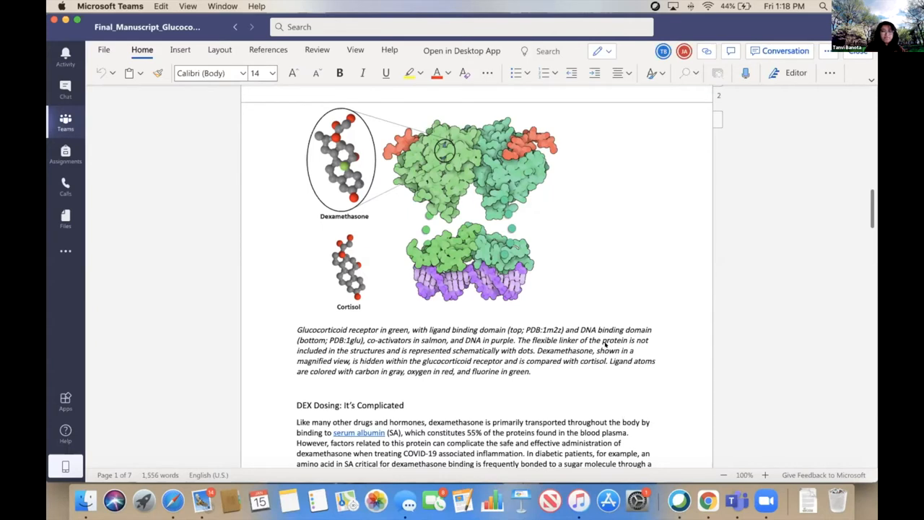
Scroll past the DEX Dosing text to the serum albumin figure and 'Exploring the Structure' heading
scroll(down, 3)
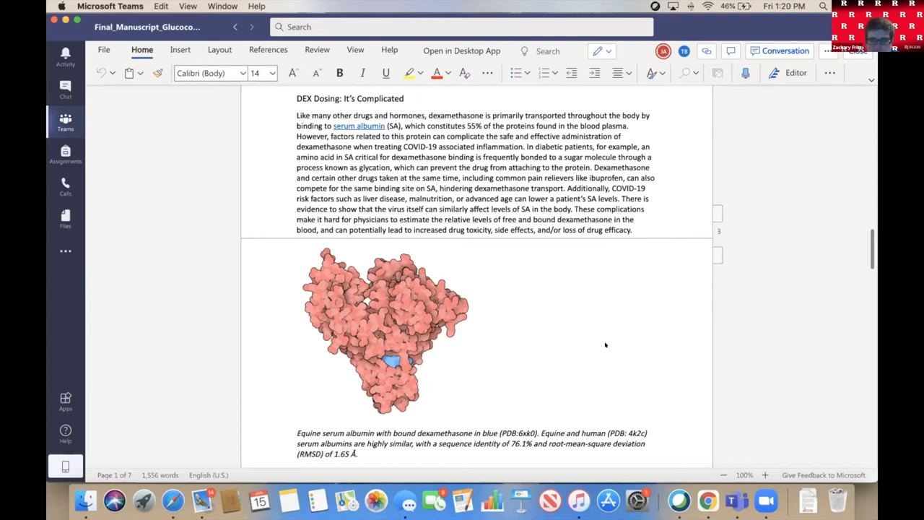
scroll(down, 3)
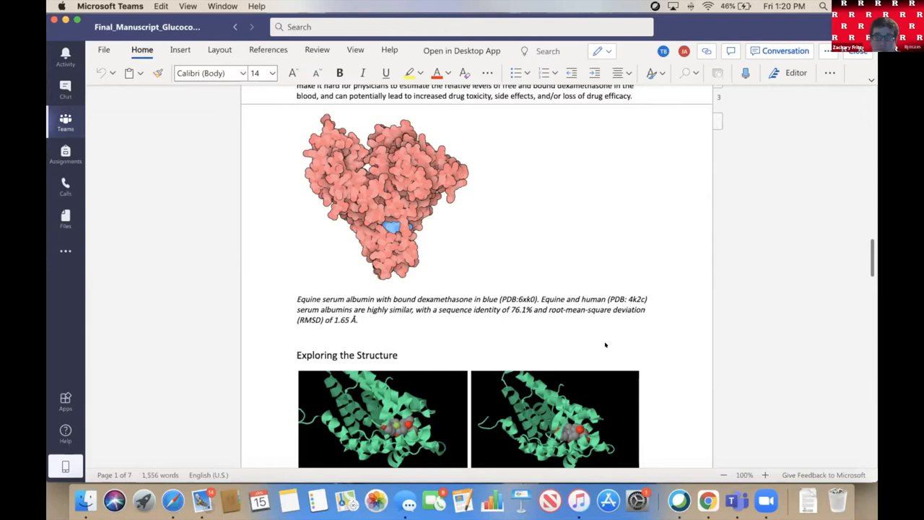
Scroll past the receptor images to 'Two Ligands, One Receptor' and the GR–dexamethasone JSmol script
scroll(down, 3)
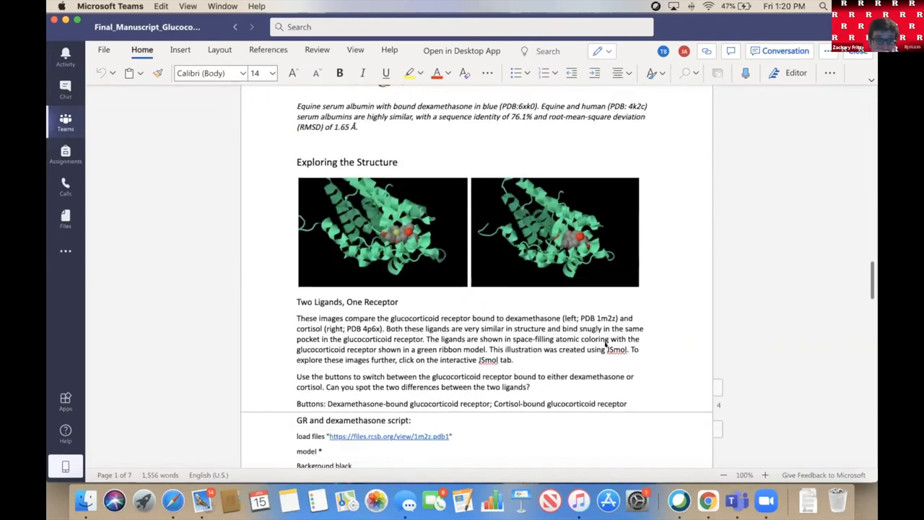
scroll(down, 3)
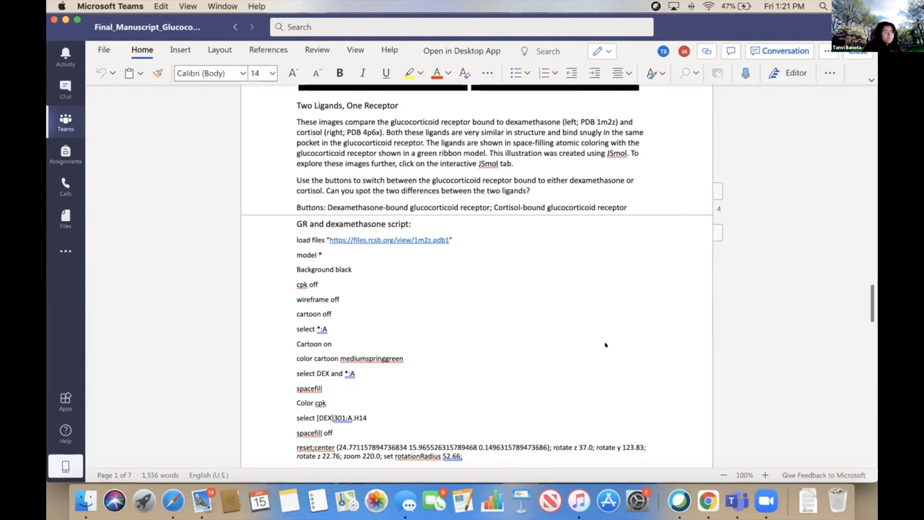
Scroll through the cortisol script to the 'Topics for Exploration' links and References list
scroll(down, 3)
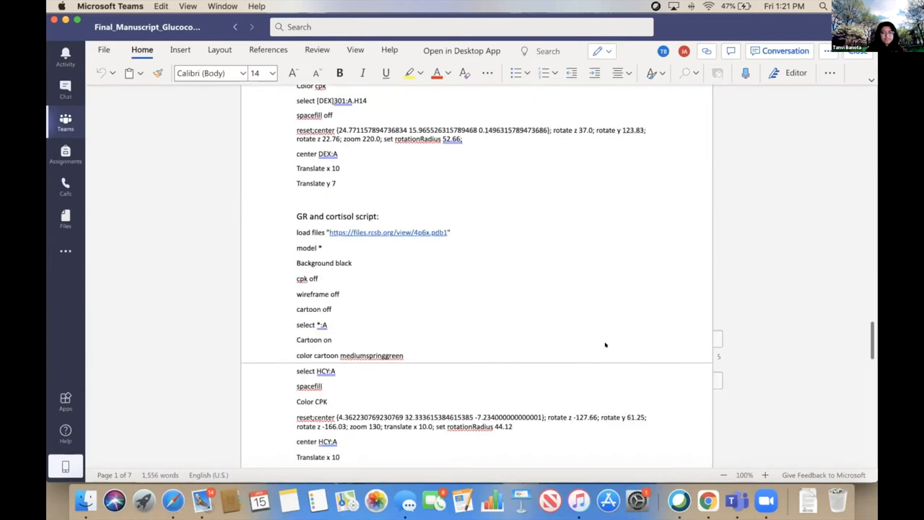
scroll(down, 3)
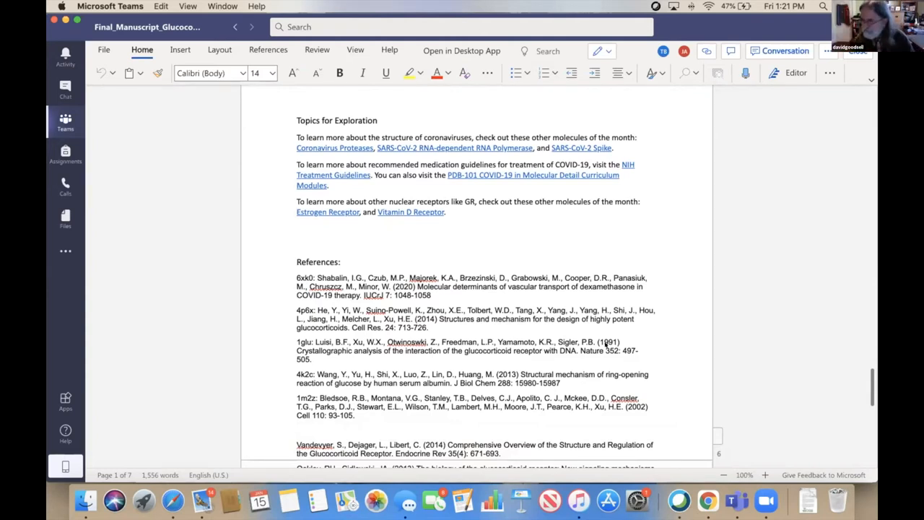
mouse_move(558, 265)
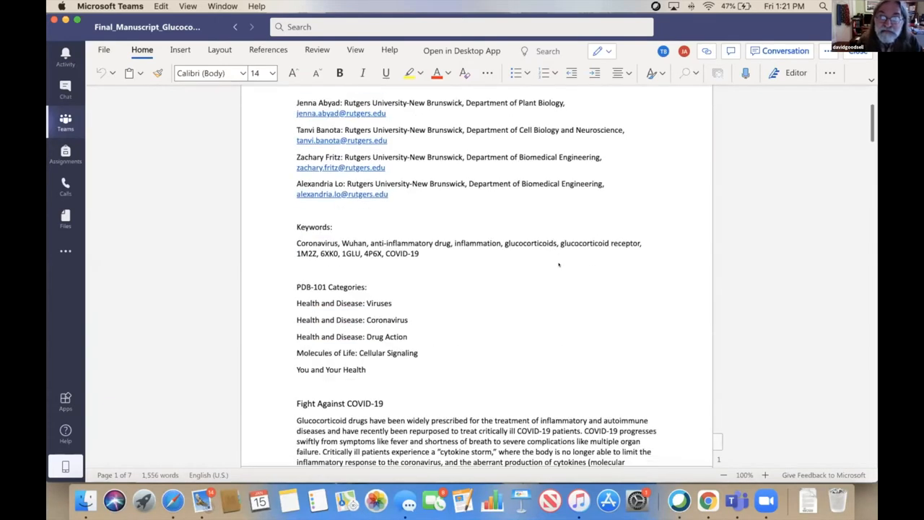
Scroll down from the title page through 'Fight Against COVID-19' to 'Receptor on the Move'
scroll(down, 3)
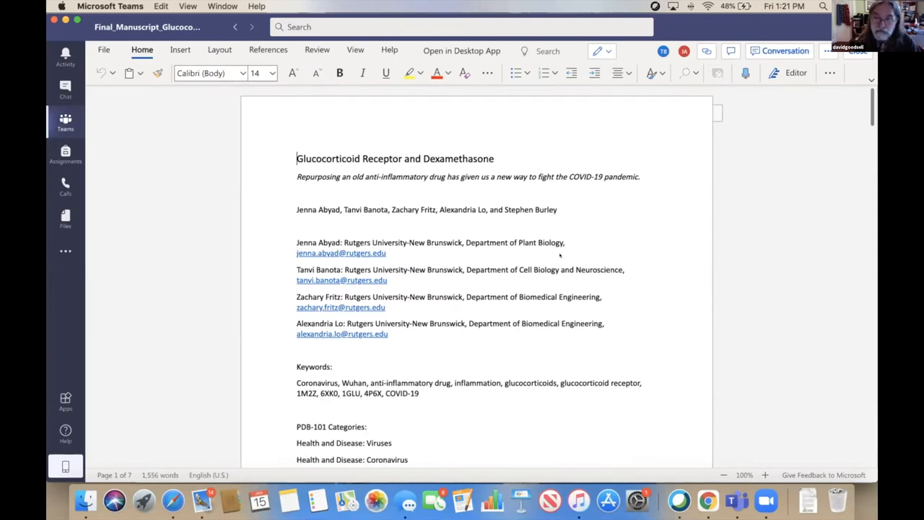
scroll(down, 3)
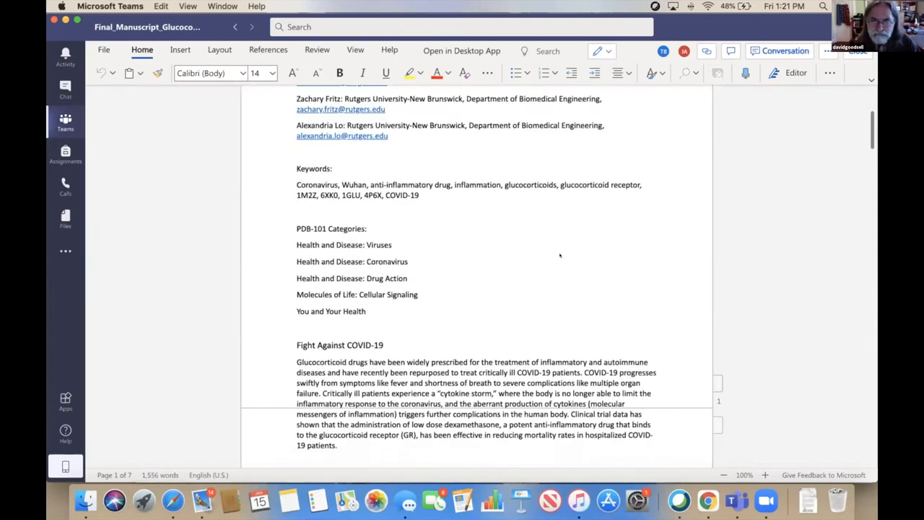
scroll(down, 3)
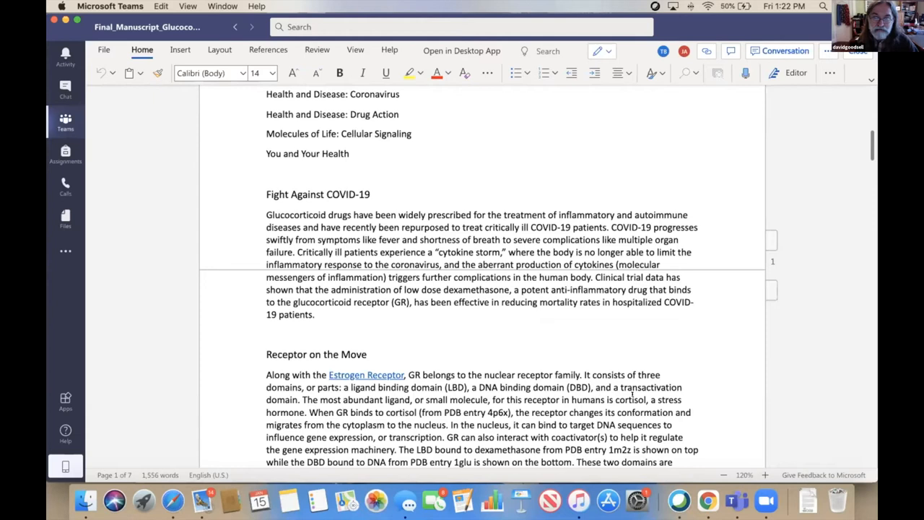
scroll(down, 3)
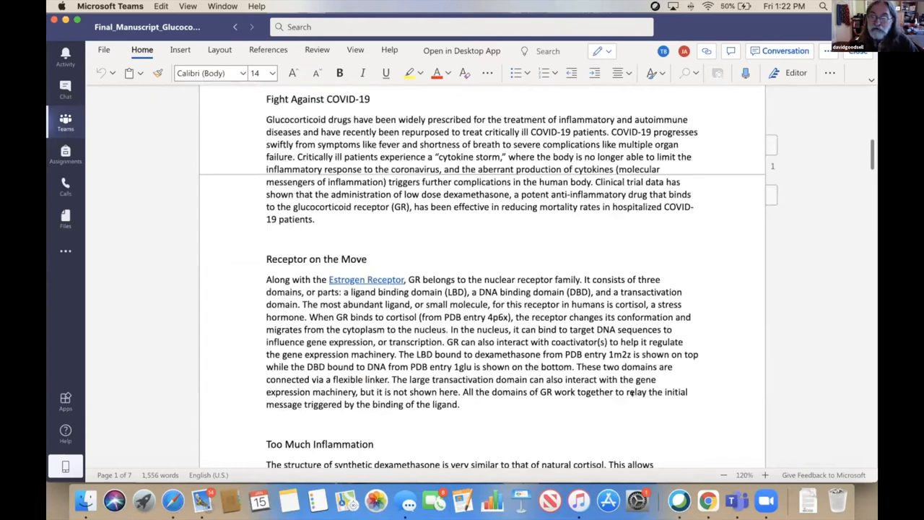
scroll(down, 3)
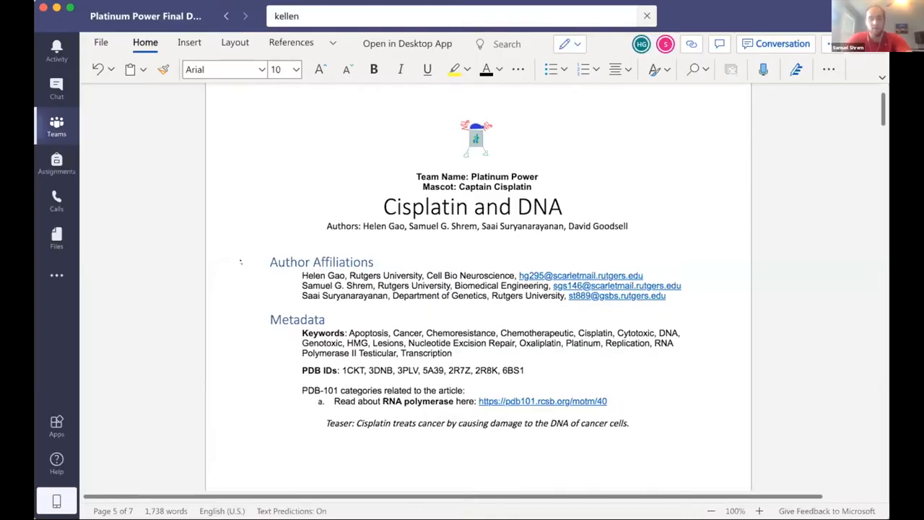
Zoom the Cisplatin and DNA manuscript in four steps with the status-bar zoom button
scroll(down, 3)
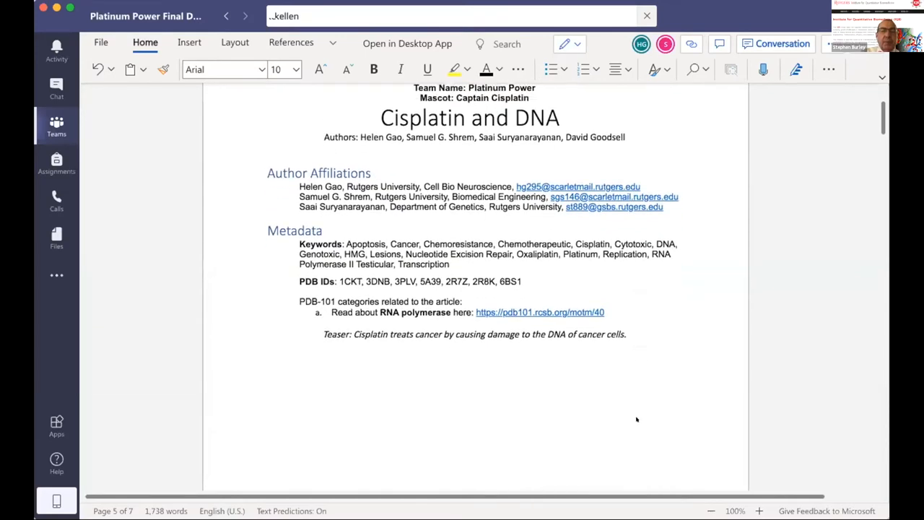
click(759, 510)
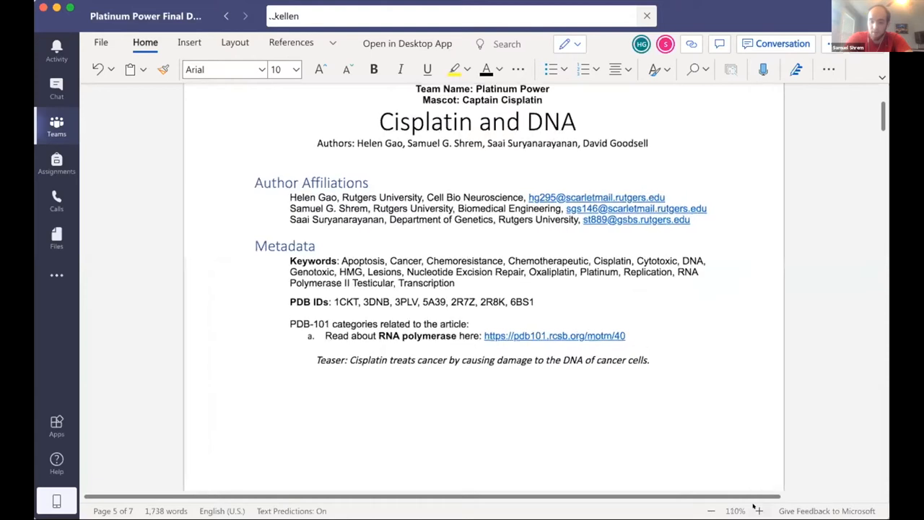
click(759, 511)
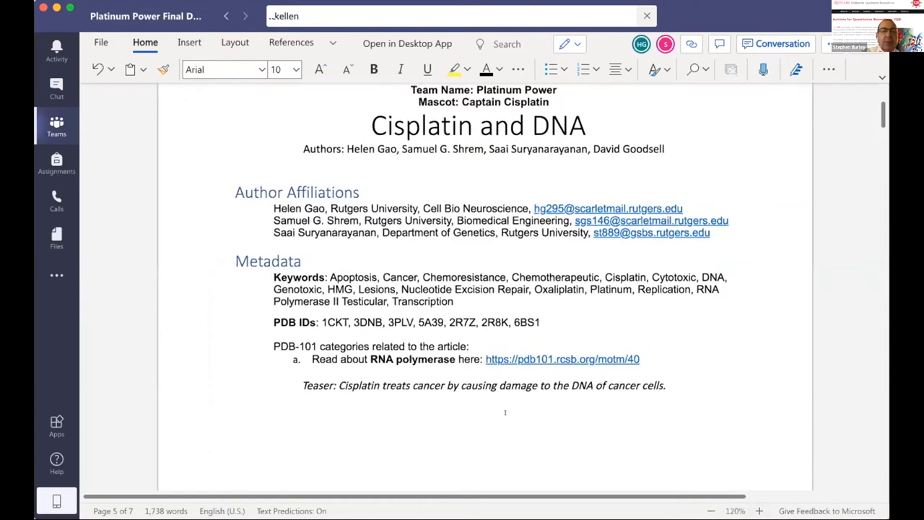
click(759, 510)
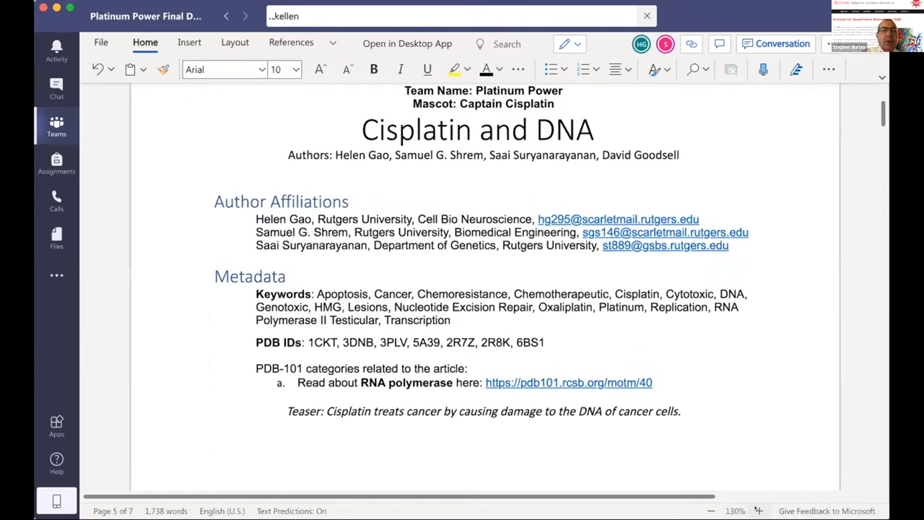
click(759, 510)
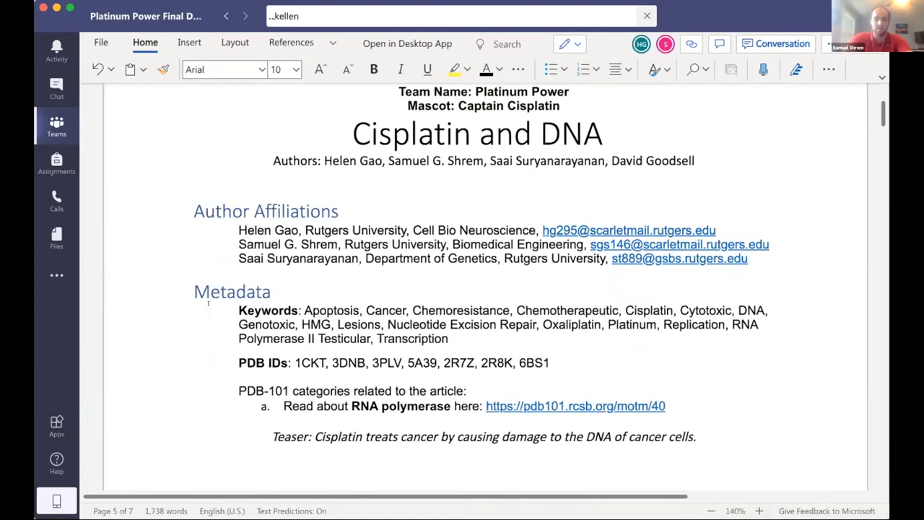
mouse_move(713, 26)
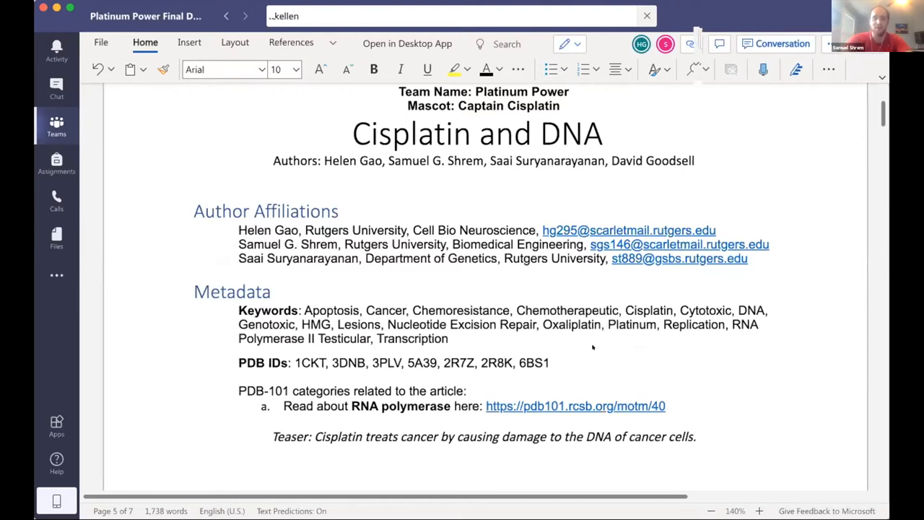
Scroll down to the 'Wonder Drug, Cisplatin' paragraph and 'Cisplatin in Action' heading
scroll(down, 3)
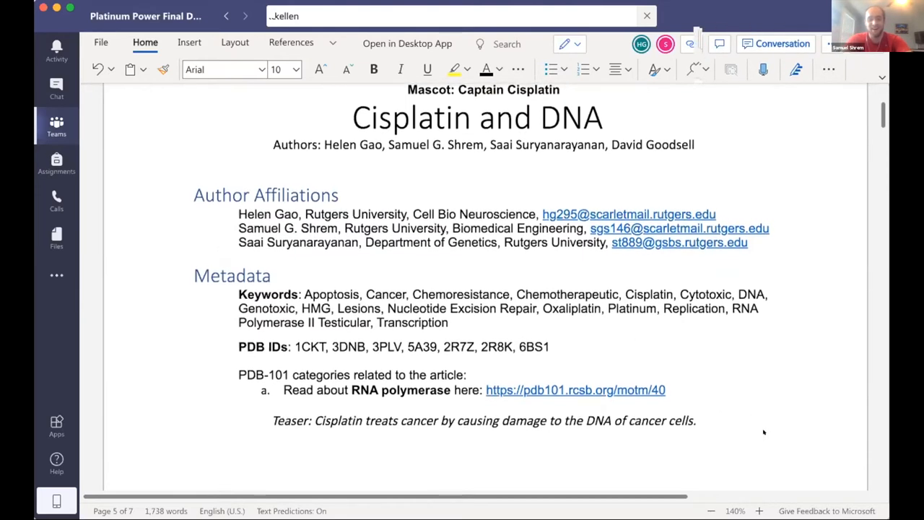
scroll(down, 3)
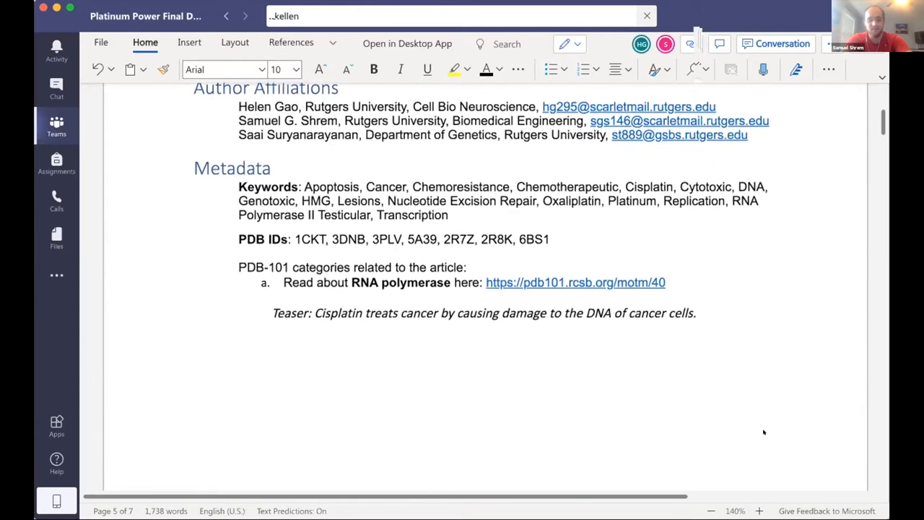
scroll(down, 3)
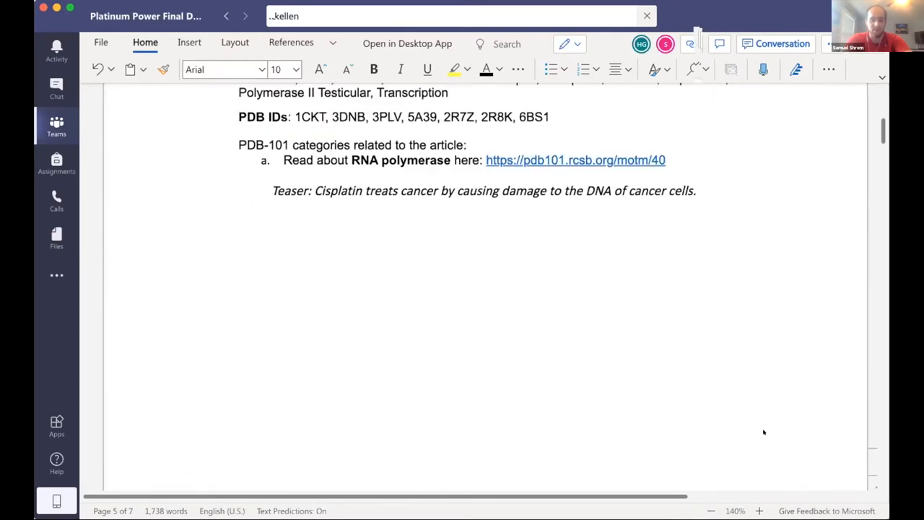
scroll(down, 3)
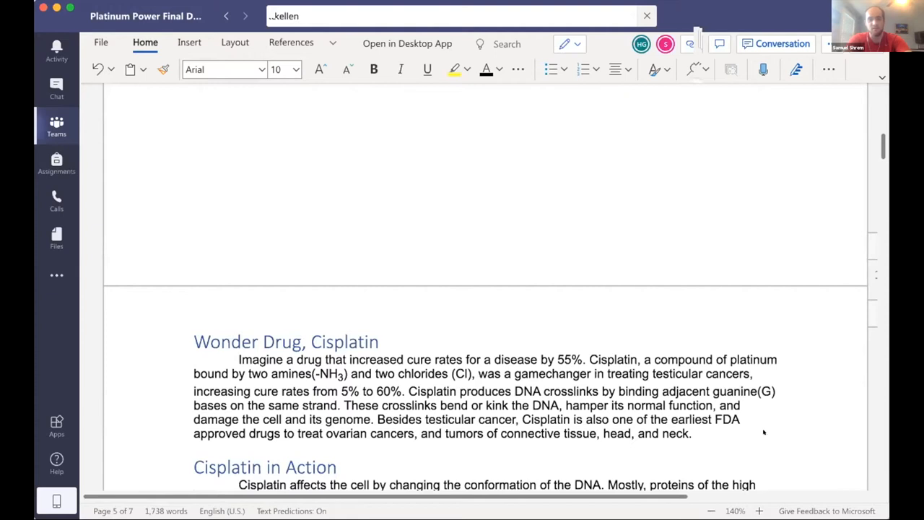
mouse_move(756, 432)
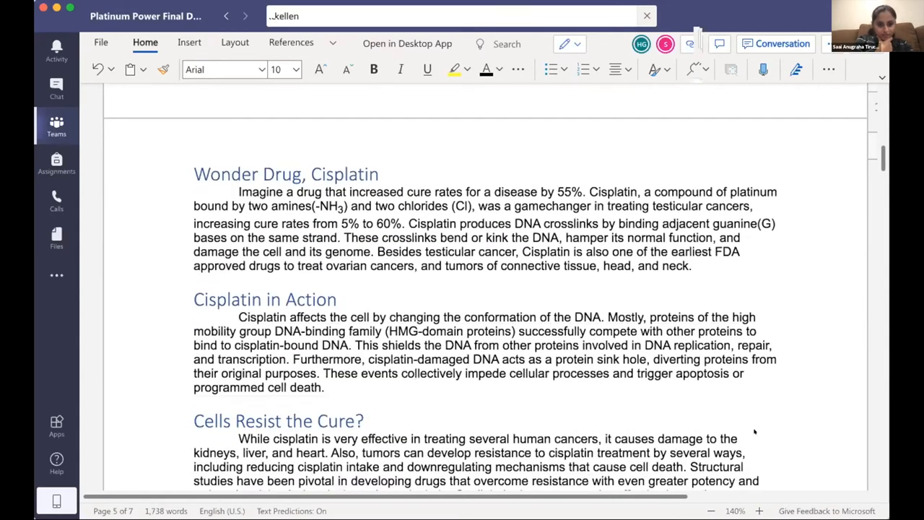
Scroll page 5 until 'Cisplatin in Action' and 'Cells Resist the Cure?' headings are visible
scroll(down, 3)
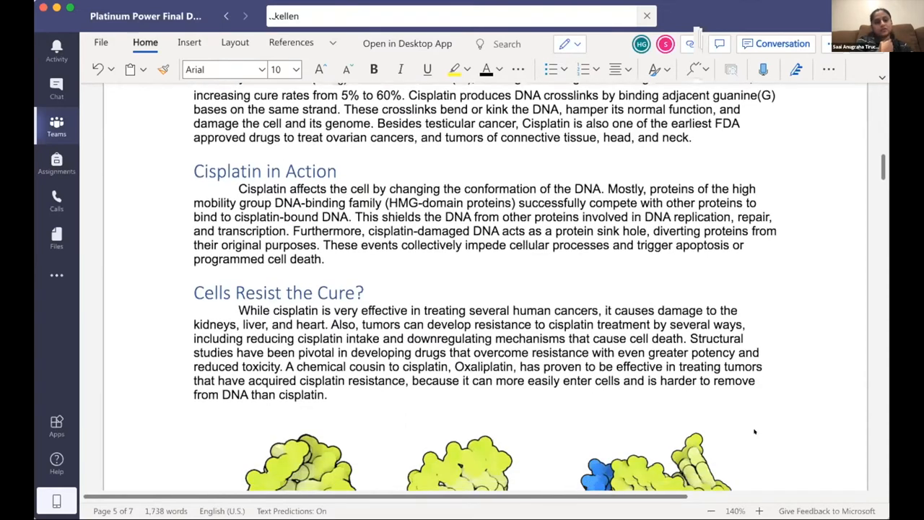
Scroll to the 3DNB, 3PLV and 1CKT structure images and the start of their caption
scroll(down, 3)
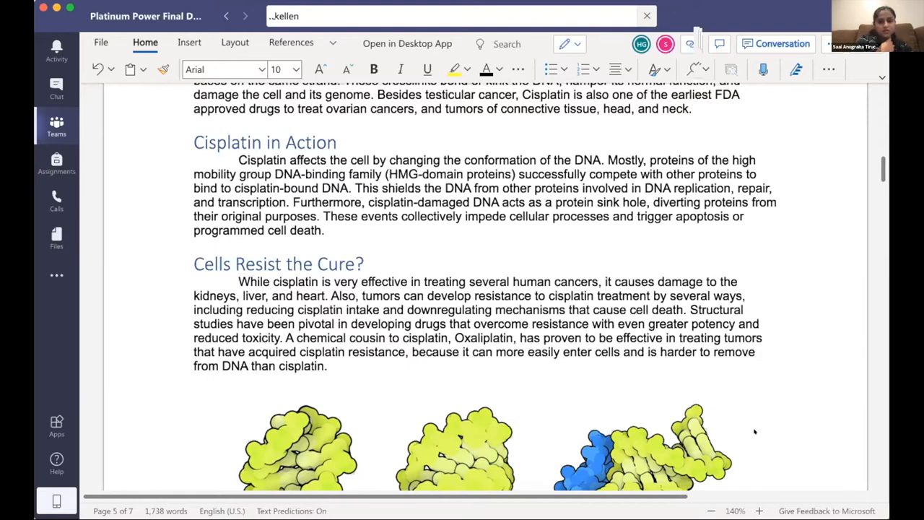
scroll(down, 3)
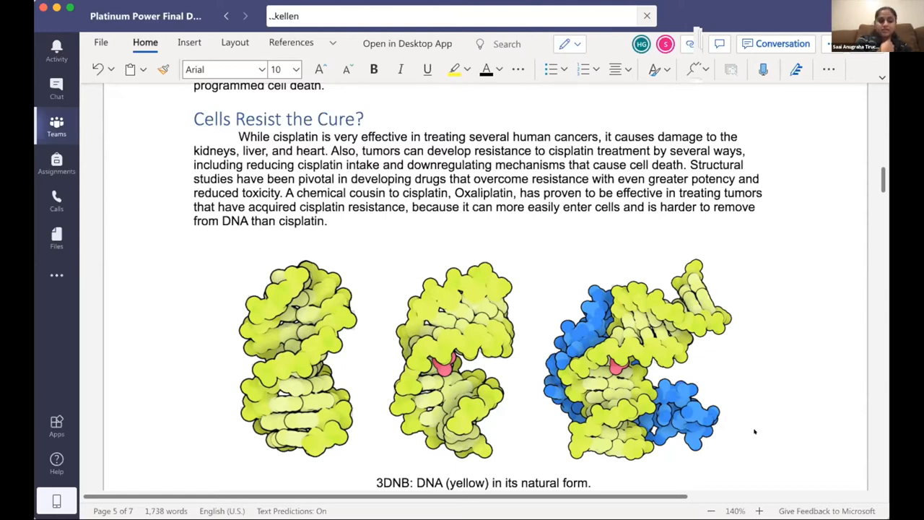
Scroll past the three-structure caption and primary-topic references to 'Disrupting Proteins'
scroll(down, 3)
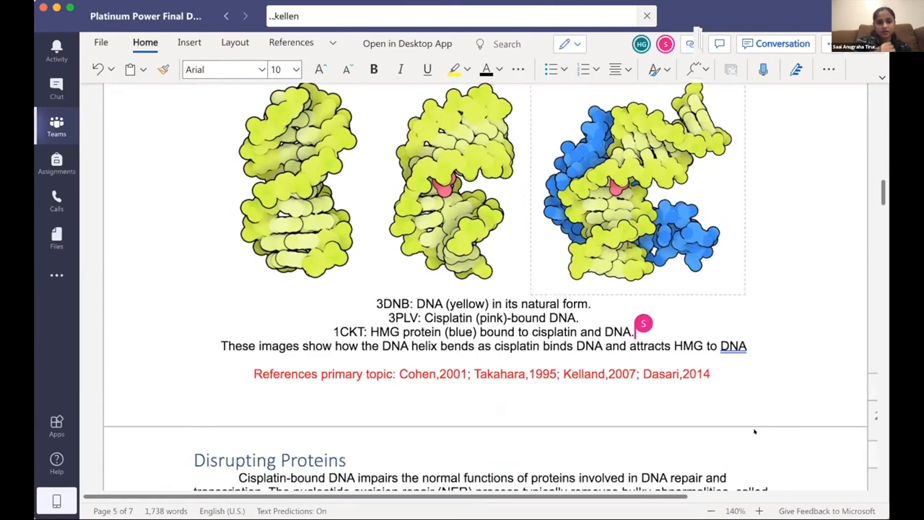
scroll(down, 3)
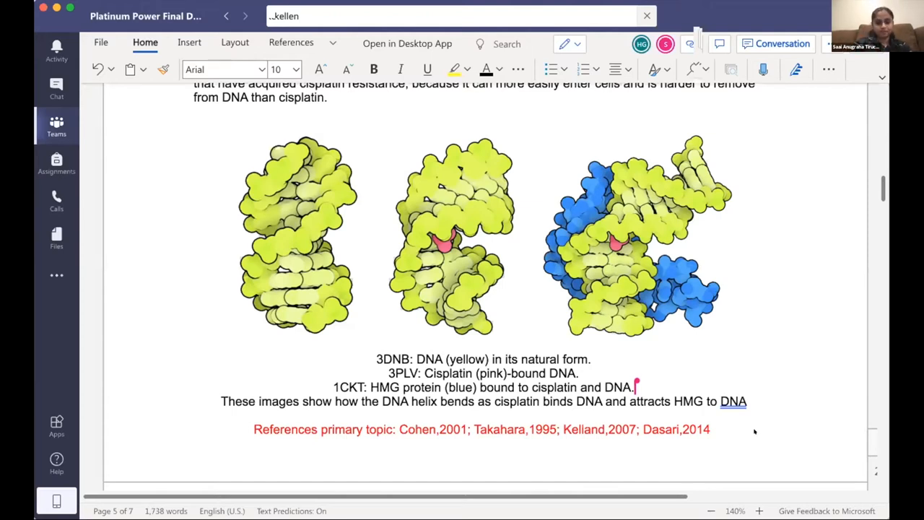
scroll(down, 3)
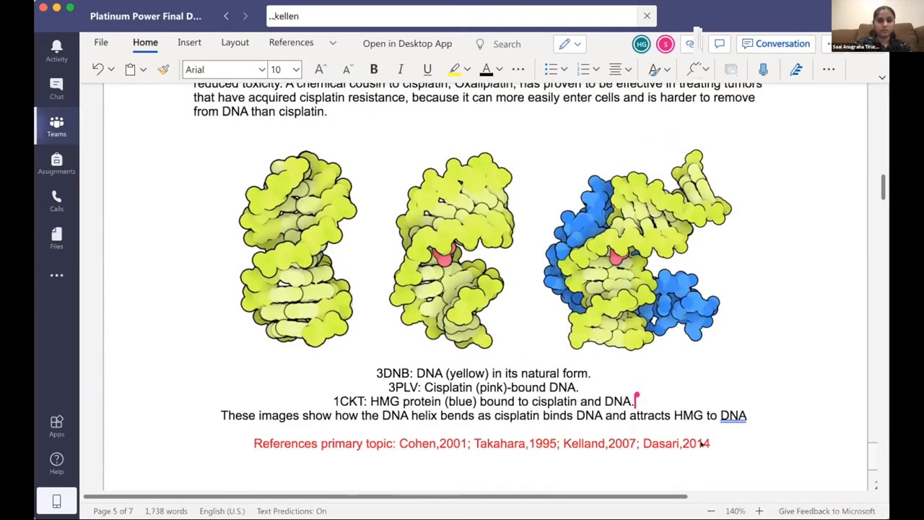
scroll(down, 3)
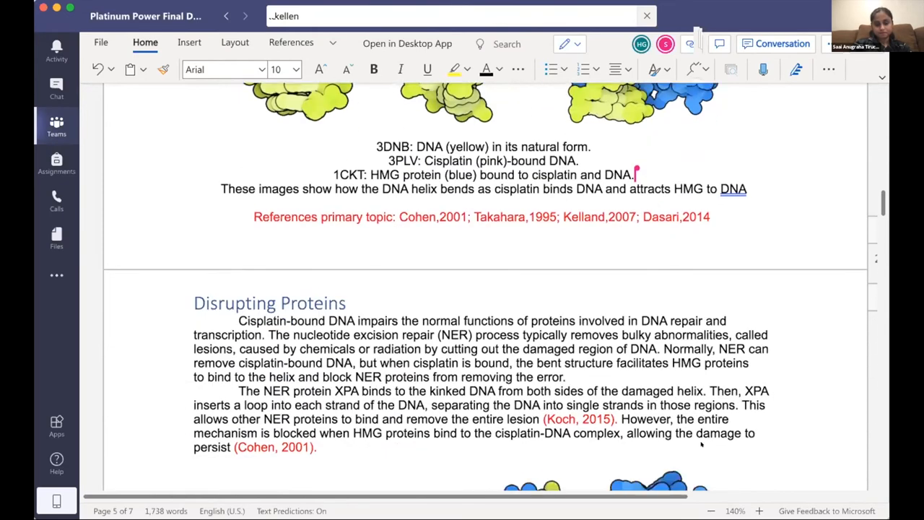
Scroll past the 5a39 and 2r7z figures and RNA polymerase II caption to 'Polymerases: Friend or Foe?'
scroll(down, 3)
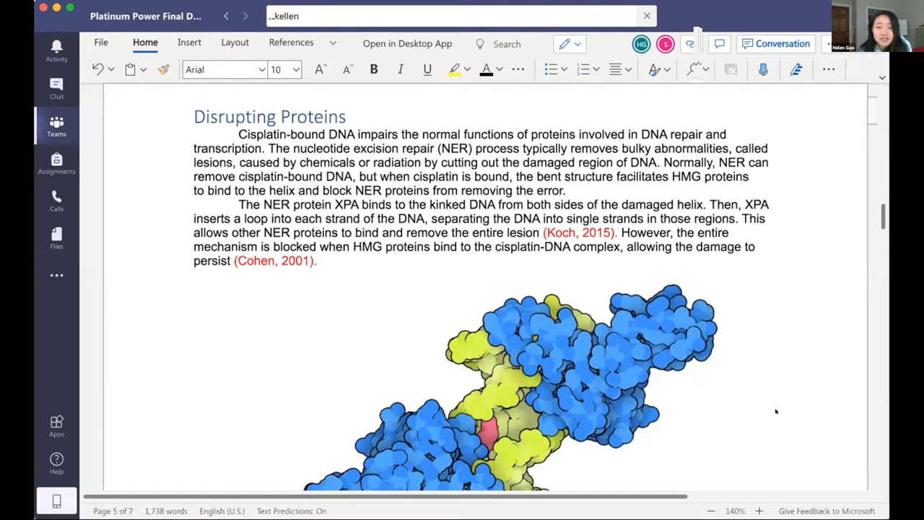
scroll(down, 3)
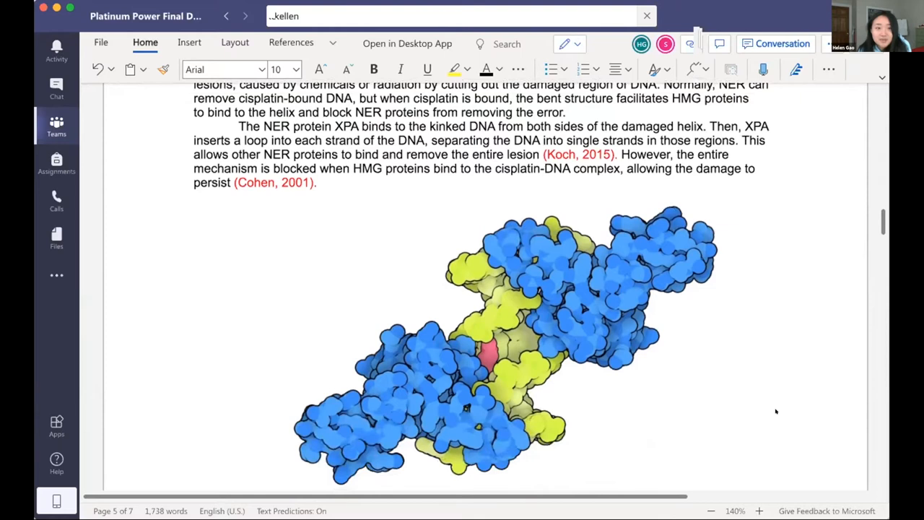
scroll(down, 3)
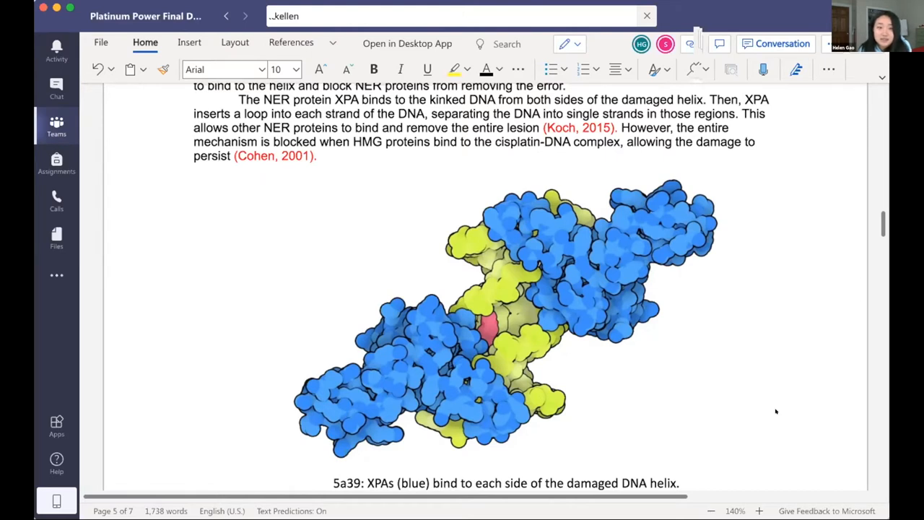
scroll(down, 3)
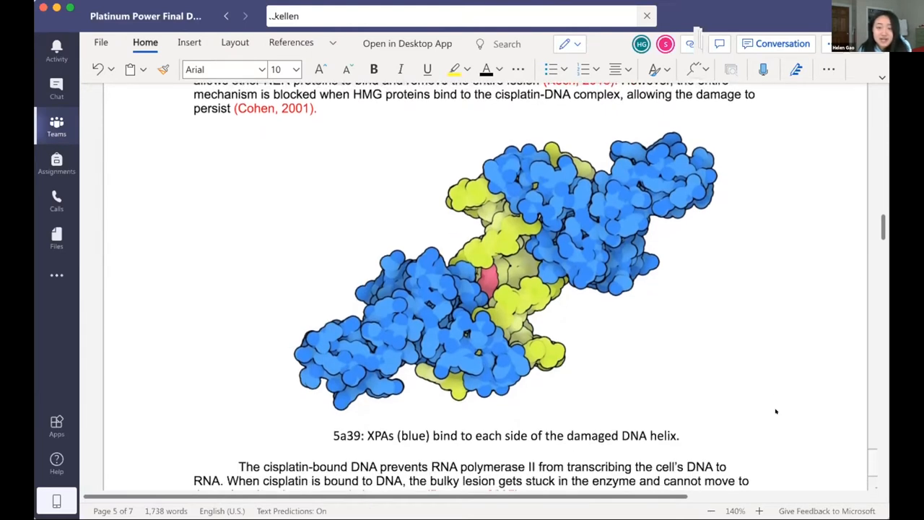
scroll(down, 3)
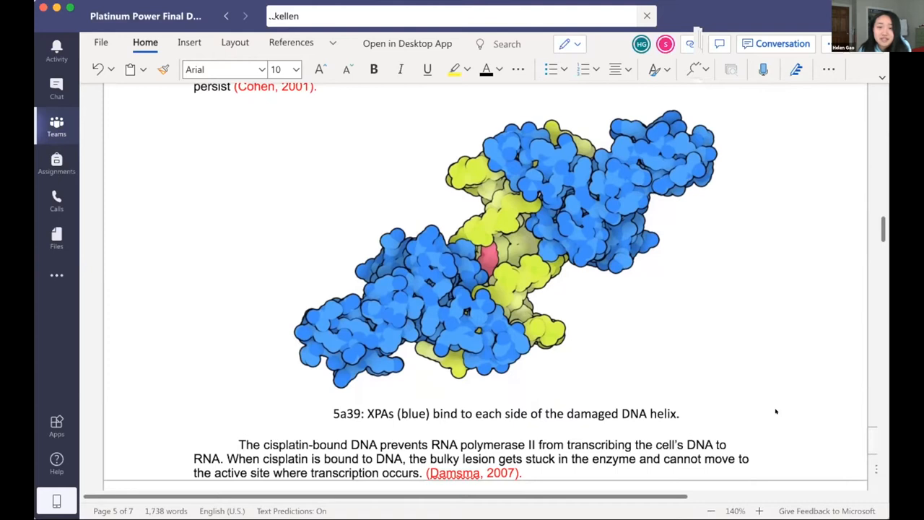
scroll(down, 3)
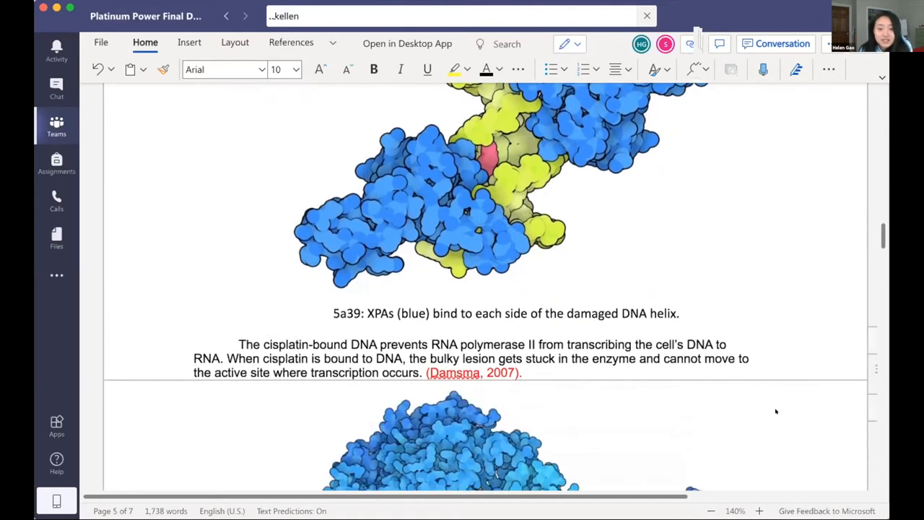
scroll(down, 3)
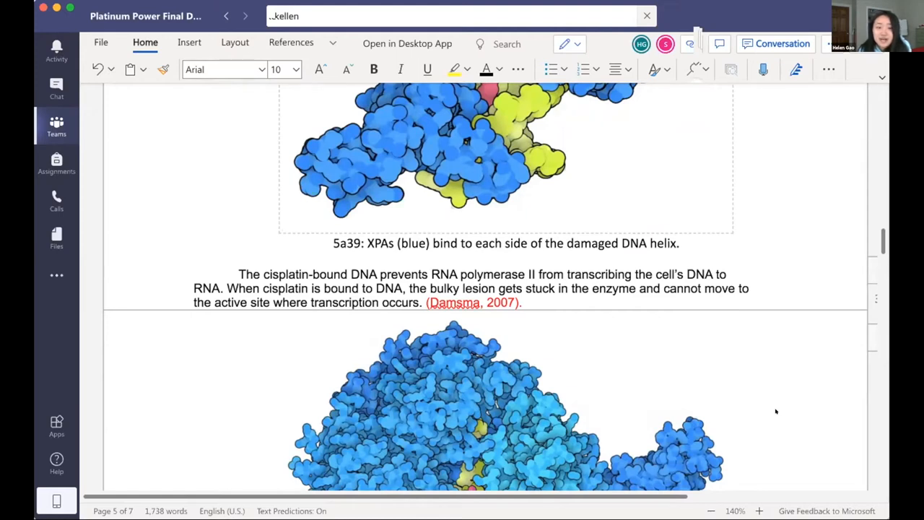
scroll(down, 3)
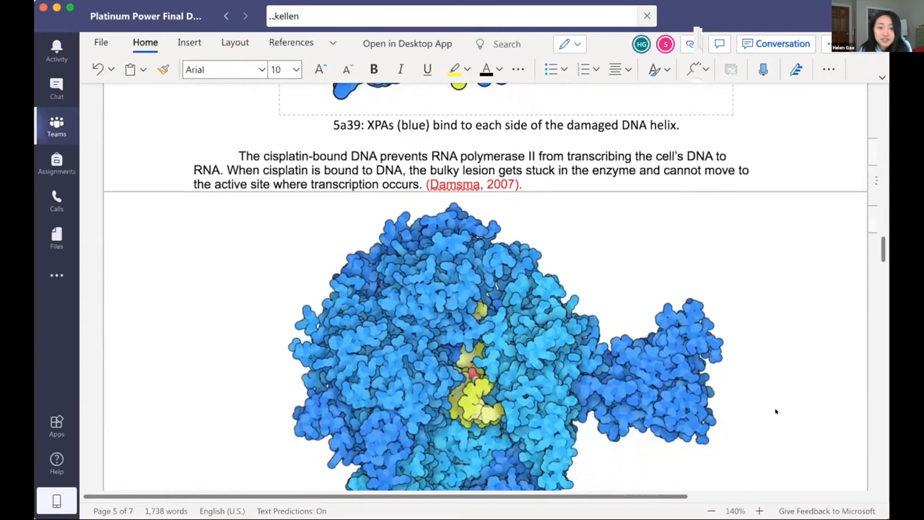
scroll(down, 3)
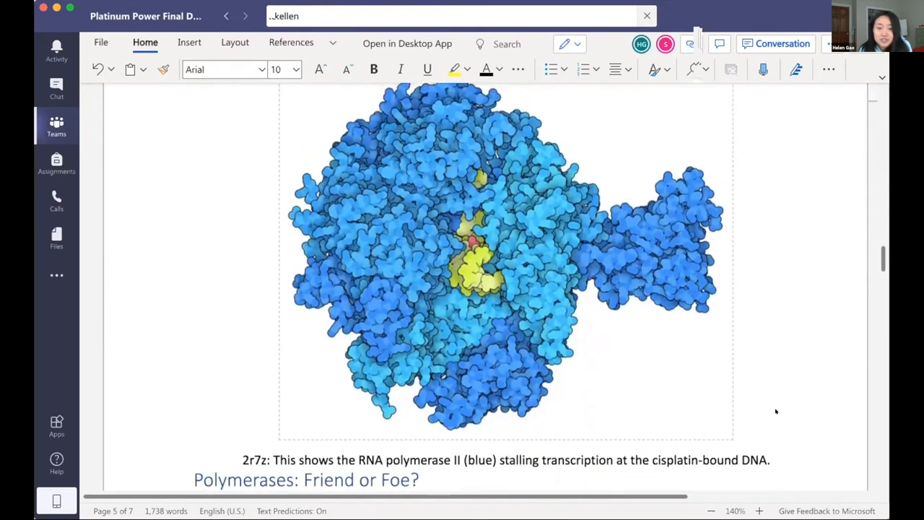
scroll(down, 3)
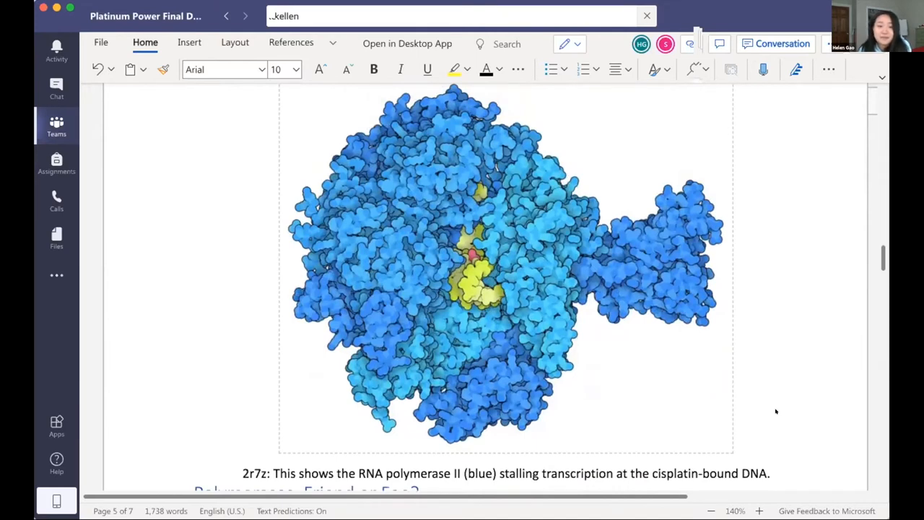
scroll(down, 3)
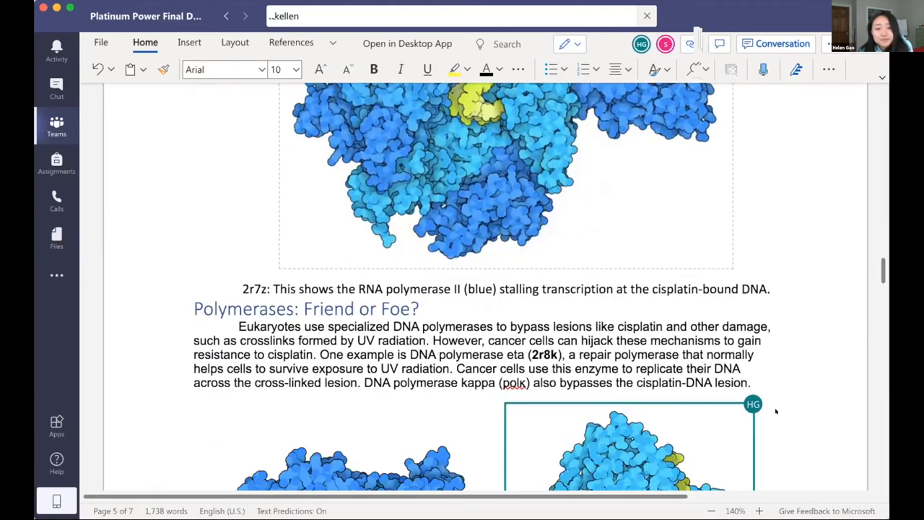
Scroll past the polymerase eta and kappa (2r8k, 6bs1) captions to 'Exploring the Structure'
scroll(down, 3)
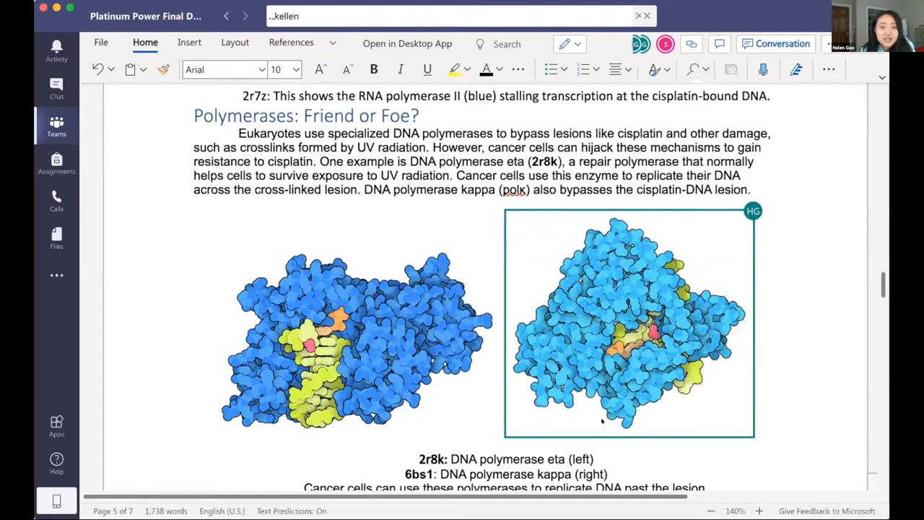
mouse_move(807, 369)
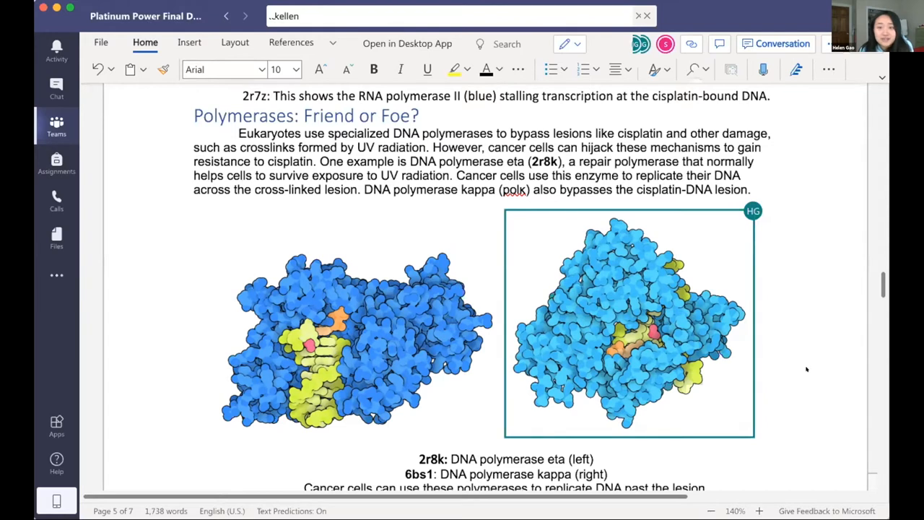
scroll(down, 3)
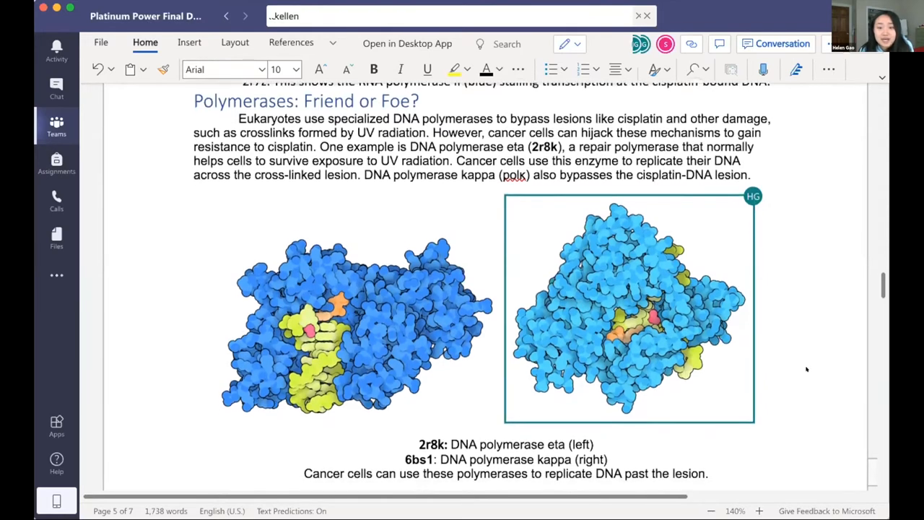
scroll(down, 3)
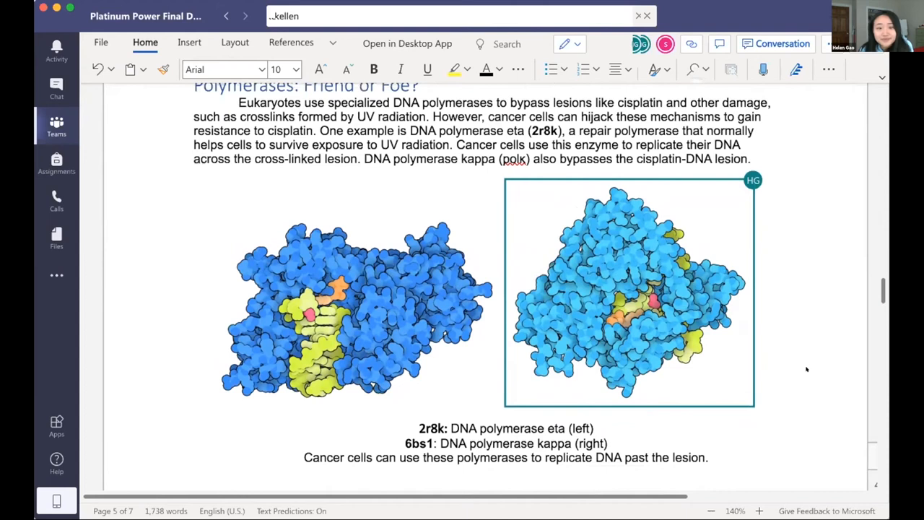
scroll(down, 3)
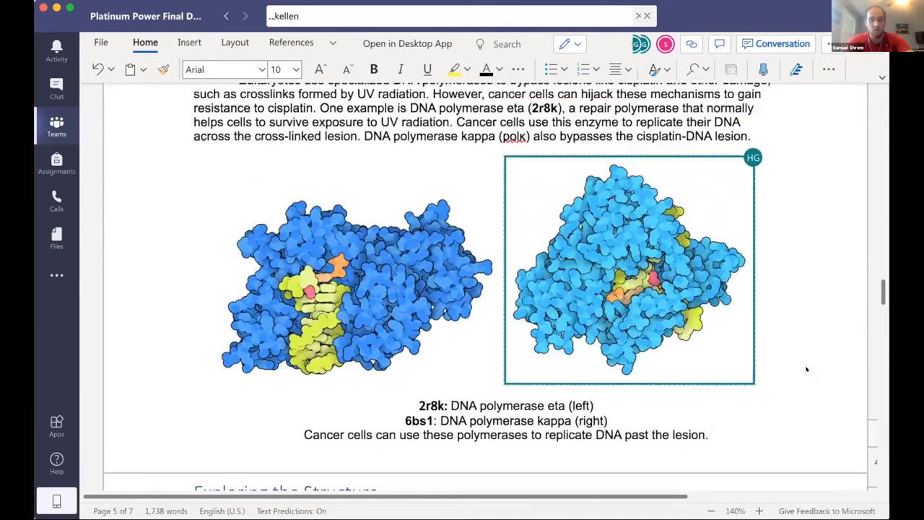
scroll(down, 3)
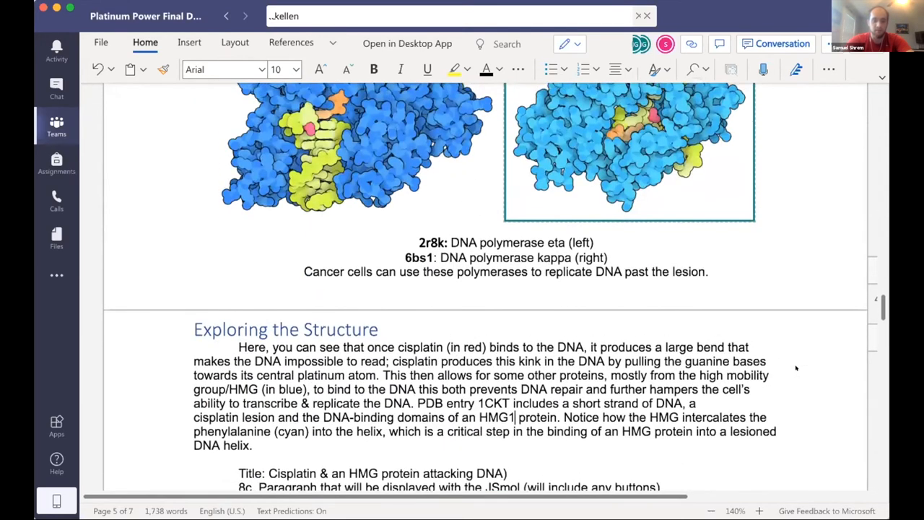
scroll(down, 3)
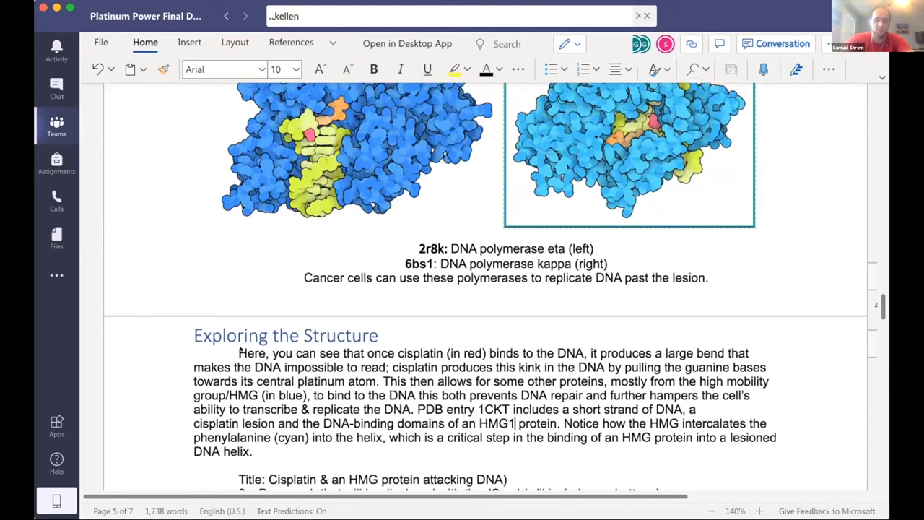
mouse_move(292, 413)
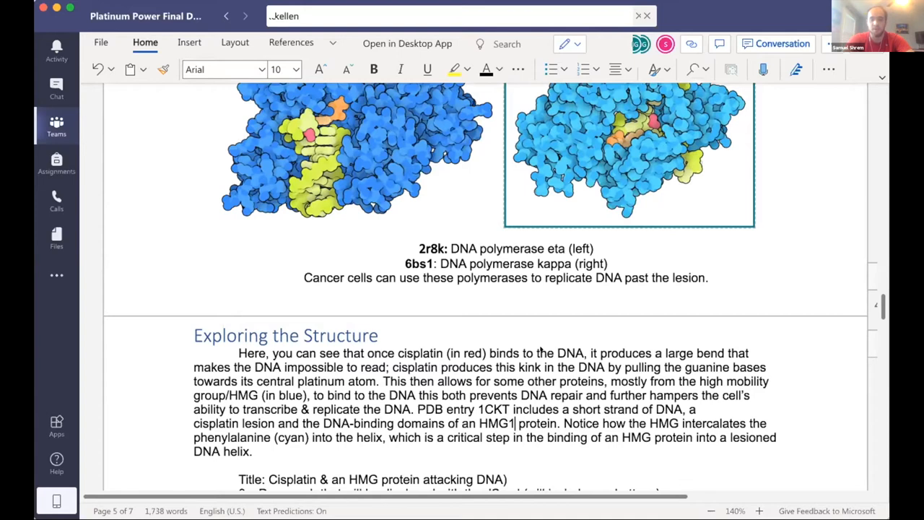
mouse_move(677, 347)
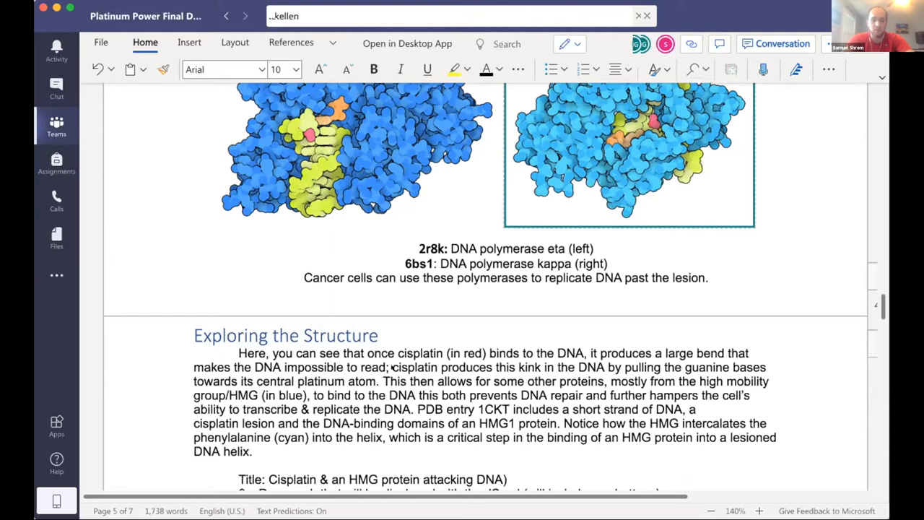
click(515, 423)
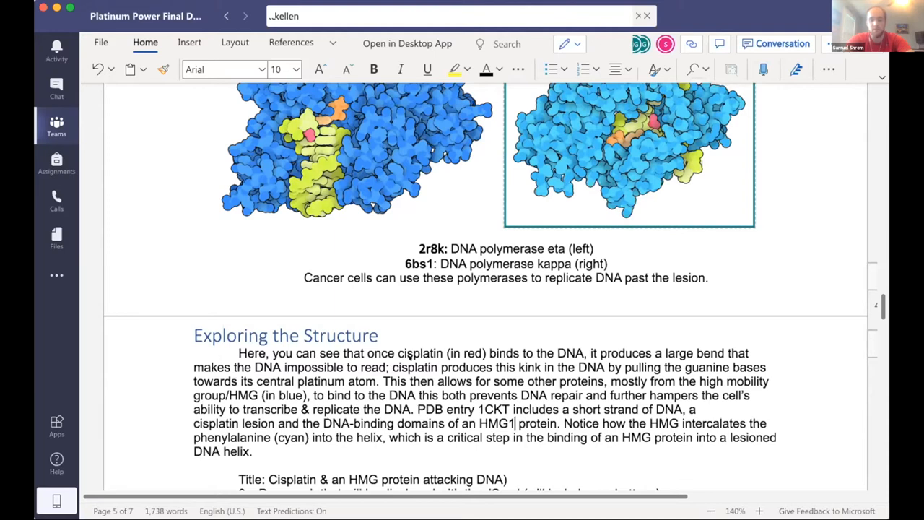
click(514, 423)
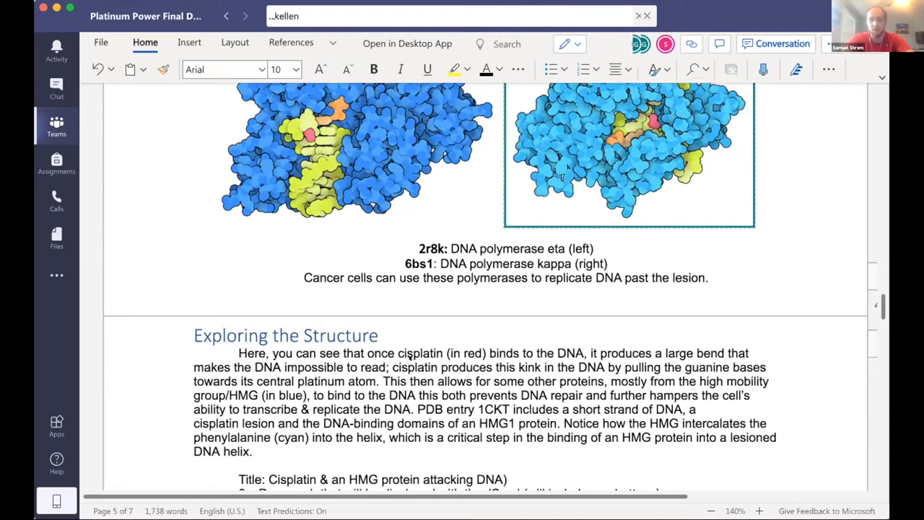
click(515, 423)
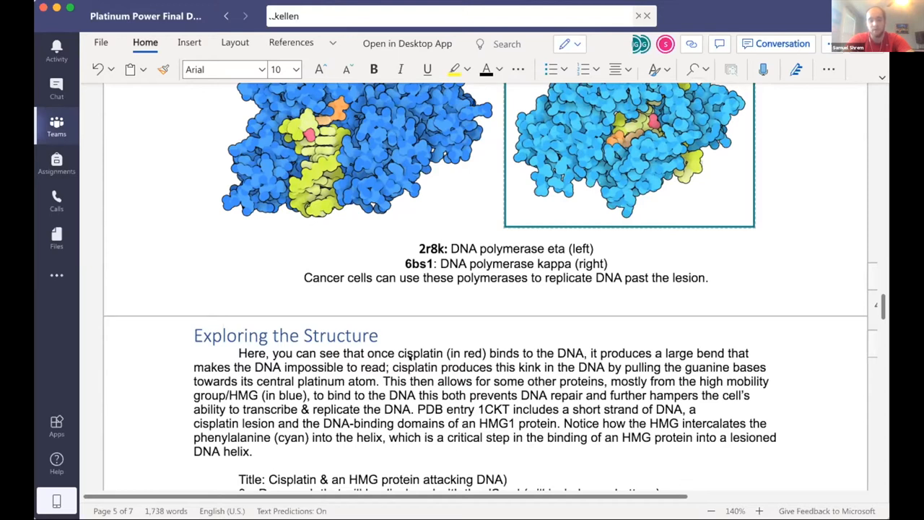
click(515, 423)
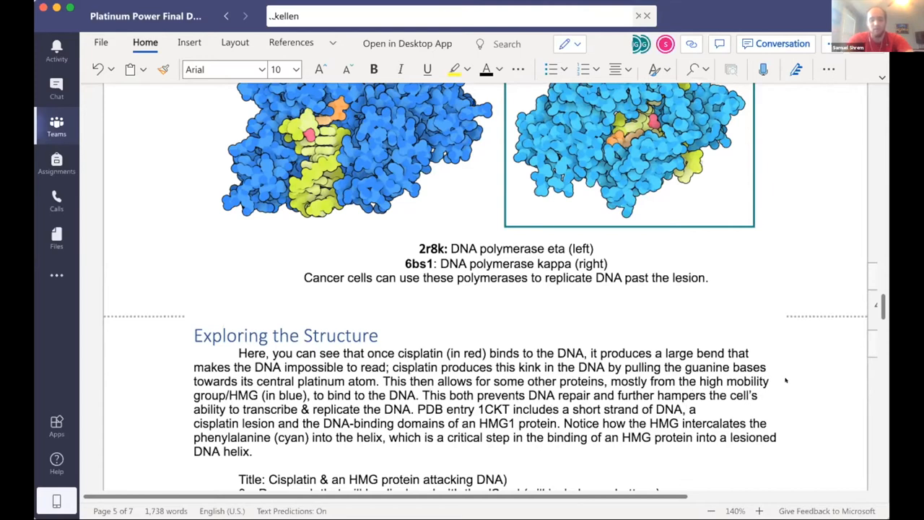
click(424, 395)
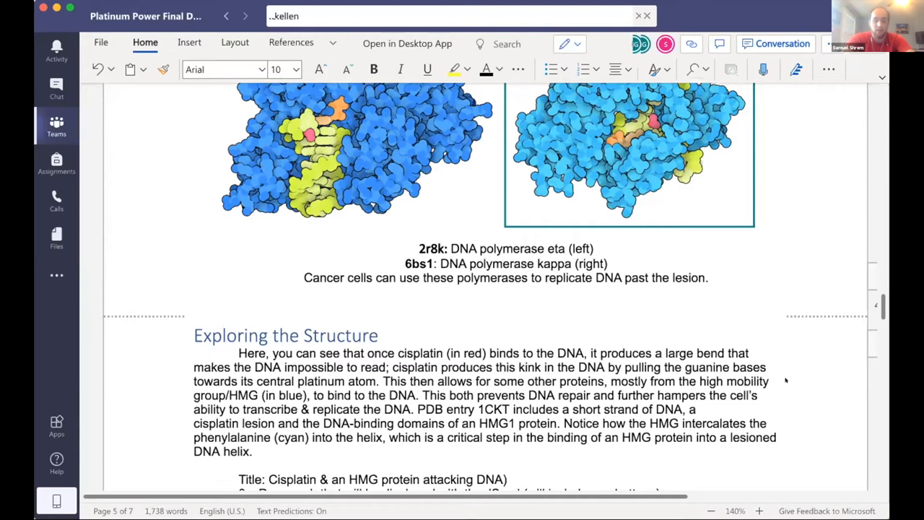
click(429, 395)
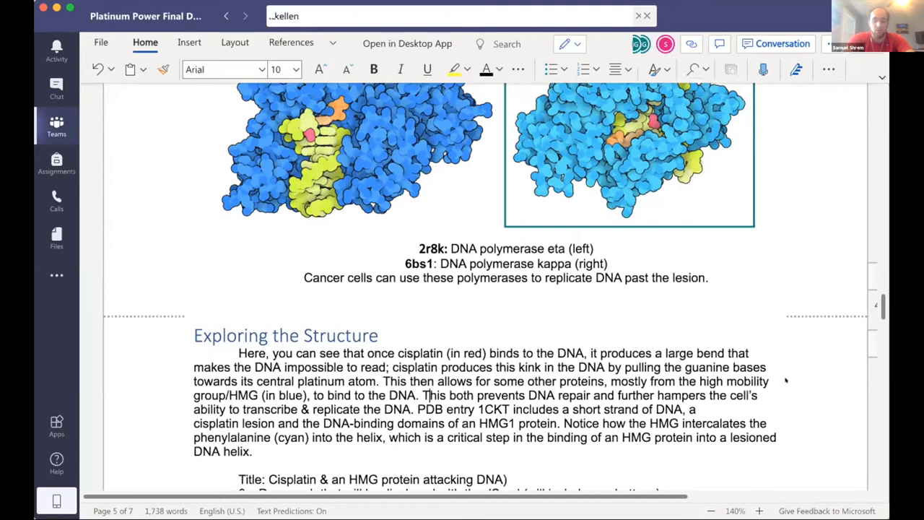
scroll(down, 3)
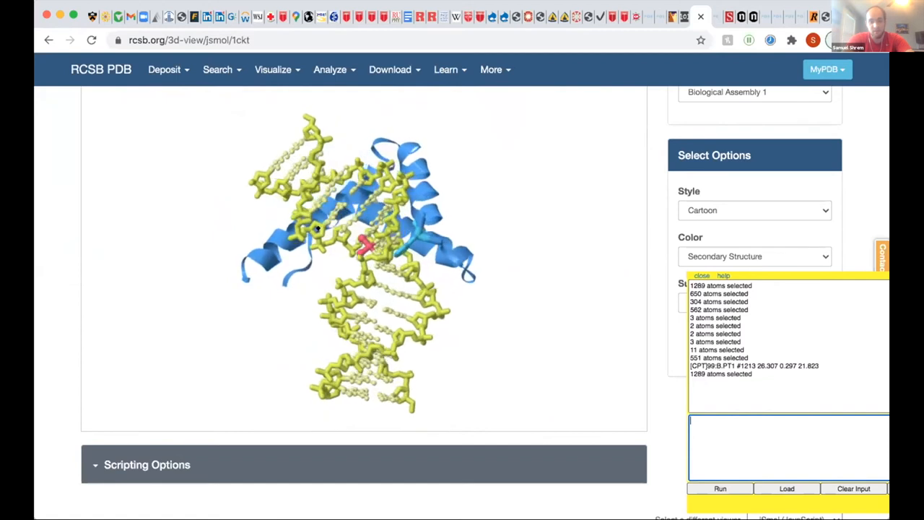
Centre the 1CKT JSmol view with 'center lig' and rotate to inspect the lesion and phenylalanine
drag(318, 231, 422, 354)
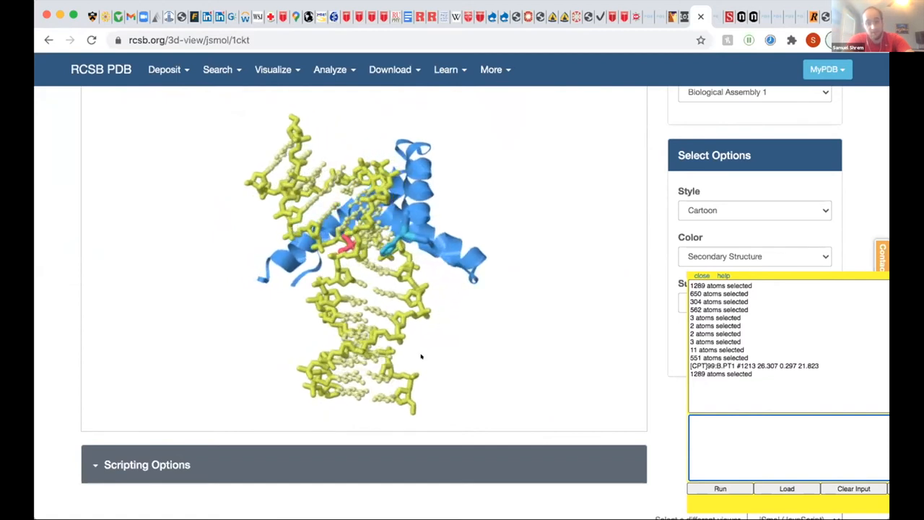
mouse_move(442, 188)
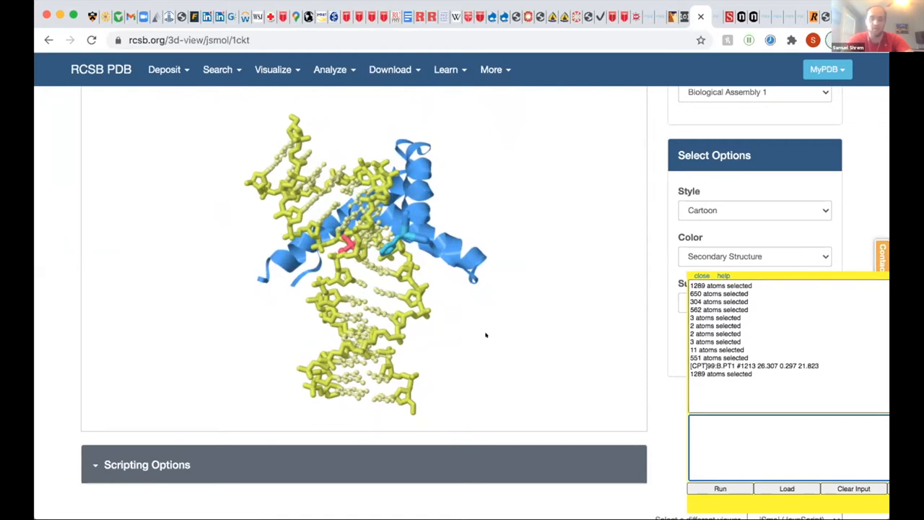
text(center lig)
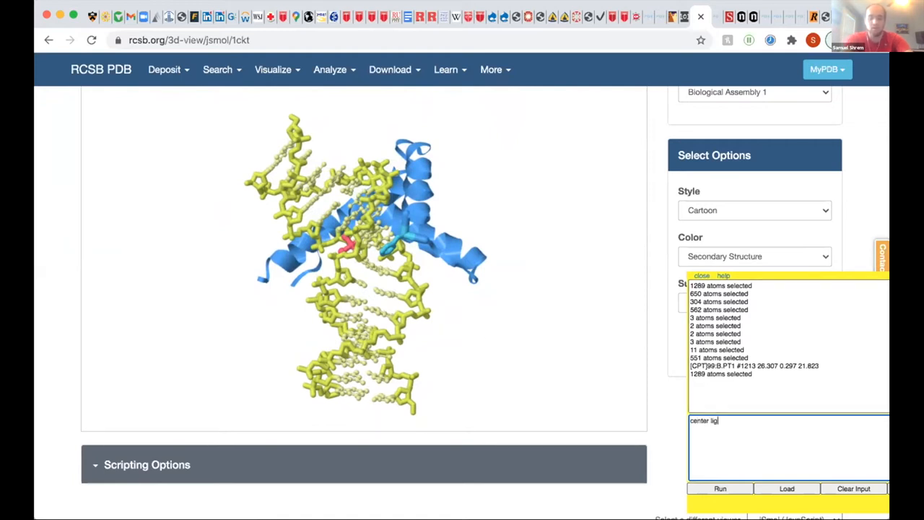
click(720, 488)
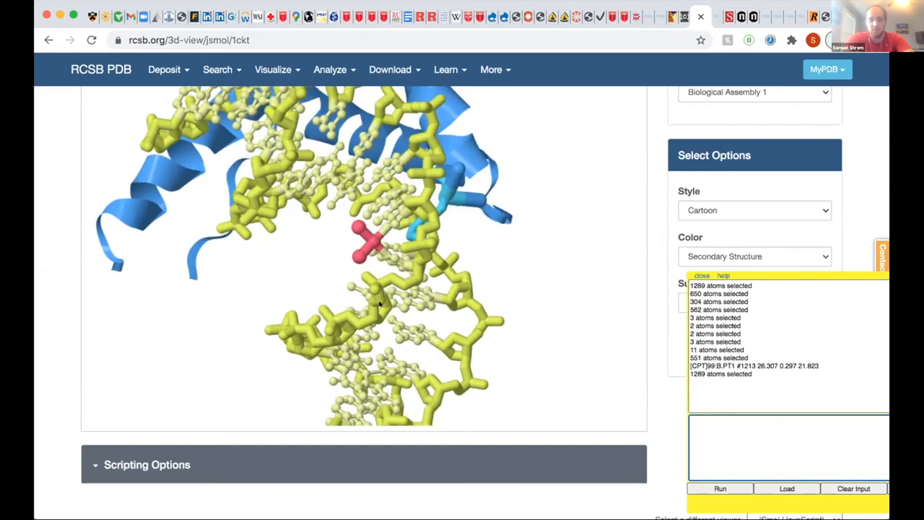
mouse_move(326, 271)
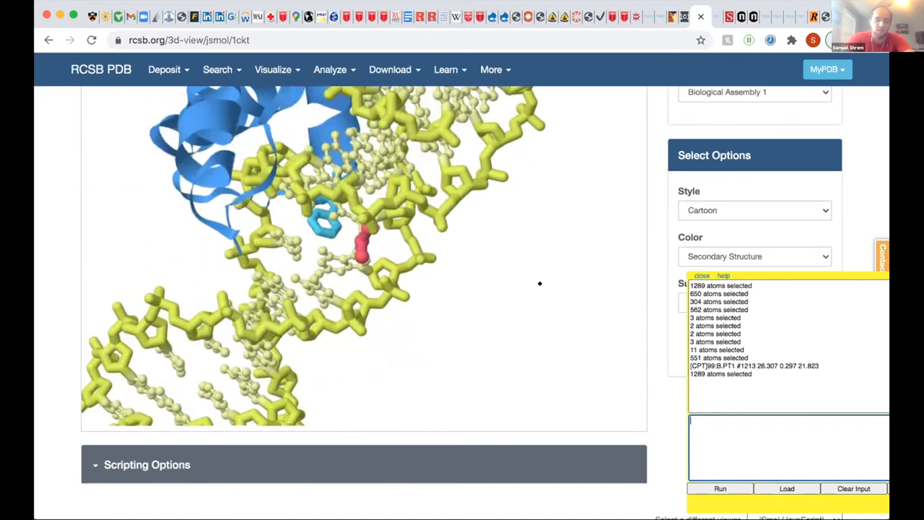
drag(539, 283, 444, 273)
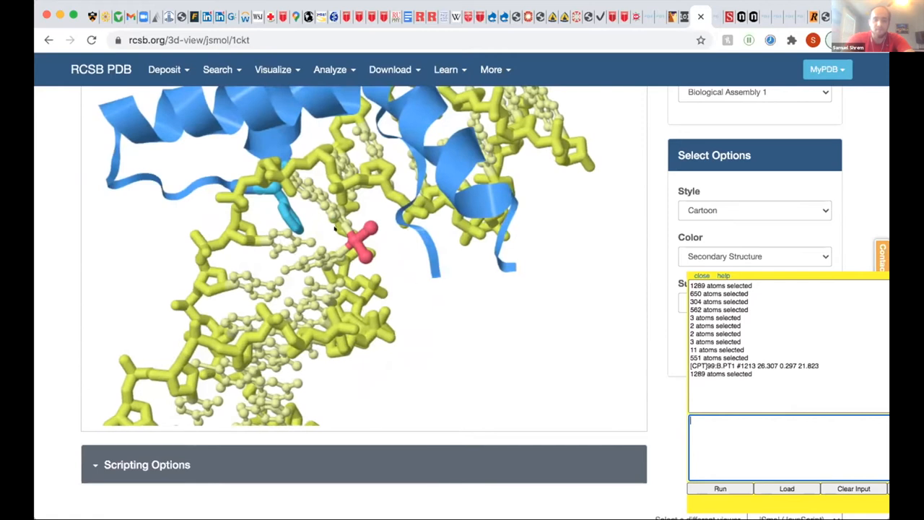
mouse_move(465, 303)
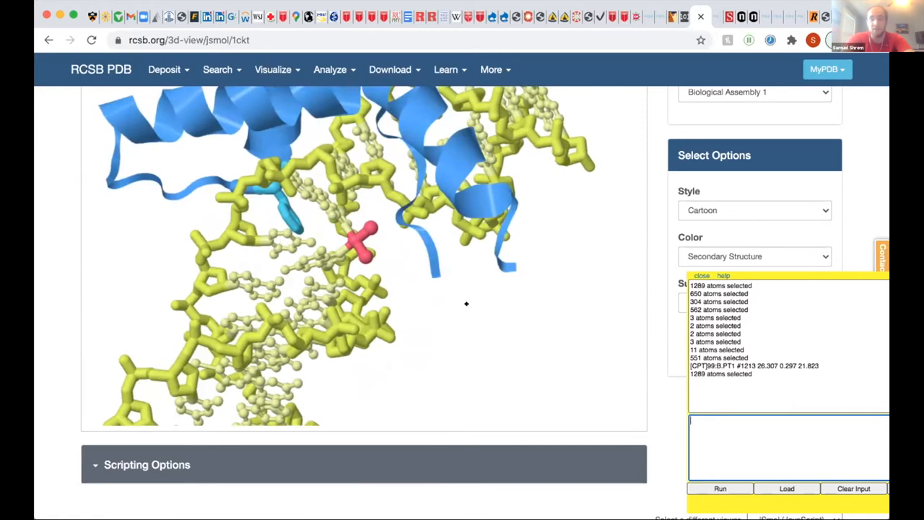
drag(466, 304, 367, 284)
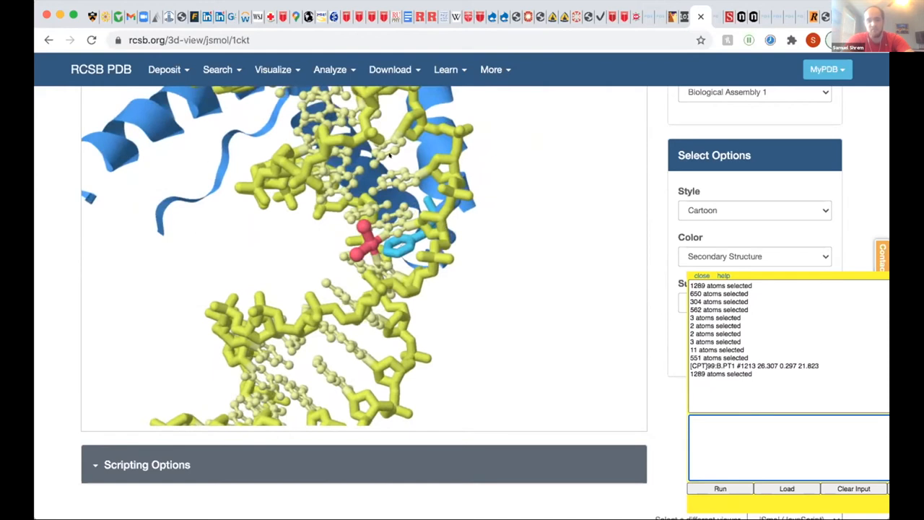
mouse_move(538, 240)
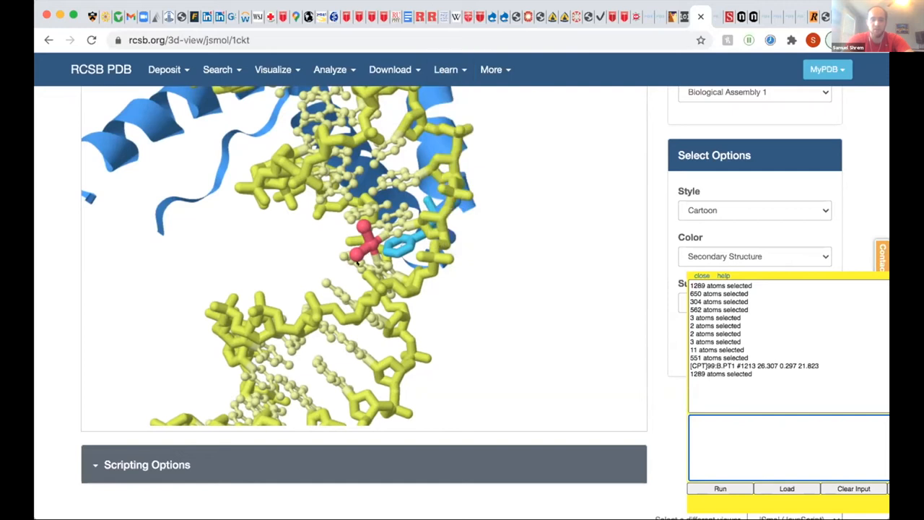
mouse_move(336, 155)
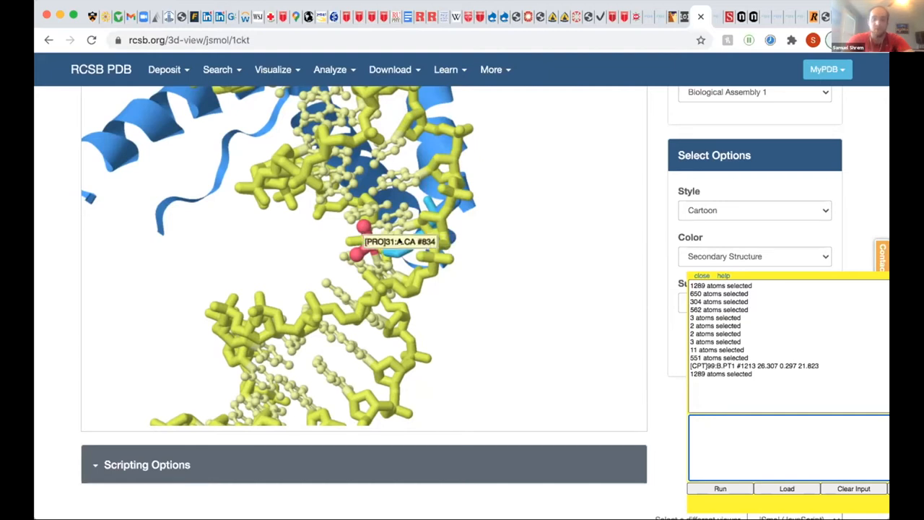
mouse_move(497, 324)
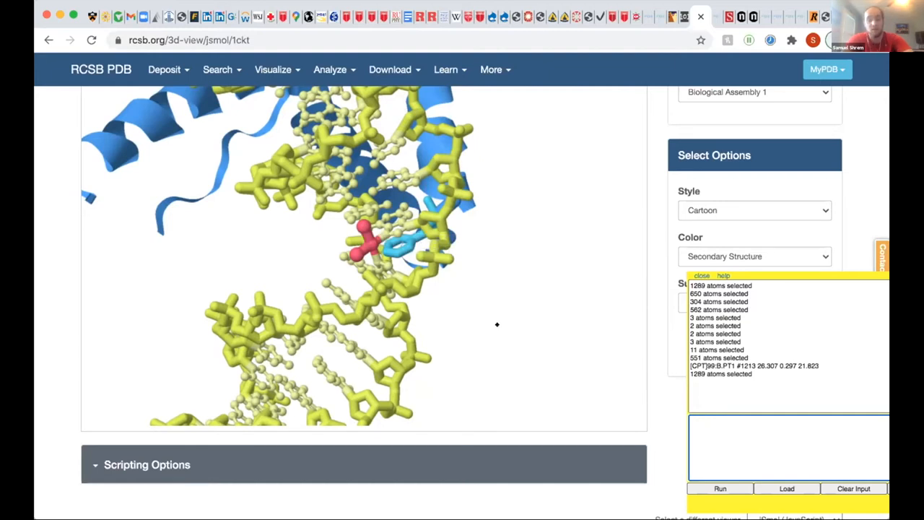
drag(496, 323, 596, 348)
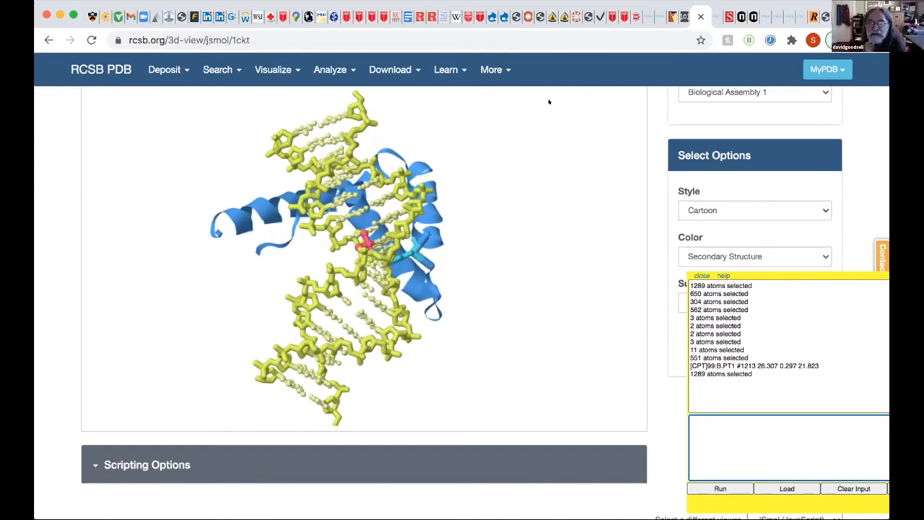
mouse_move(517, 188)
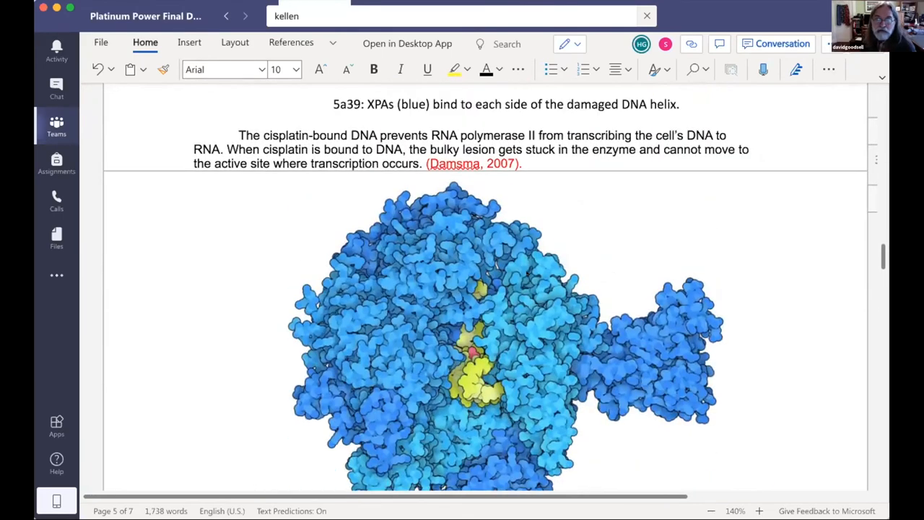
mouse_move(819, 283)
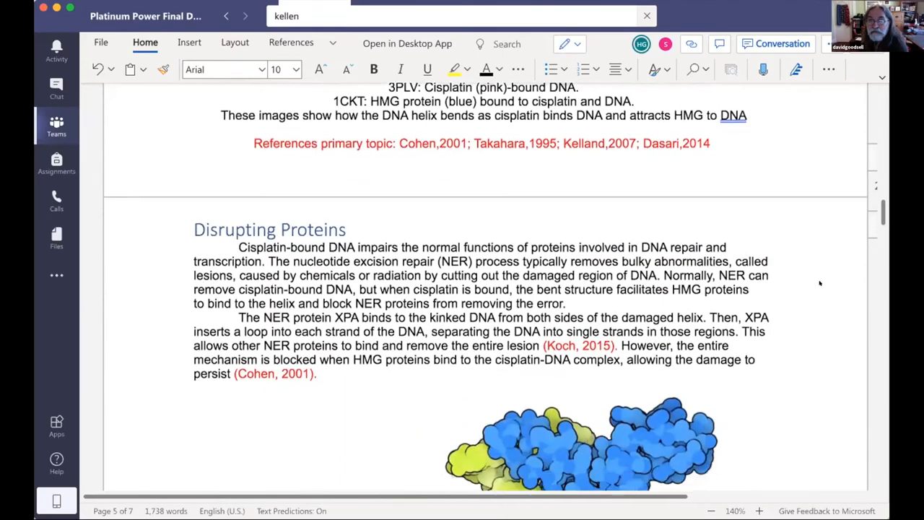
Scroll to Cisplatin in Action and place the cursor in its protein sink hole sentence
scroll(down, 3)
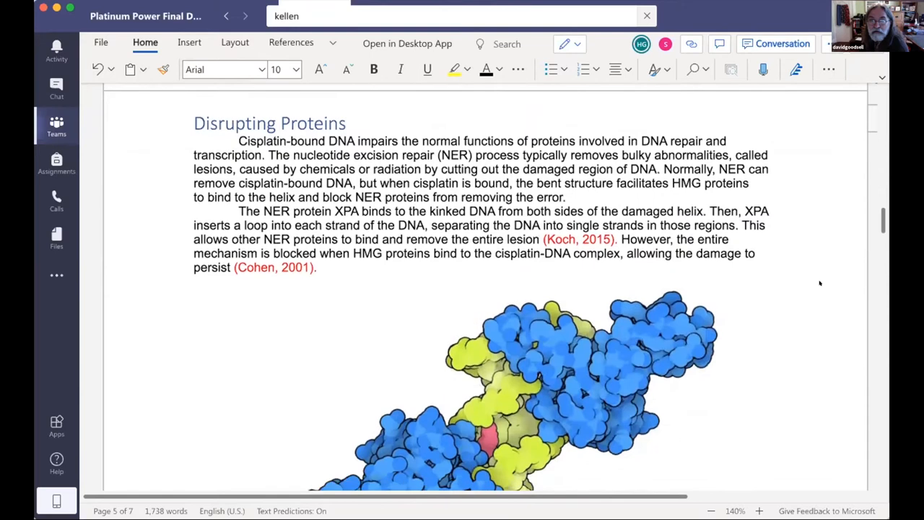
scroll(down, 3)
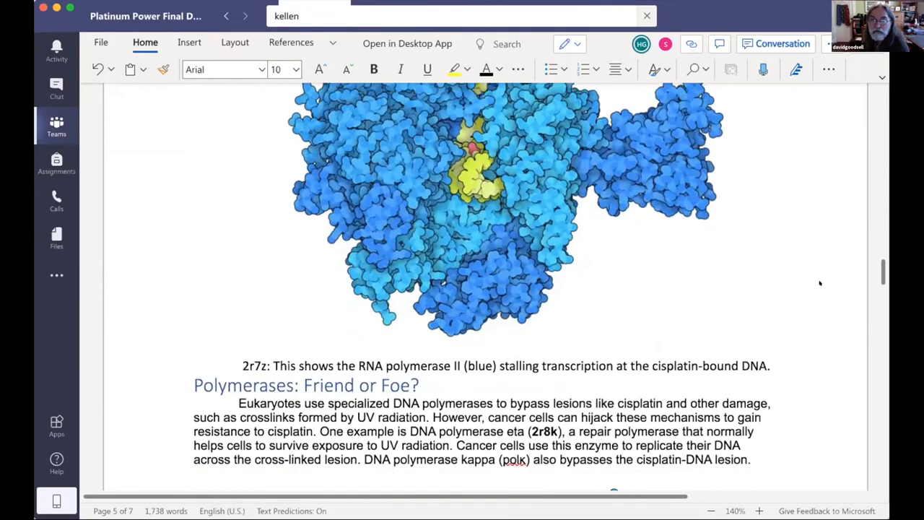
scroll(down, 3)
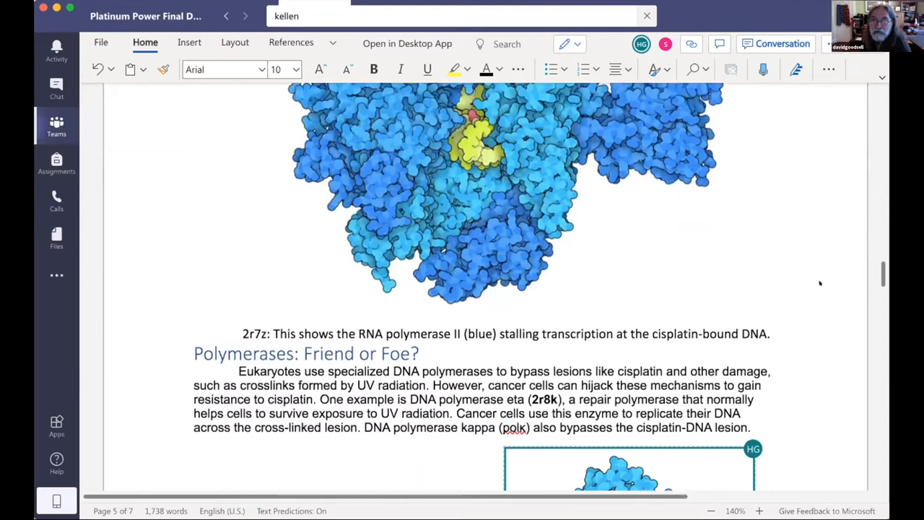
scroll(down, 3)
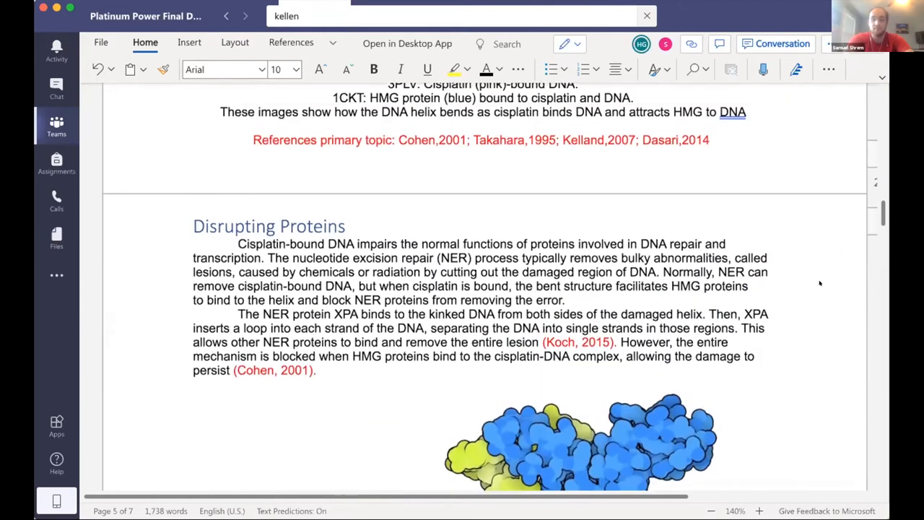
scroll(down, 3)
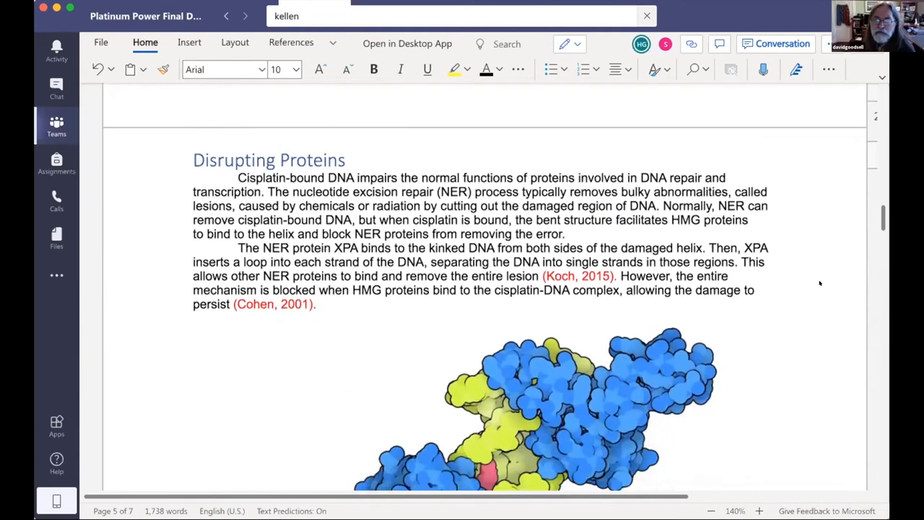
scroll(down, 3)
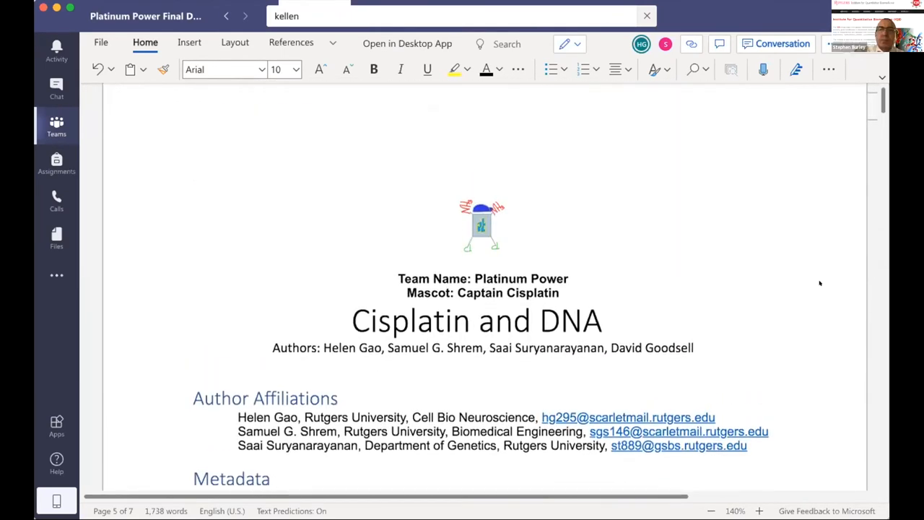
scroll(down, 3)
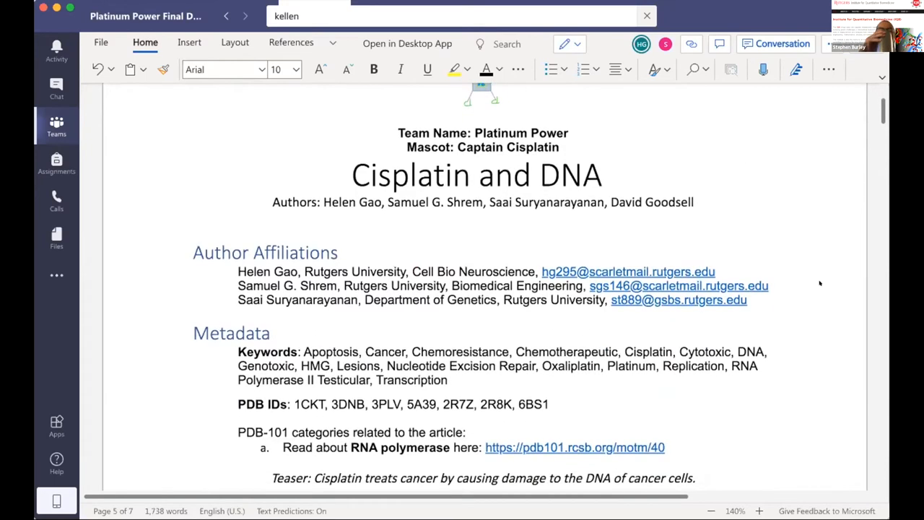
scroll(down, 3)
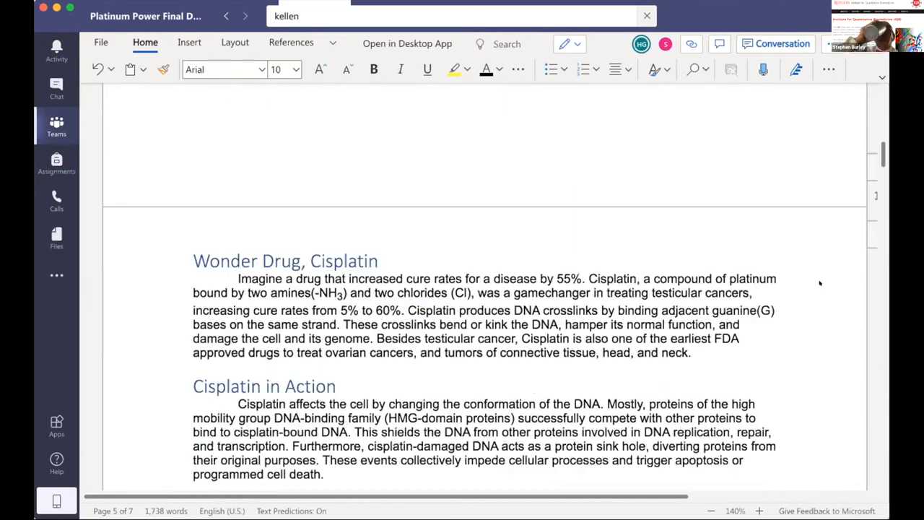
scroll(down, 3)
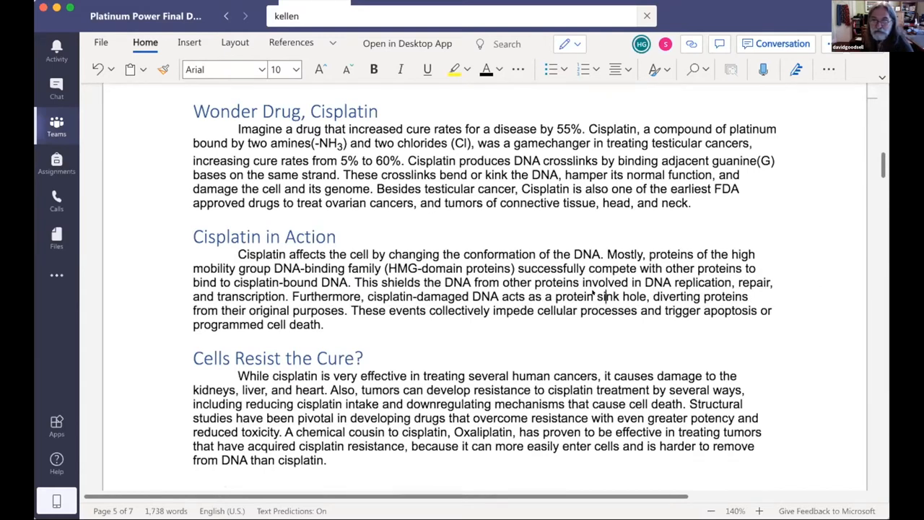
double_click(608, 296)
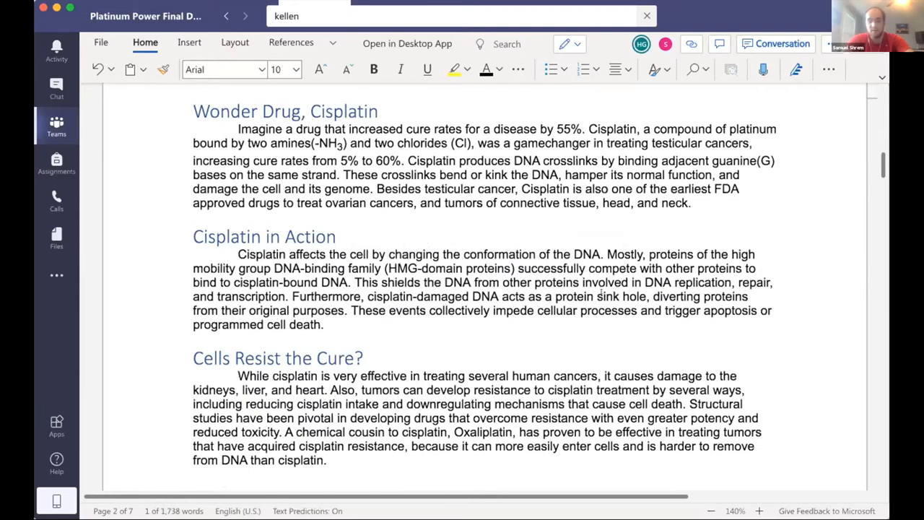
click(595, 296)
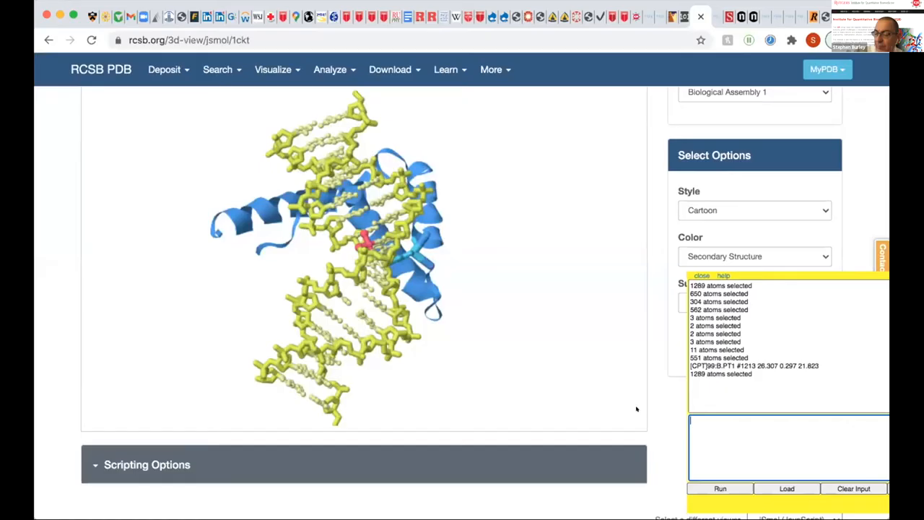
mouse_move(527, 314)
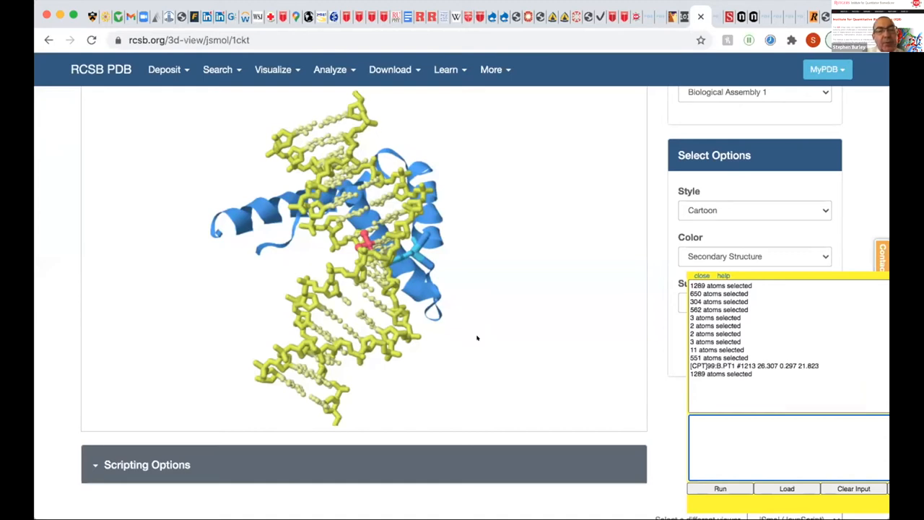
mouse_move(507, 316)
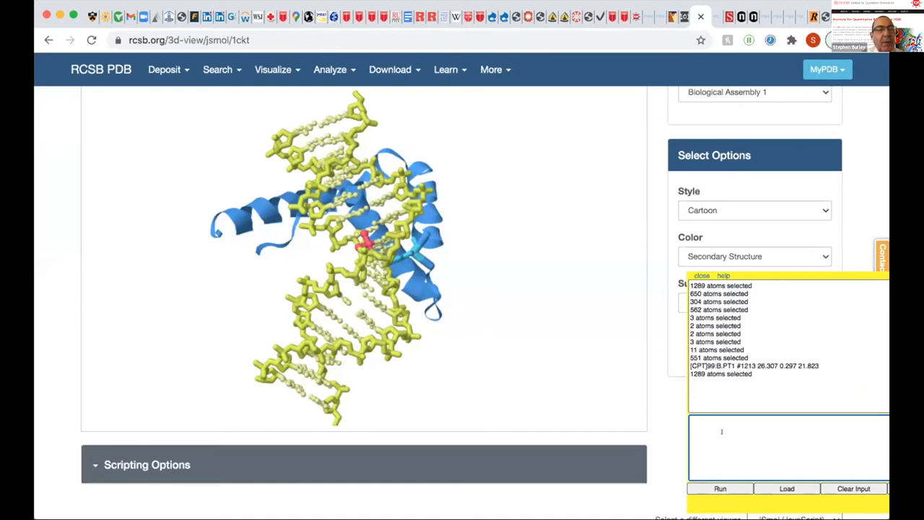
Begin entering the 'center PHE 37' command in the JSmol console
text(center P)
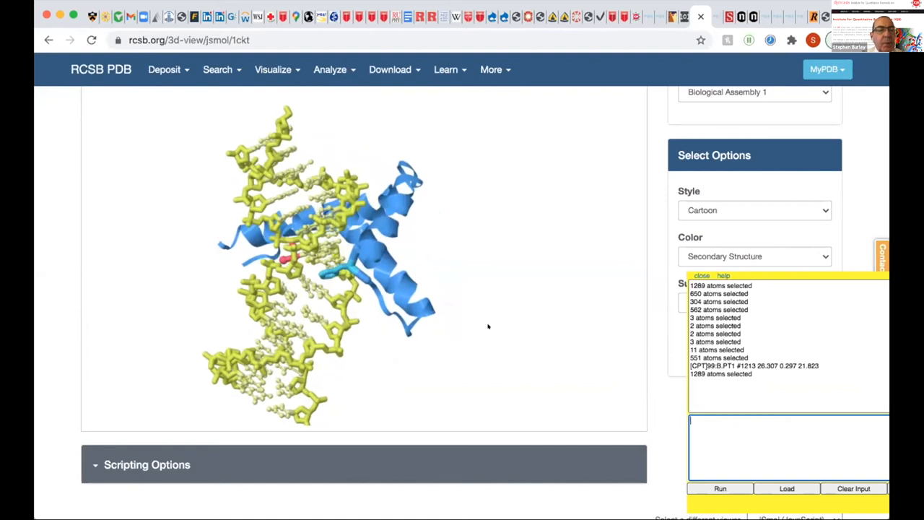
Run 'center PHE 37' in JSmol and rotate the close-up of the residue and DNA
text(center)
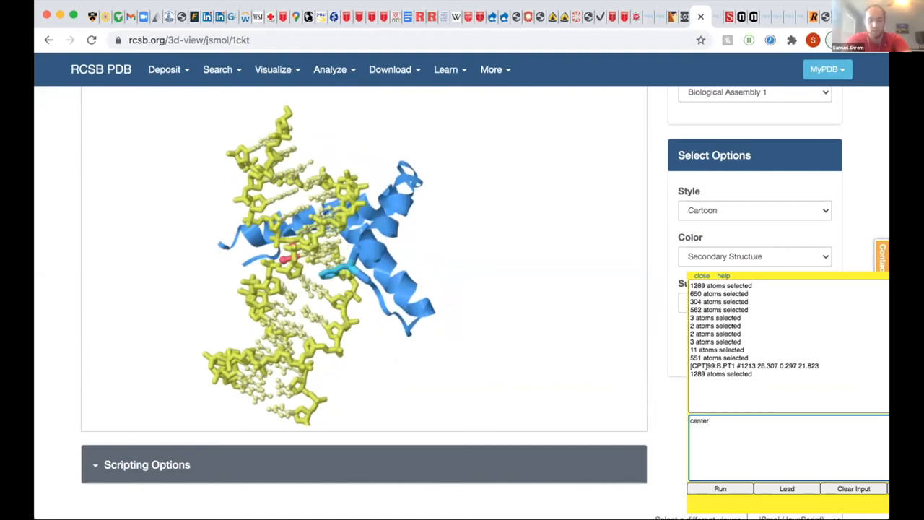
text(PHE 37)
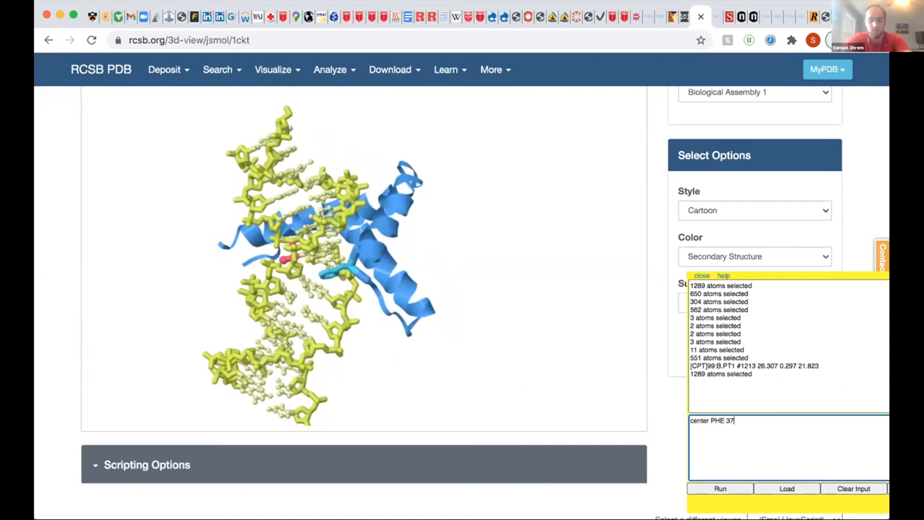
click(719, 488)
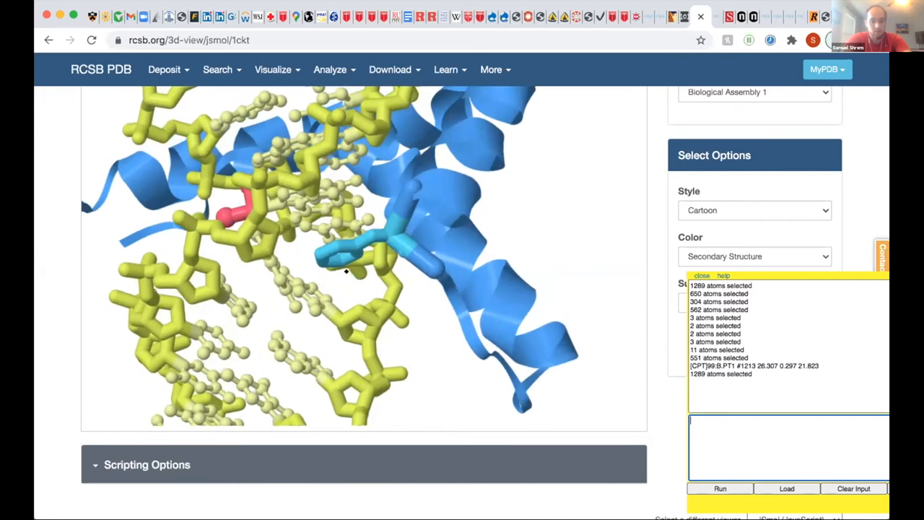
drag(346, 267, 325, 271)
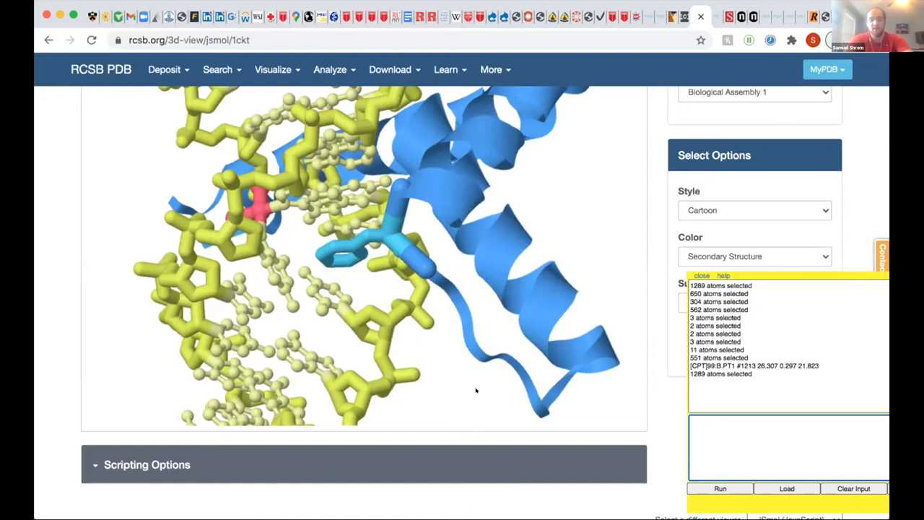
mouse_move(369, 272)
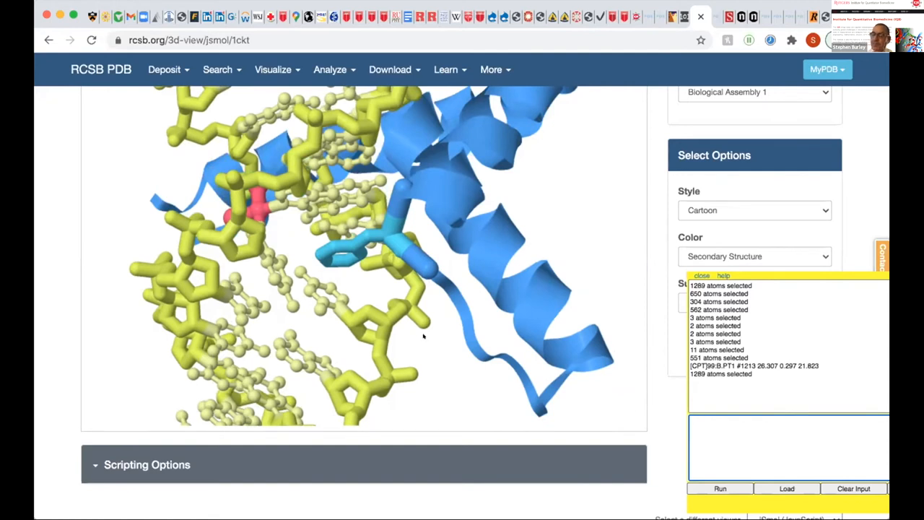
mouse_move(573, 133)
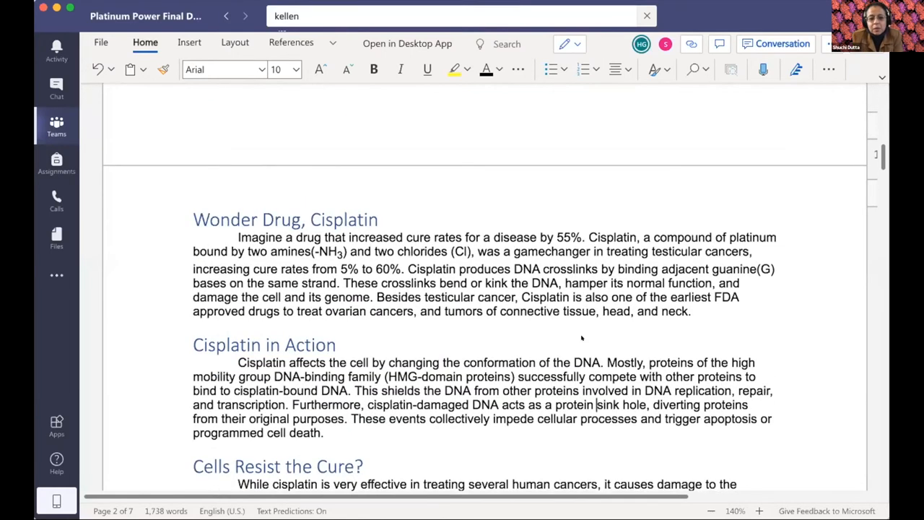
Scroll past Cisplatin in Action to the Cells Resist the Cure section and its illustrations
scroll(down, 3)
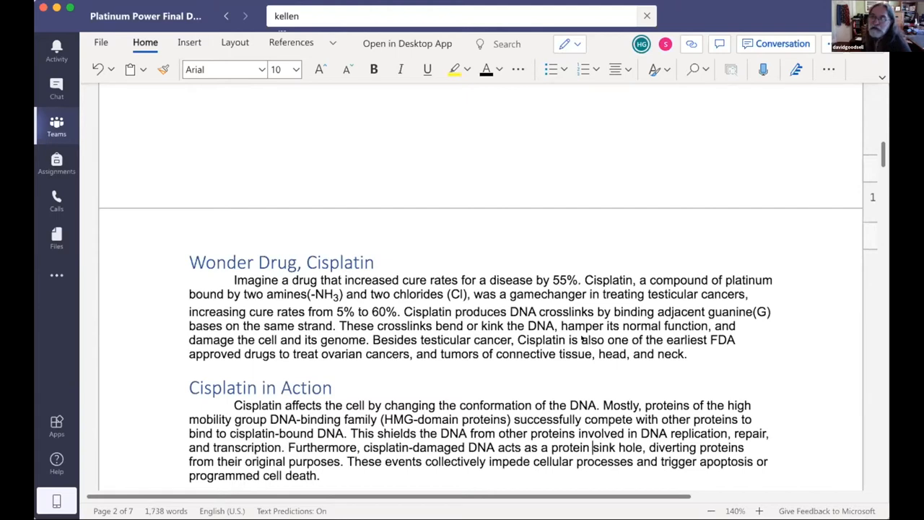
scroll(down, 3)
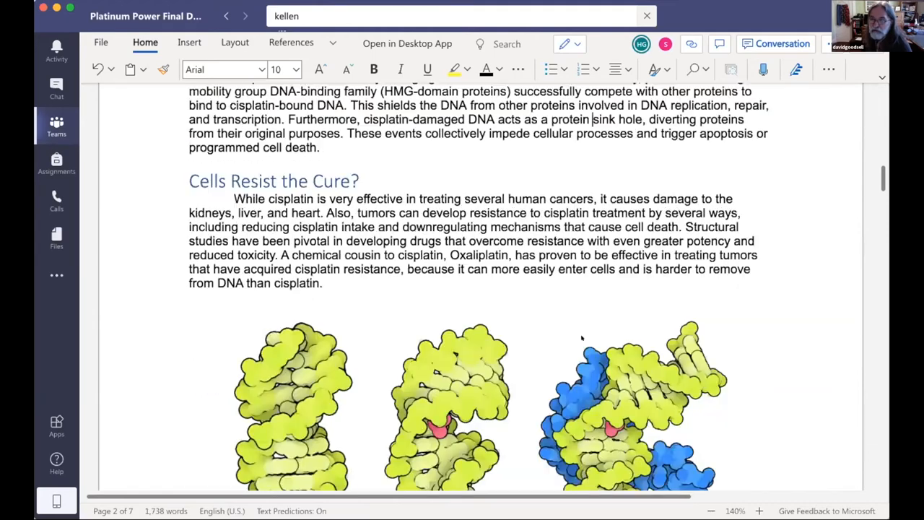
scroll(down, 3)
text(Hi)
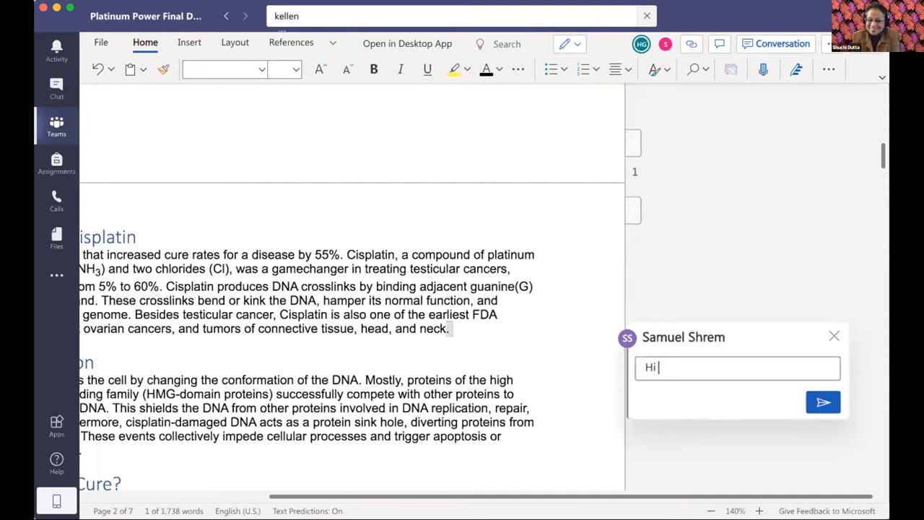
Post a comment addressed to David asking for a cisplatin picture here
text(David, can you put in a picture of)
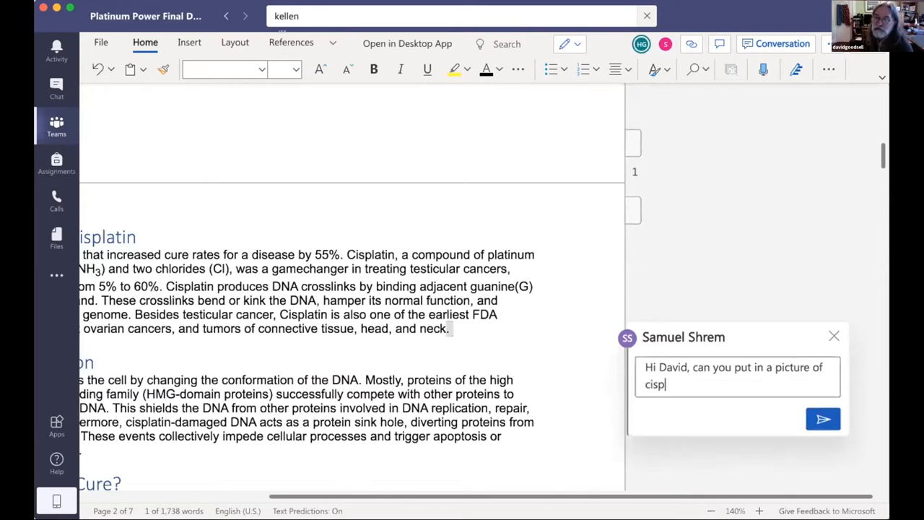
text(atin)
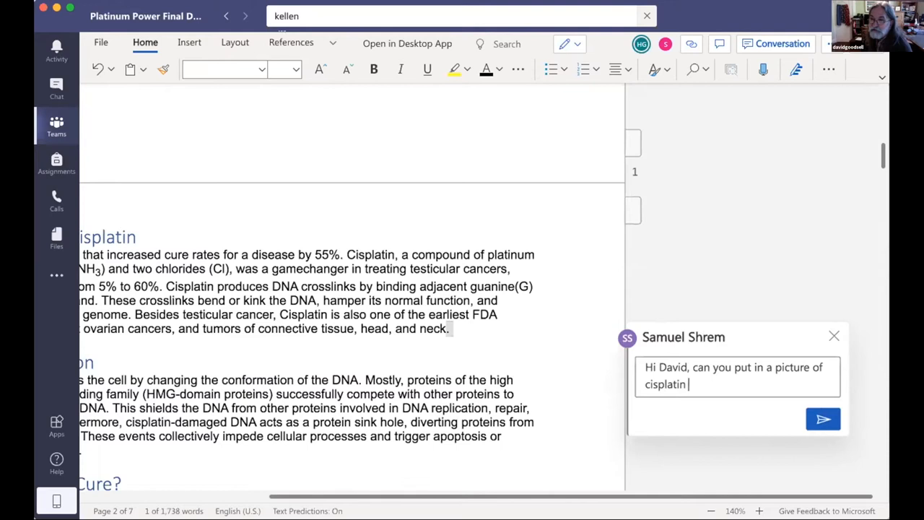
text(here?)
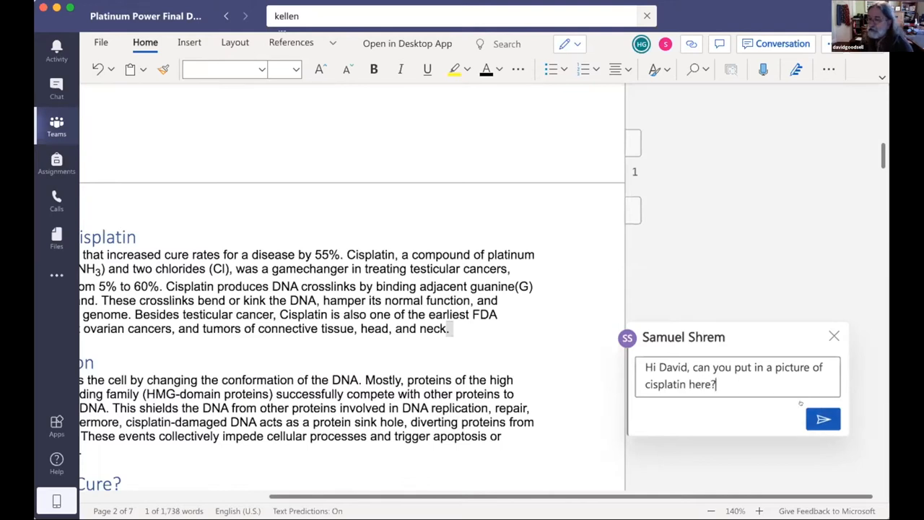
click(823, 419)
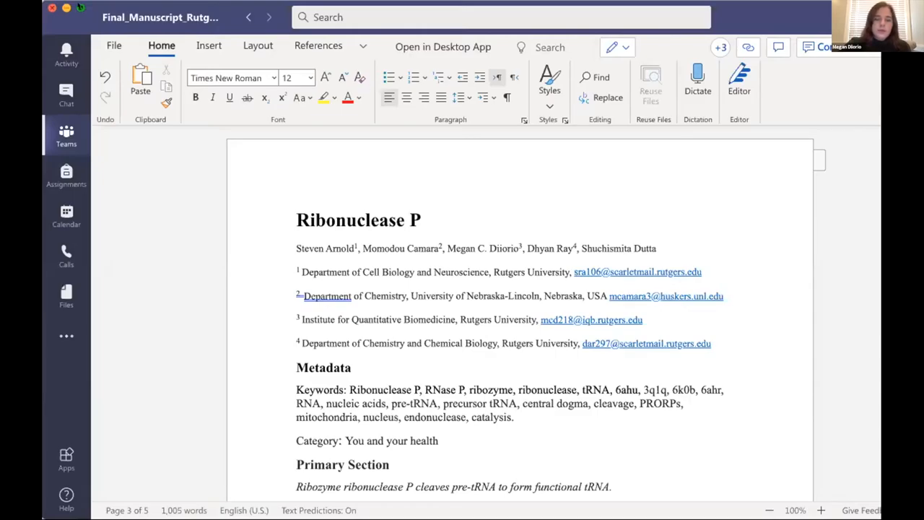
Scroll to the top and zoom the Ribonuclease P page in to 130%
scroll(down, 3)
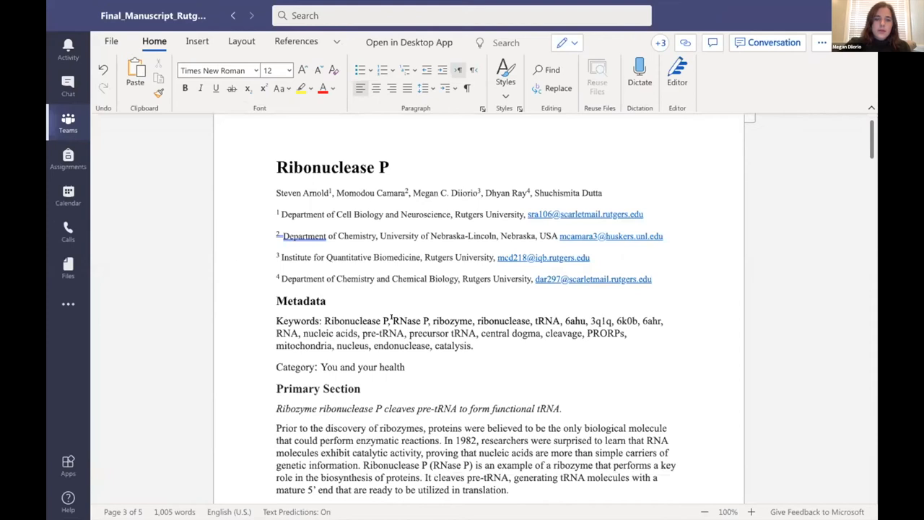
scroll(down, 3)
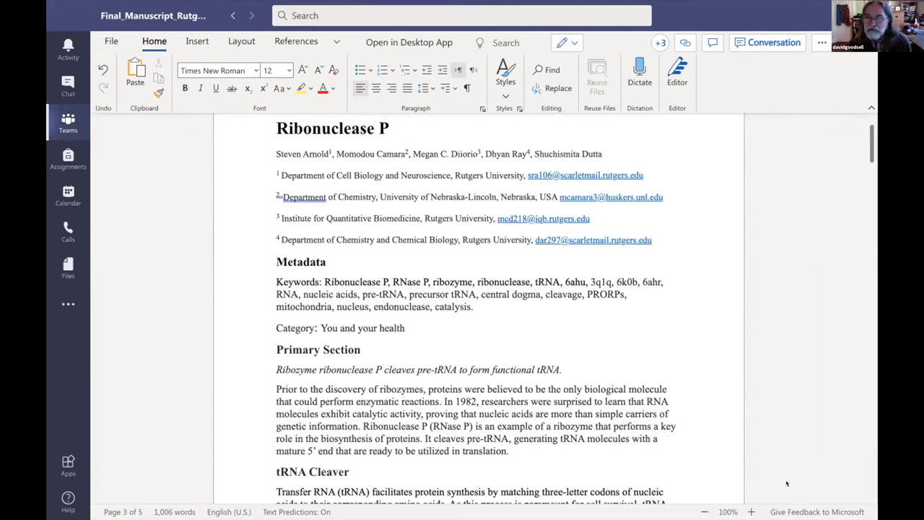
click(751, 511)
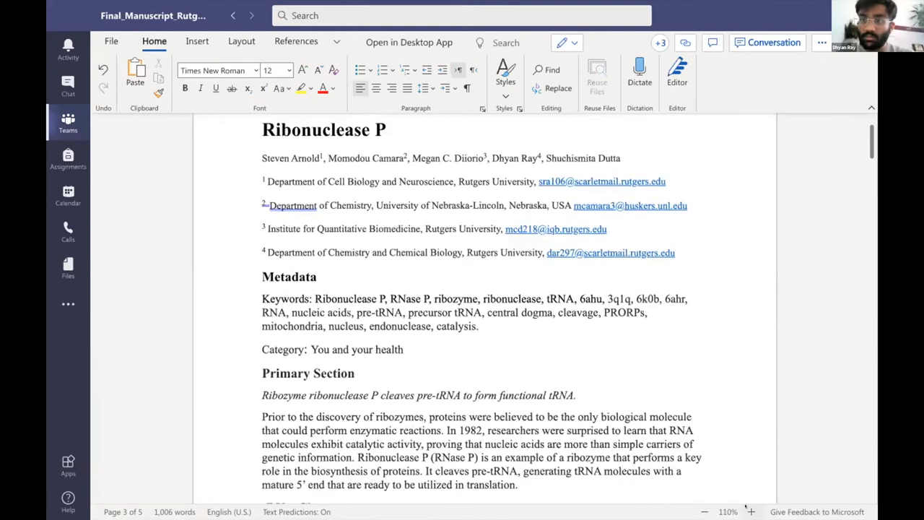
click(750, 512)
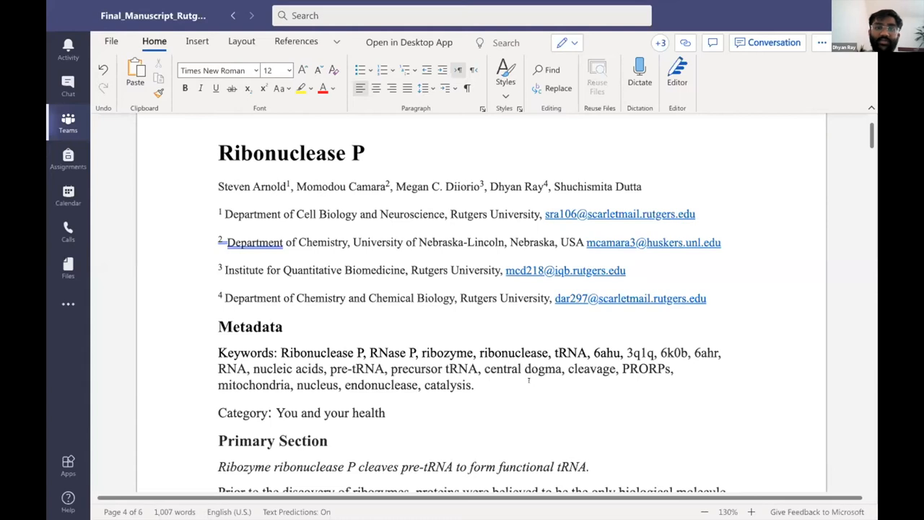
Scroll past the Primary Section to the tRNA Cleaver paragraph and the RNase P figure
scroll(down, 3)
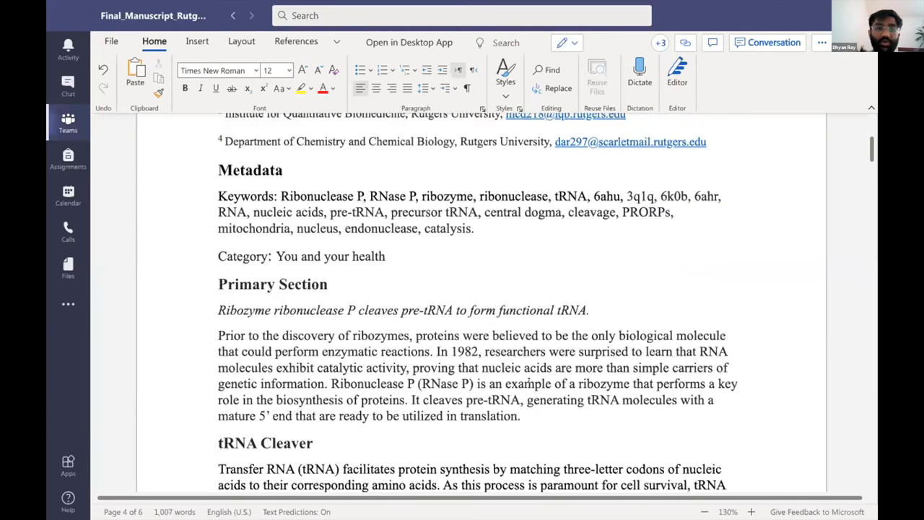
scroll(down, 3)
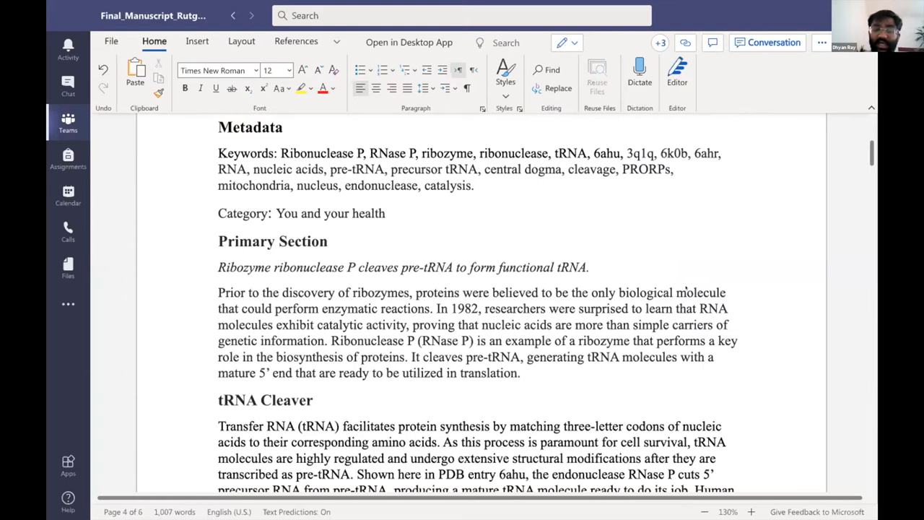
mouse_move(621, 391)
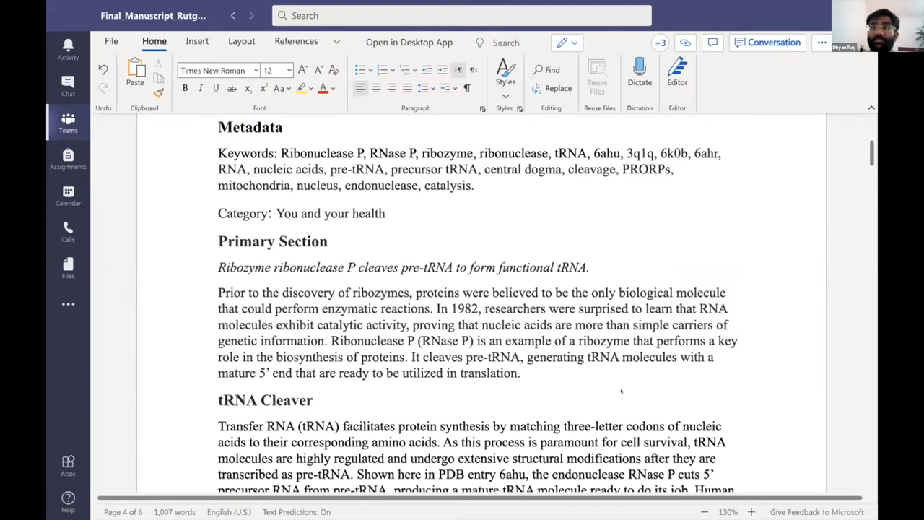
scroll(down, 3)
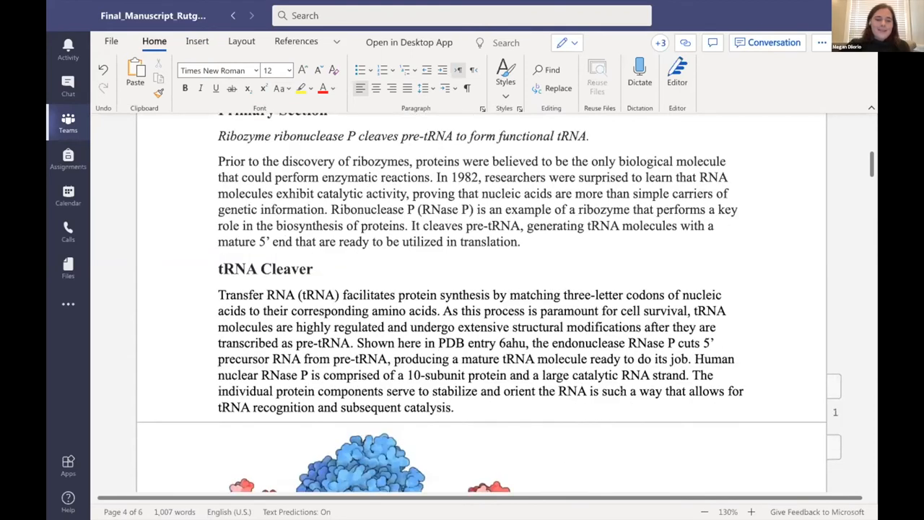
scroll(down, 3)
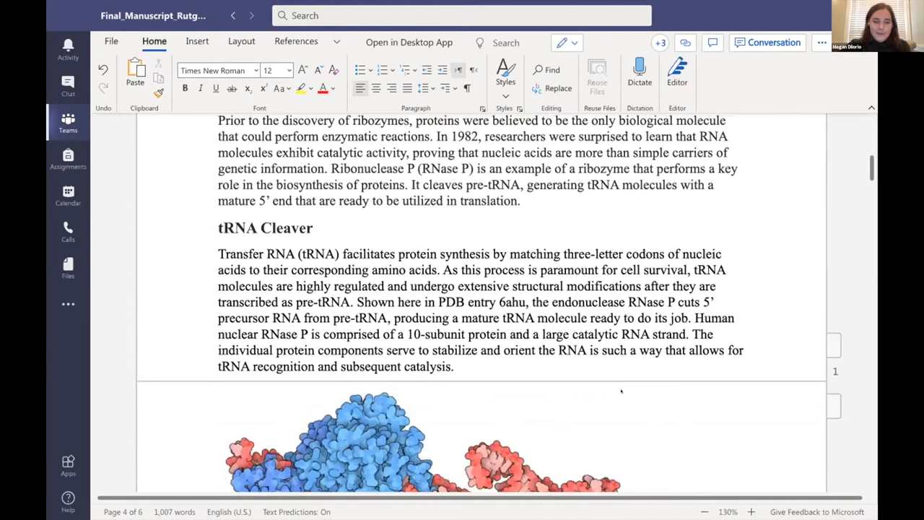
scroll(down, 3)
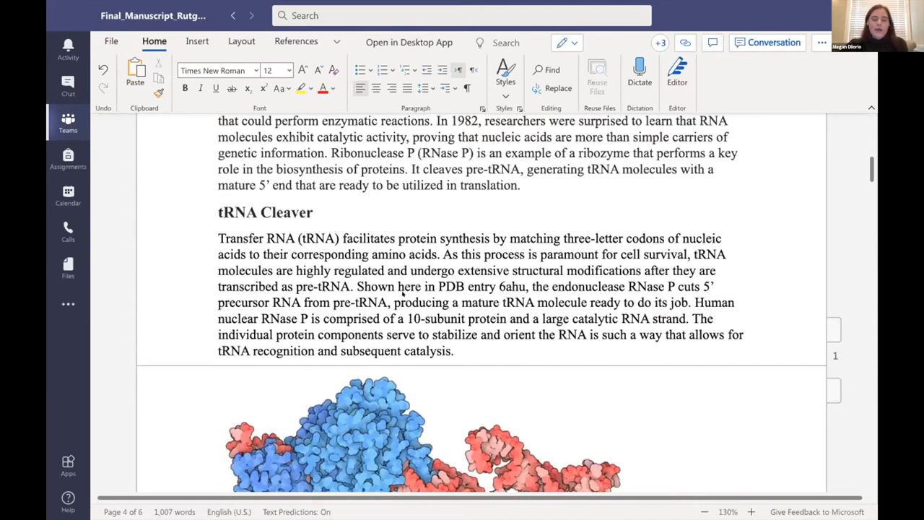
scroll(down, 3)
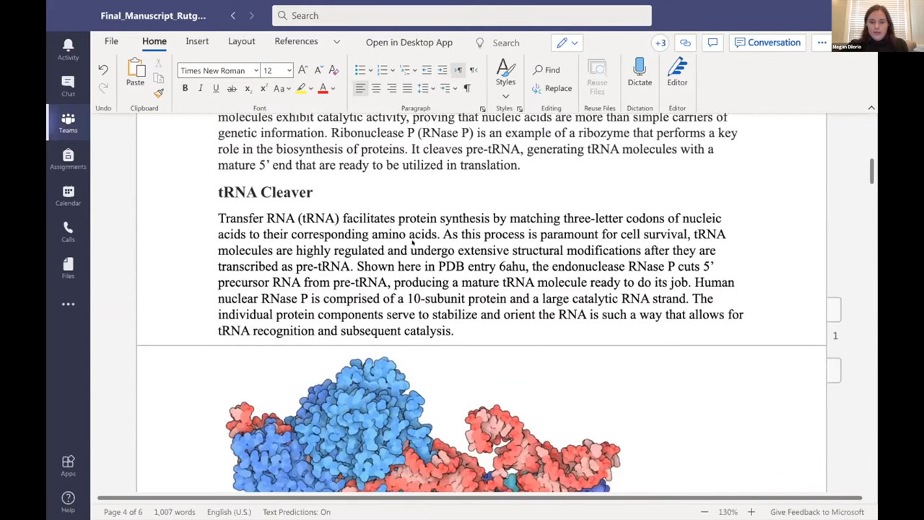
scroll(down, 3)
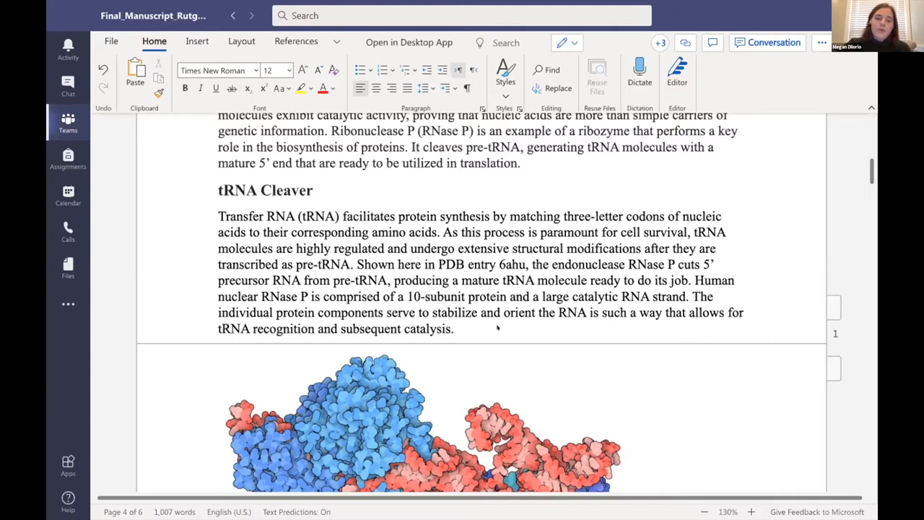
scroll(down, 3)
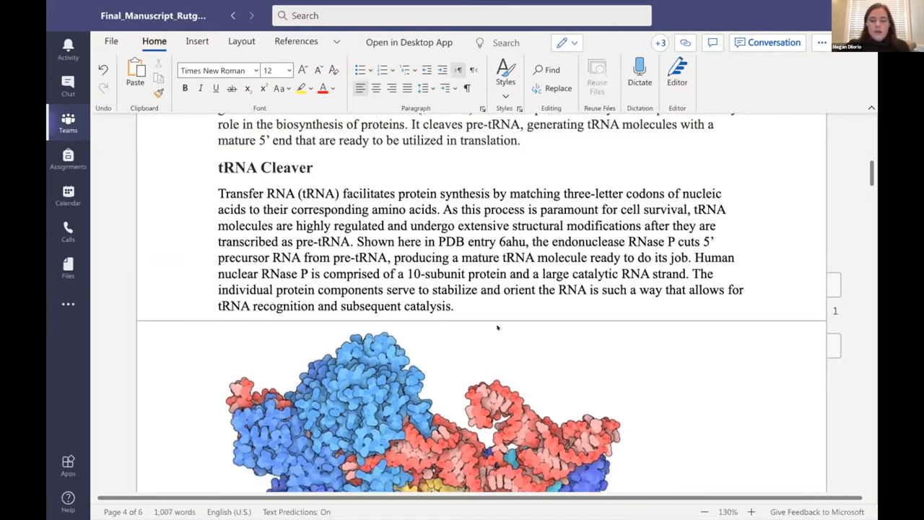
scroll(down, 3)
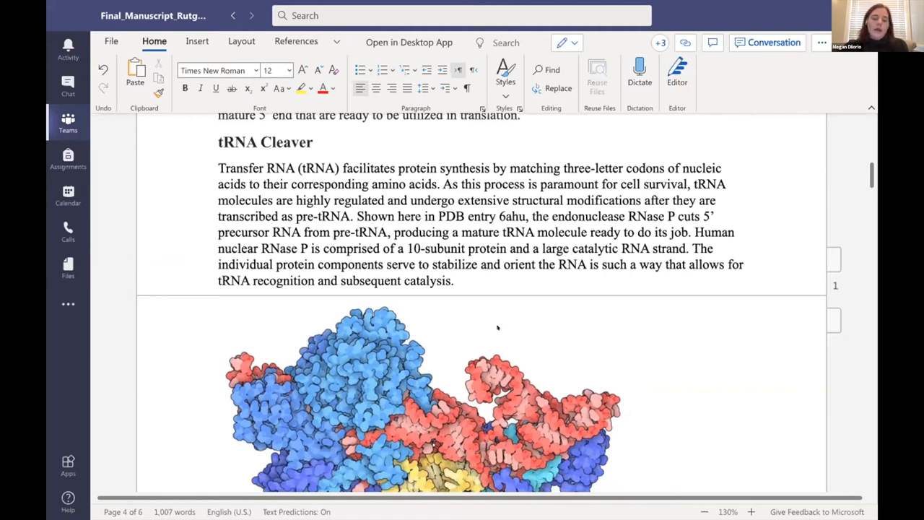
scroll(down, 3)
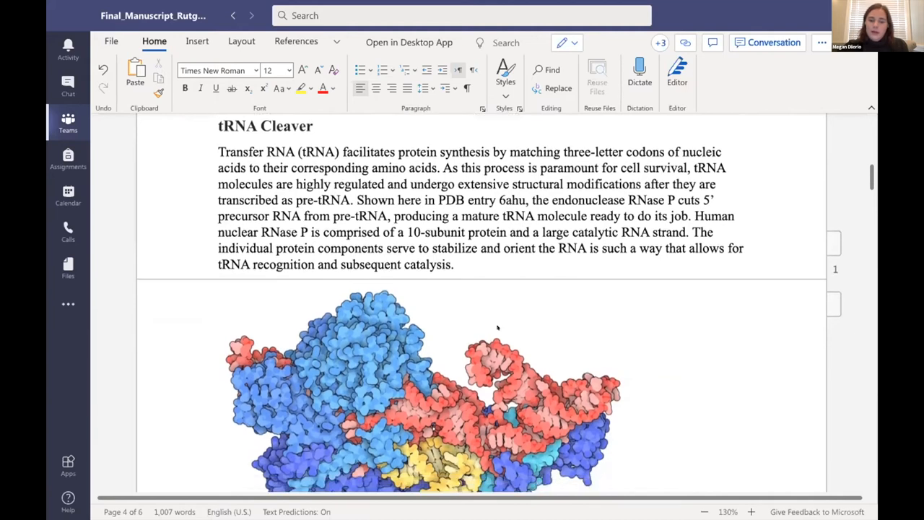
Scroll past the figure caption to the RNase P Diversity and Molecular Fossil headings
scroll(down, 3)
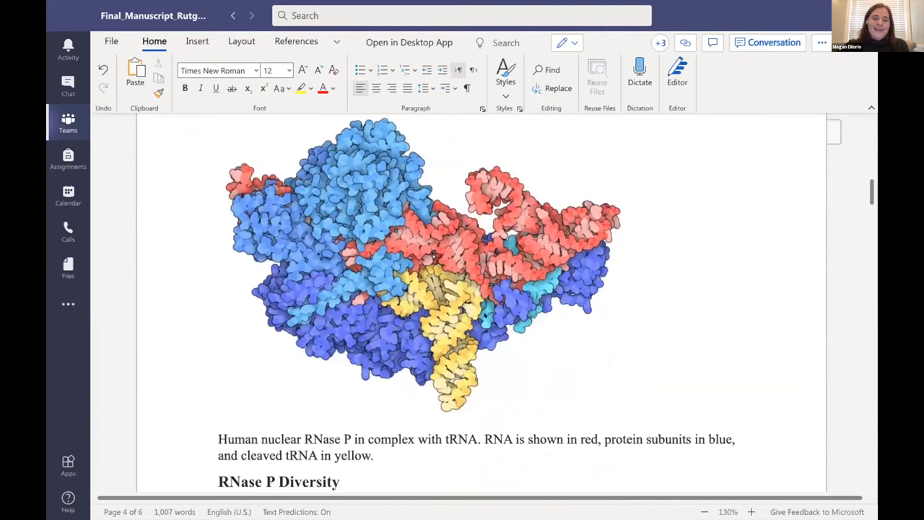
mouse_move(393, 432)
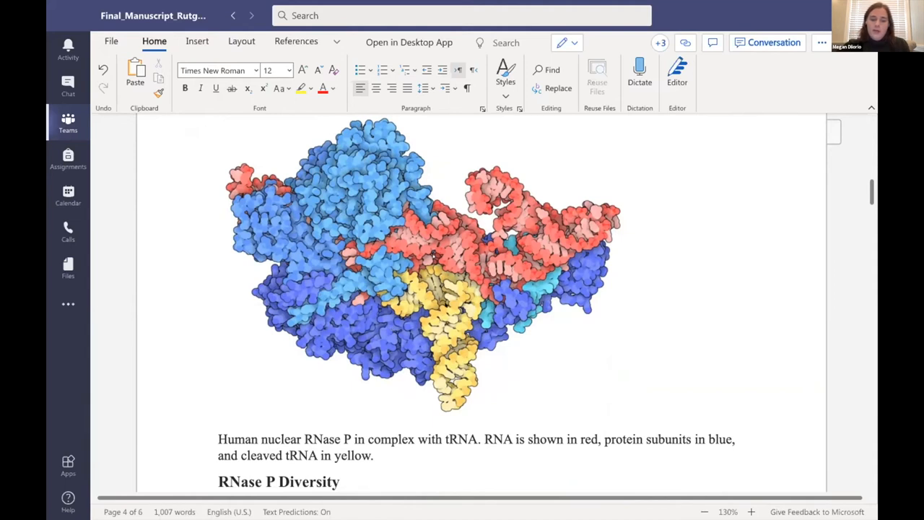
mouse_move(435, 408)
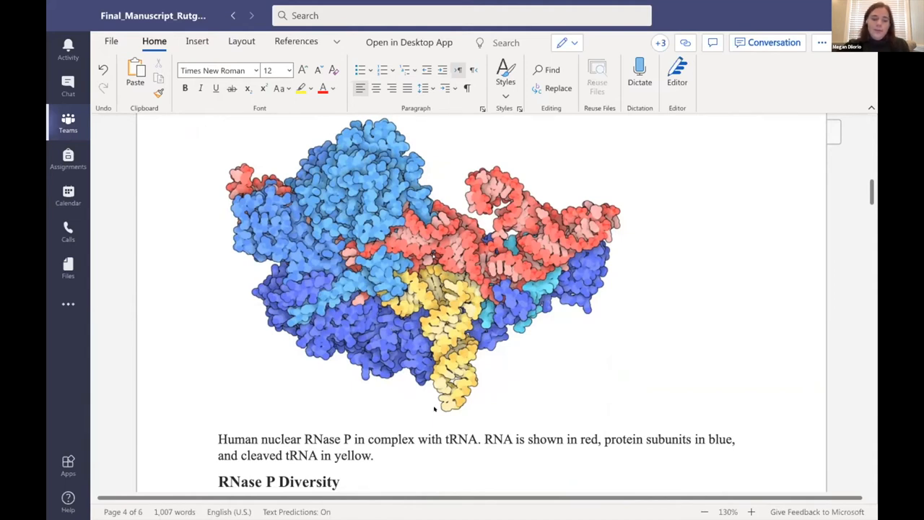
scroll(down, 3)
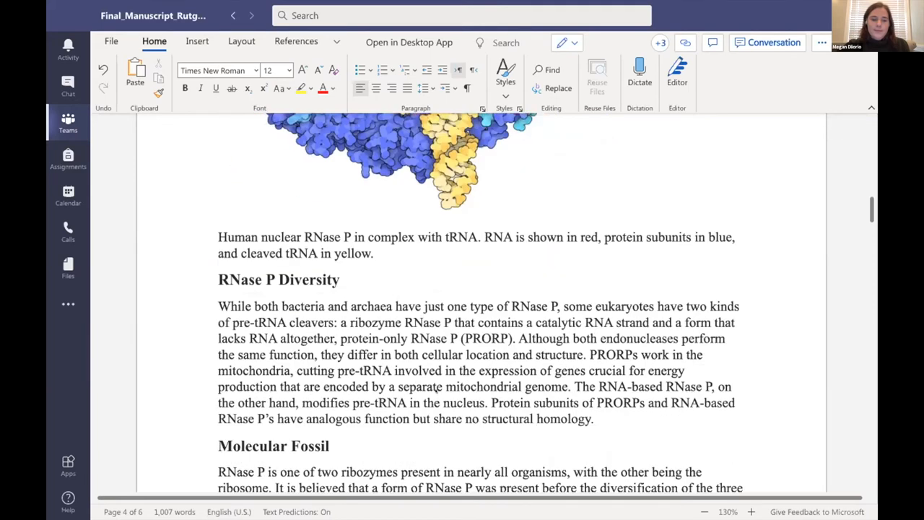
scroll(down, 3)
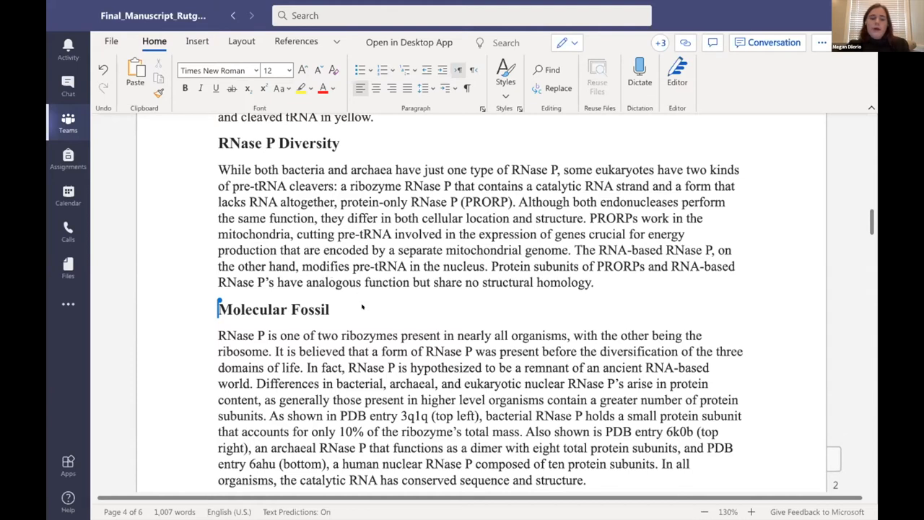
Scroll to reveal the whole Molecular Fossil paragraph and the bacterial and archaeal structure images
scroll(down, 3)
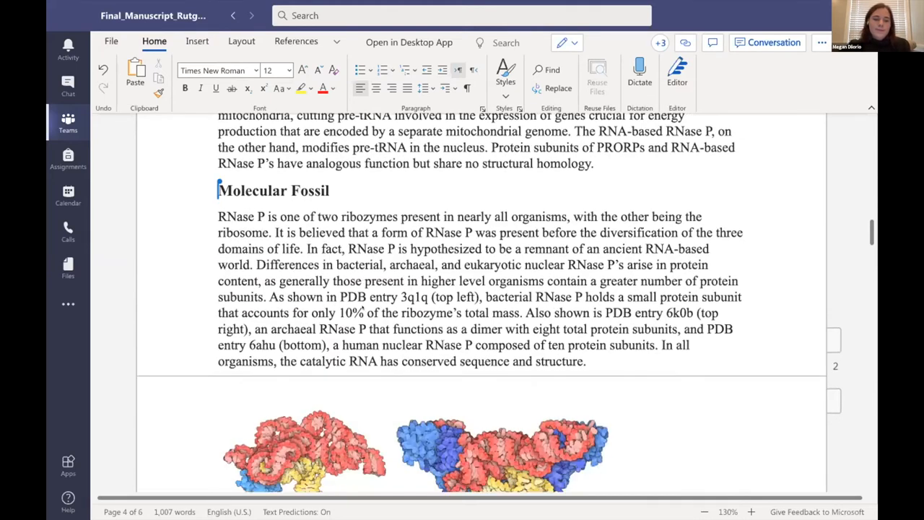
scroll(down, 3)
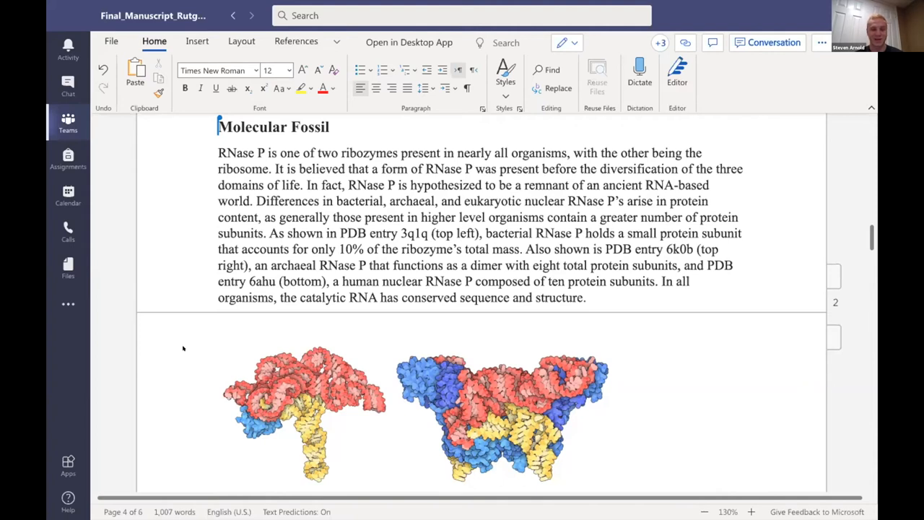
mouse_move(187, 357)
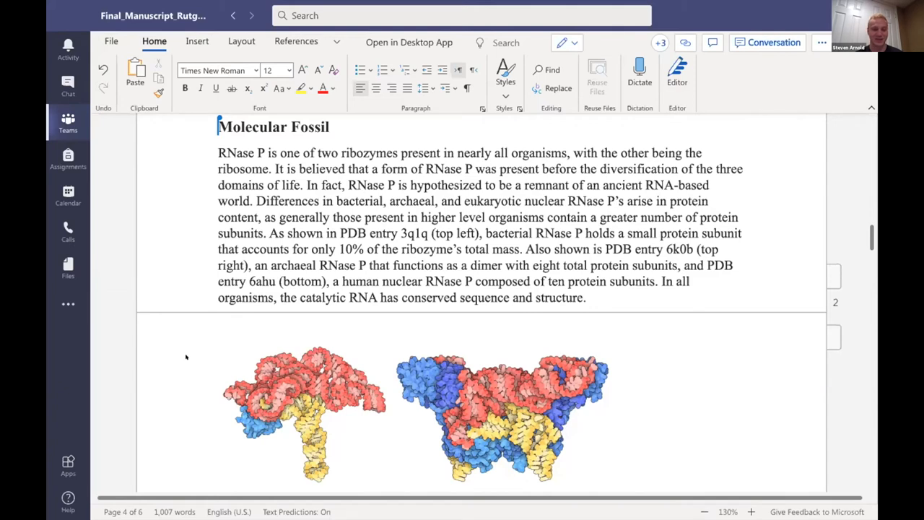
scroll(down, 3)
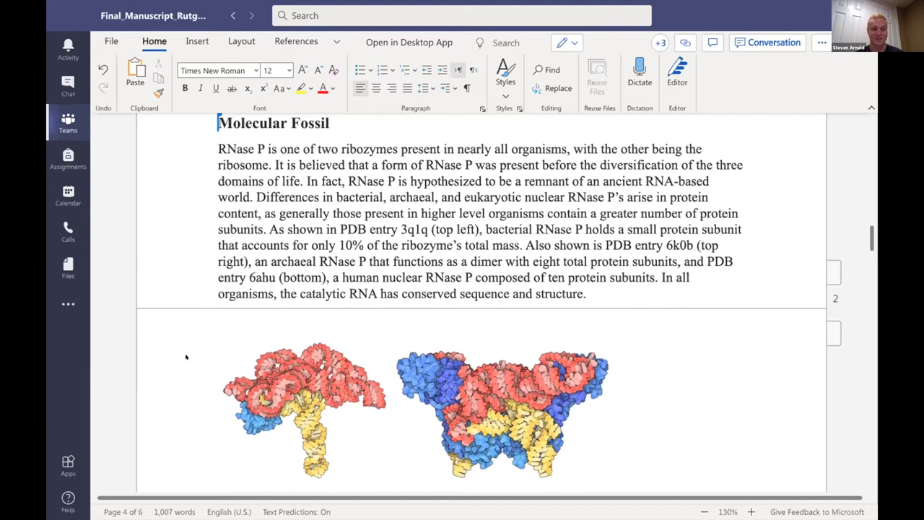
Scroll past the three RNase P structures and caption to the Ribonuclease P in Action paragraph
scroll(down, 3)
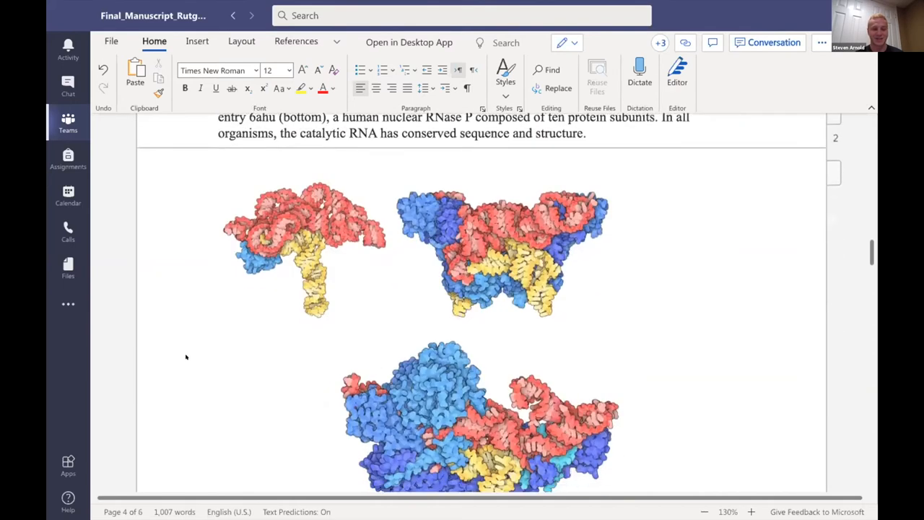
scroll(down, 3)
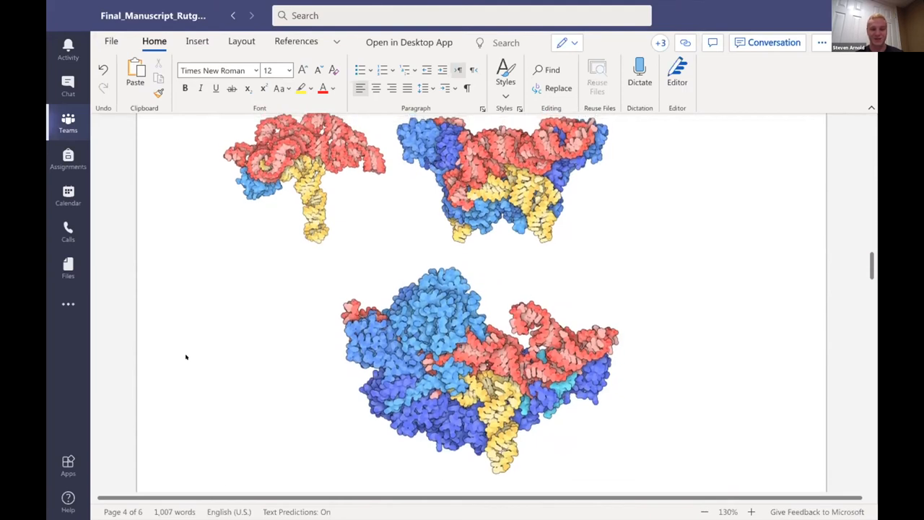
scroll(down, 3)
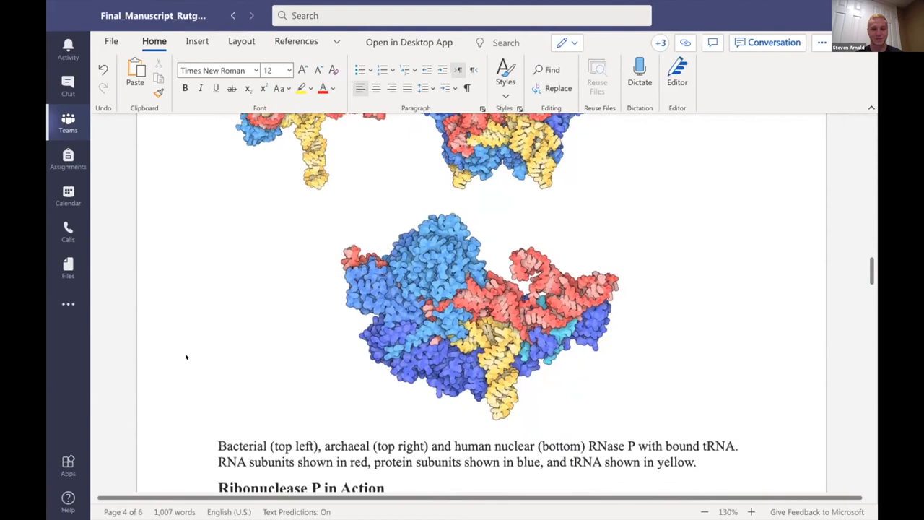
scroll(down, 3)
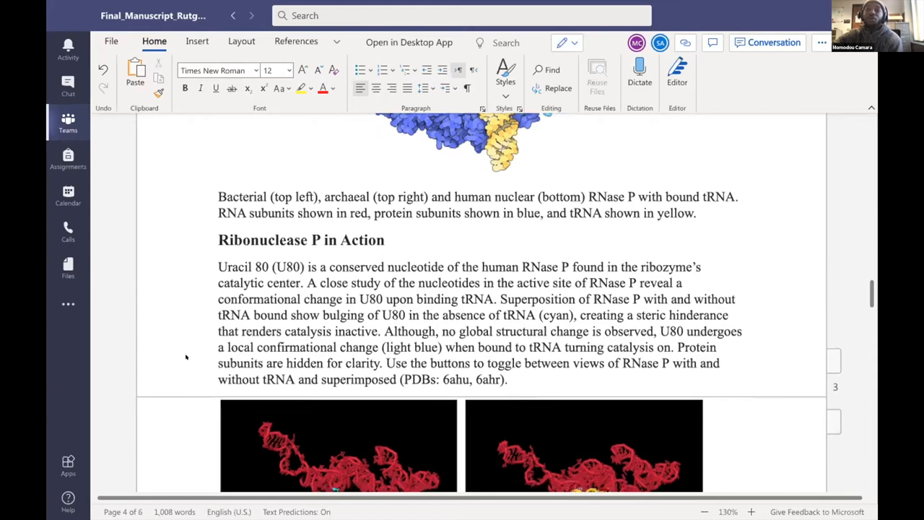
Scroll past the four tRNA–U80 close-up panels to the large RNase P–tRNA Jmol image
scroll(down, 3)
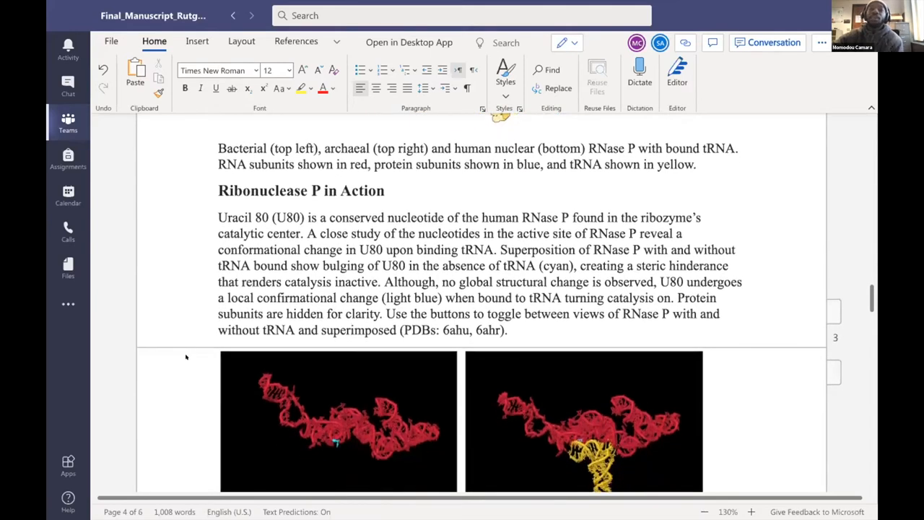
scroll(down, 3)
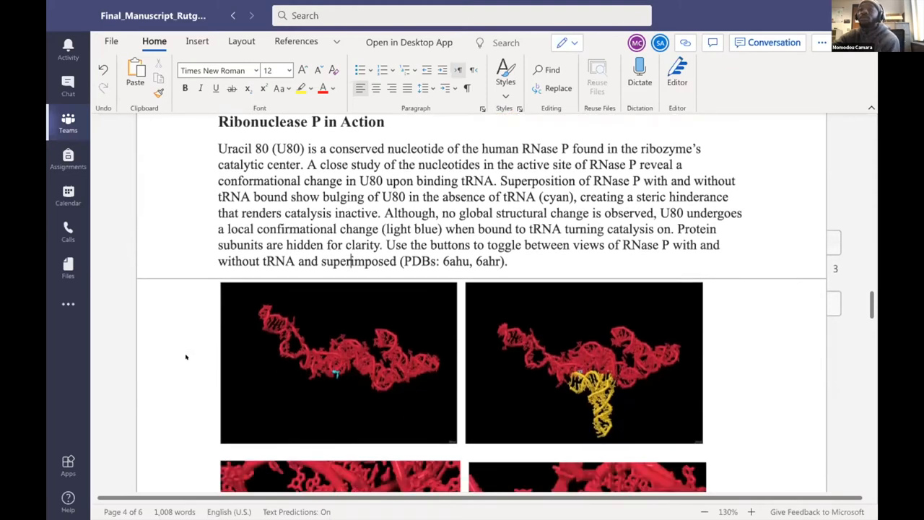
scroll(down, 3)
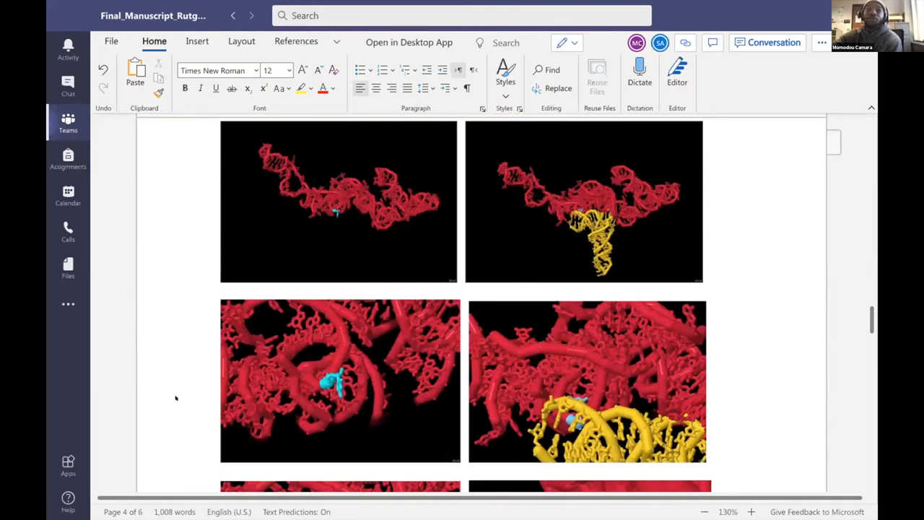
scroll(down, 3)
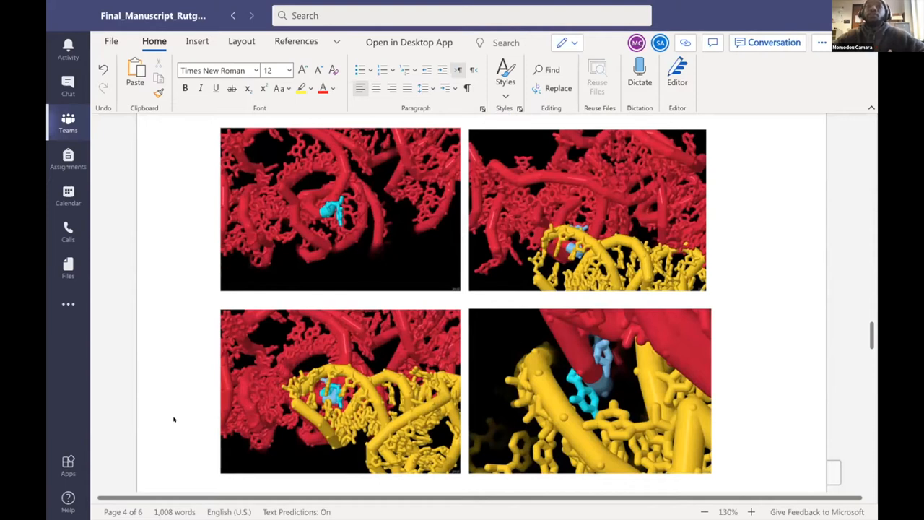
mouse_move(197, 389)
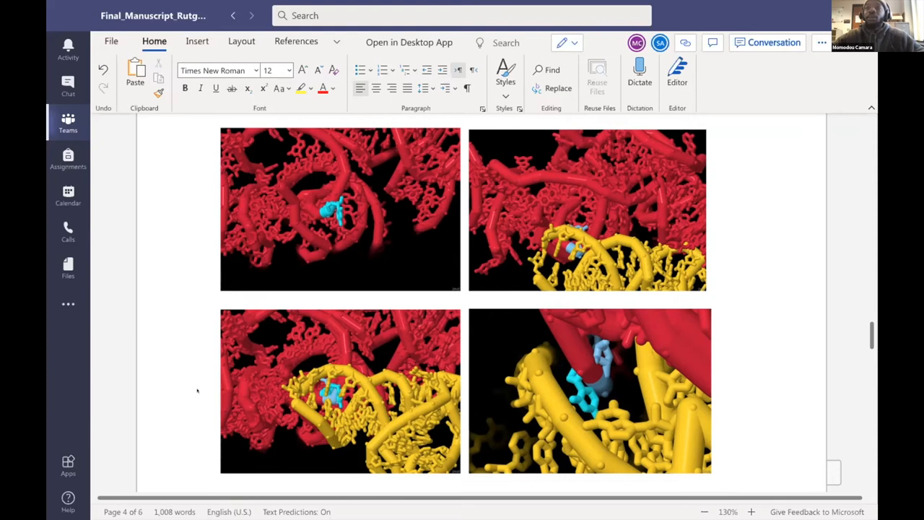
scroll(down, 3)
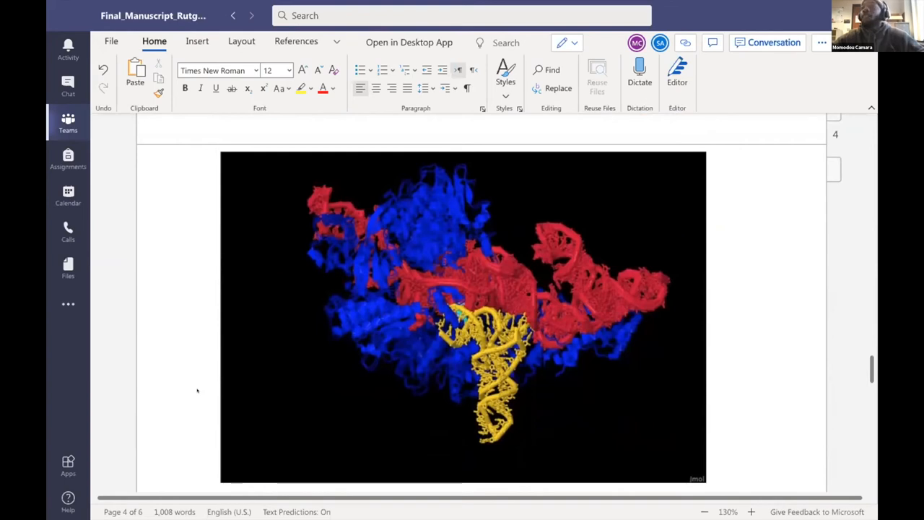
Scroll below the large RNase P–tRNA image to the Topics for Further Discussion list
scroll(down, 3)
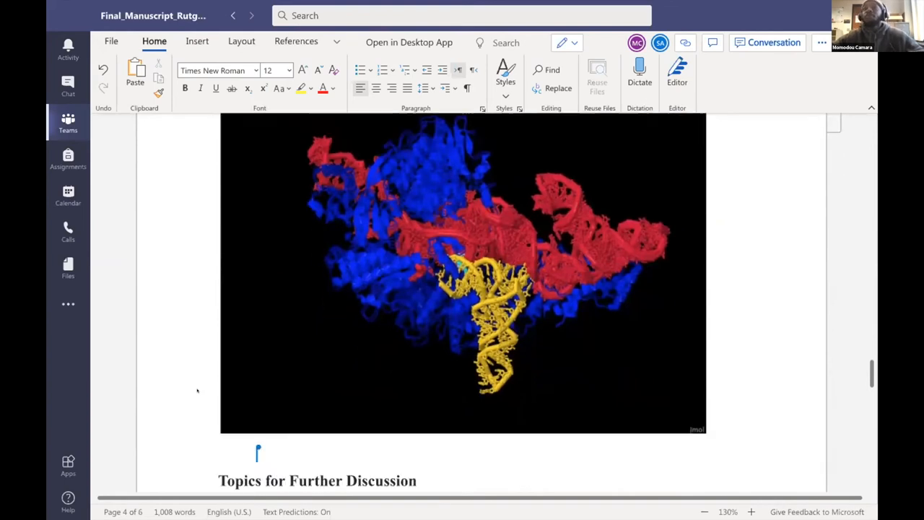
scroll(down, 3)
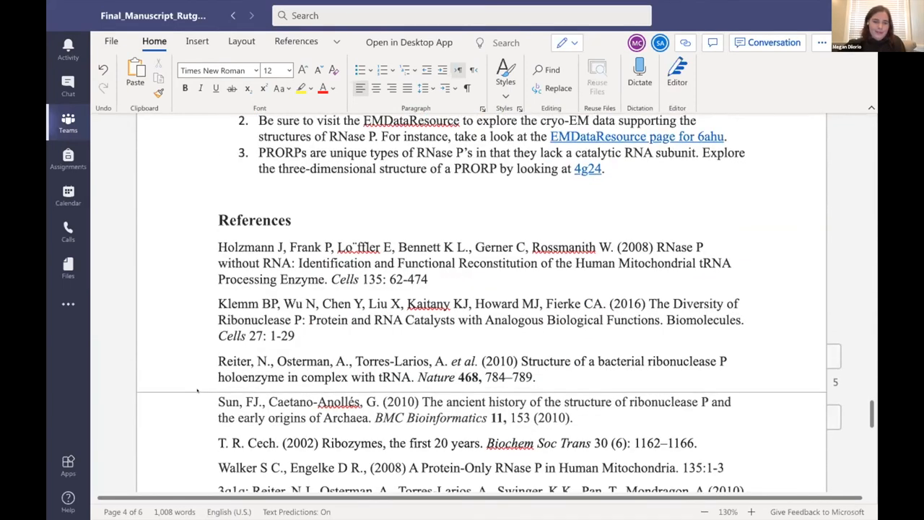
scroll(down, 3)
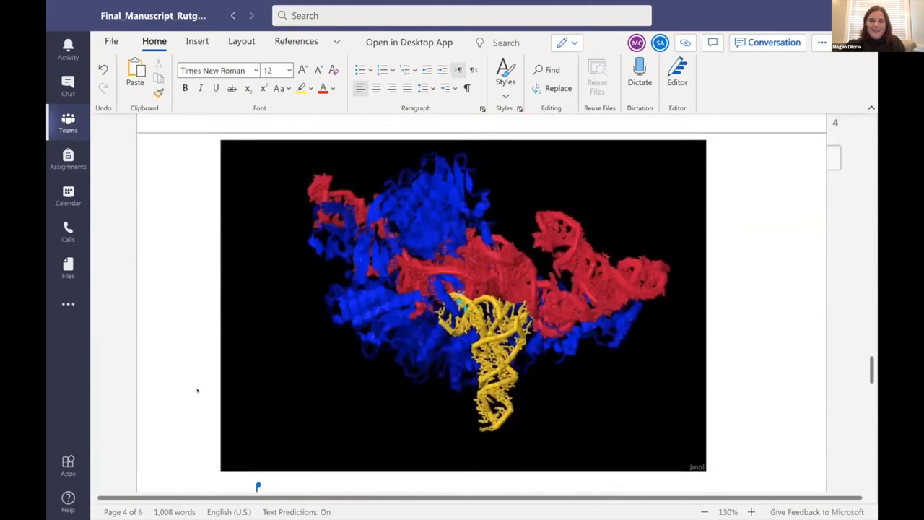
scroll(down, 3)
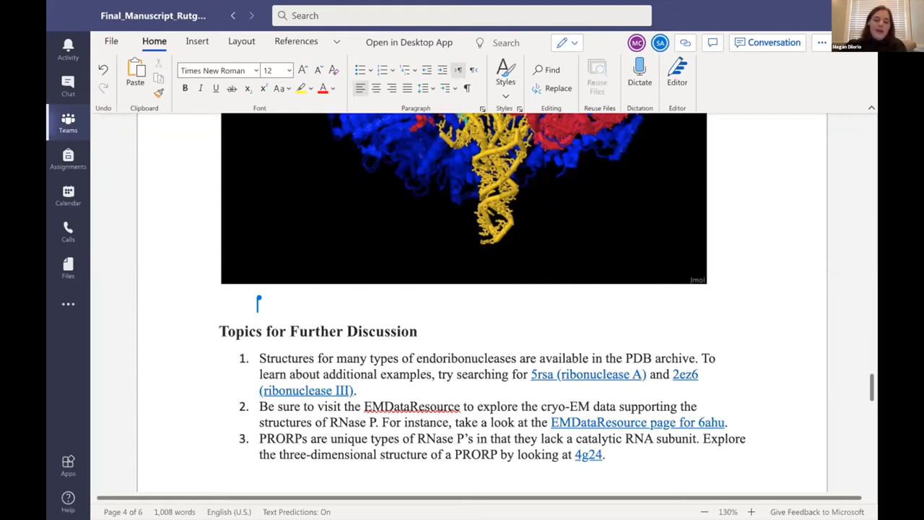
scroll(down, 3)
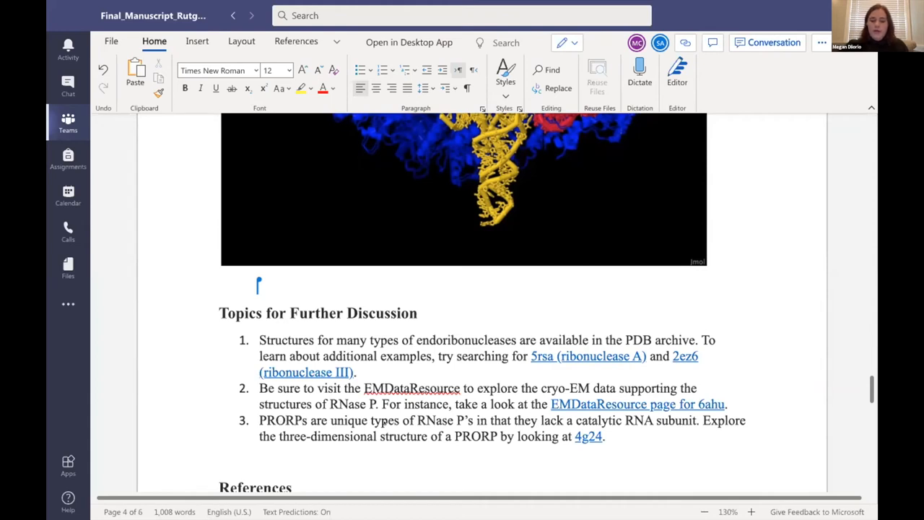
mouse_move(423, 429)
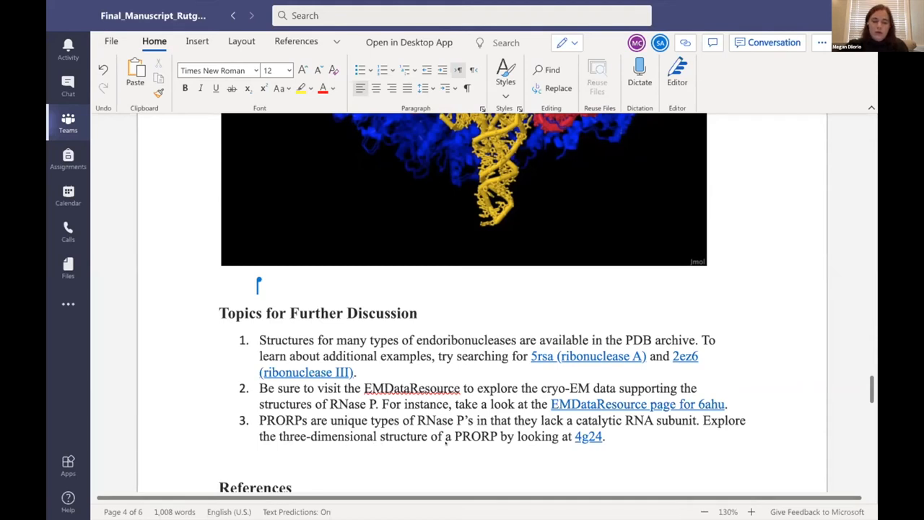
mouse_move(570, 452)
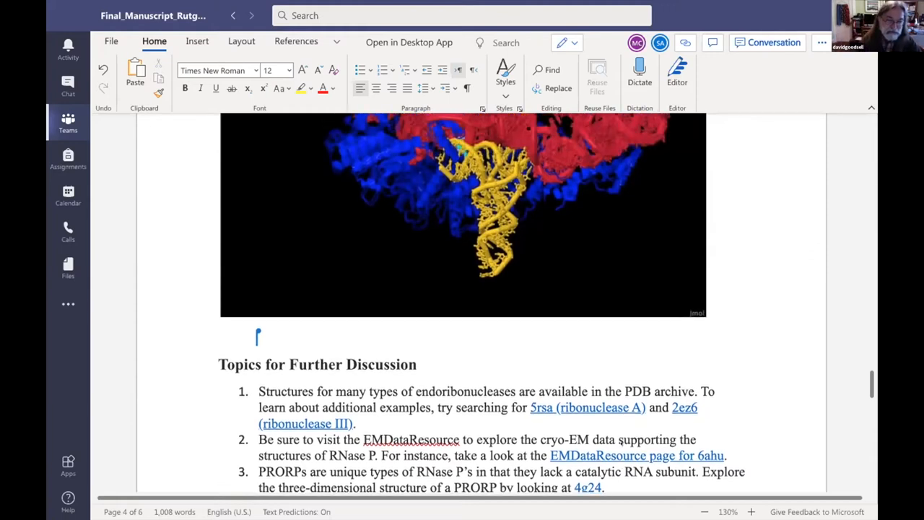
Scroll back to the RNase P Diversity and Molecular Fossil sections
scroll(down, 3)
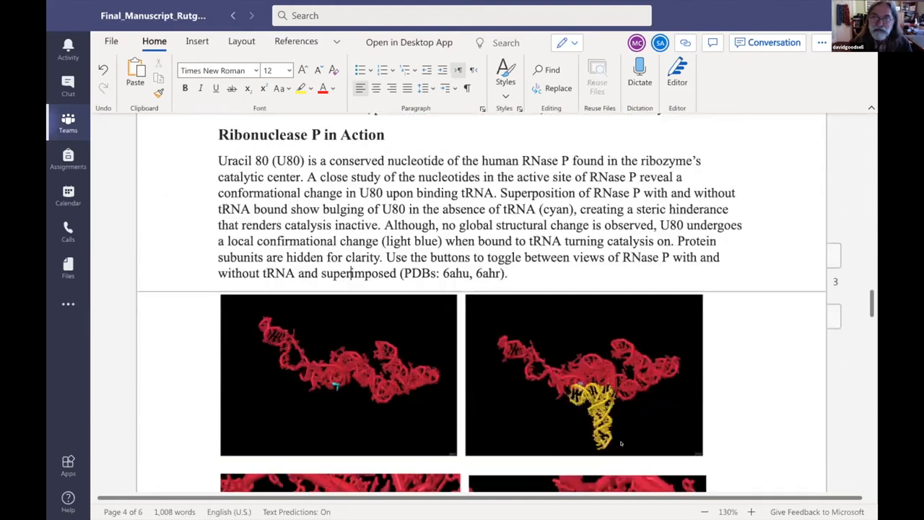
scroll(down, 3)
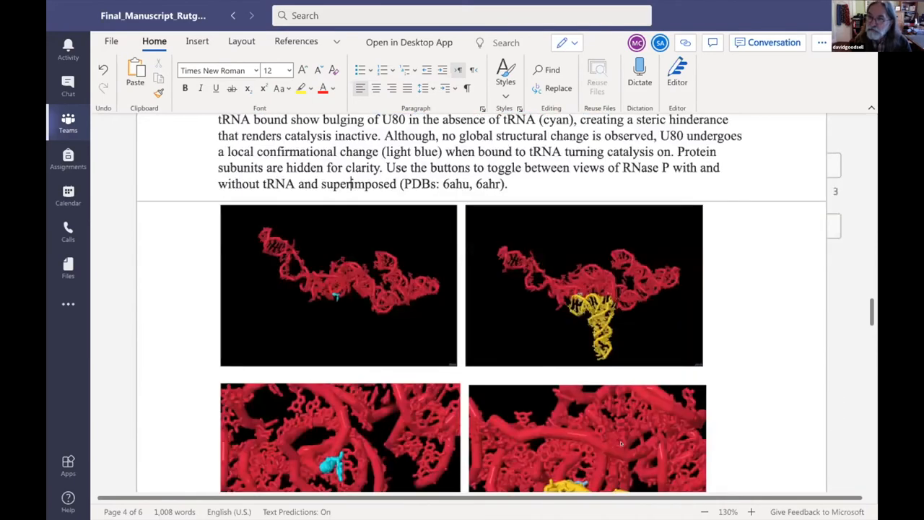
scroll(down, 3)
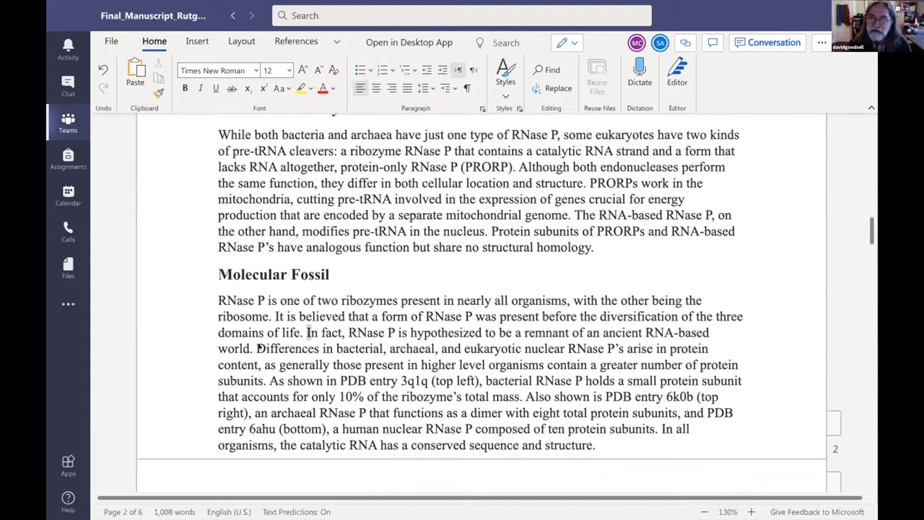
Drag the scrollbar up to the Primary Section and tRNA Cleaver paragraph
drag(306, 332, 253, 348)
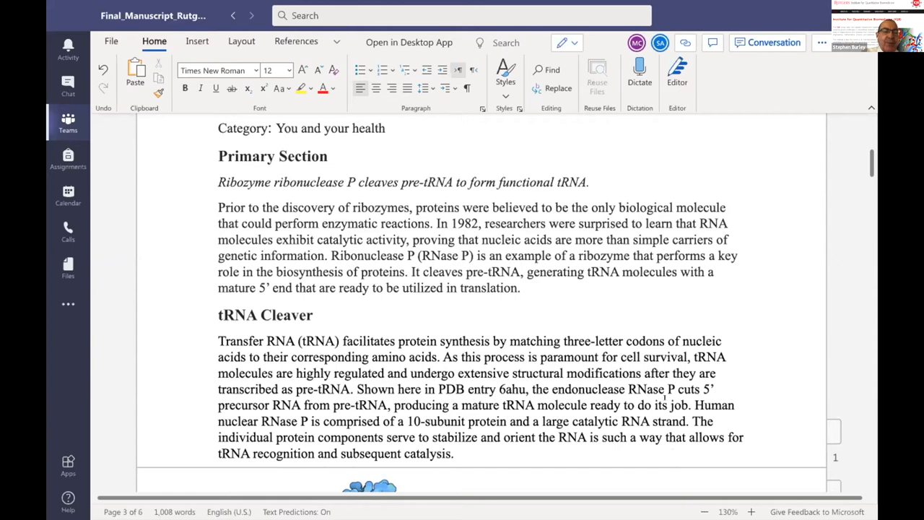
Change 'three domains of life' to 'three kingdoms of life' in the Molecular Fossil paragraph
scroll(down, 3)
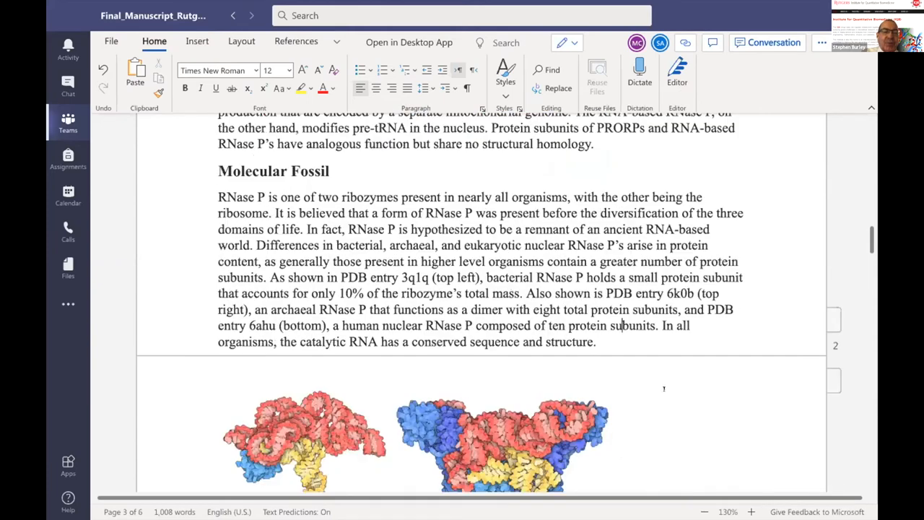
scroll(down, 3)
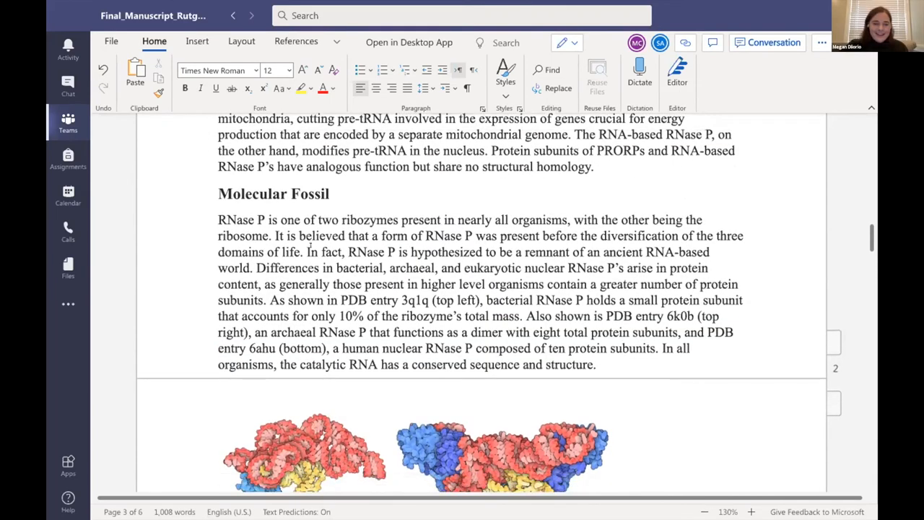
double_click(241, 252)
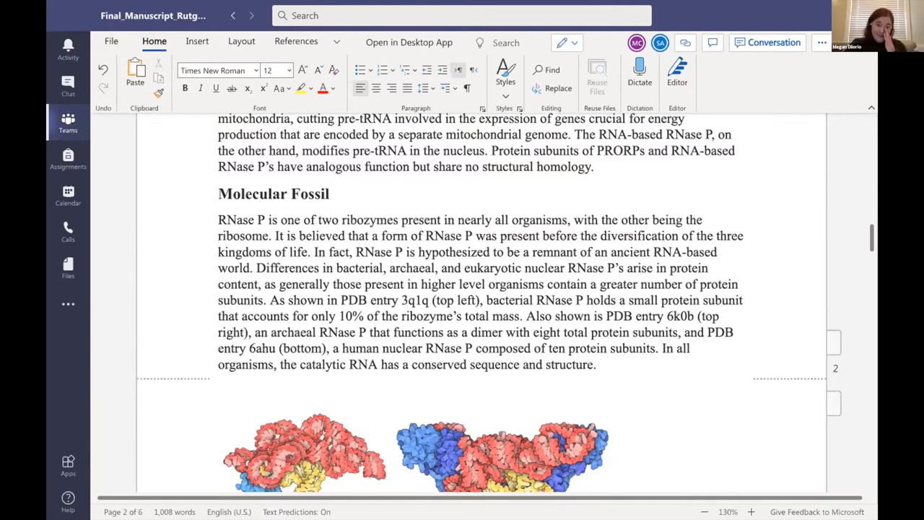
click(270, 252)
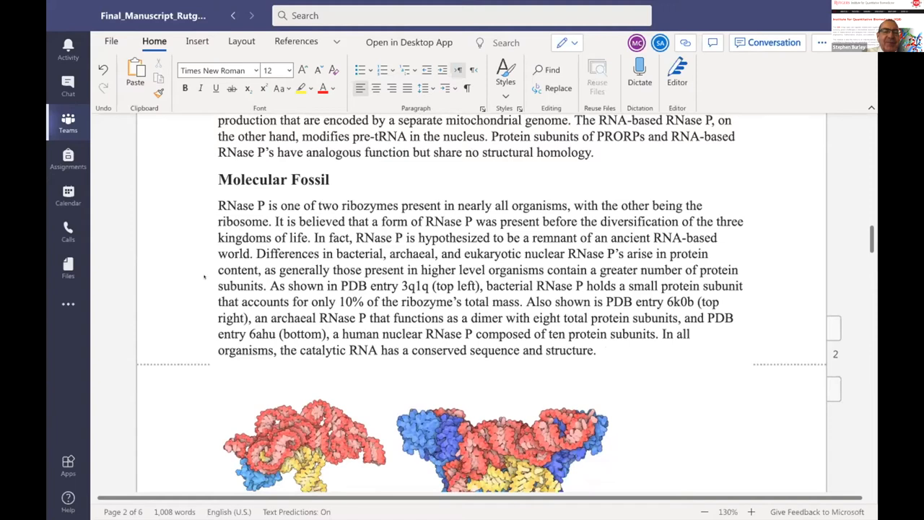
mouse_move(214, 339)
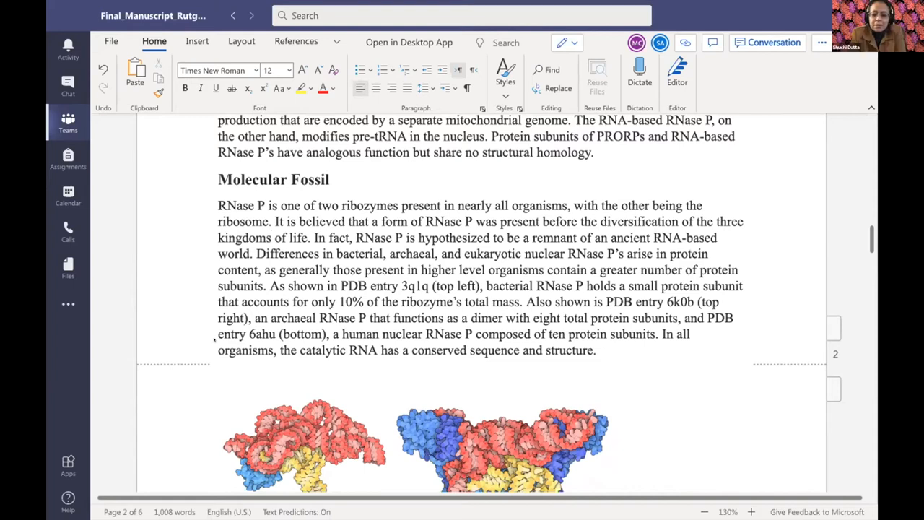
click(271, 237)
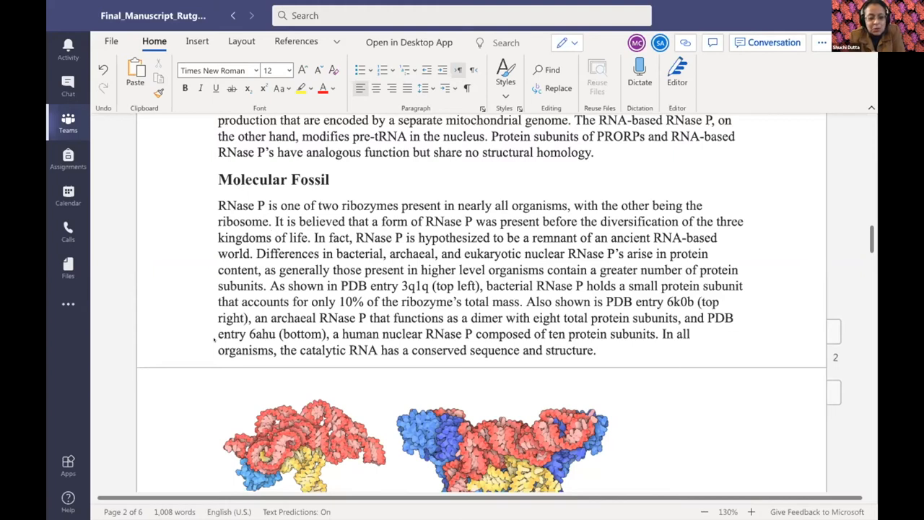
Scroll past the human RNase P figure and caption to the Molecular Fossil heading and paragraph
scroll(down, 3)
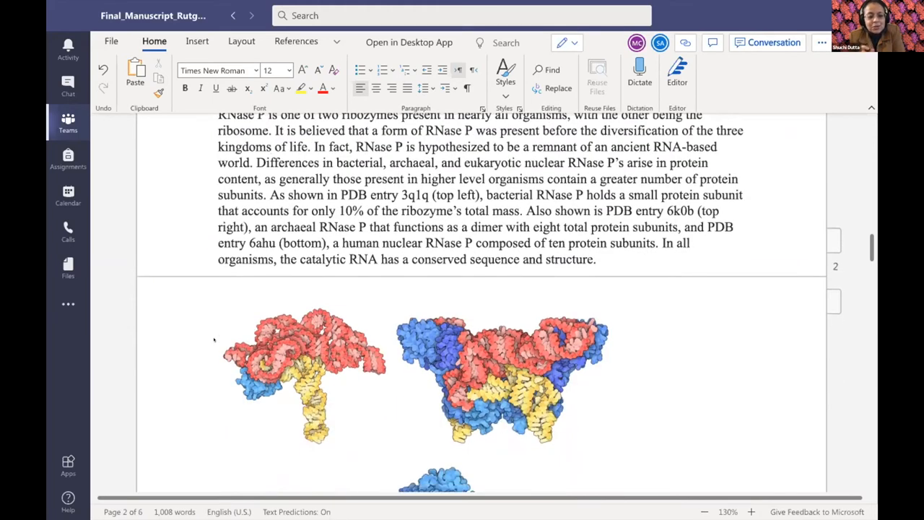
scroll(down, 3)
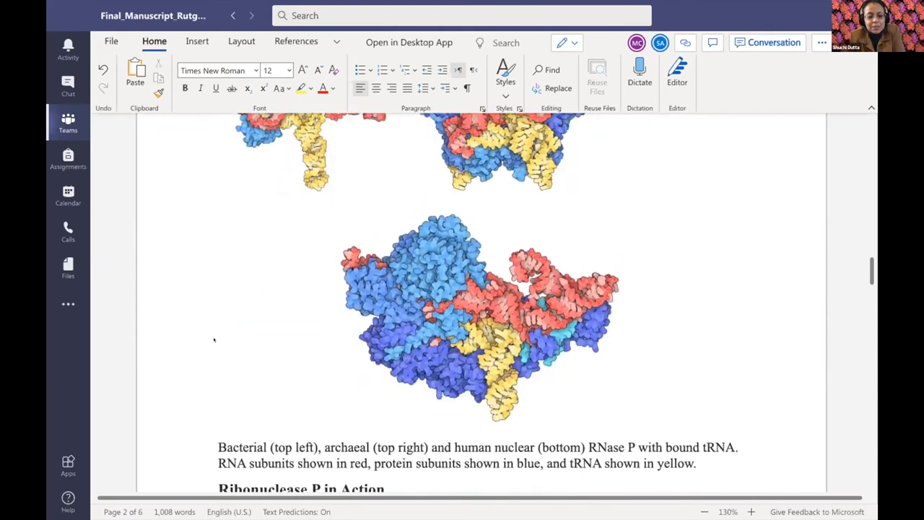
scroll(down, 3)
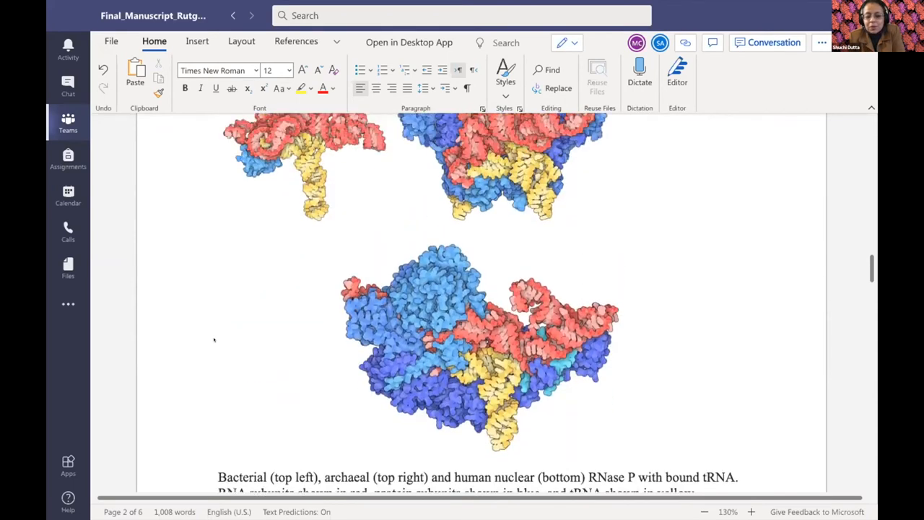
scroll(down, 3)
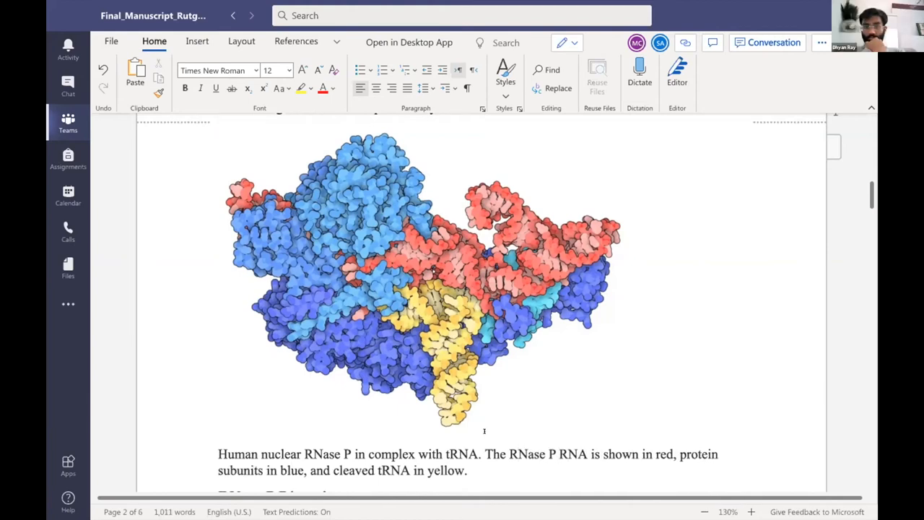
scroll(down, 3)
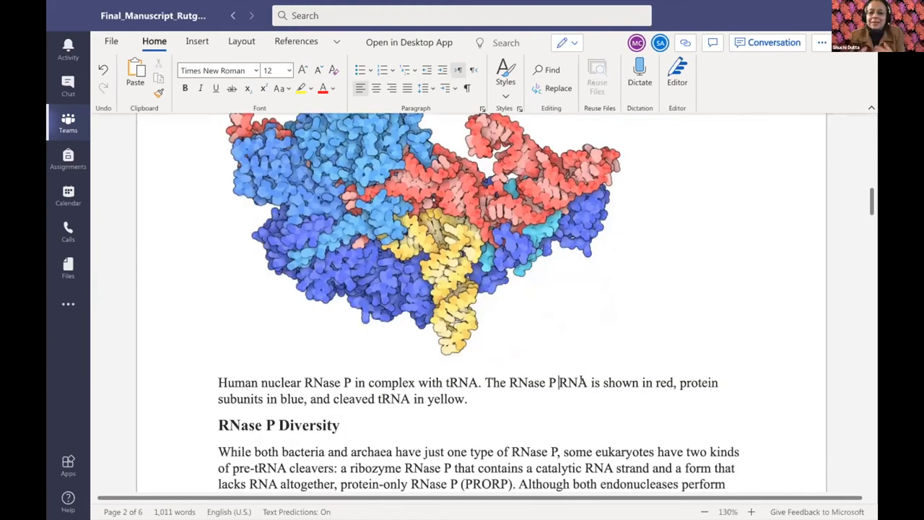
drag(485, 382, 588, 382)
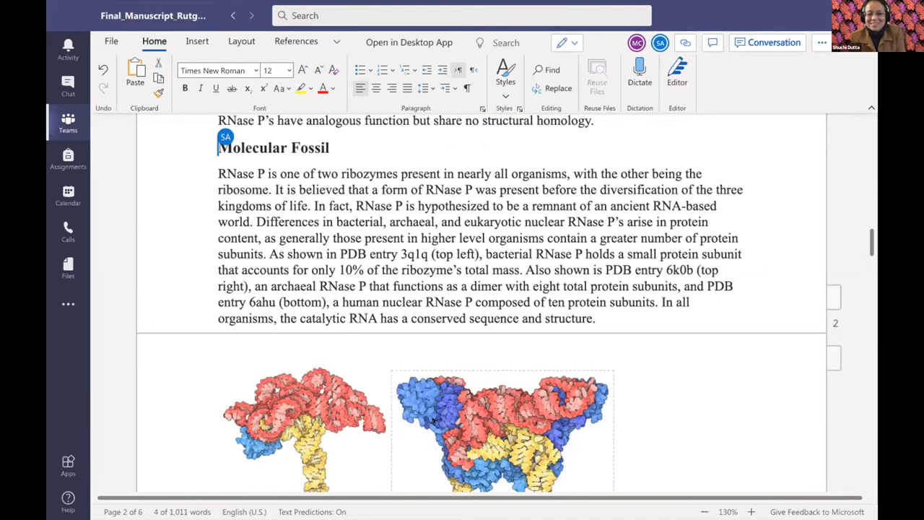
Scroll up through the figures to the Primary Section and tRNA Cleaver paragraphs
scroll(down, 3)
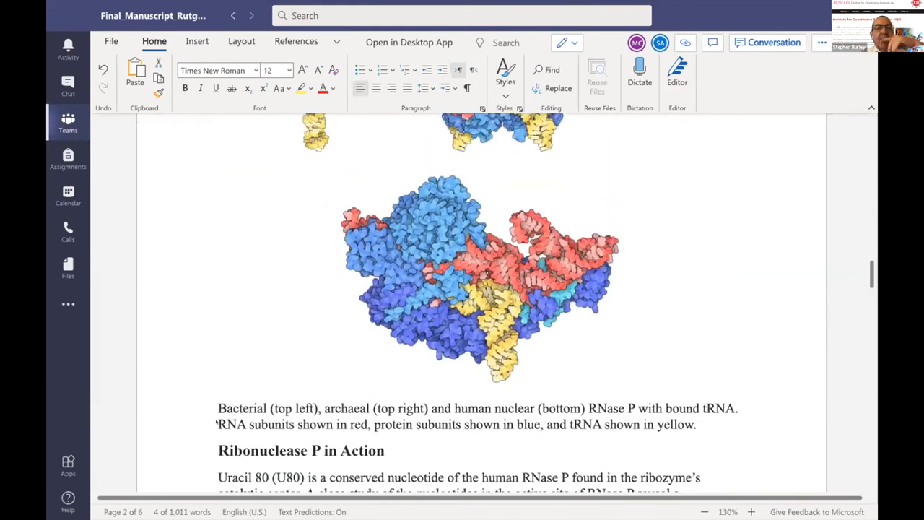
double_click(229, 423)
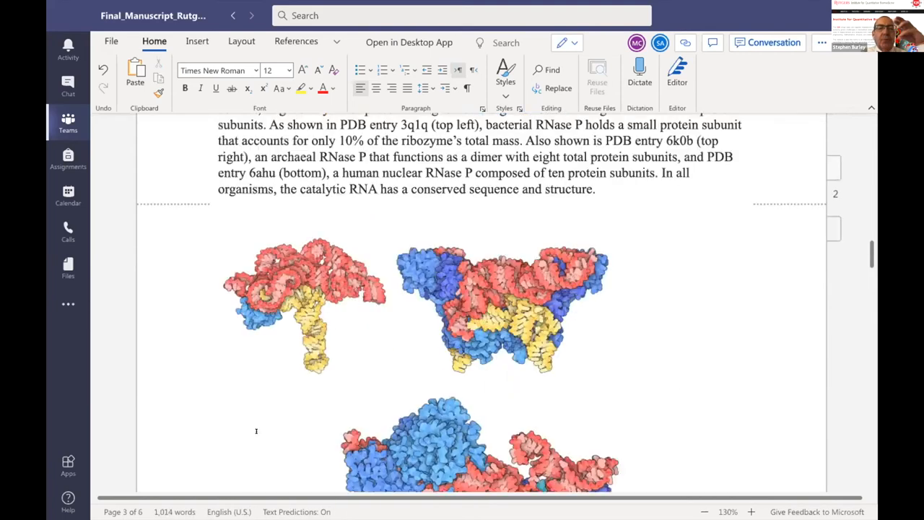
scroll(down, 3)
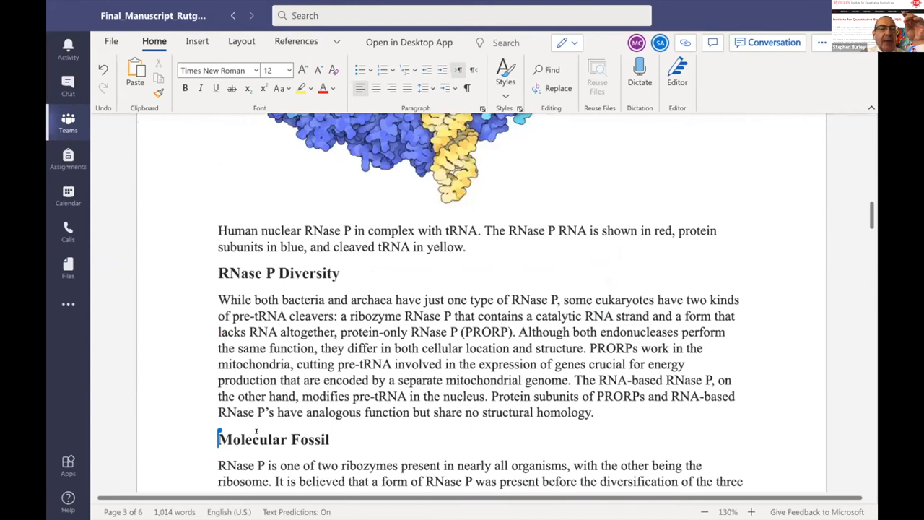
scroll(up, 3)
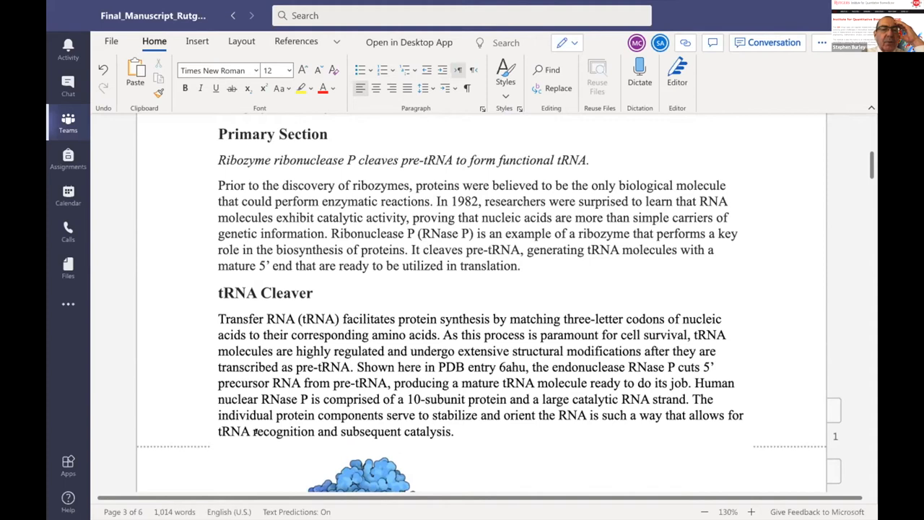
mouse_move(392, 462)
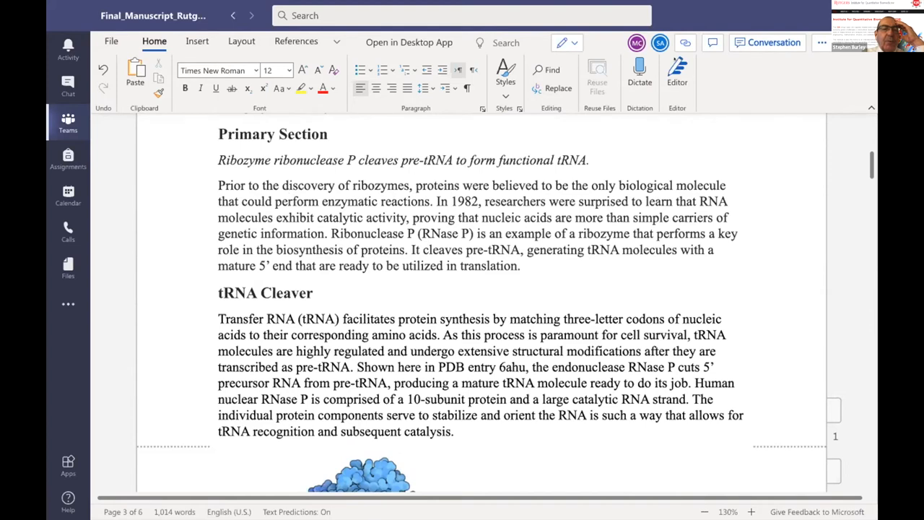
mouse_move(799, 213)
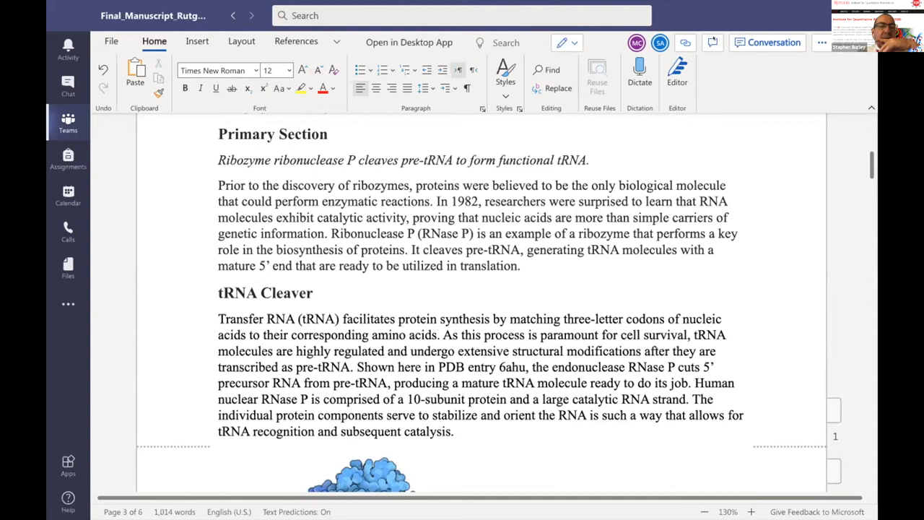
Check the empty Comments pane, then add the bullet 'Add catalysis definition' below the Primary Section
click(712, 42)
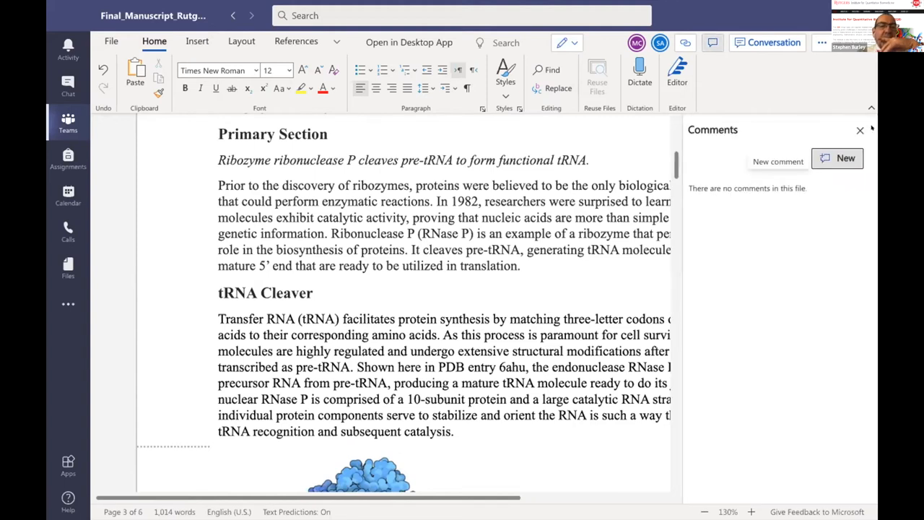
click(859, 130)
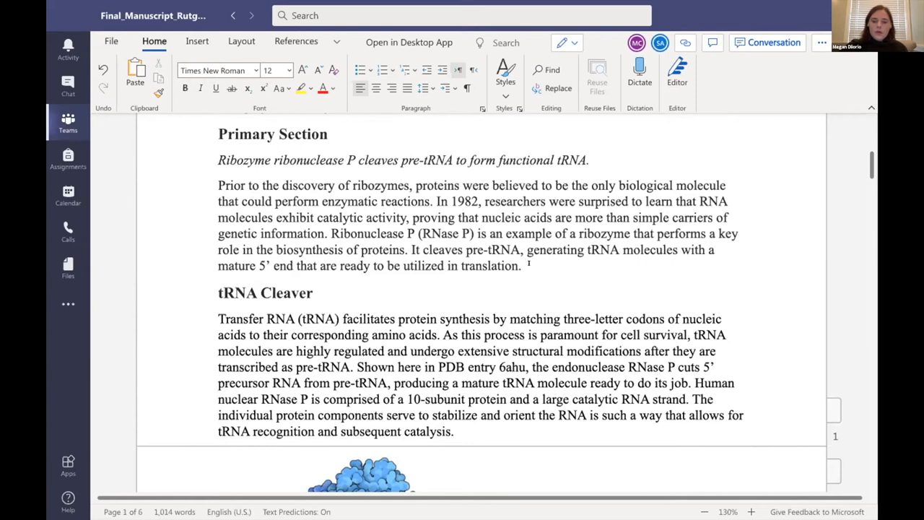
text(*)
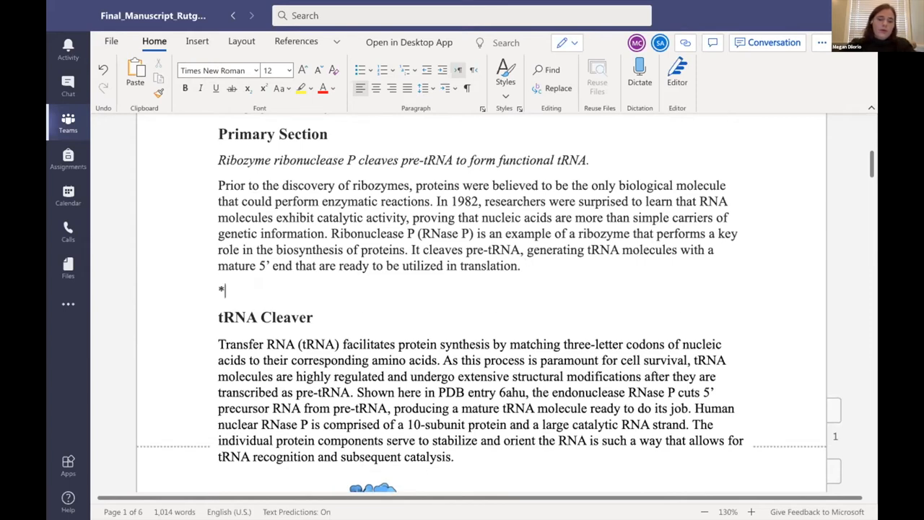
text(Add cata)
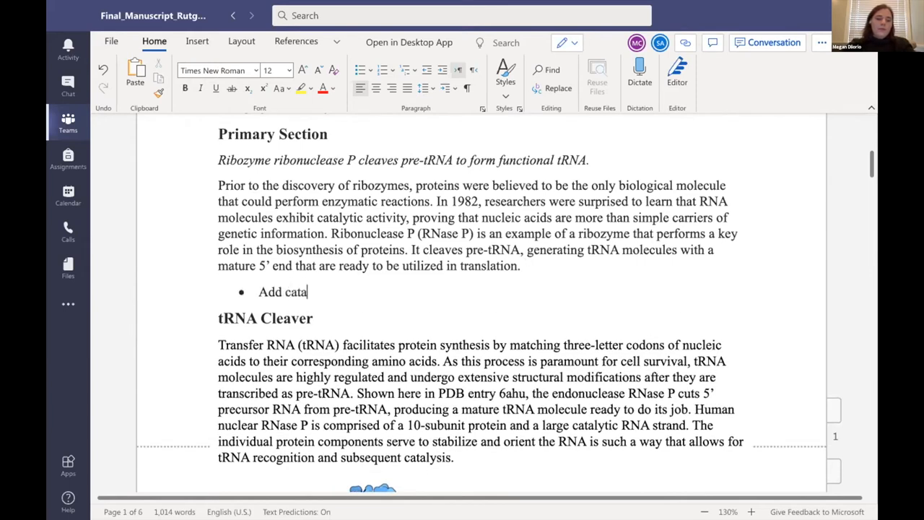
text(lysis defin)
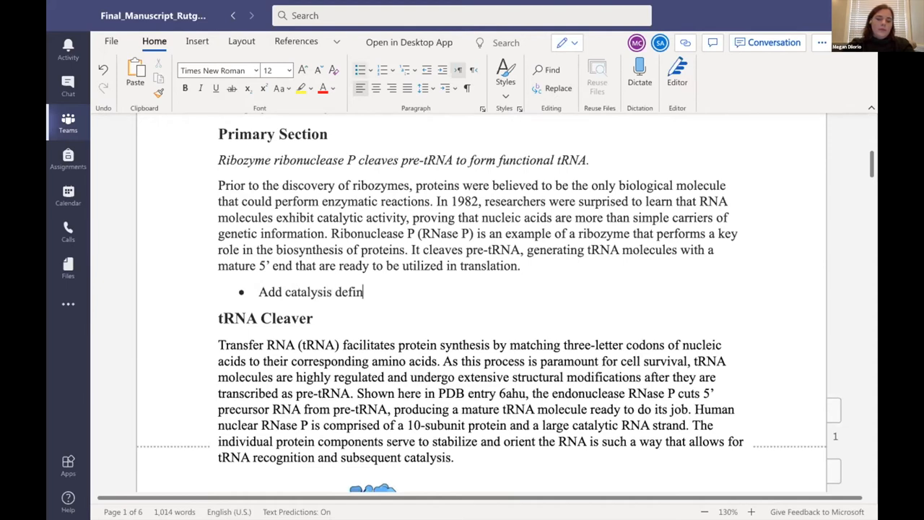
text(ition)
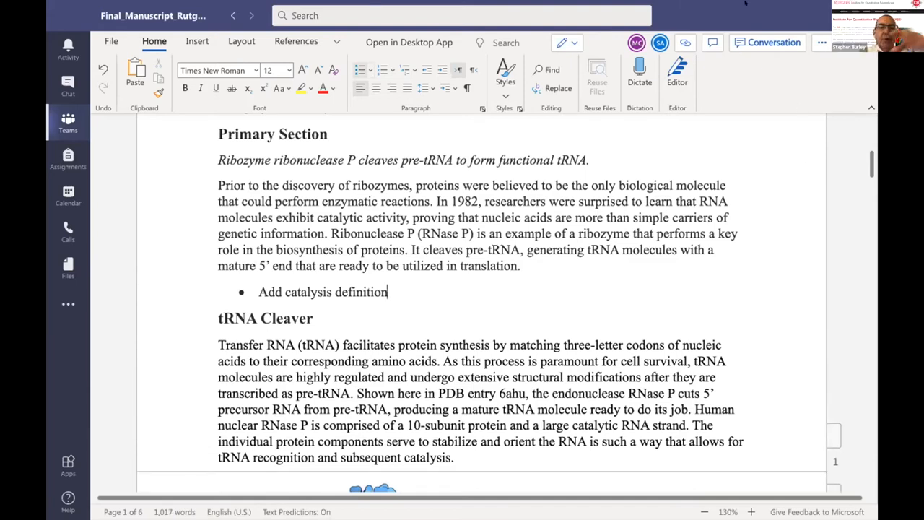
mouse_move(403, 273)
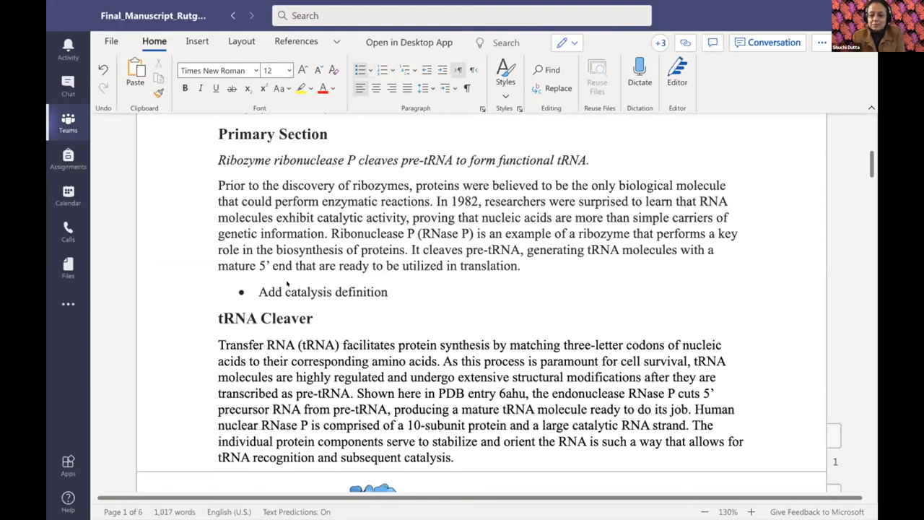
click(387, 292)
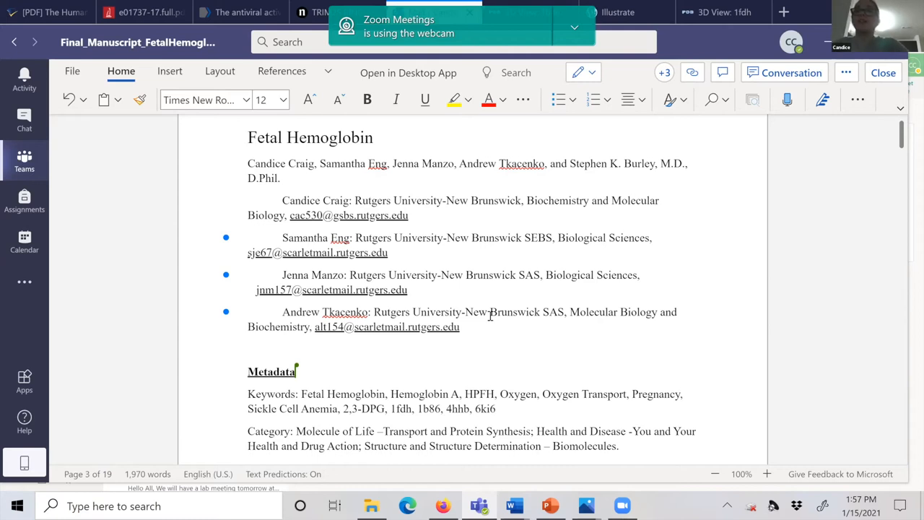
Scroll the Fetal Hemoglobin manuscript from the author list down to its Teaser
scroll(down, 3)
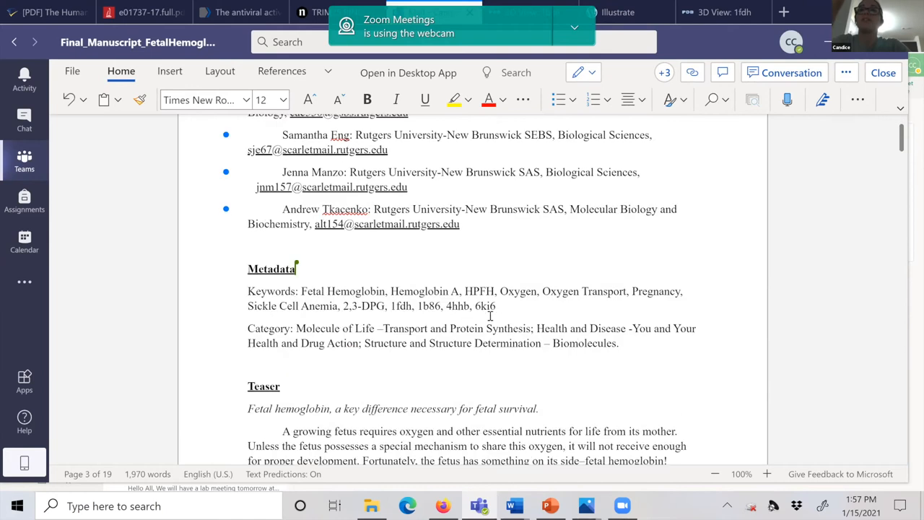
scroll(down, 3)
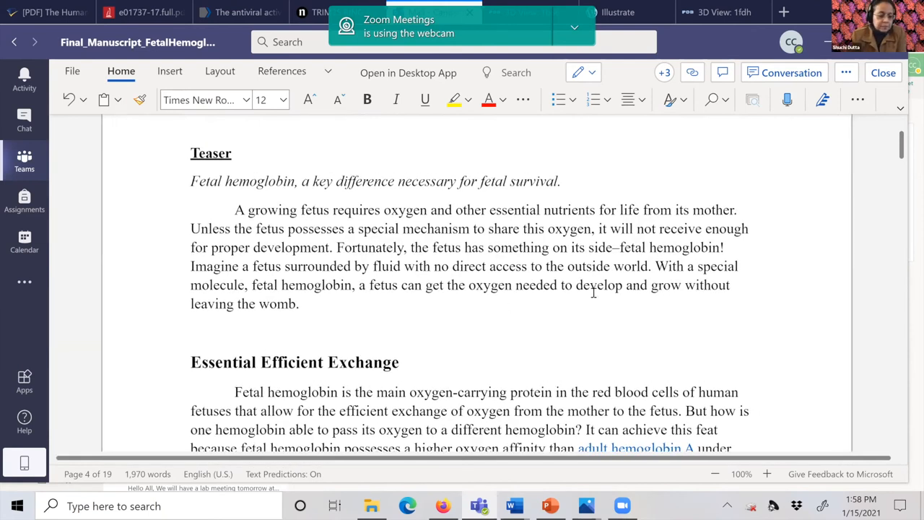
mouse_move(699, 187)
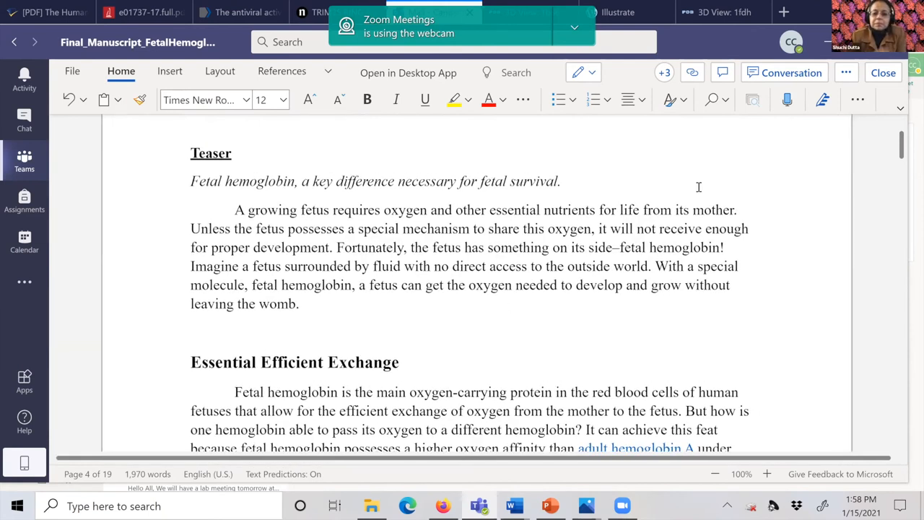
mouse_move(908, 193)
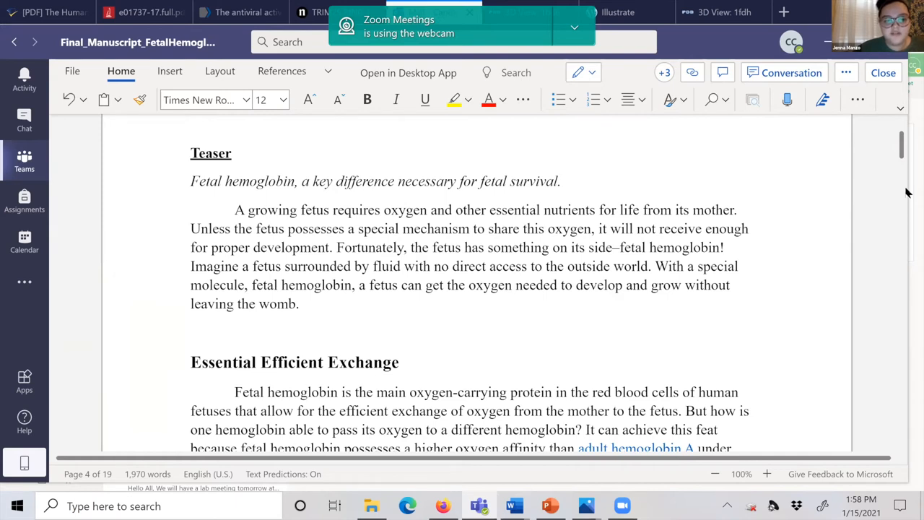
mouse_move(861, 445)
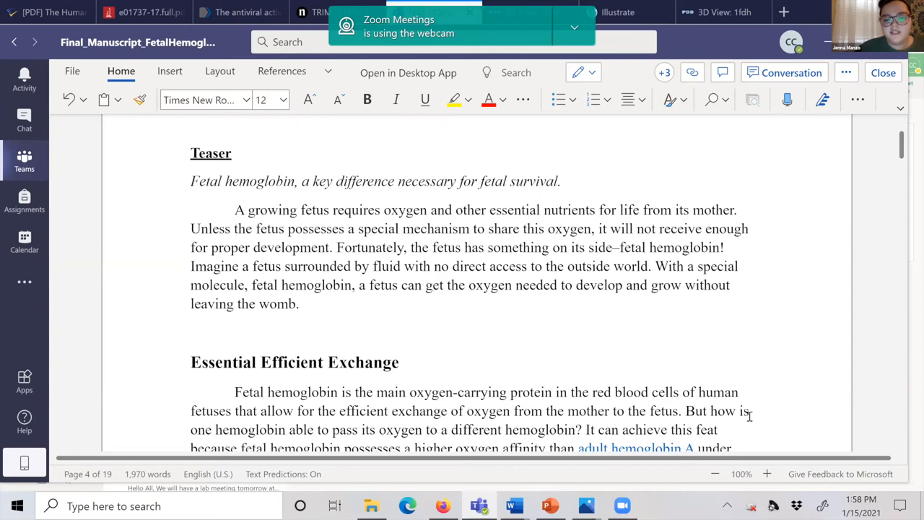
mouse_move(671, 360)
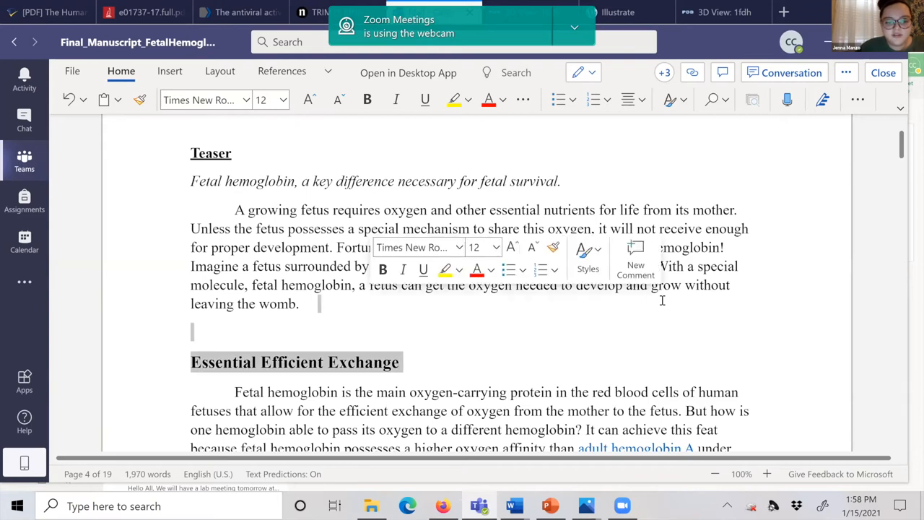
Deselect the heading and scroll to the full Essential Efficient Exchange paragraph
click(315, 303)
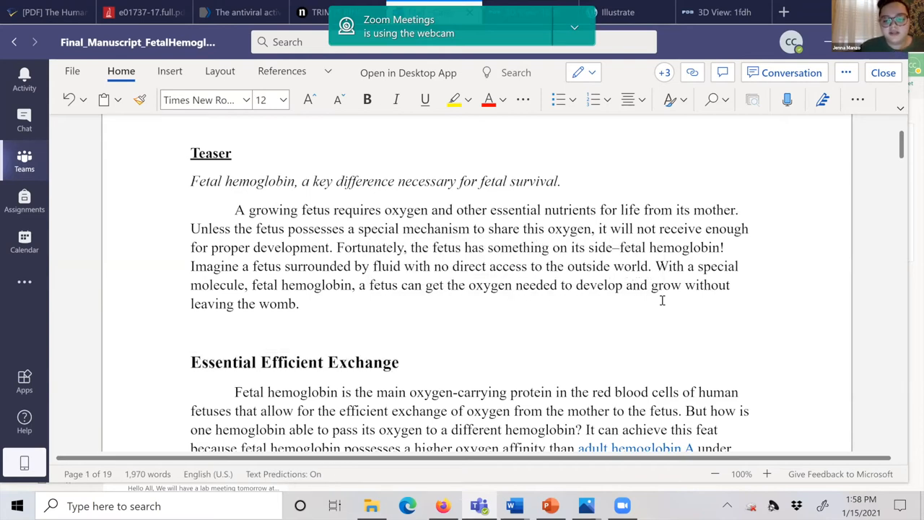
scroll(down, 3)
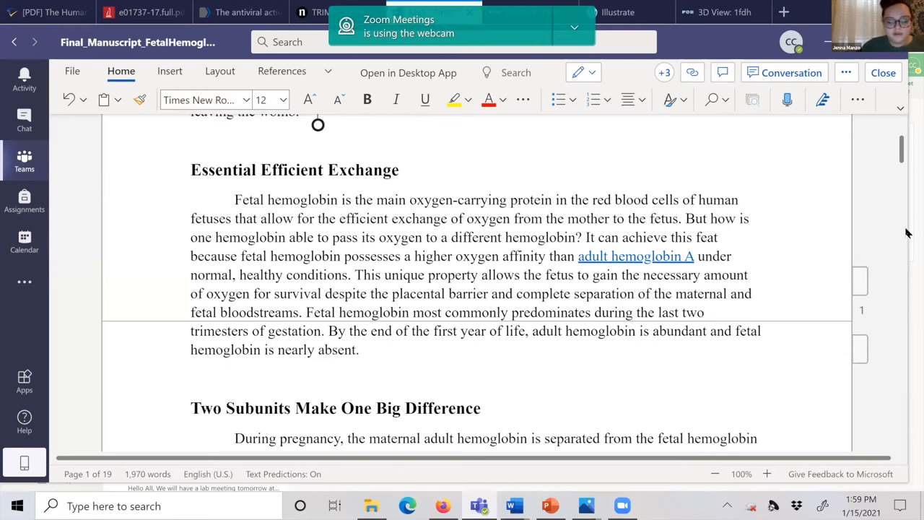
Scroll down to the final sentence of the 'Two Subunits Make One Big Difference' paragraph
scroll(down, 3)
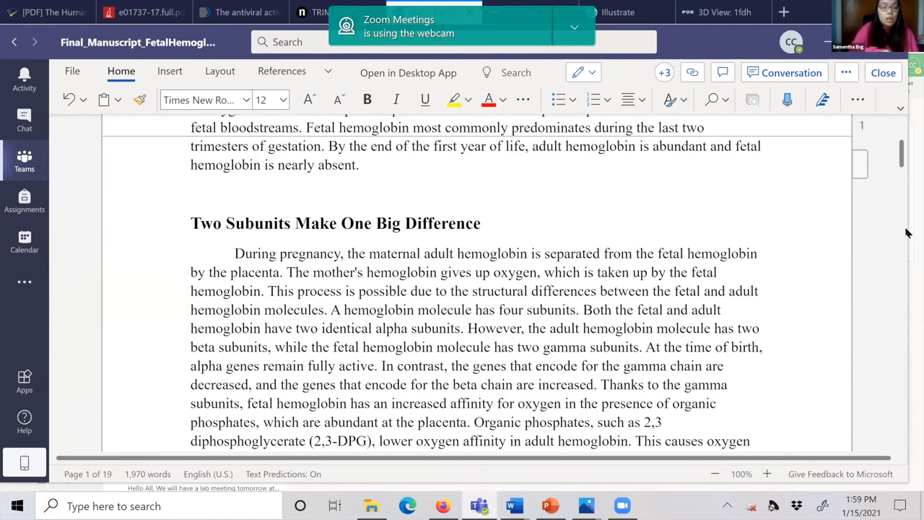
scroll(down, 3)
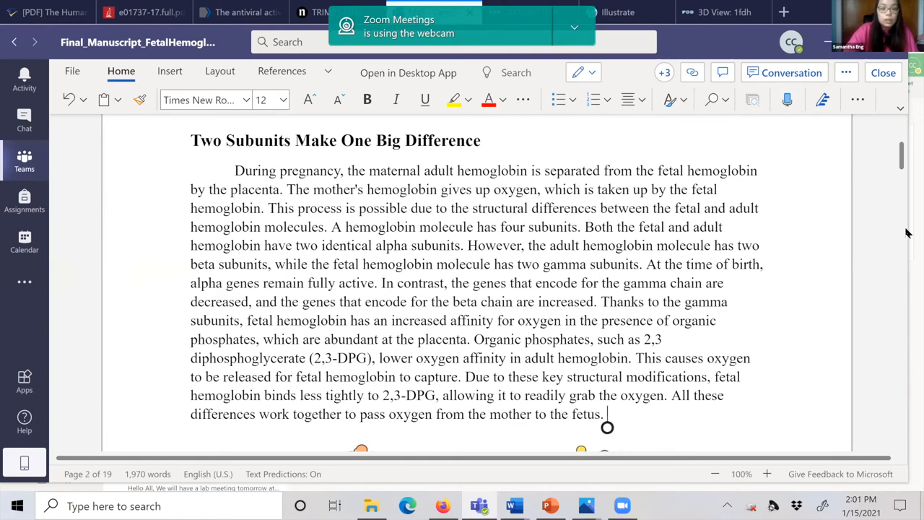
Scroll down to the fetal and adult hemoglobin structure images and their caption
scroll(down, 3)
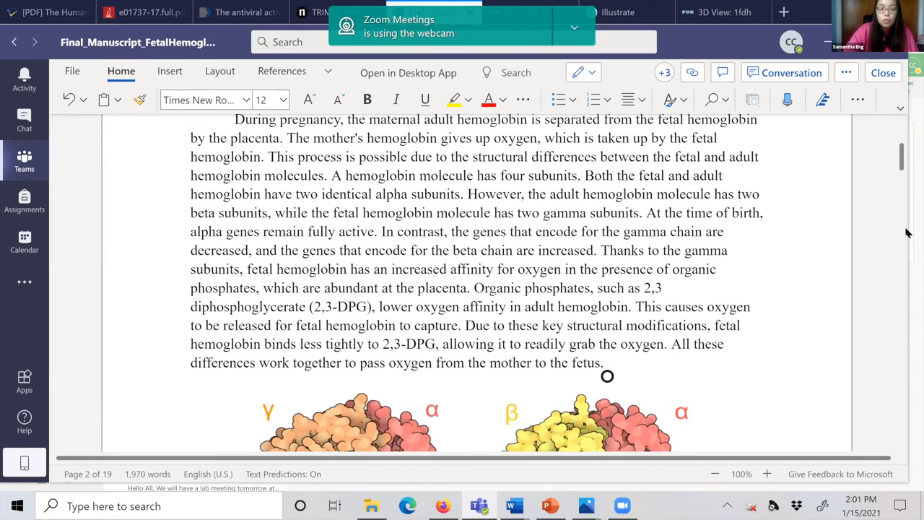
scroll(down, 3)
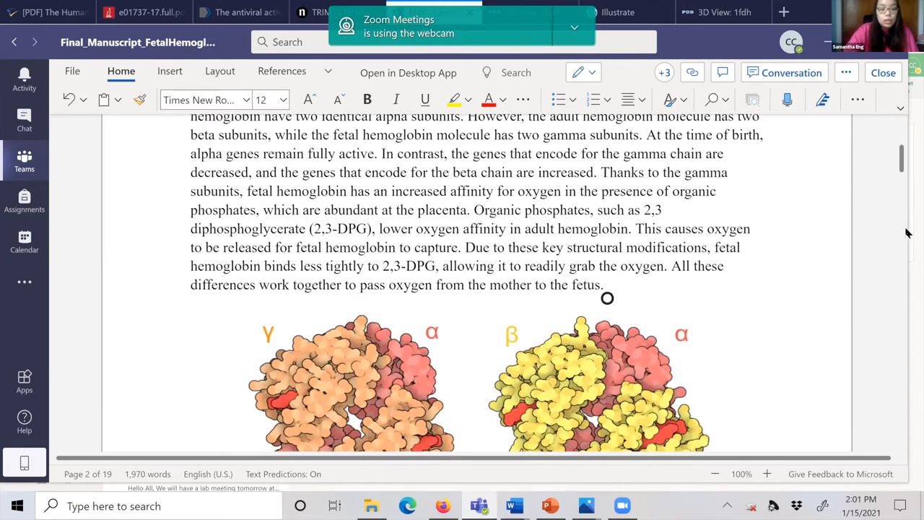
scroll(down, 3)
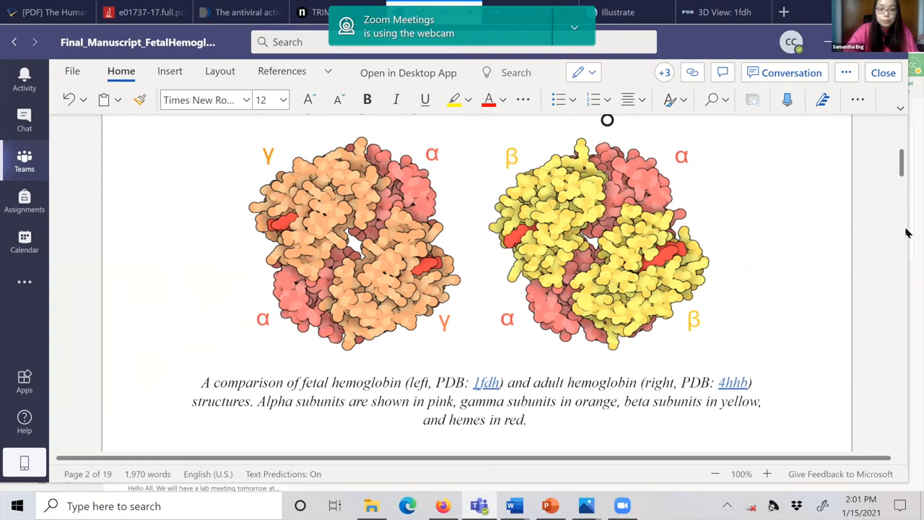
scroll(down, 3)
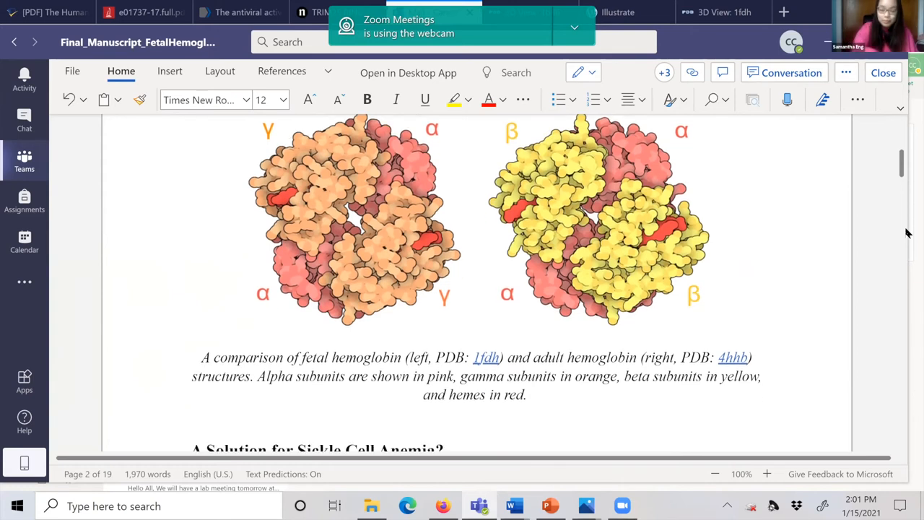
Scroll through the 'A Solution for Sickle Cell Anemia?' paragraph to the next structure images
scroll(down, 3)
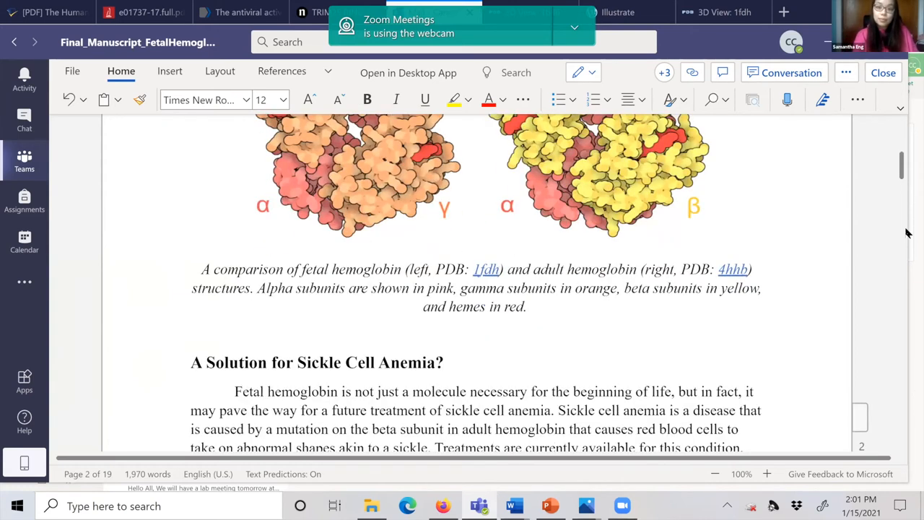
scroll(down, 3)
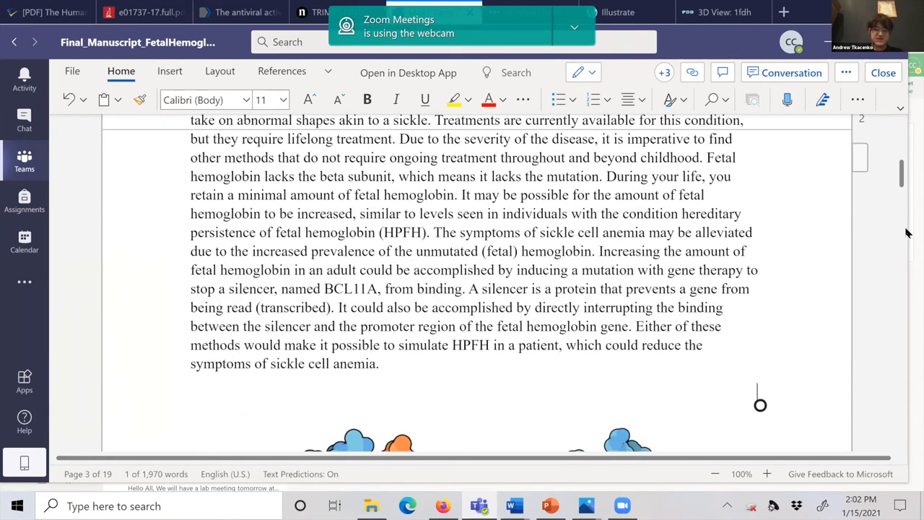
scroll(down, 3)
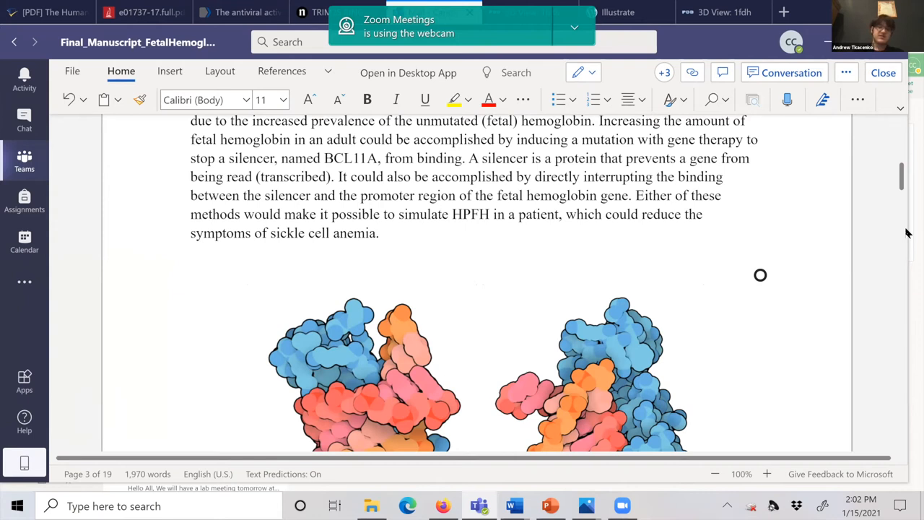
Scroll down to the BCL11A silencer bound to DNA (PDB 6ki6) images and caption
scroll(down, 3)
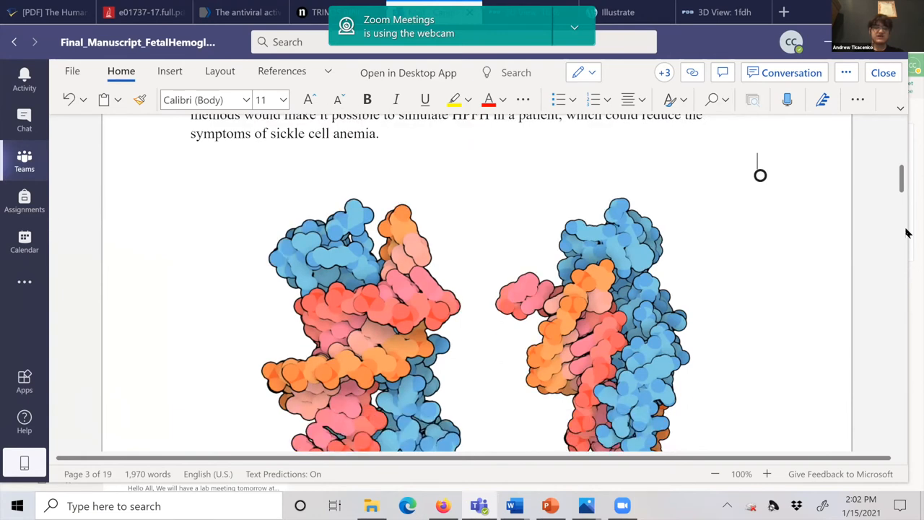
scroll(down, 3)
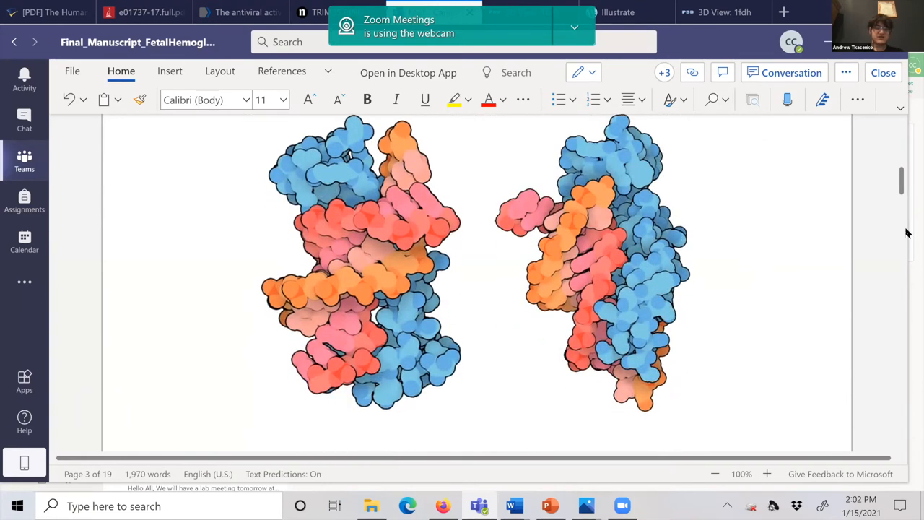
scroll(down, 3)
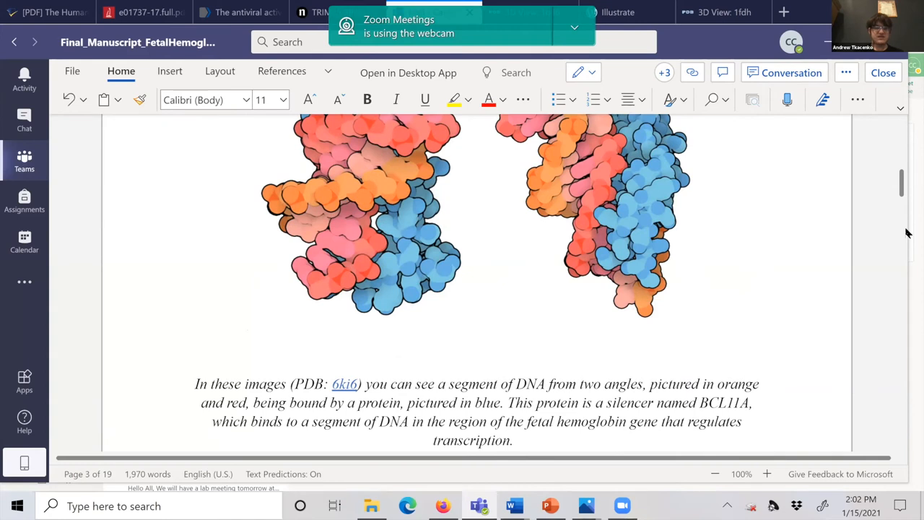
scroll(down, 3)
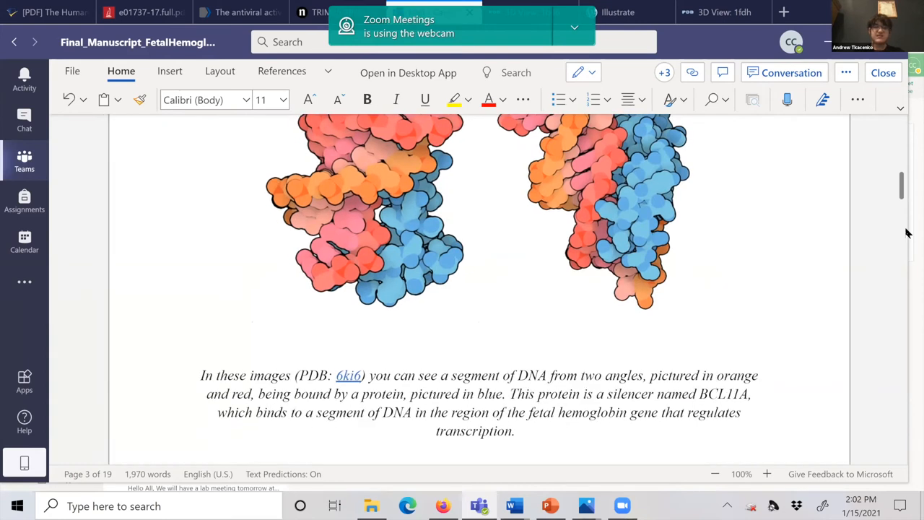
scroll(down, 3)
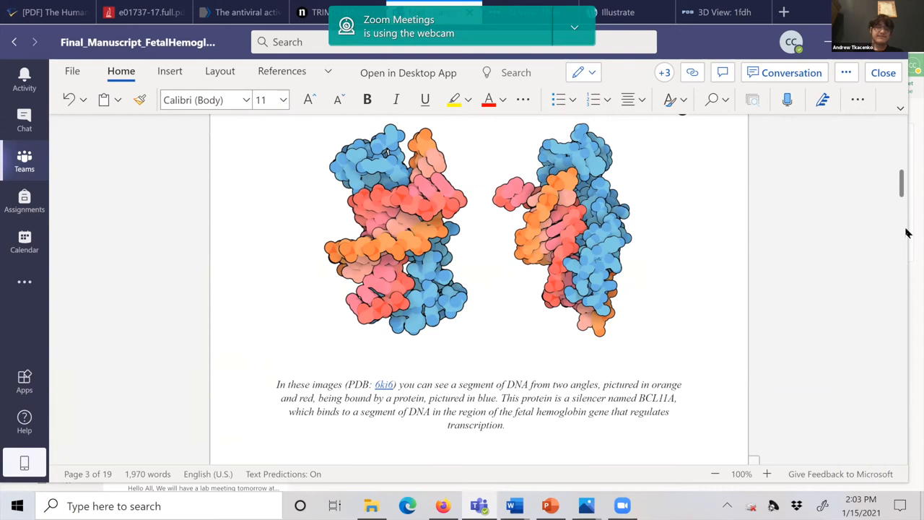
scroll(down, 3)
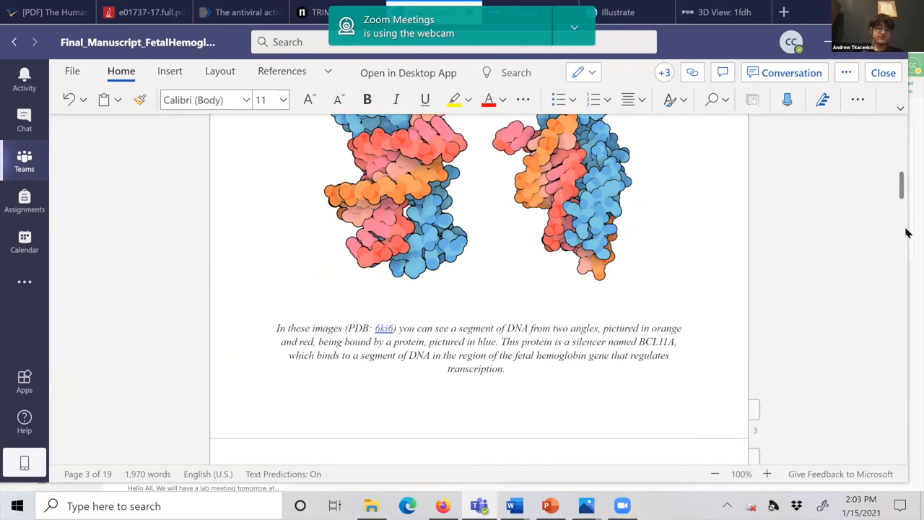
scroll(down, 3)
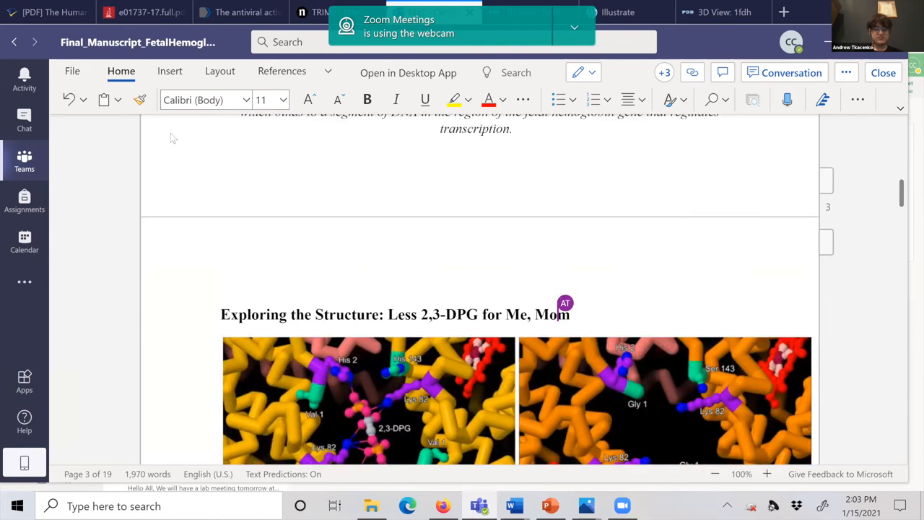
mouse_move(388, 167)
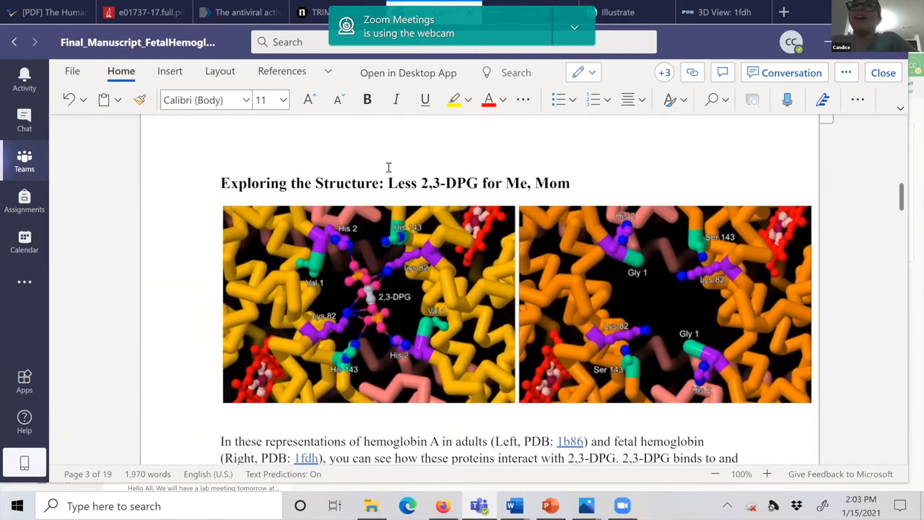
scroll(down, 3)
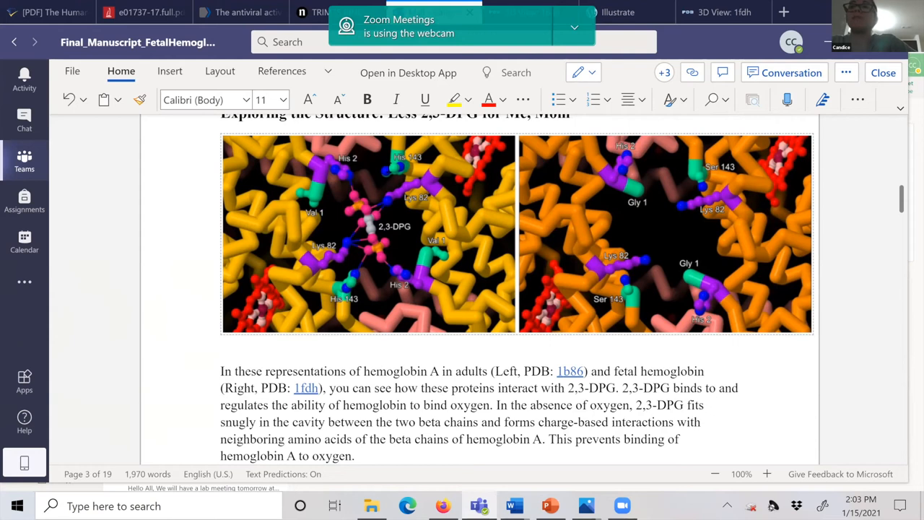
scroll(down, 3)
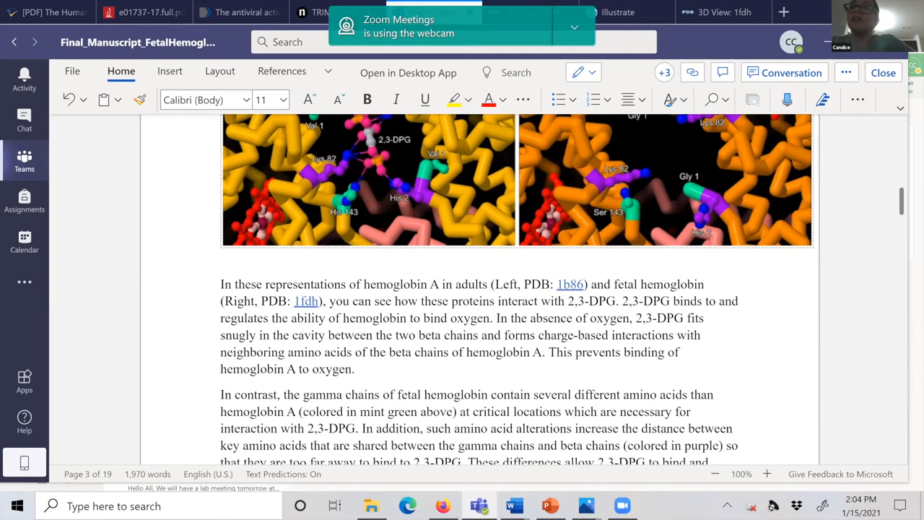
scroll(down, 3)
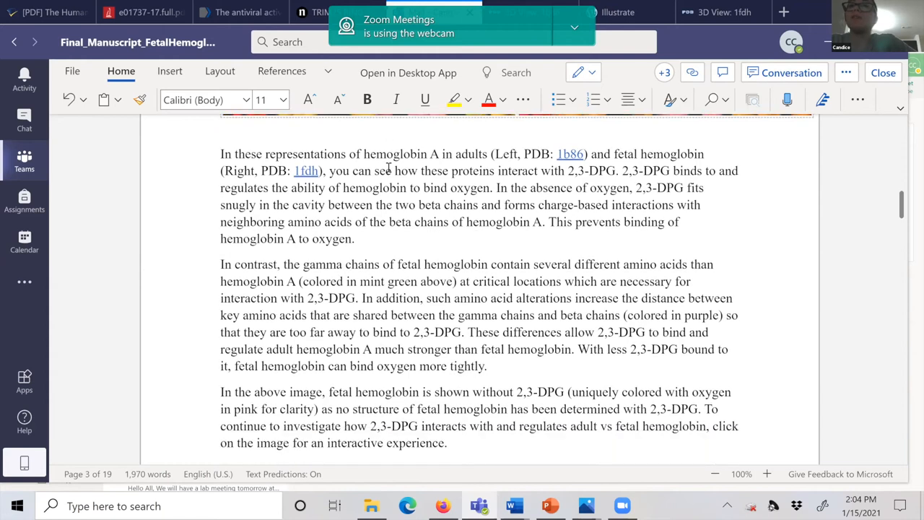
scroll(down, 3)
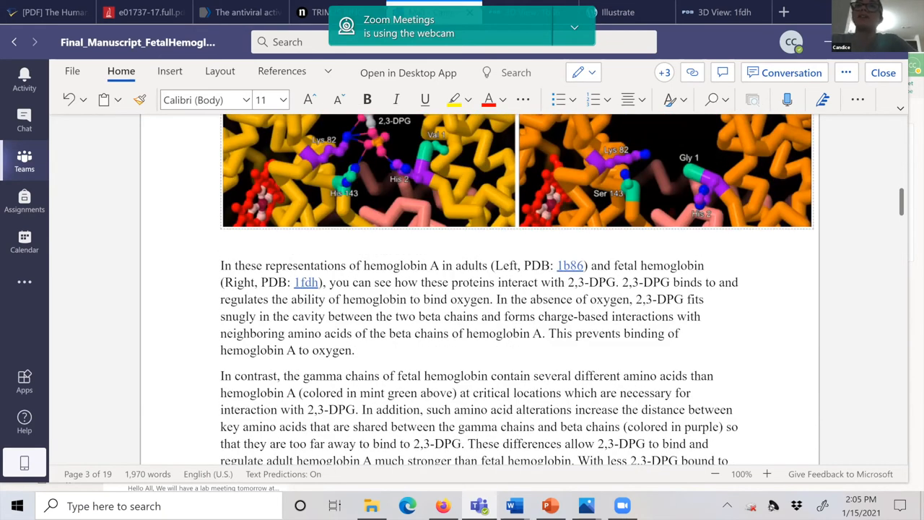
scroll(up, 3)
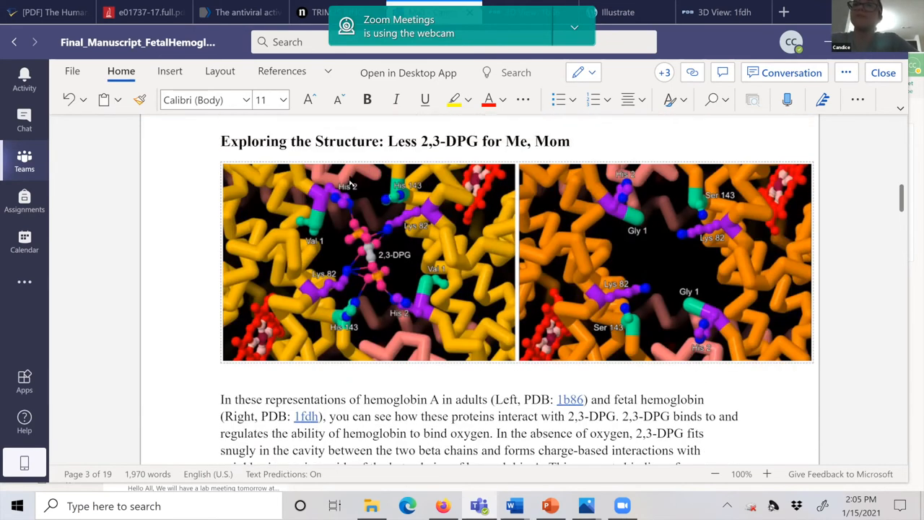
mouse_move(374, 313)
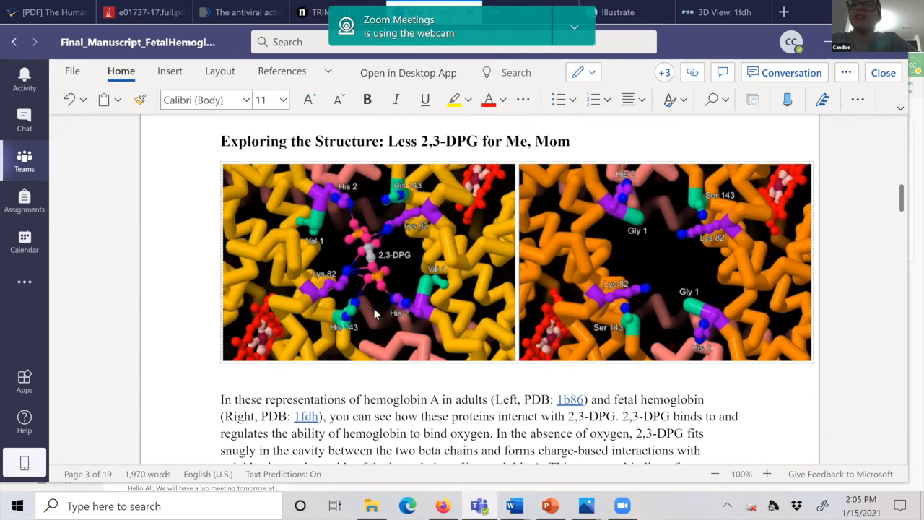
mouse_move(329, 291)
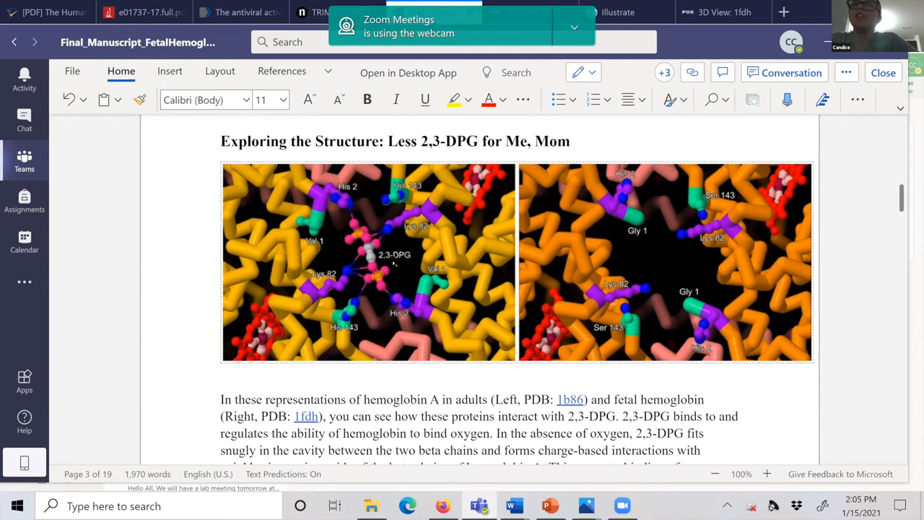
mouse_move(378, 240)
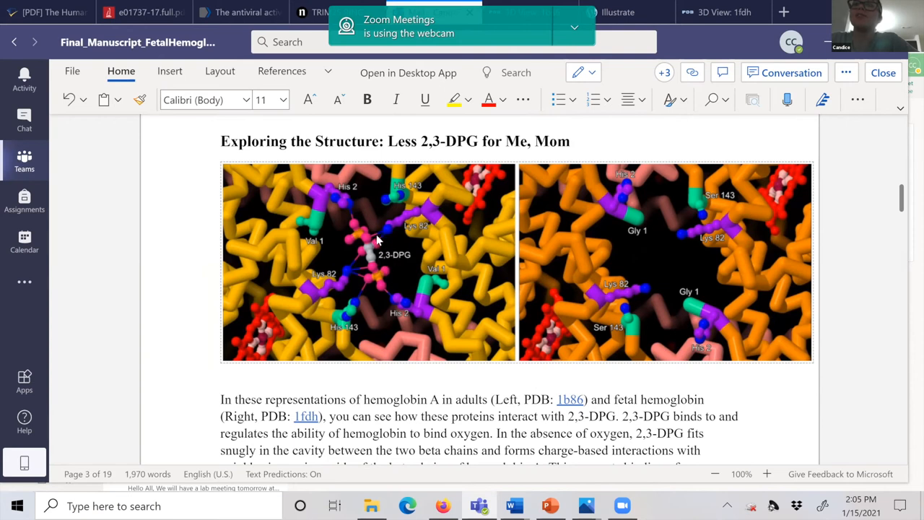
mouse_move(362, 261)
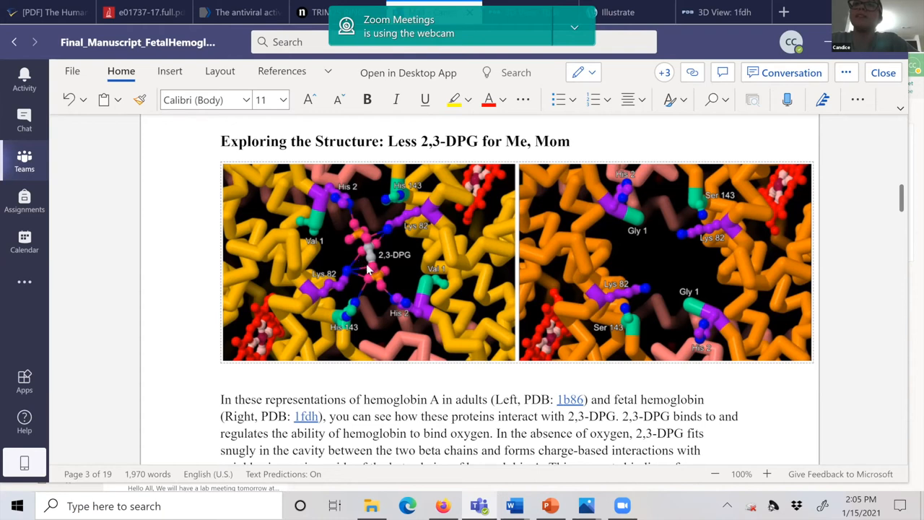
mouse_move(363, 280)
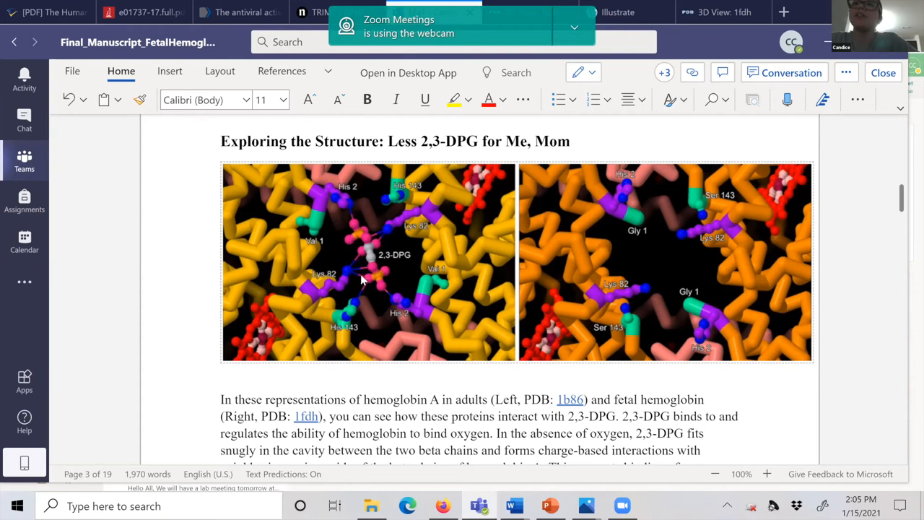
mouse_move(387, 285)
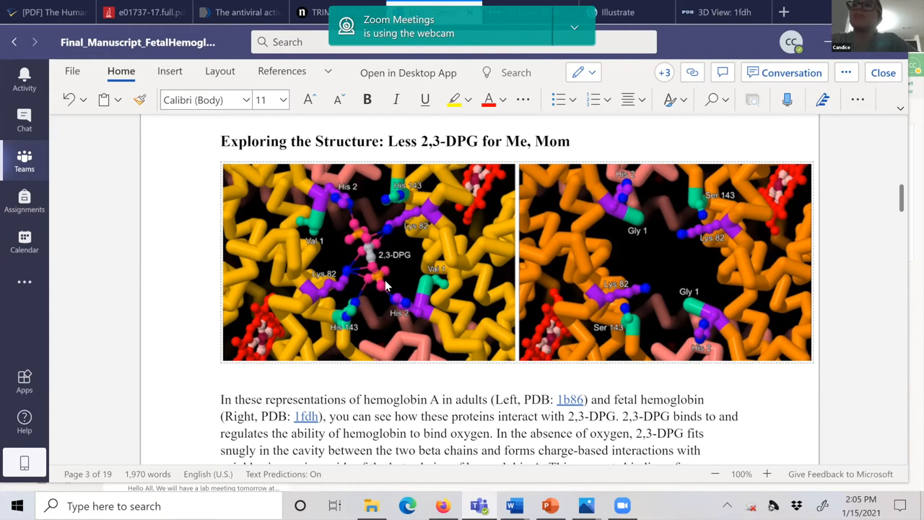
mouse_move(613, 321)
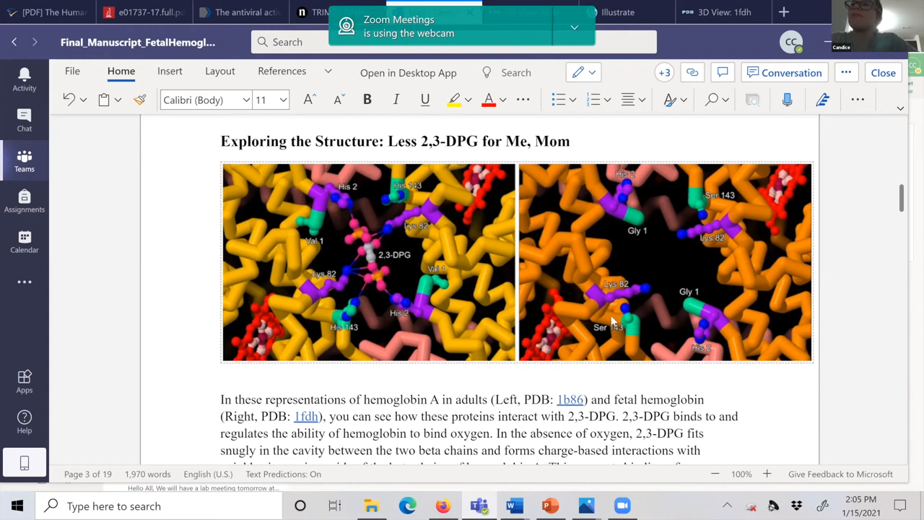
mouse_move(596, 244)
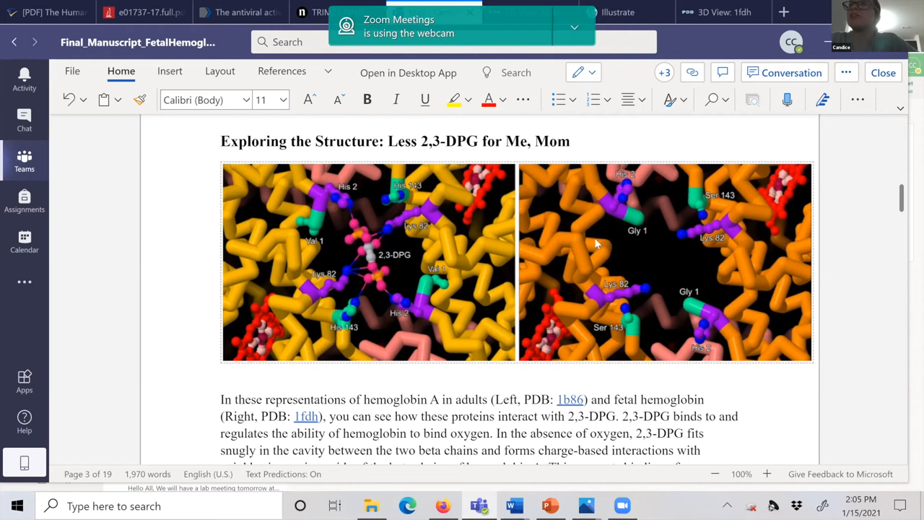
mouse_move(636, 272)
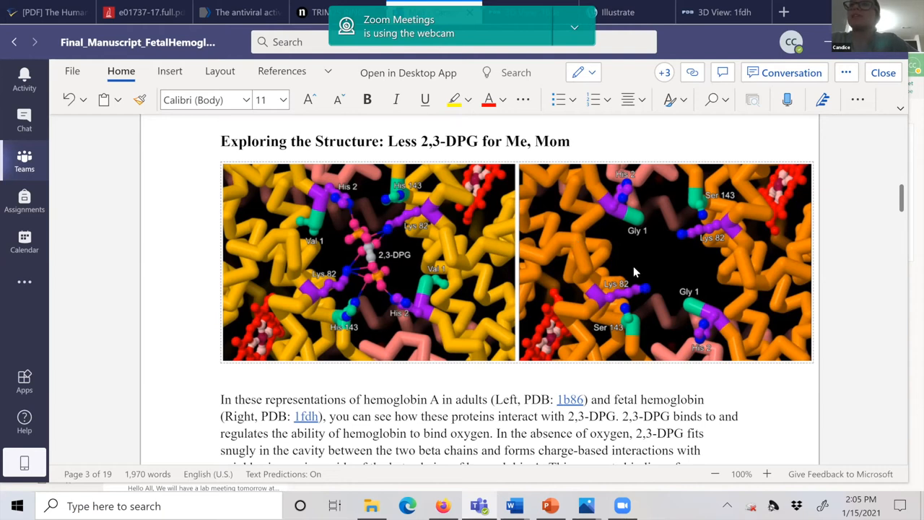
mouse_move(652, 244)
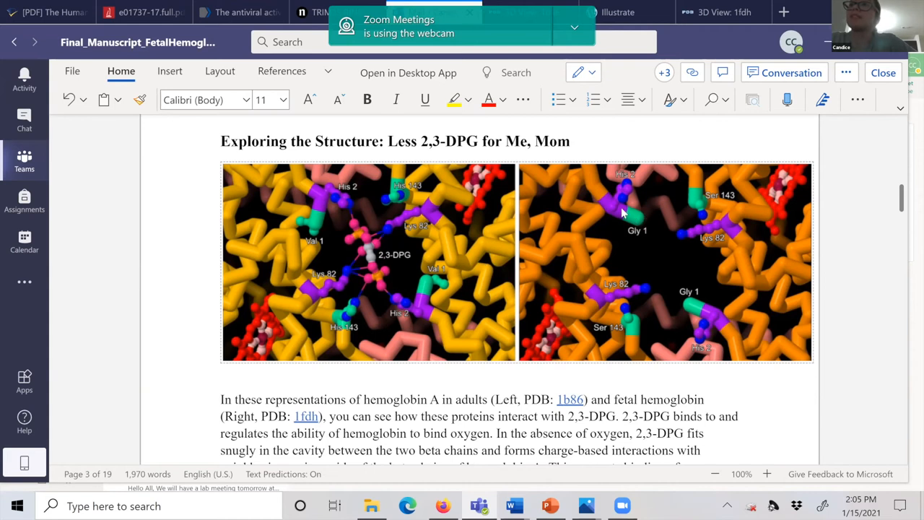
mouse_move(636, 221)
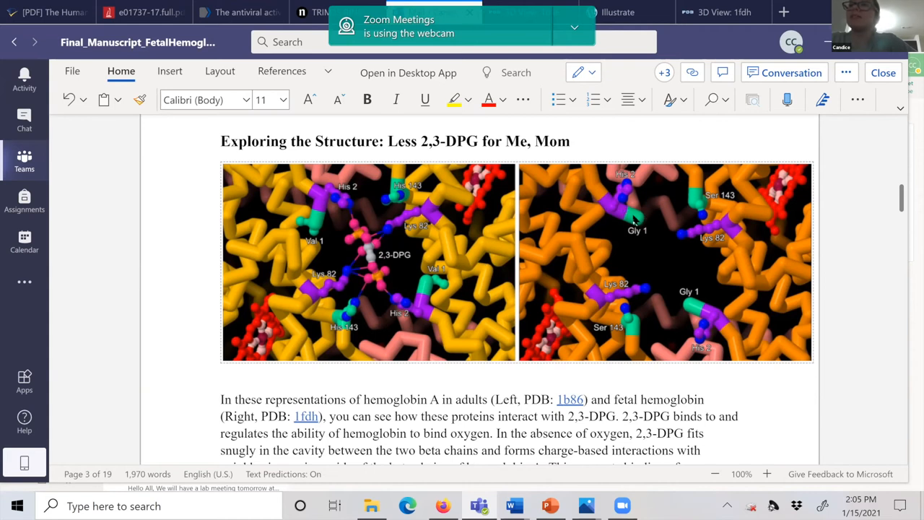
mouse_move(635, 221)
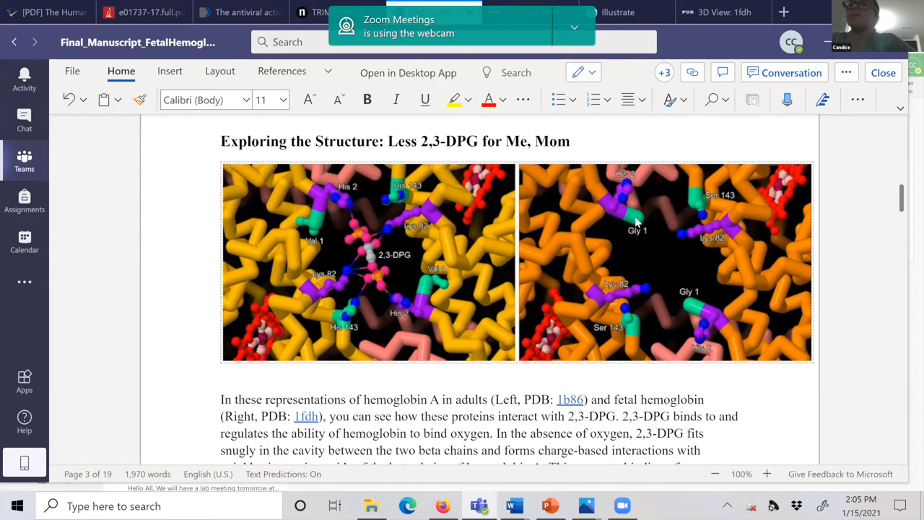
mouse_move(367, 217)
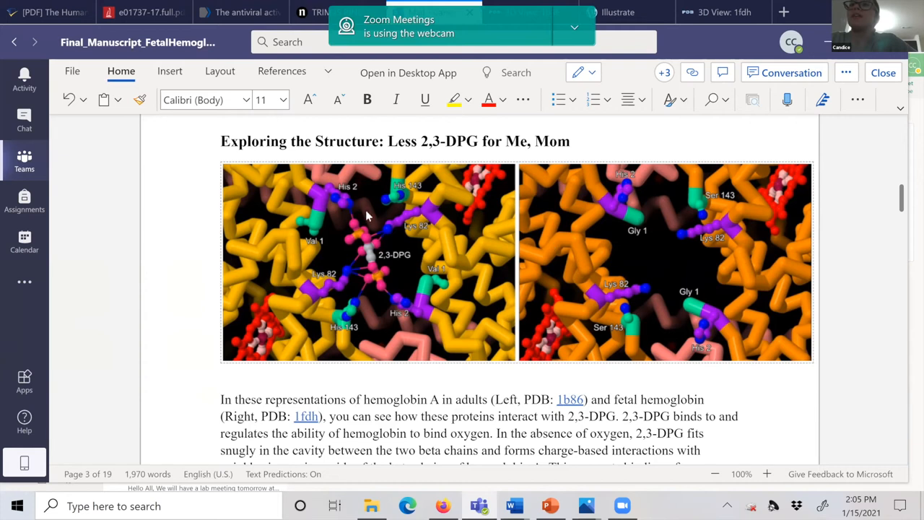
mouse_move(465, 285)
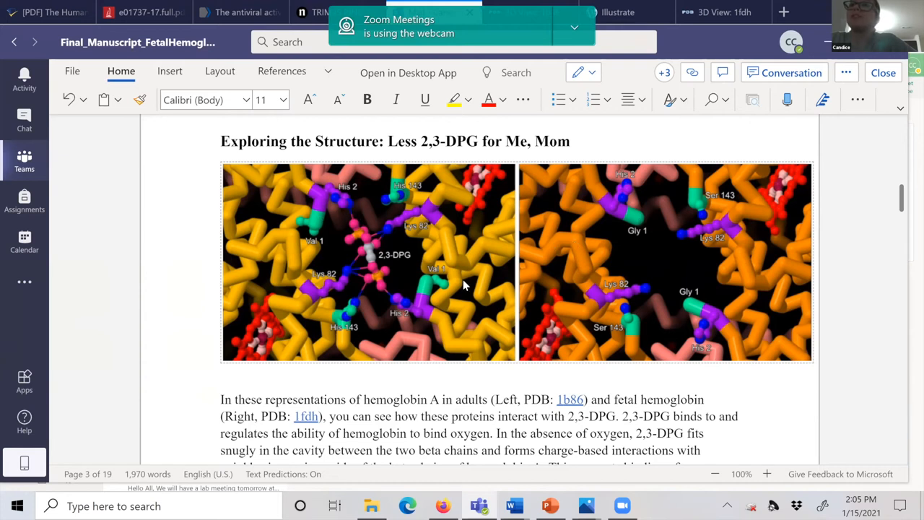
mouse_move(425, 311)
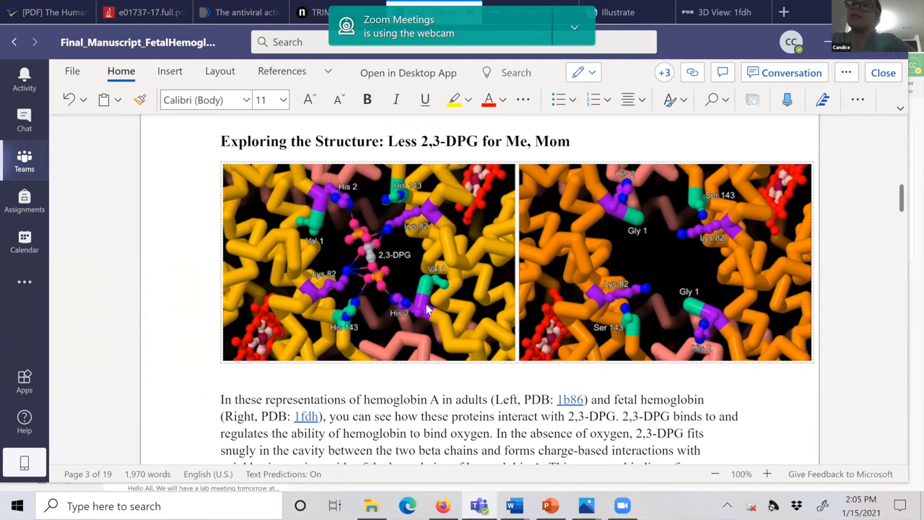
mouse_move(635, 310)
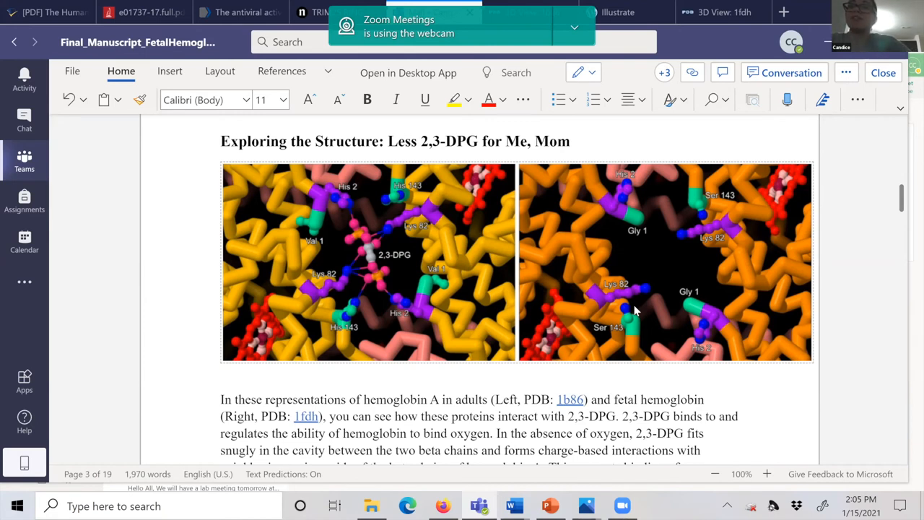
mouse_move(747, 342)
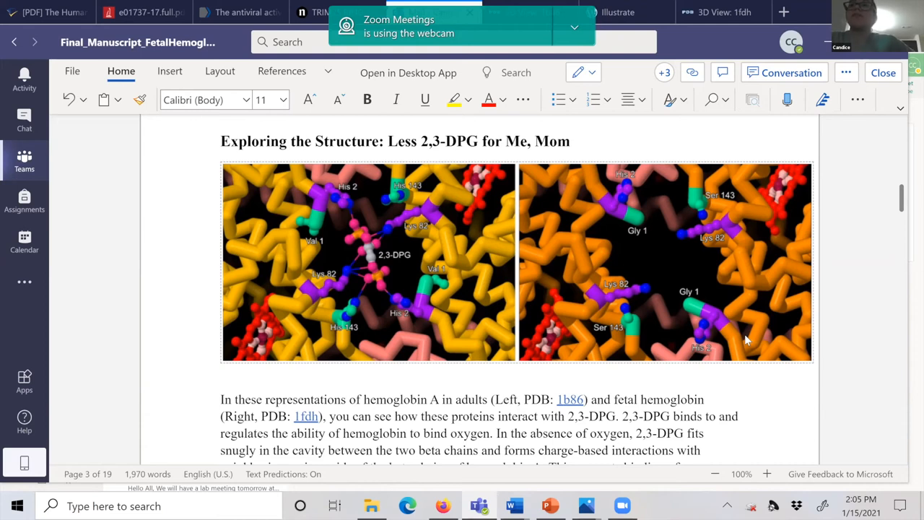
Scroll through the figure explanation and return to the manuscript's title and author list
scroll(down, 3)
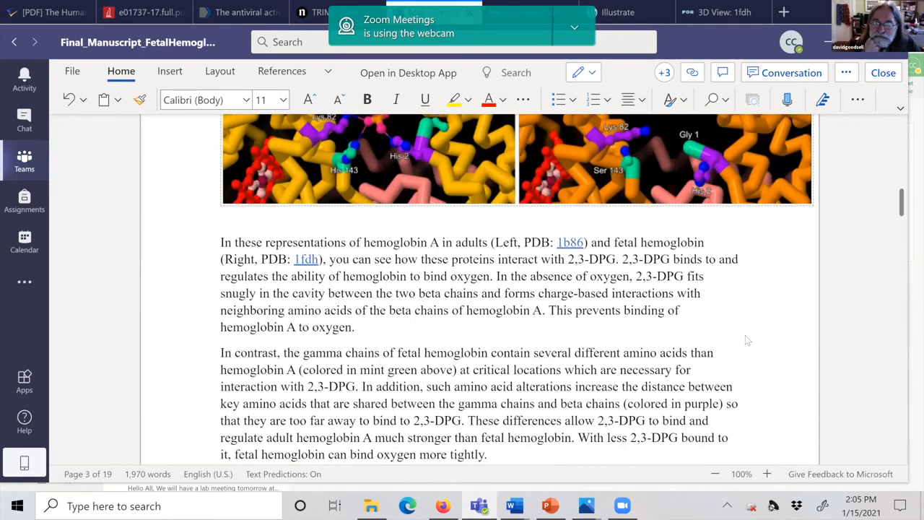
scroll(down, 3)
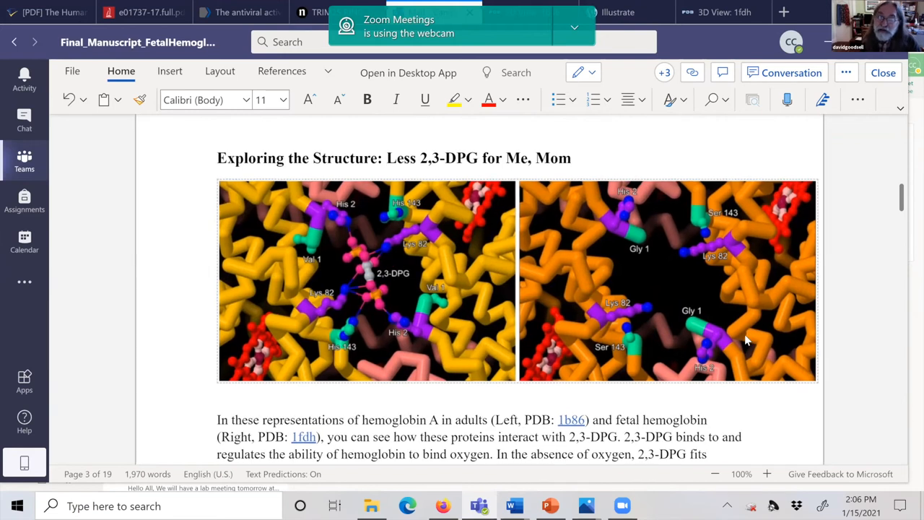
scroll(down, 3)
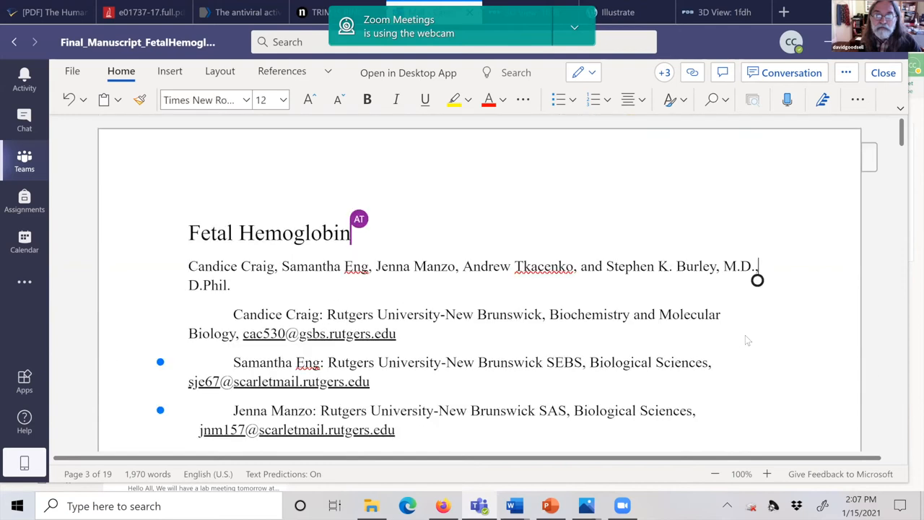
Scroll past Metadata, Teaser and Essential Efficient Exchange to the sickle cell paragraph
scroll(down, 3)
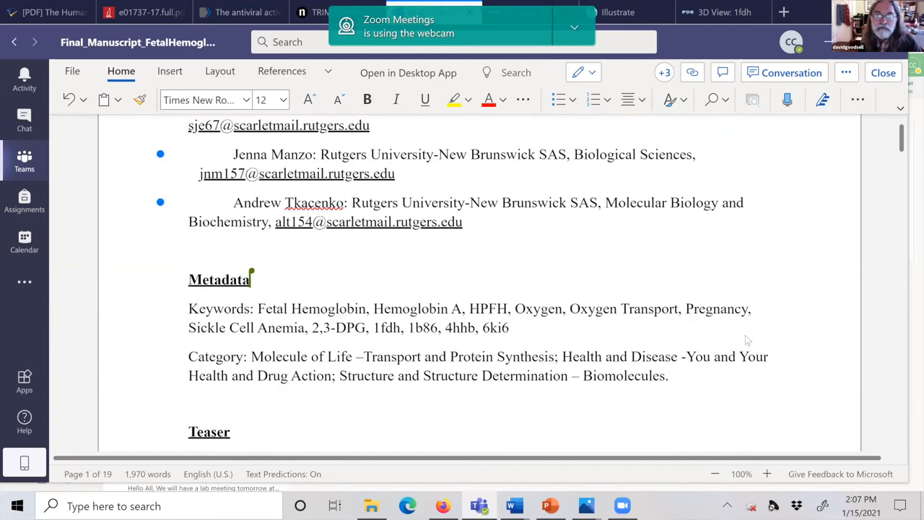
scroll(down, 3)
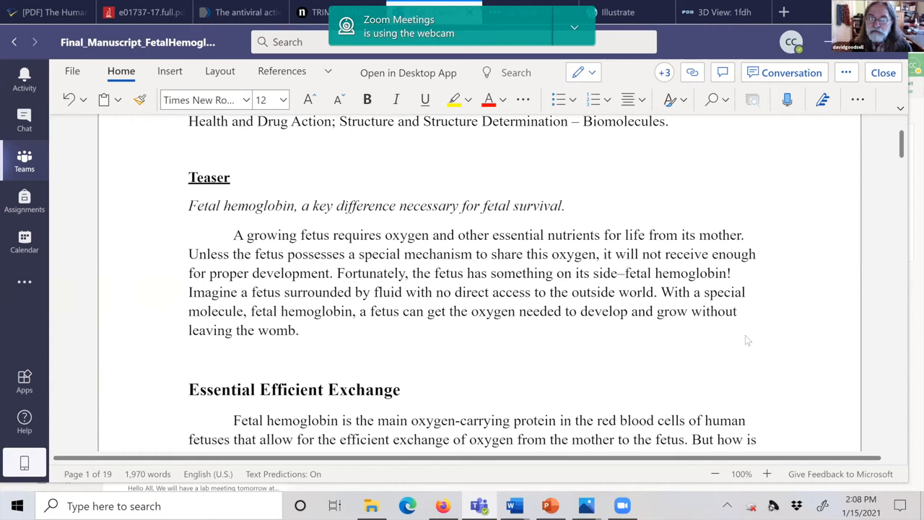
scroll(down, 3)
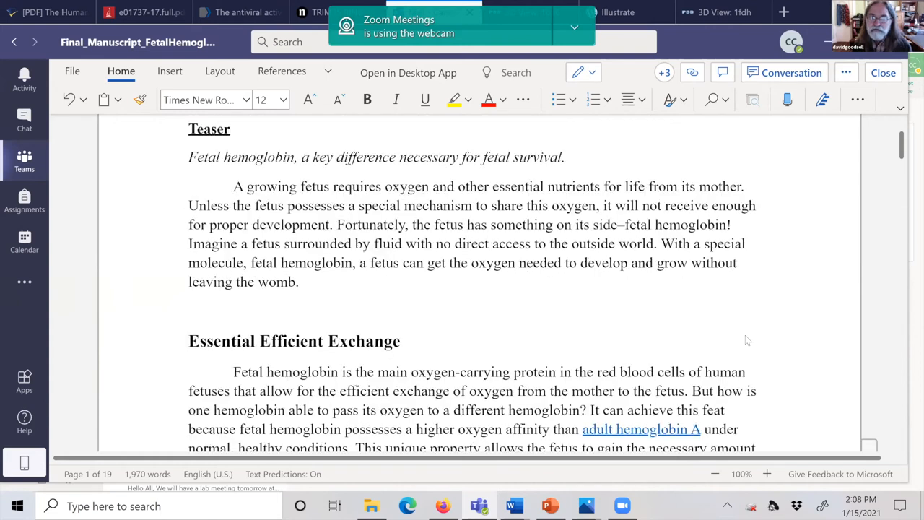
scroll(down, 3)
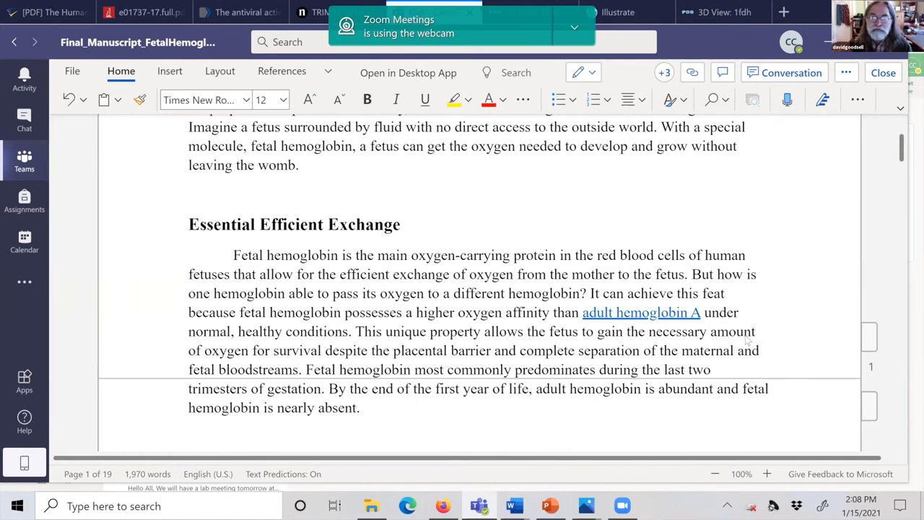
scroll(down, 3)
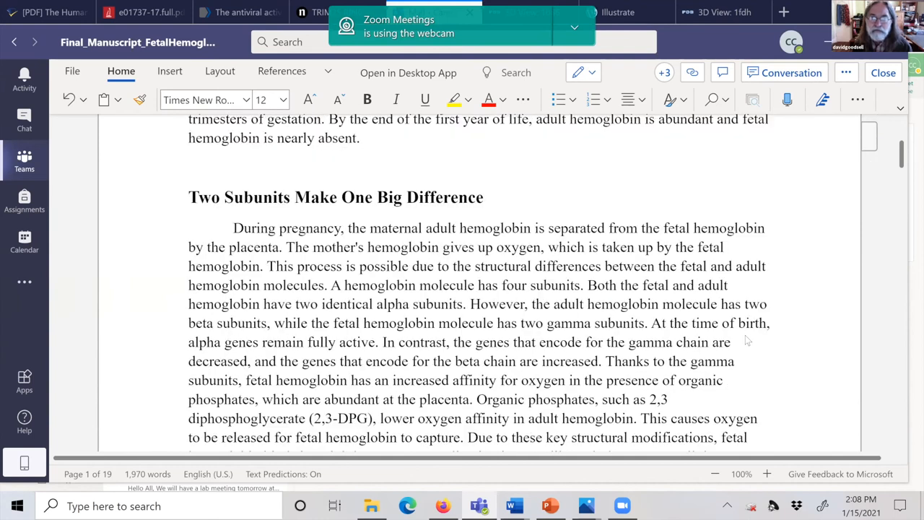
scroll(down, 3)
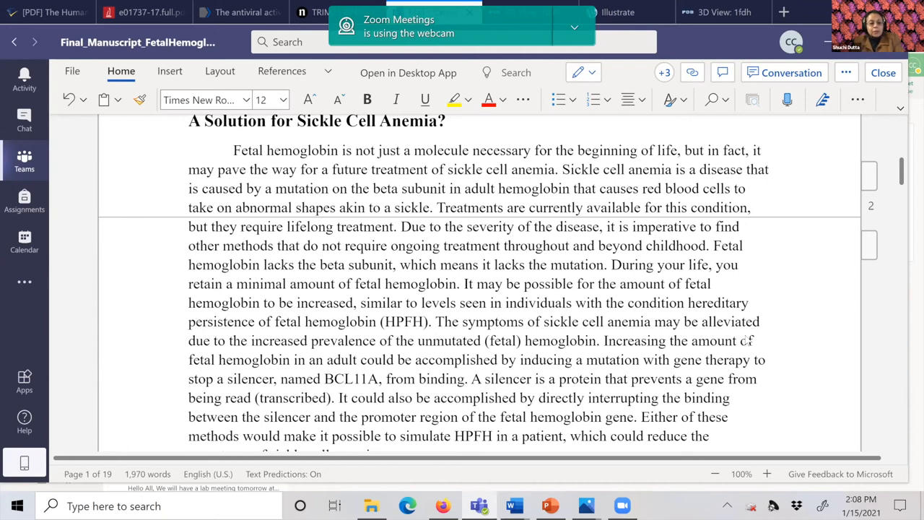
mouse_move(747, 338)
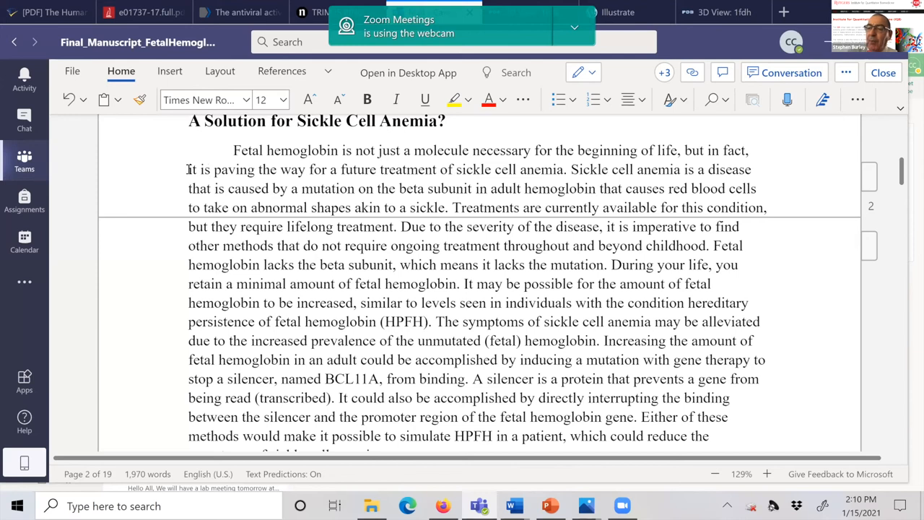
Change 'it may pave' to 'it is paving' in the sickle cell paragraph's first sentence
click(210, 169)
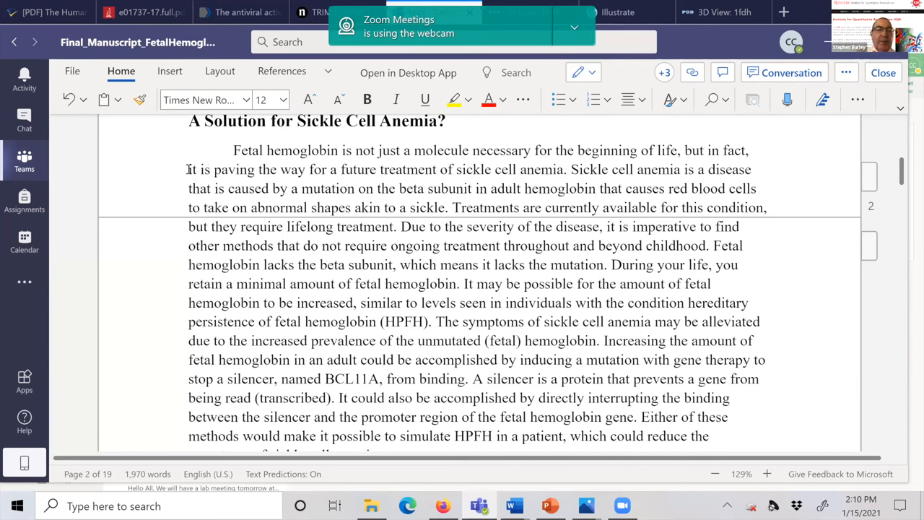
click(210, 169)
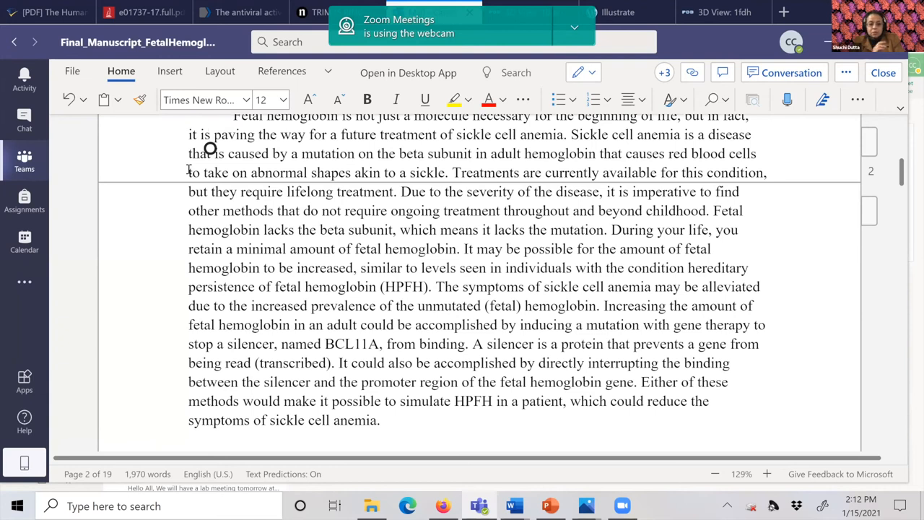
click(210, 134)
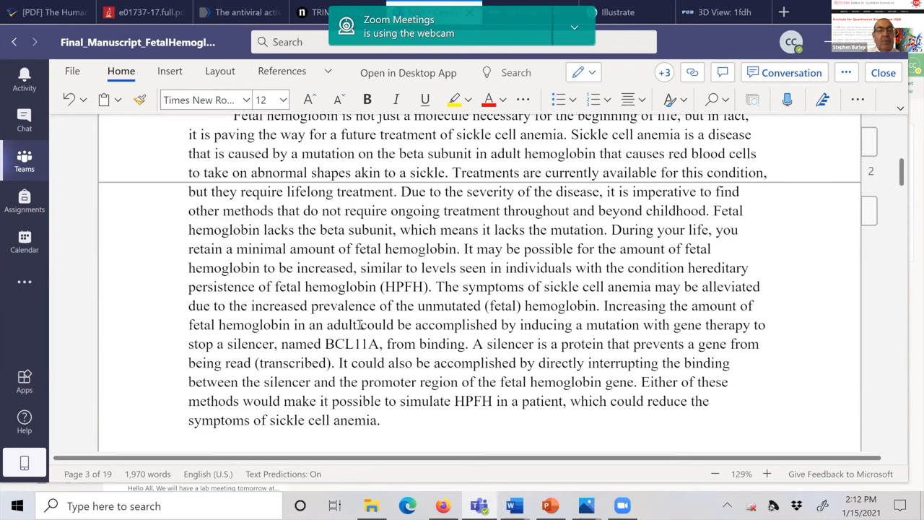
click(359, 325)
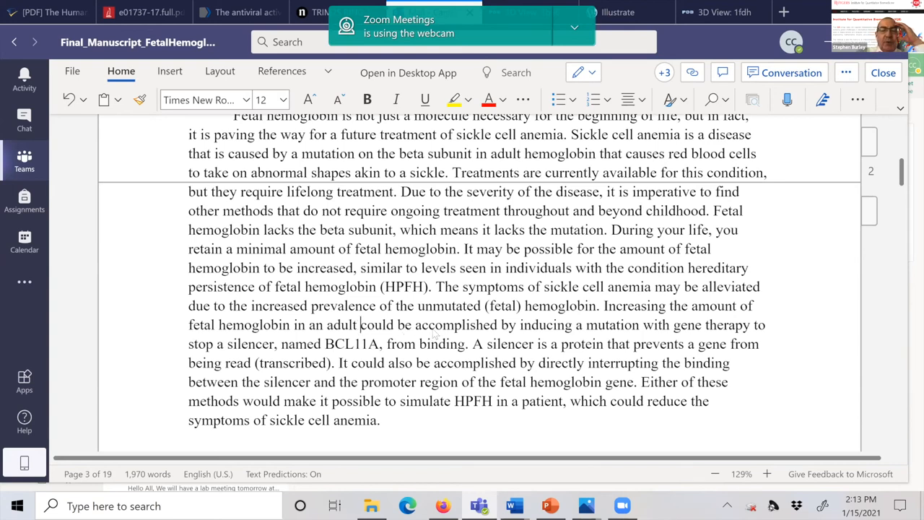
double_click(424, 325)
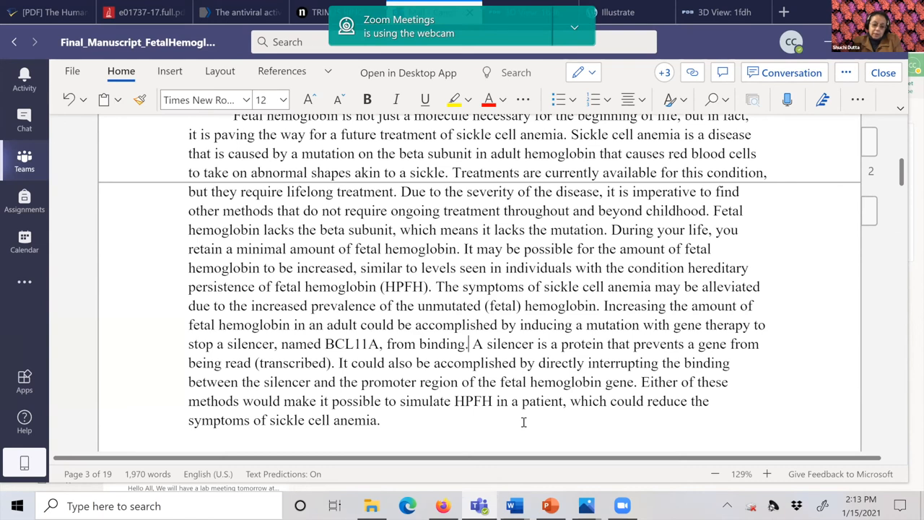
text(A)
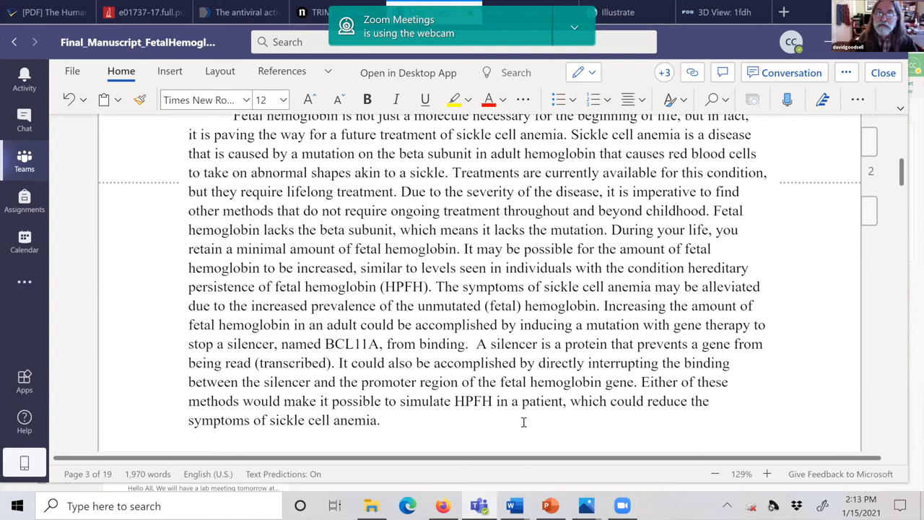
mouse_move(520, 362)
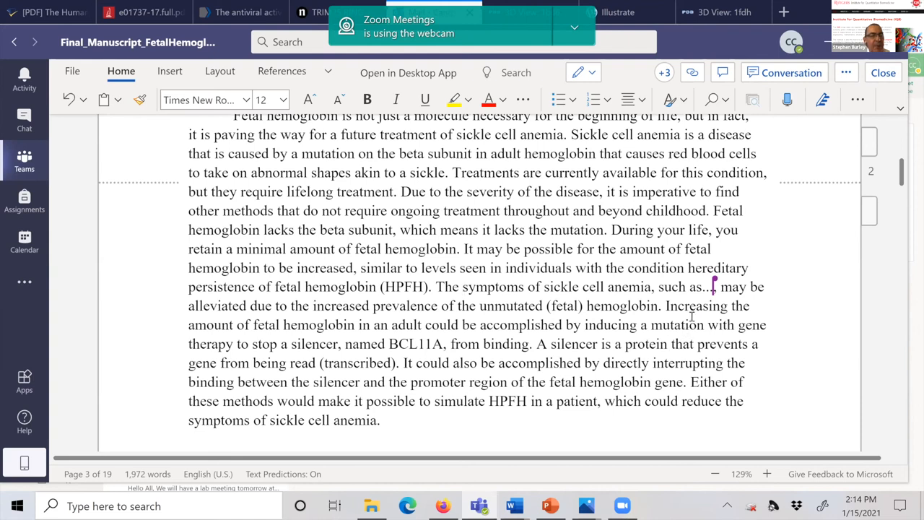
mouse_move(605, 333)
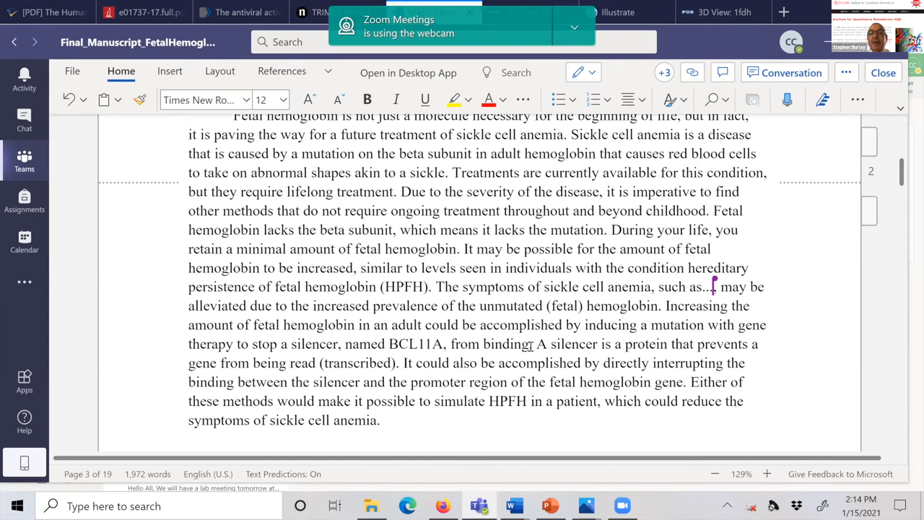
Insert 'such as…' after the sickle cell symptoms mention and place the cursor in the paragraph
click(462, 287)
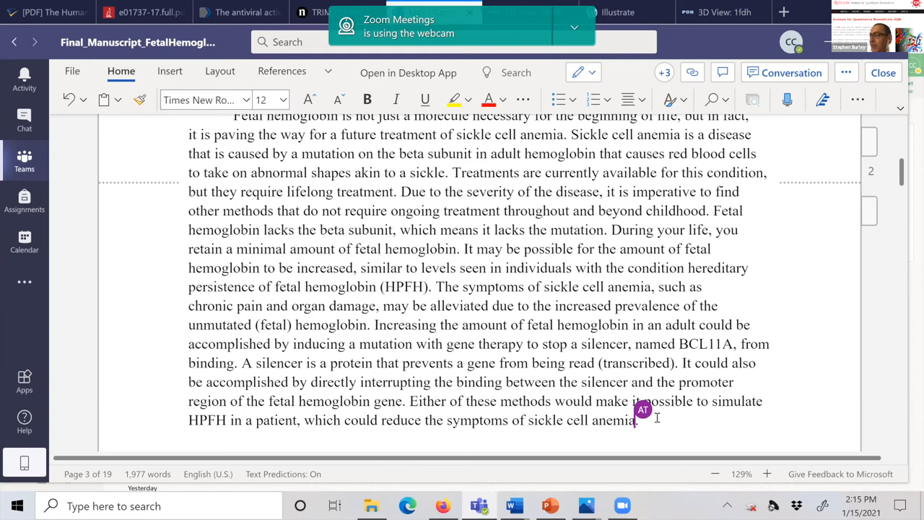
Type 'Clinical trials for gene therapy' at the end of the sickle cell paragraph
text(Clin)
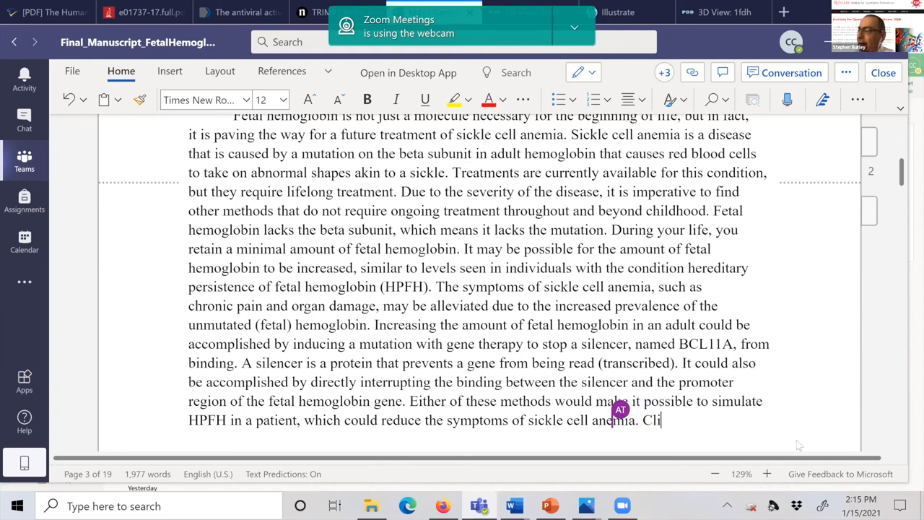
text(nical)
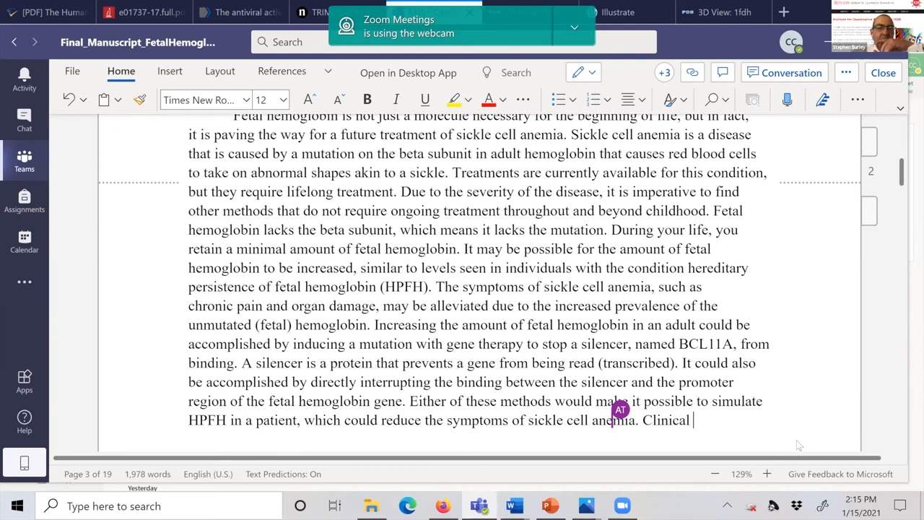
text(trials)
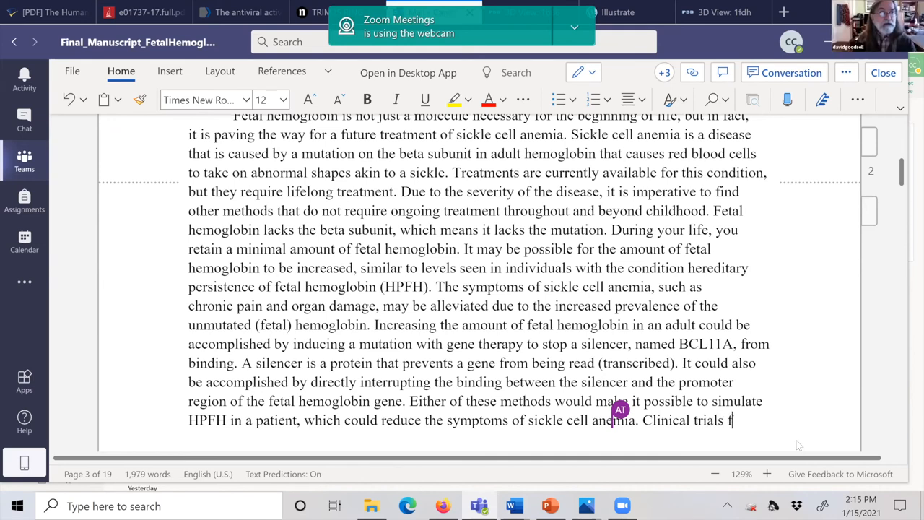
text(for gene ther)
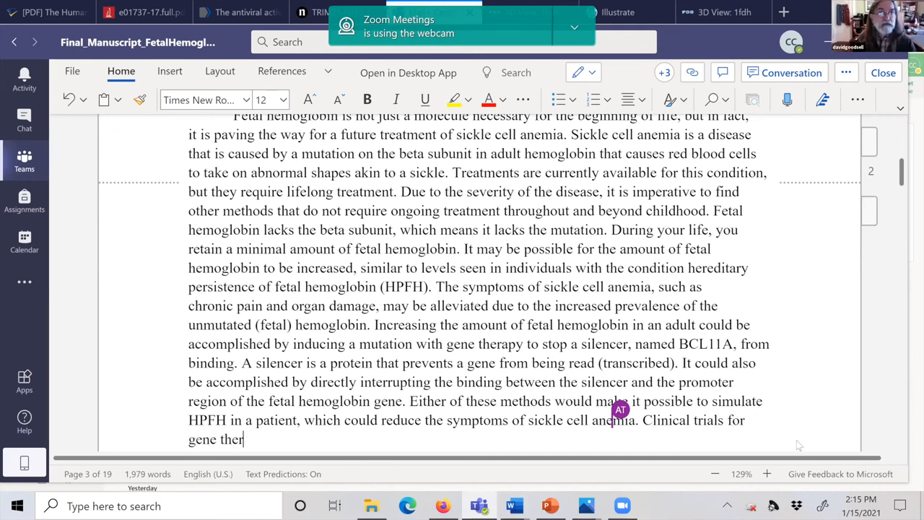
text(apy)
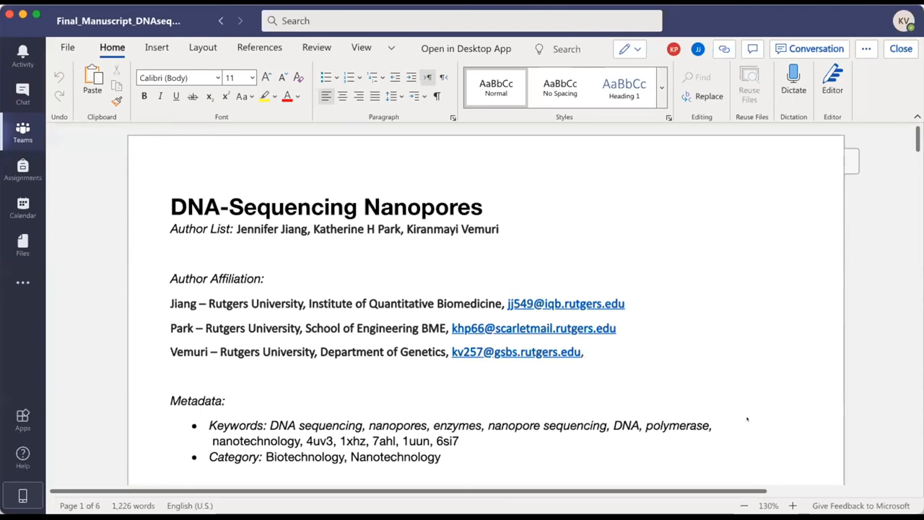
Place the cursor after the last affiliation line on the manuscript's title page
click(587, 352)
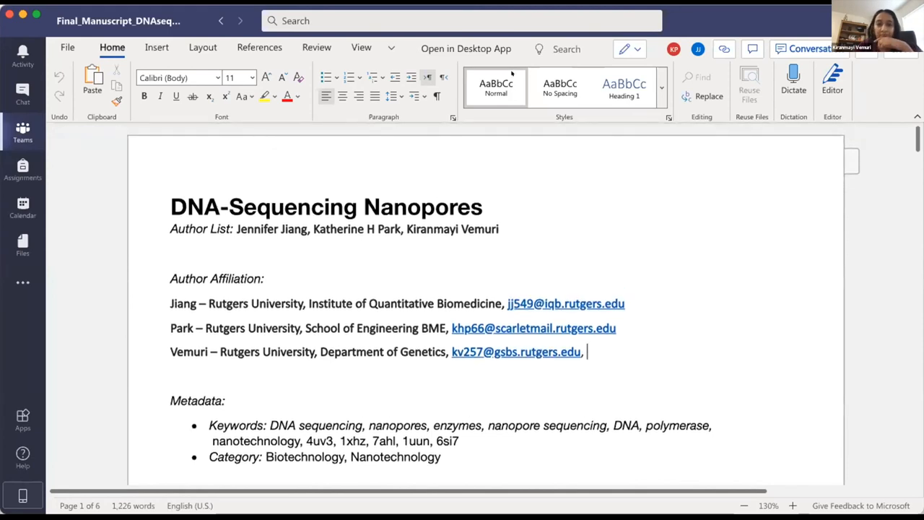
mouse_move(496, 87)
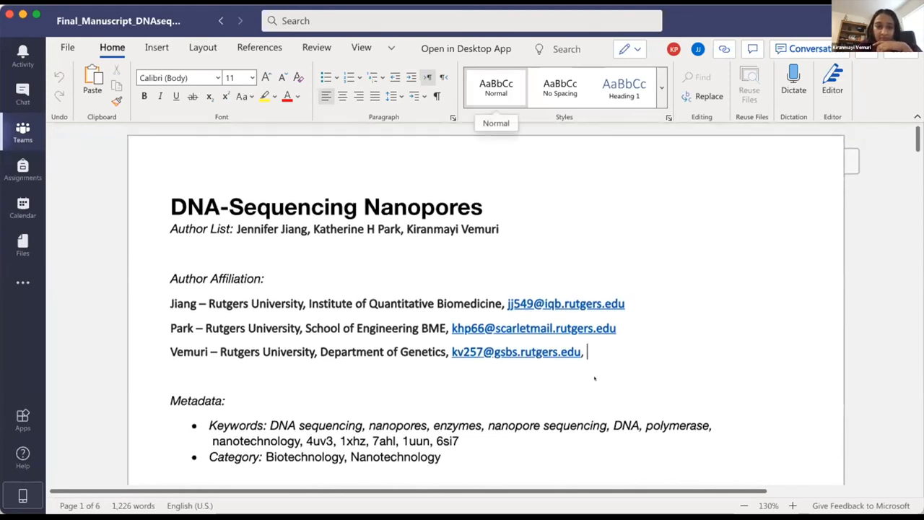
Scroll past the title metadata to the introduction and the Pocket-sized Sequencers heading
scroll(down, 3)
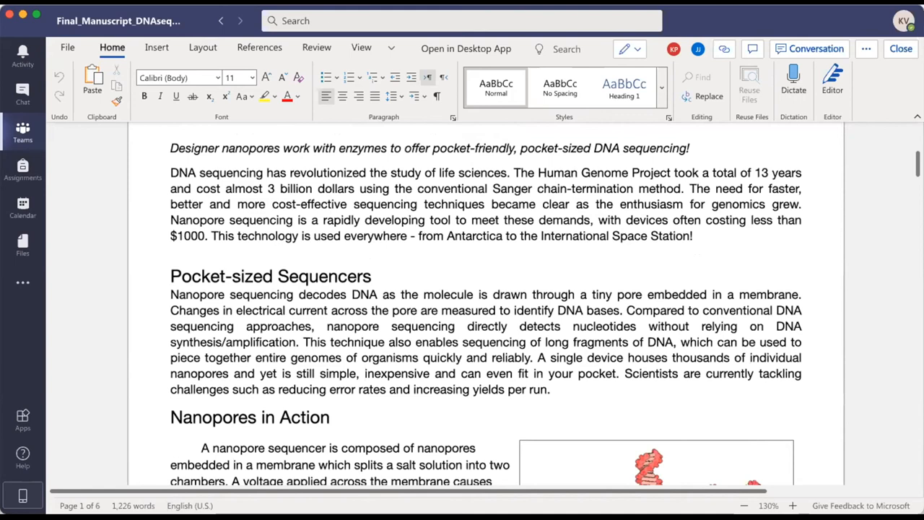
mouse_move(855, 31)
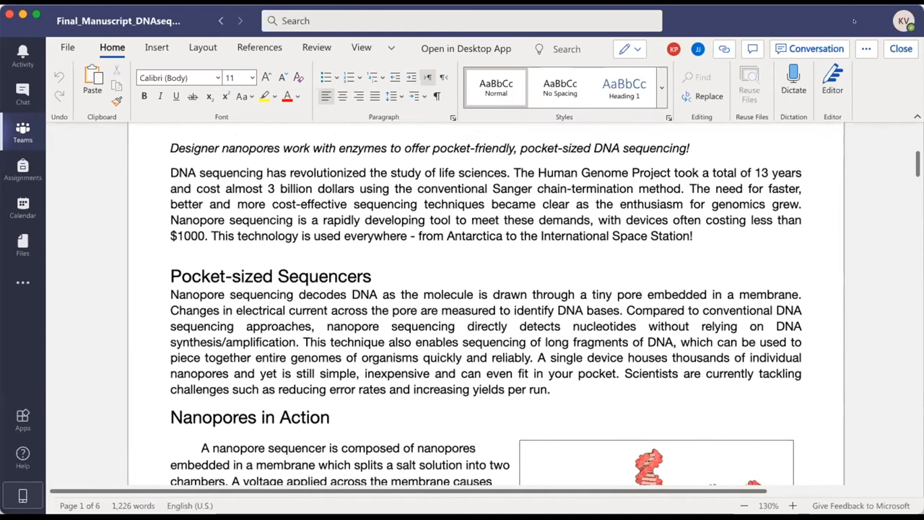
mouse_move(810, 54)
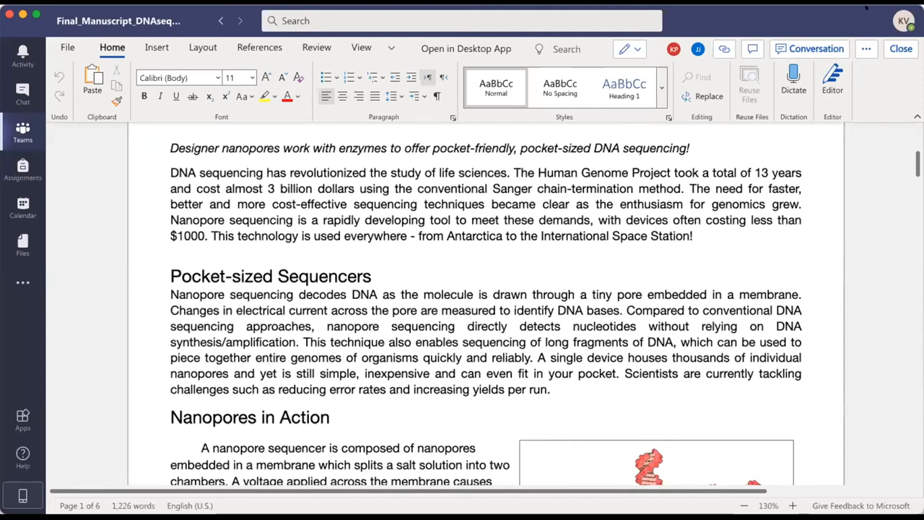
mouse_move(425, 368)
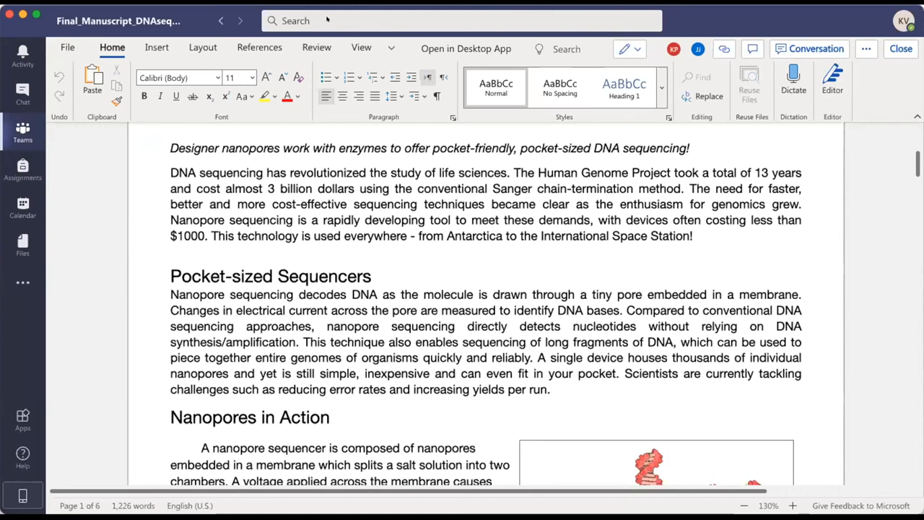
Scroll through Nanopores in Action to read the text beside the CsgG nanopore figure
scroll(down, 3)
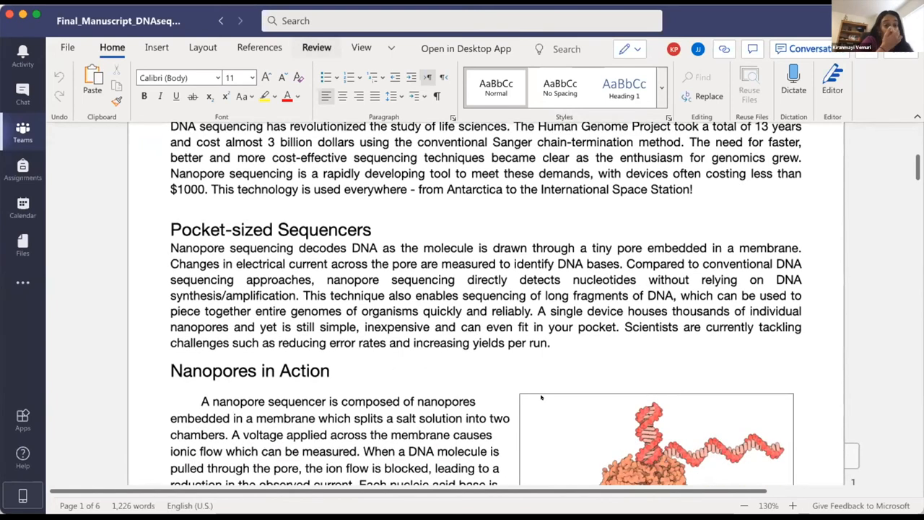
mouse_move(490, 410)
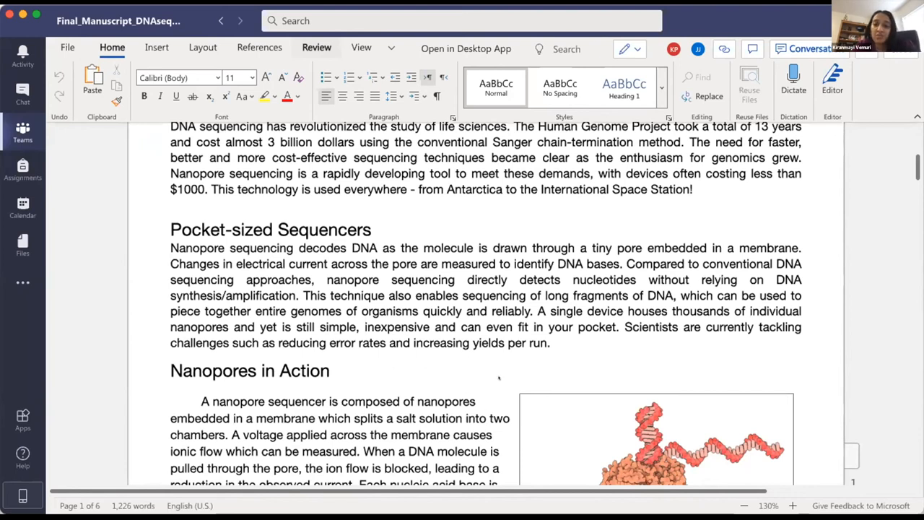
mouse_move(534, 364)
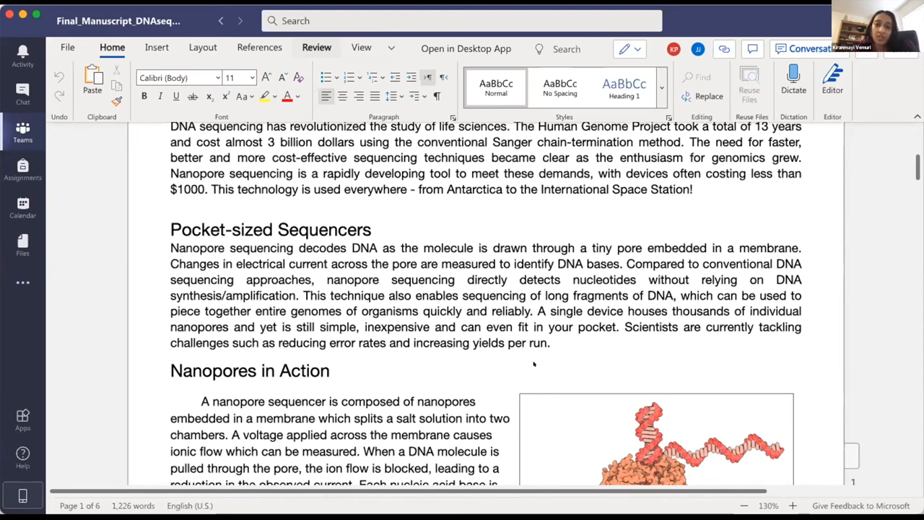
mouse_move(525, 366)
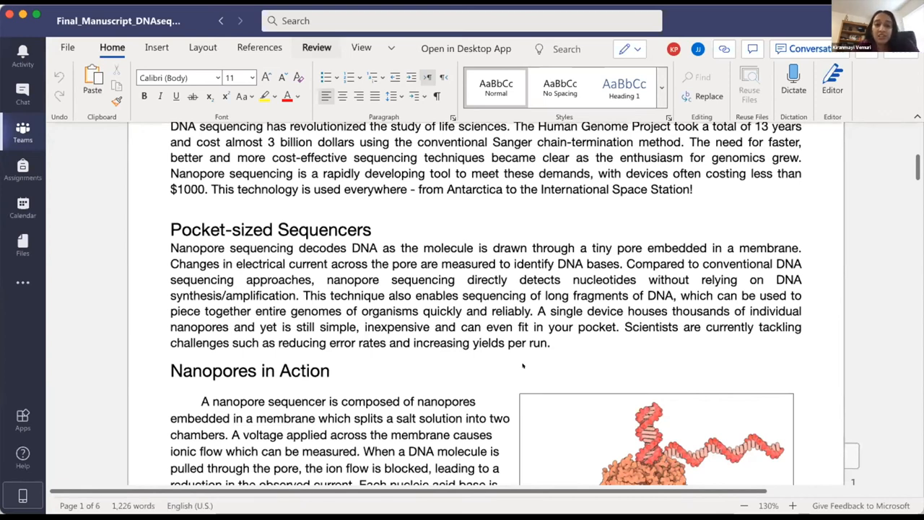
mouse_move(554, 366)
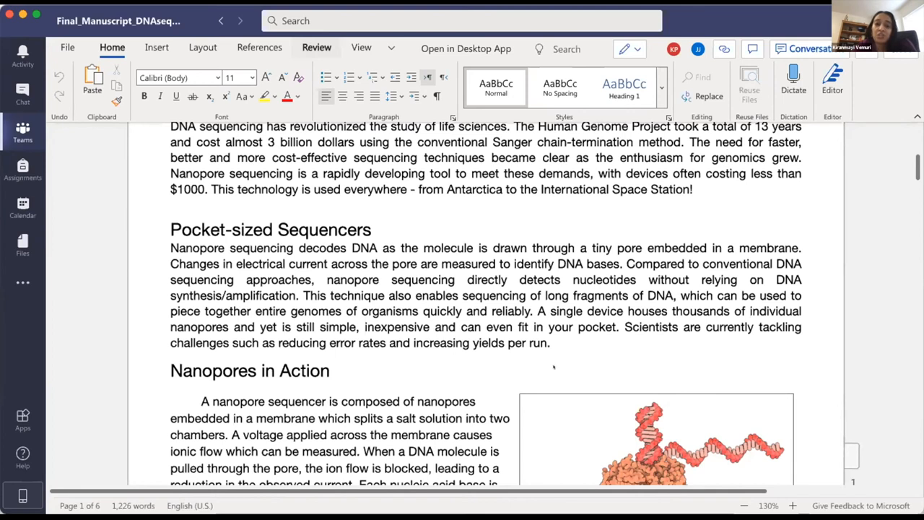
mouse_move(595, 368)
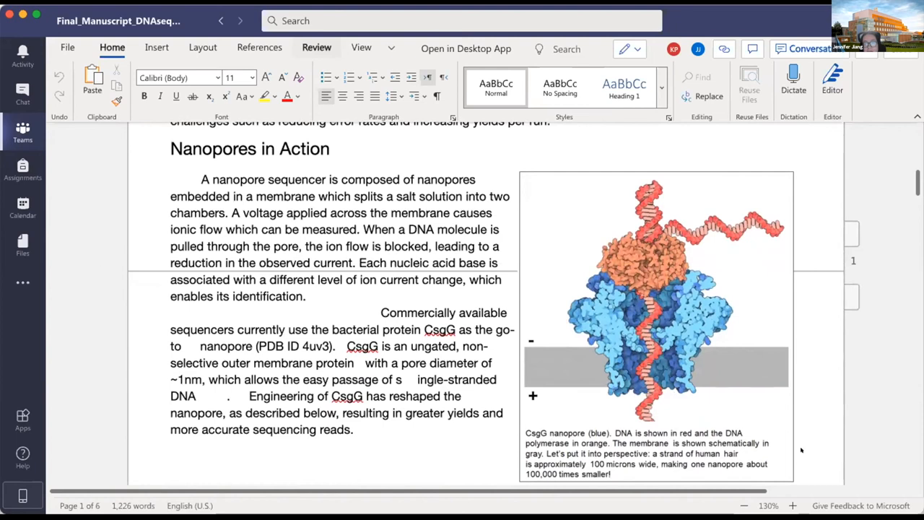
scroll(down, 3)
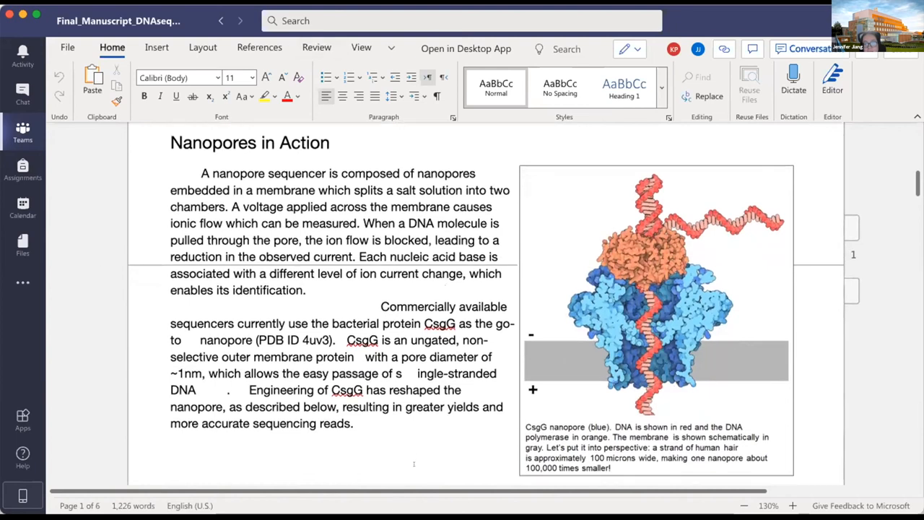
scroll(down, 3)
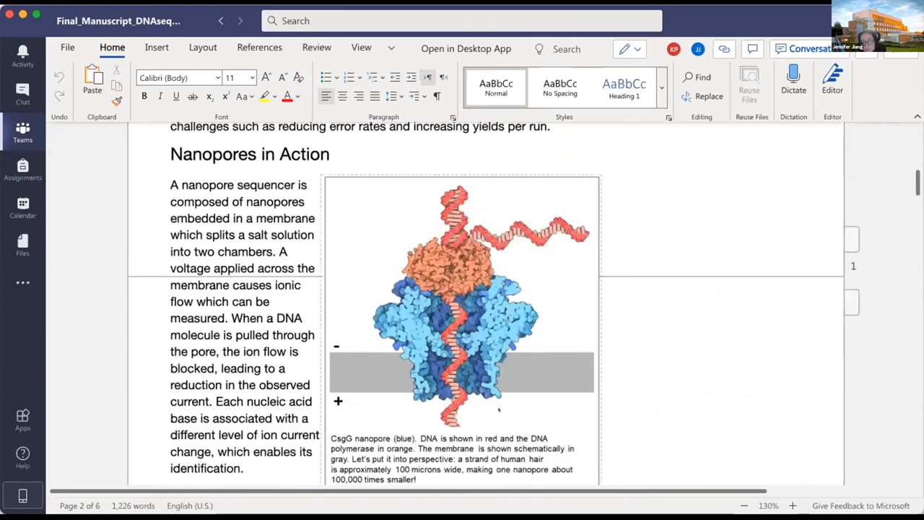
Scroll to the Regulating DNA Threading paragraph, click inside it, and continue toward Nature's Pores
scroll(down, 3)
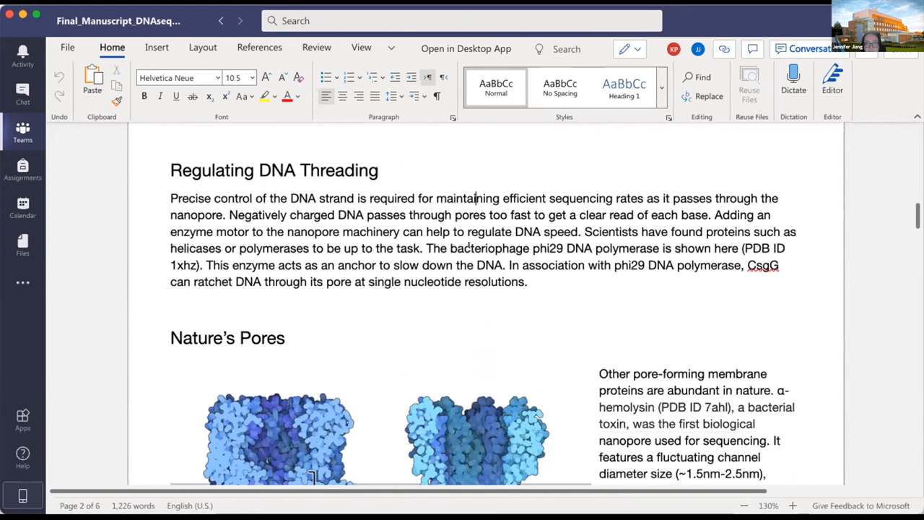
scroll(down, 3)
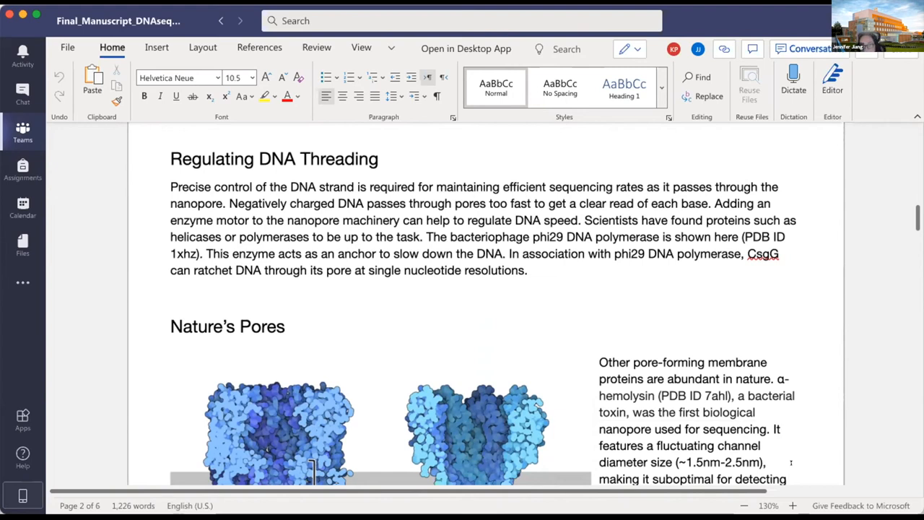
click(476, 187)
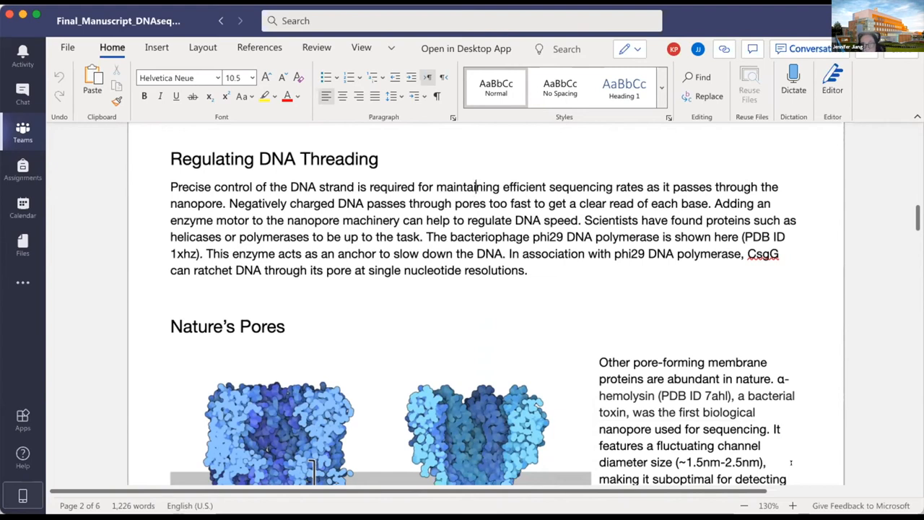
scroll(down, 3)
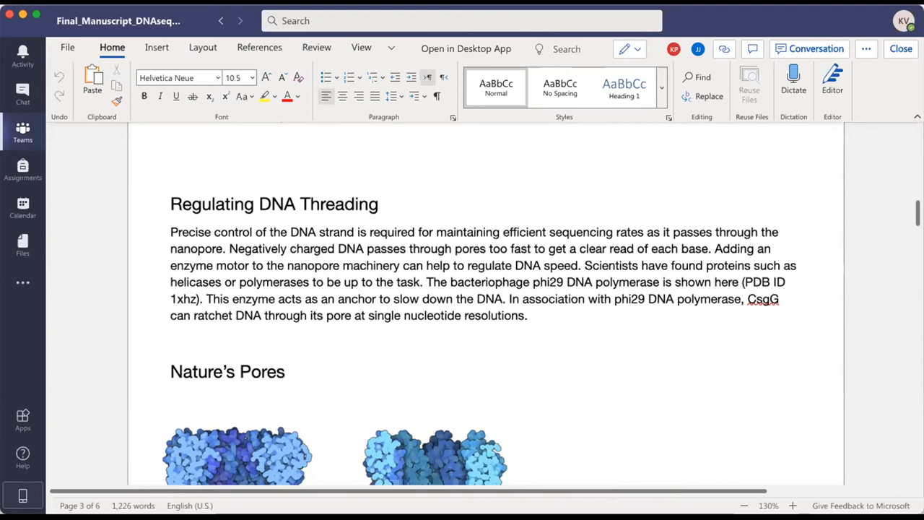
mouse_move(325, 9)
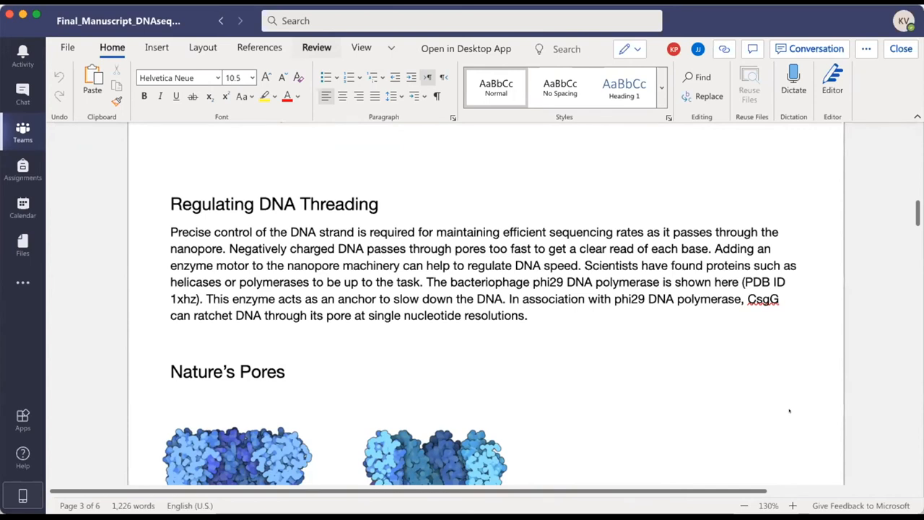
Scroll through the Nature's Pores figure and paragraph until Exploring the Structure appears
scroll(down, 3)
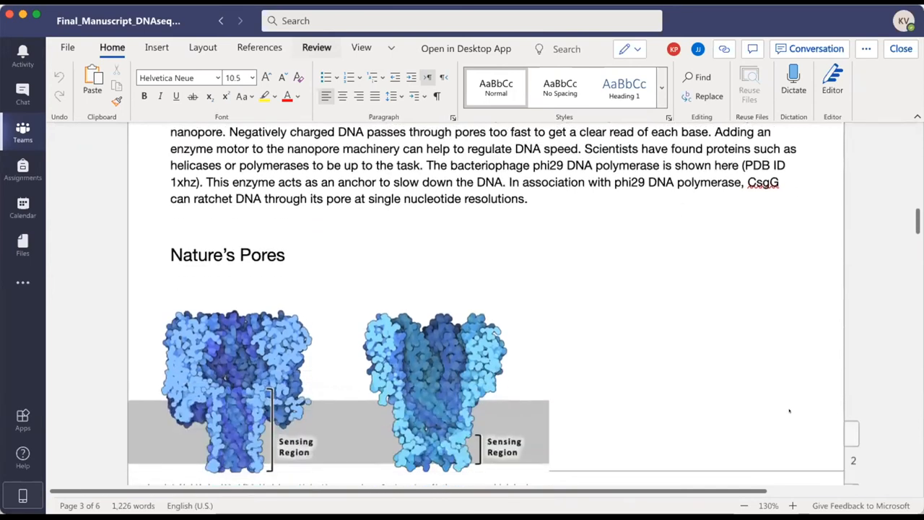
scroll(down, 3)
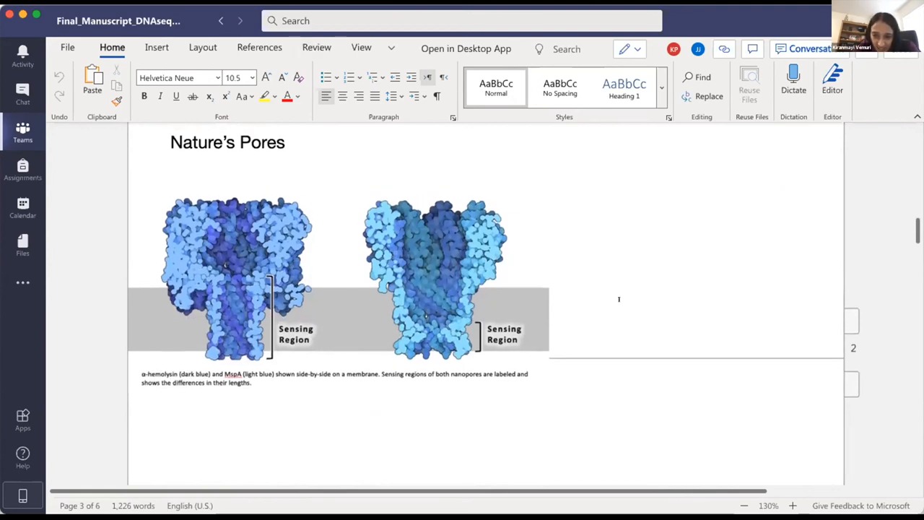
scroll(down, 3)
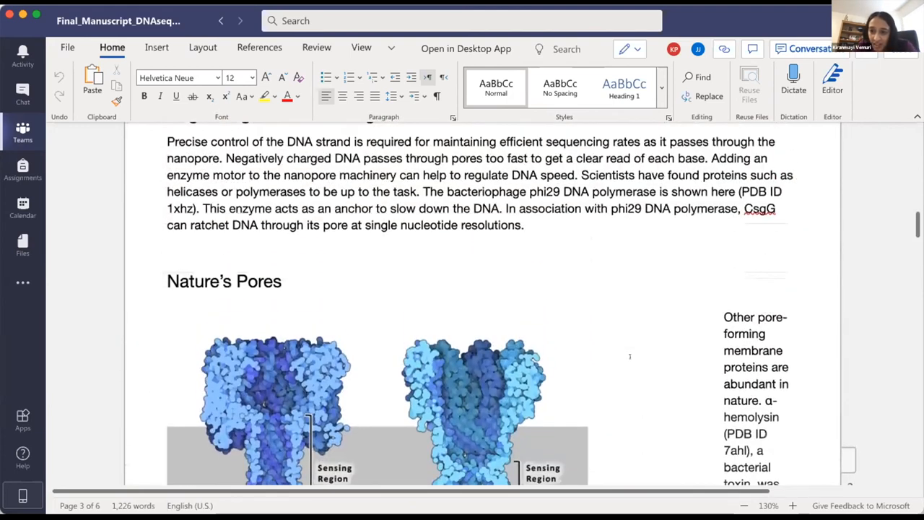
scroll(down, 3)
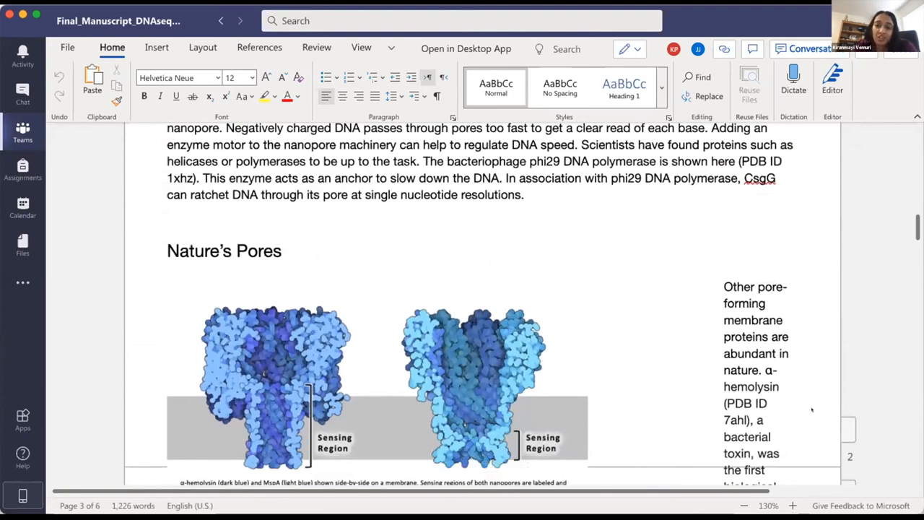
scroll(down, 3)
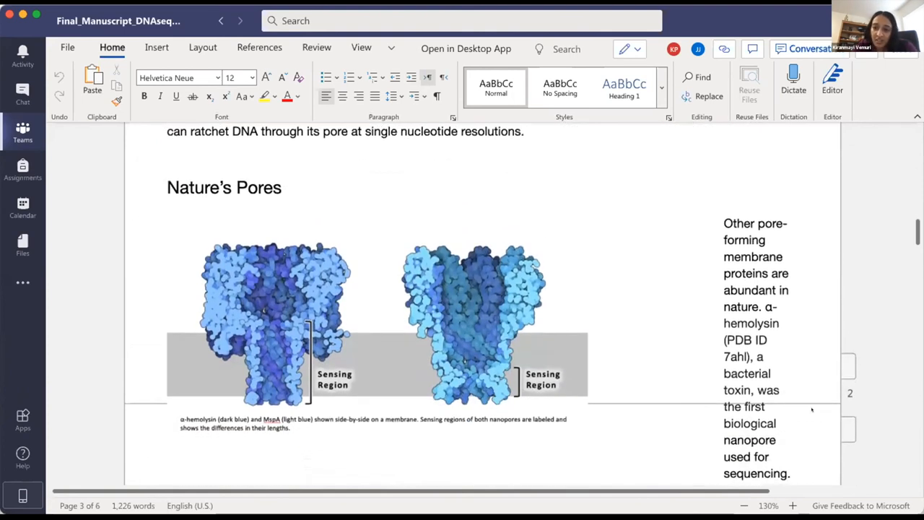
scroll(down, 3)
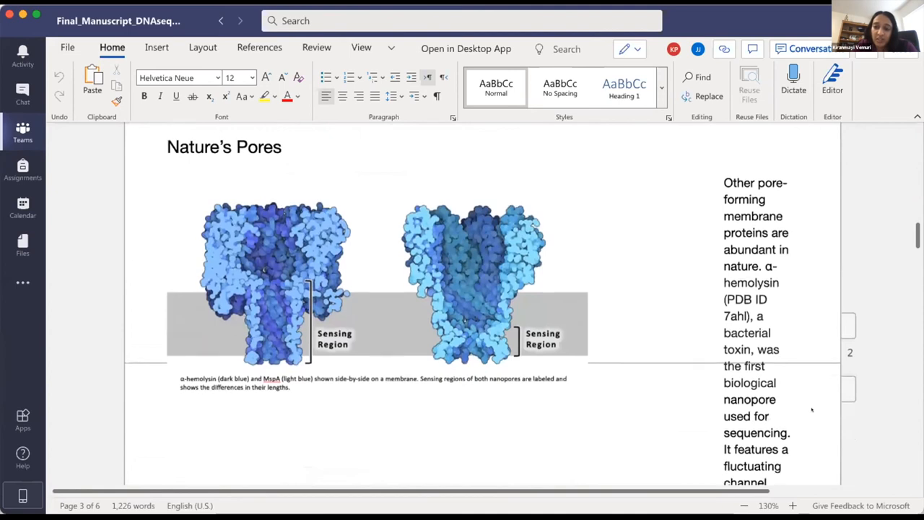
scroll(down, 3)
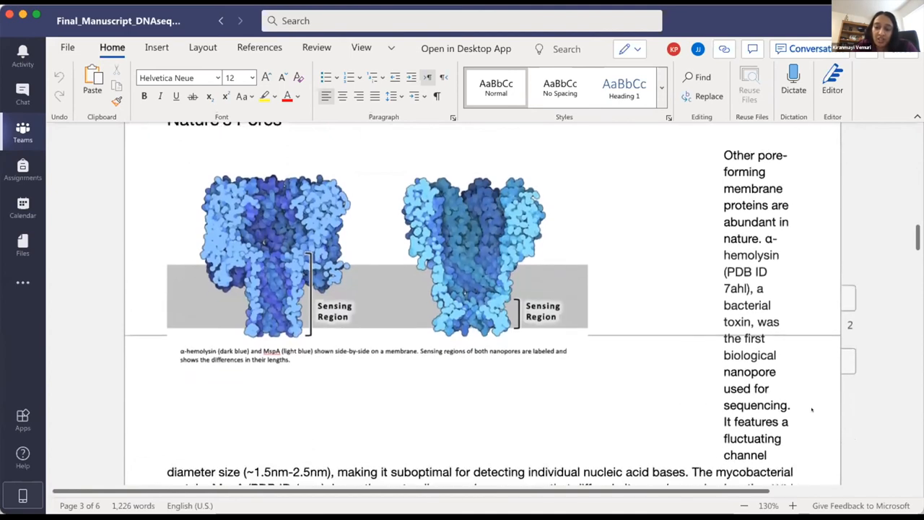
scroll(down, 3)
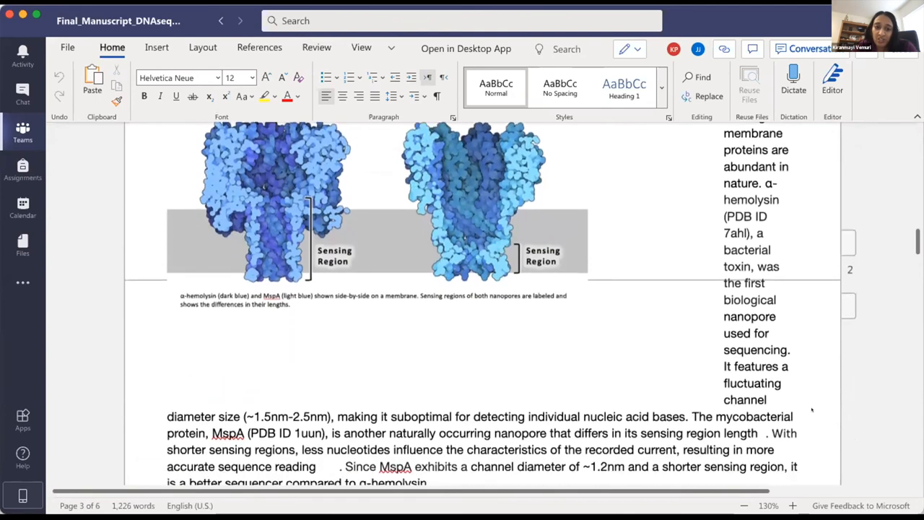
scroll(down, 3)
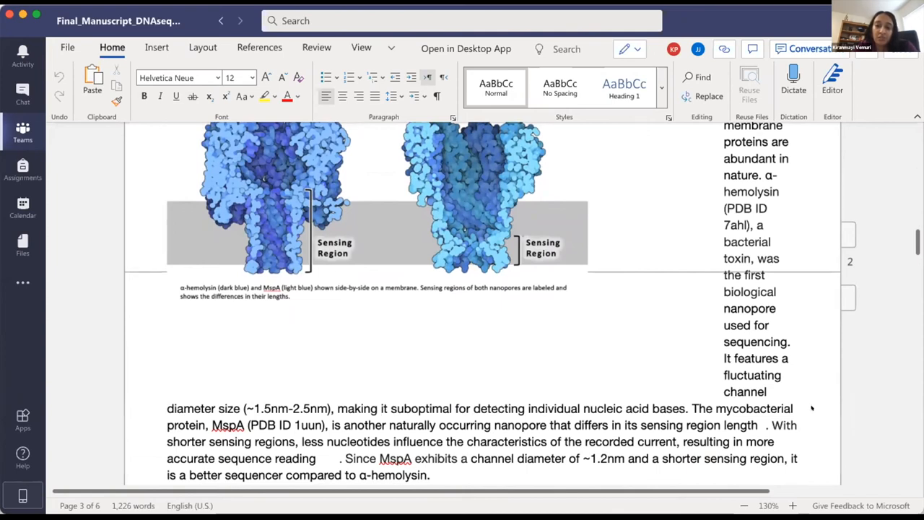
scroll(down, 3)
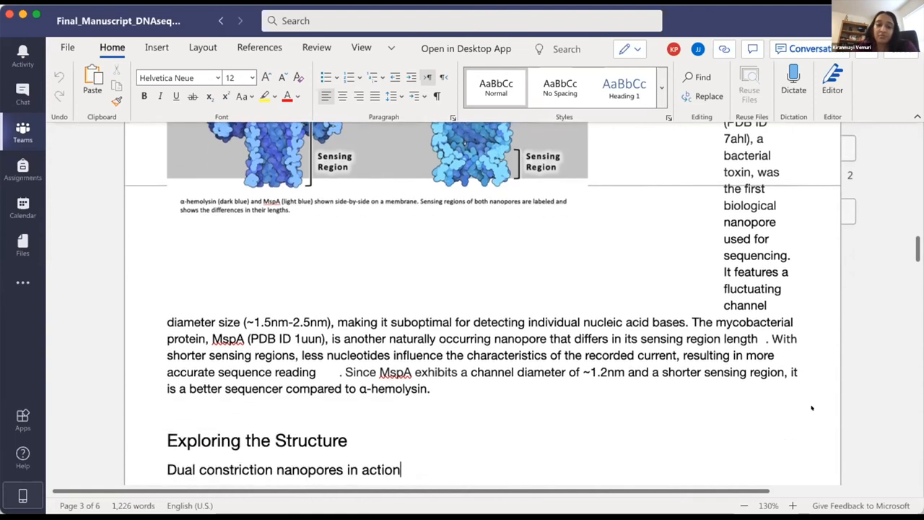
Scroll past the dual constriction paragraph to the CsgG–CsgF ribbon side and top views
scroll(down, 3)
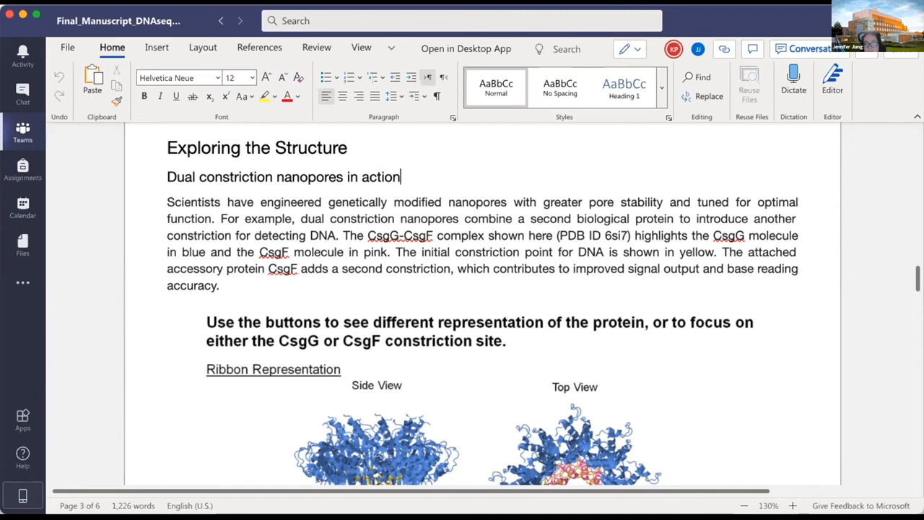
mouse_move(835, 345)
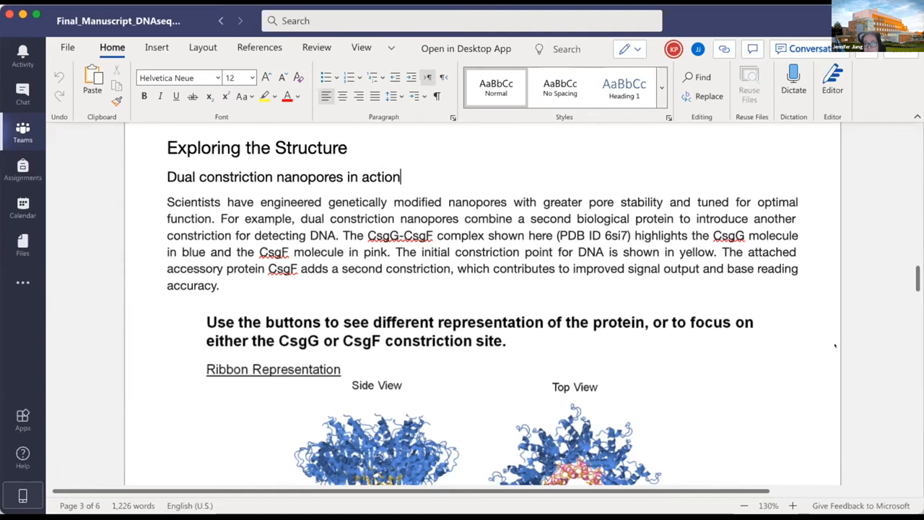
scroll(down, 3)
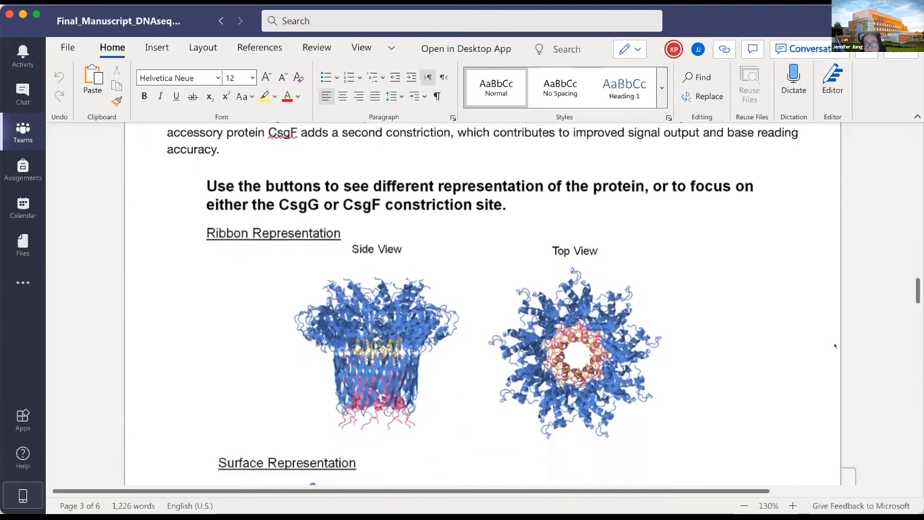
scroll(down, 3)
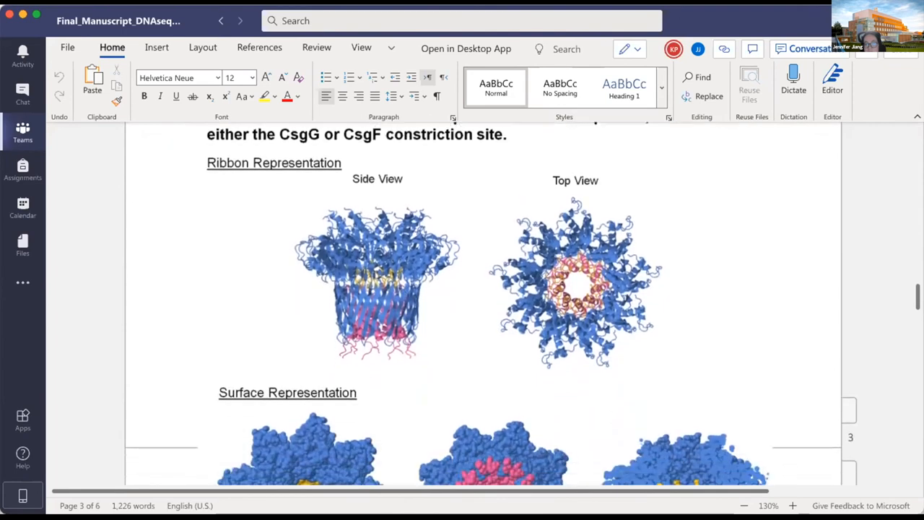
Zoom the page out from 130% to 90% using the status-bar minus button
click(744, 505)
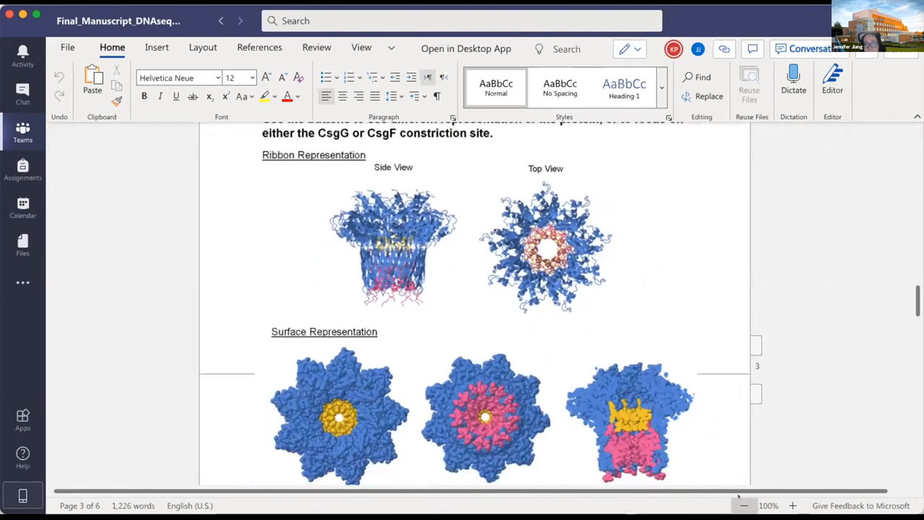
click(744, 505)
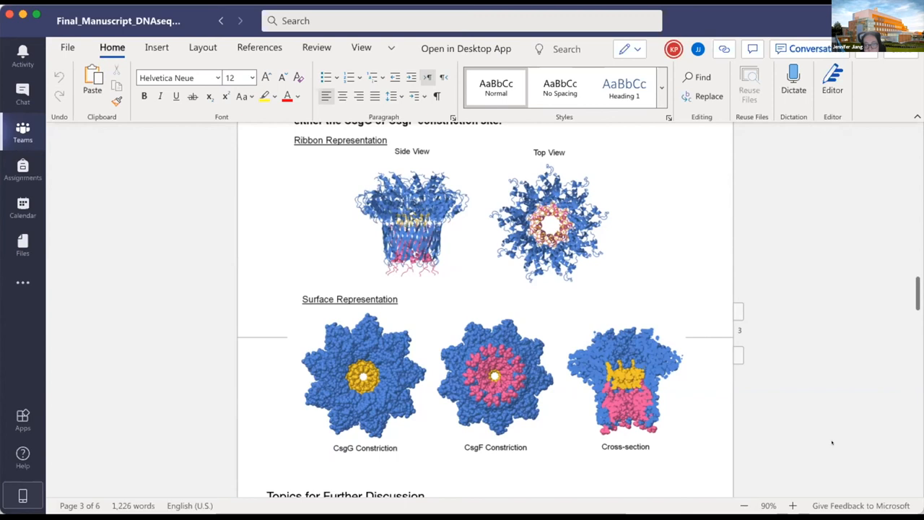
mouse_move(842, 406)
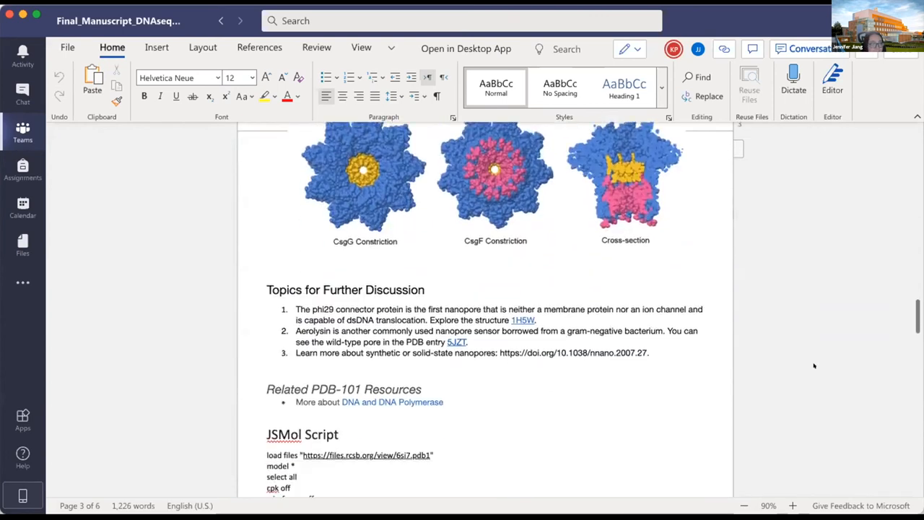
Scroll to the Nature's Pores α-hemolysin and MspA figure and the Exploring the Structure heading
scroll(down, 3)
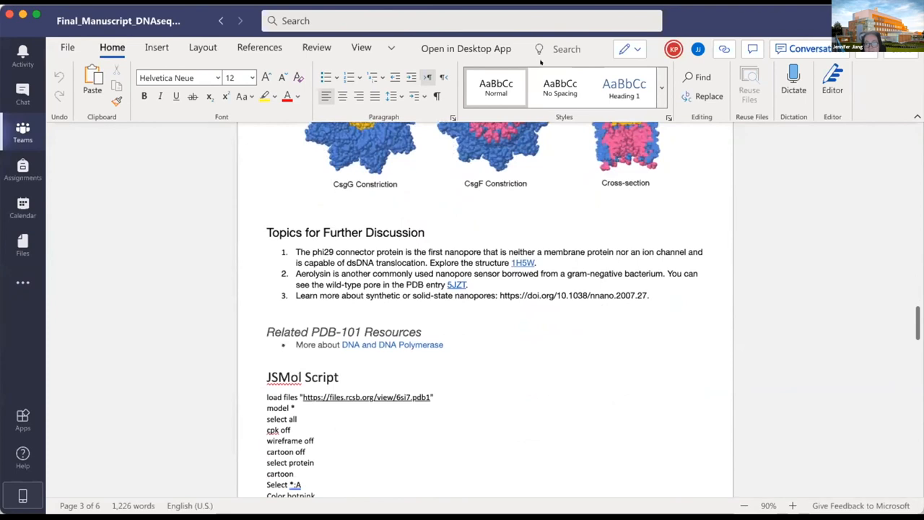
scroll(down, 3)
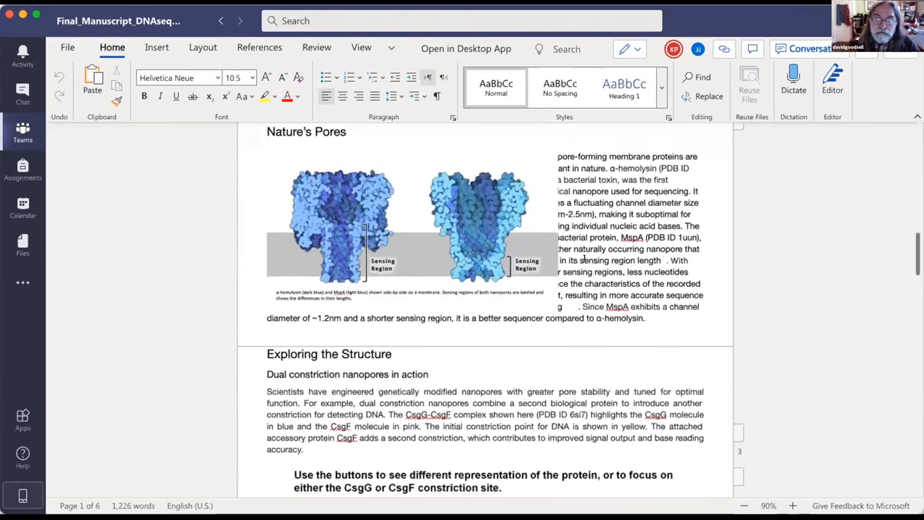
Scroll to the Nanopores in Action body text beside the CsgG figure for resizing and indenting
scroll(down, 3)
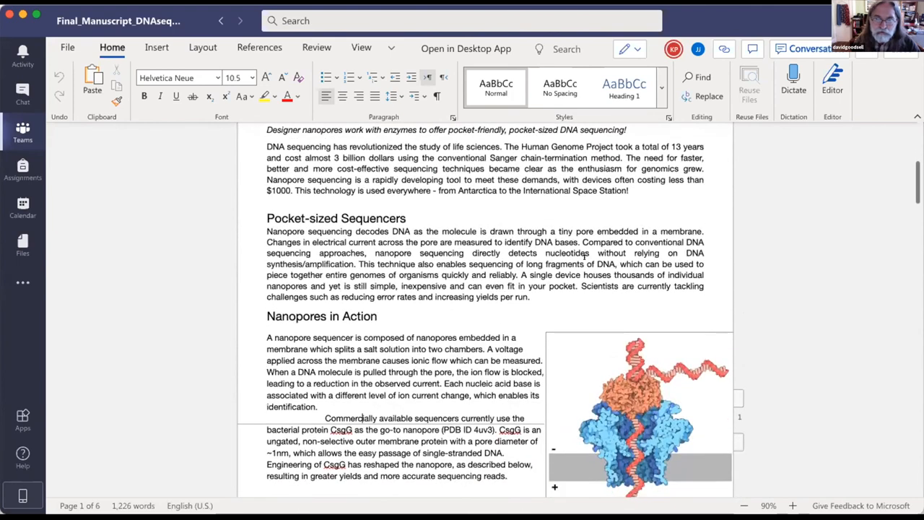
scroll(down, 3)
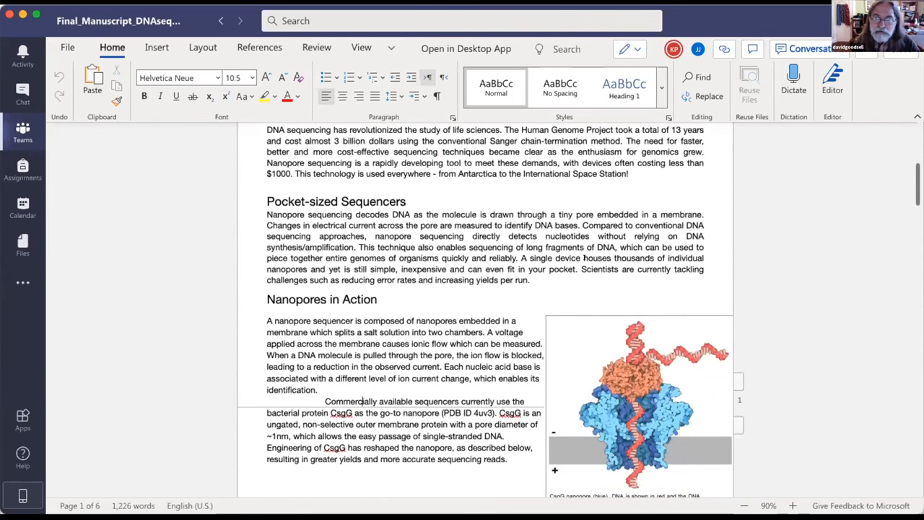
scroll(down, 3)
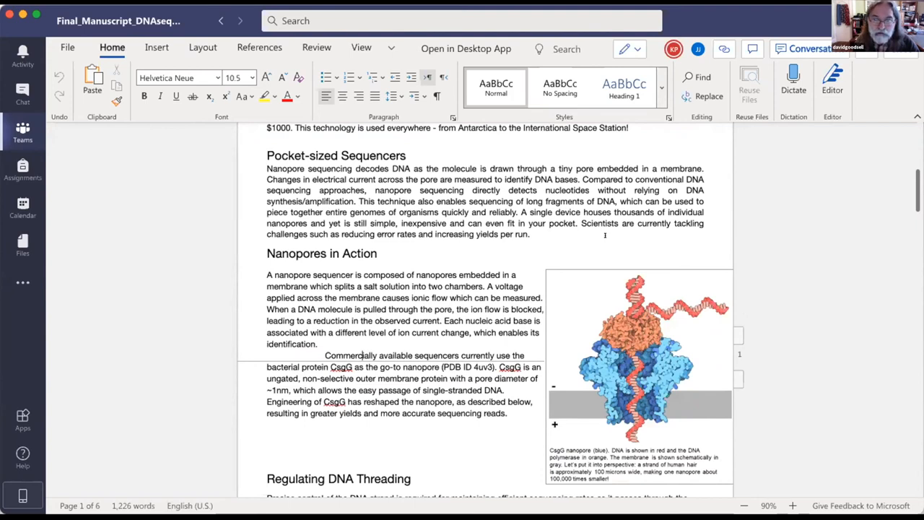
scroll(down, 3)
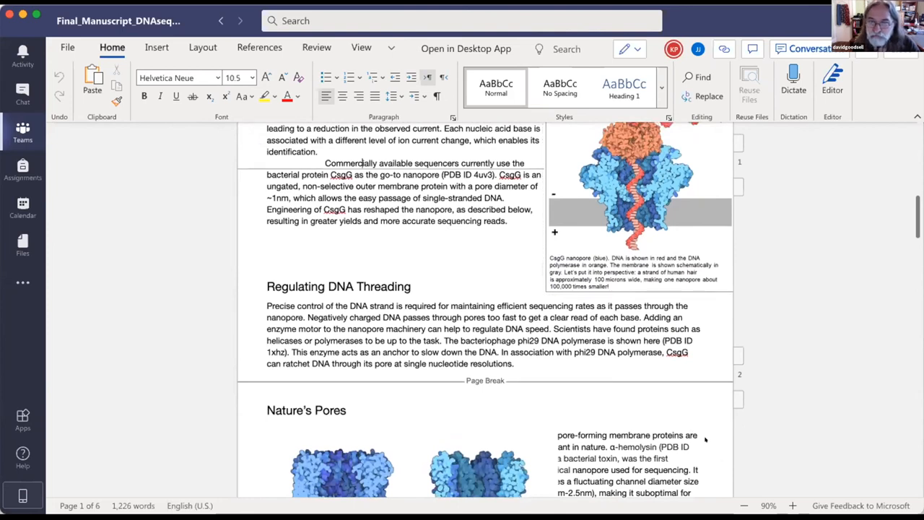
scroll(down, 3)
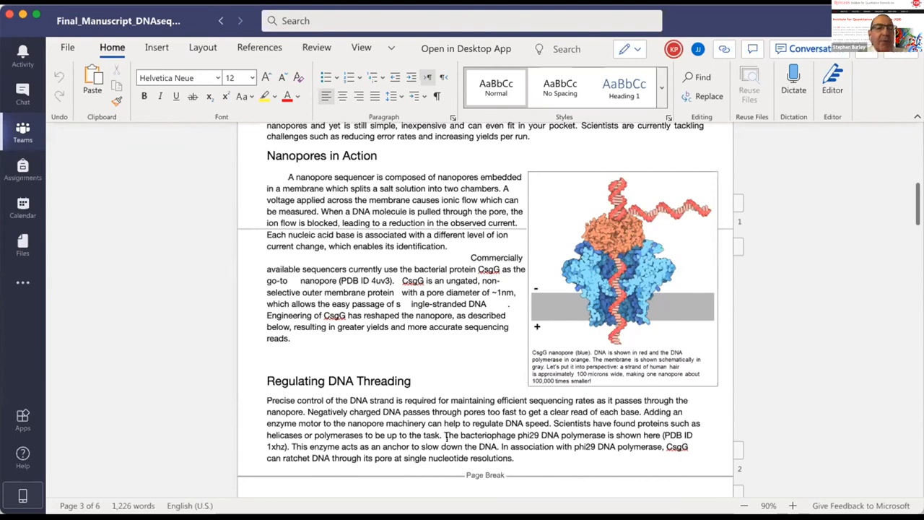
Scroll back to the top to show affiliations, keywords, teaser and introduction
scroll(up, 3)
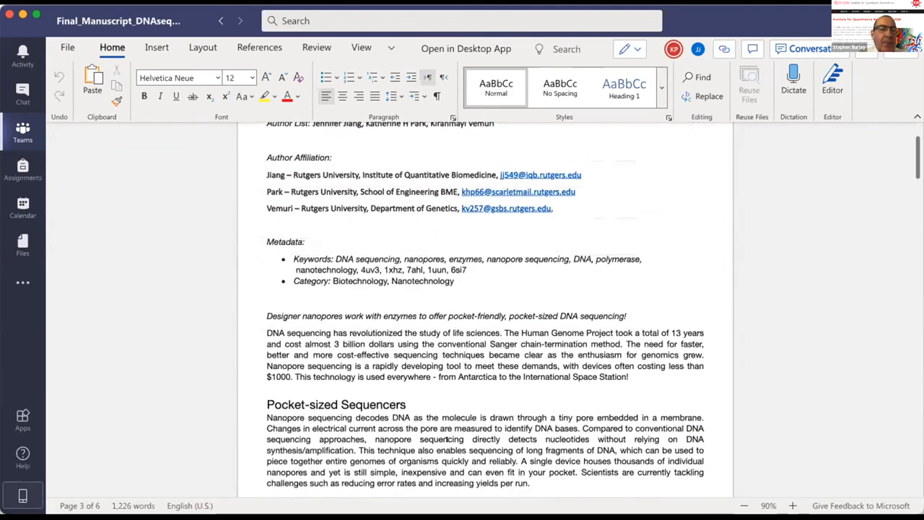
scroll(down, 3)
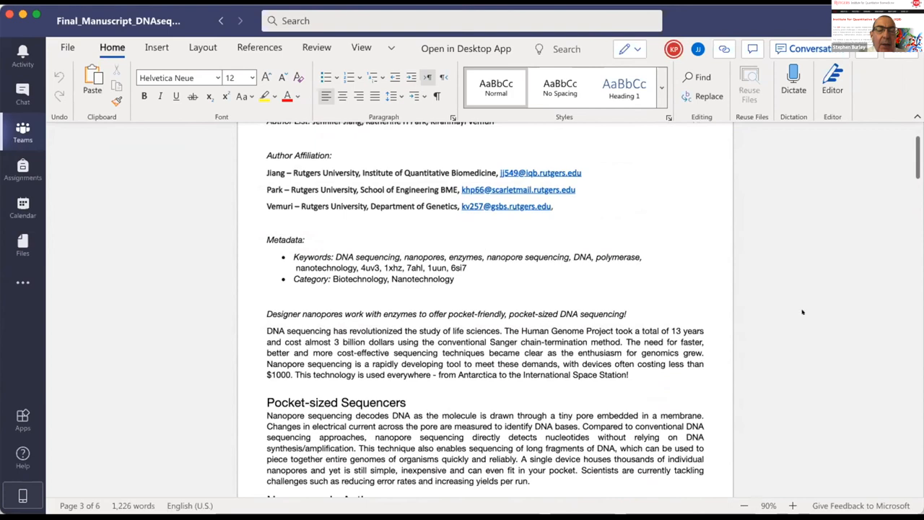
mouse_move(778, 496)
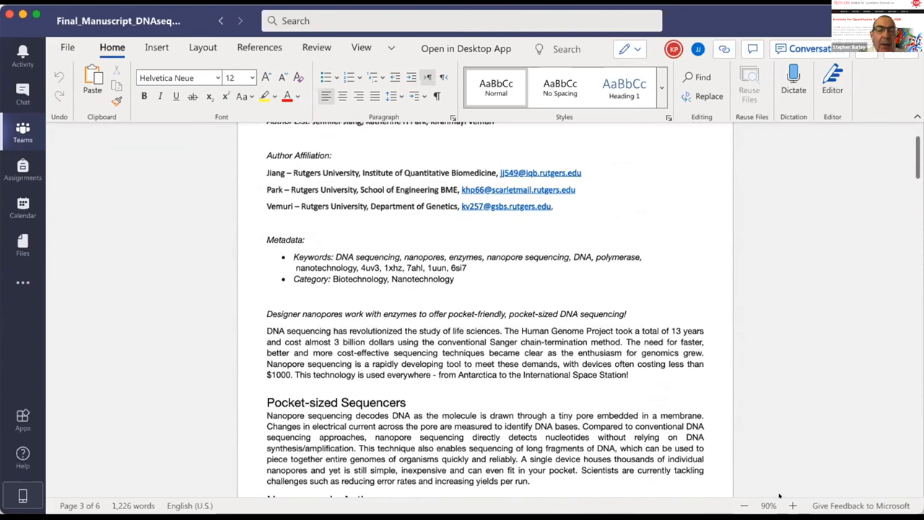
Zoom the manuscript from 90% to 110% and scroll down to the Metadata section
click(792, 505)
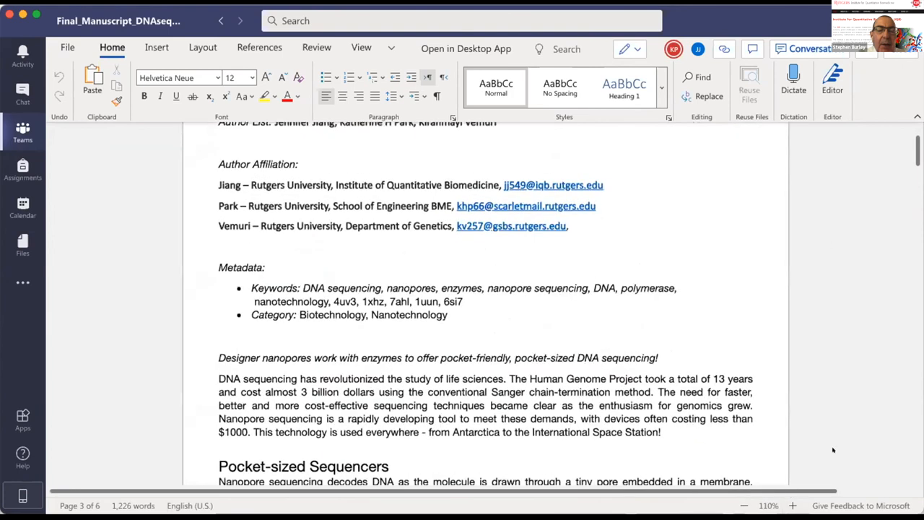
scroll(down, 3)
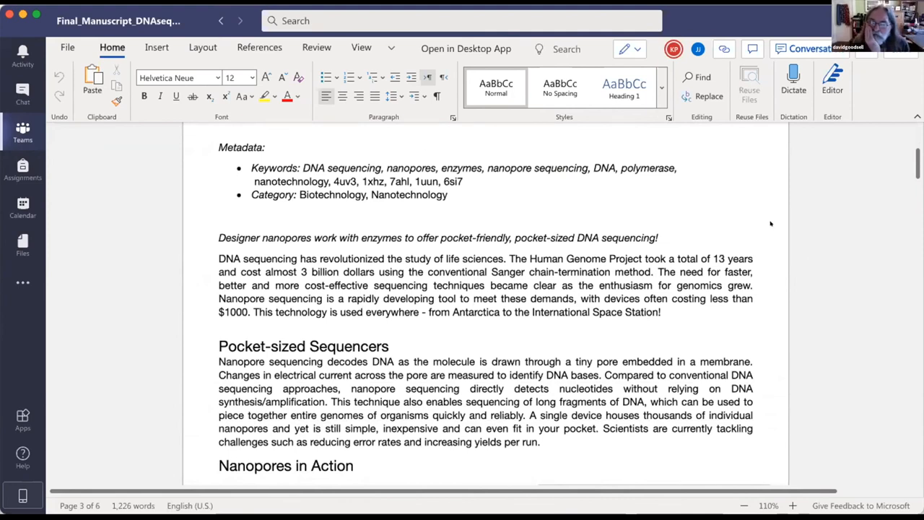
mouse_move(778, 267)
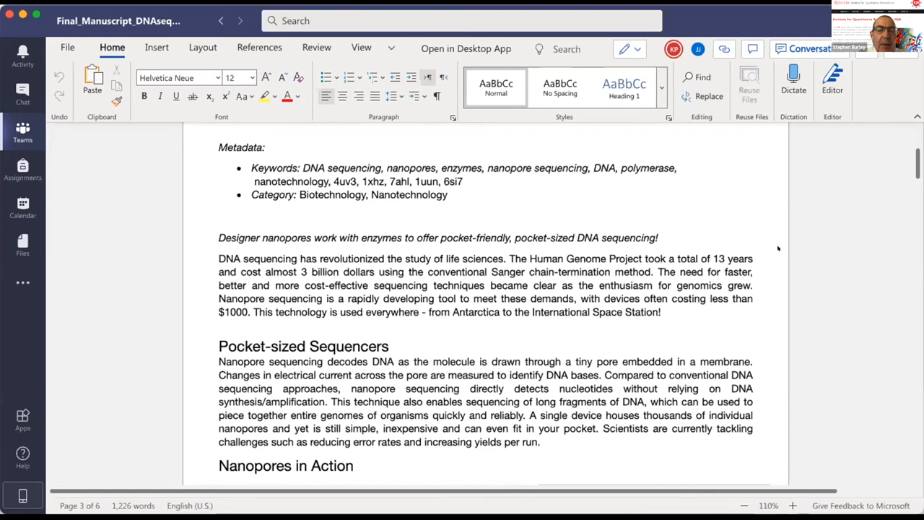
mouse_move(823, 172)
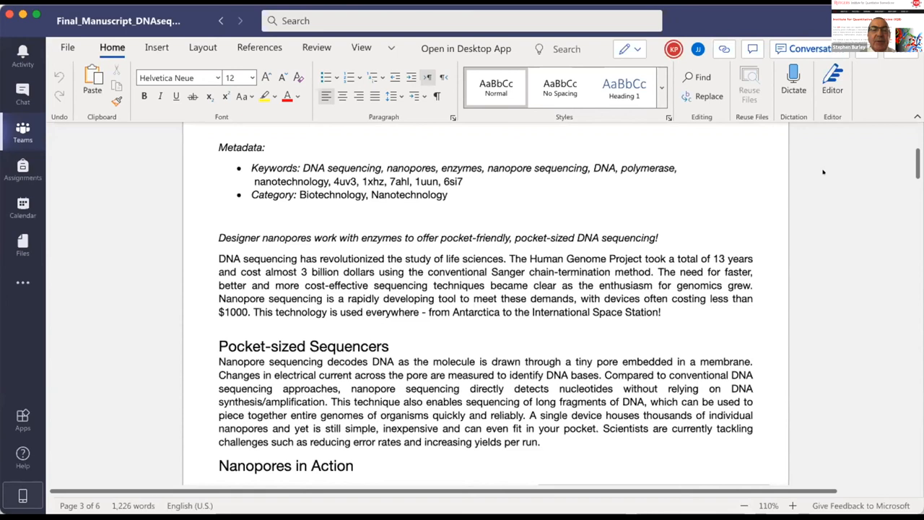
mouse_move(725, 205)
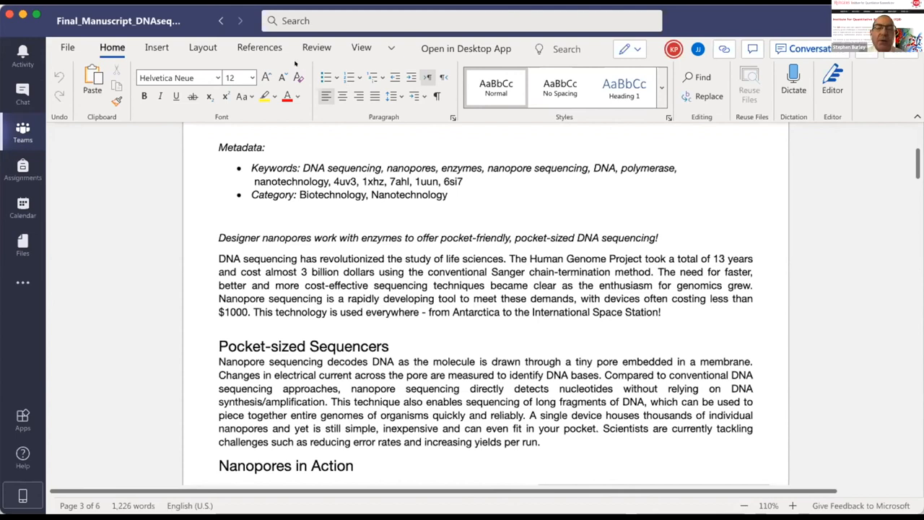
mouse_move(325, 10)
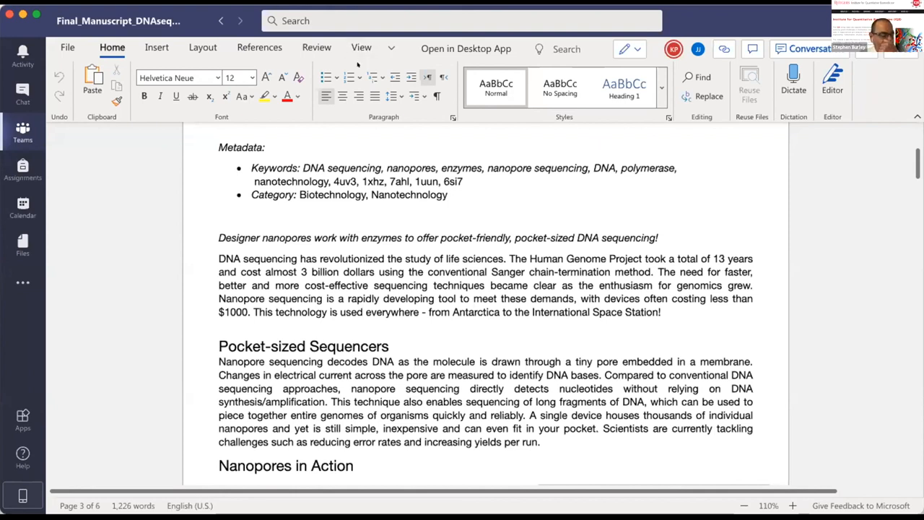
mouse_move(350, 76)
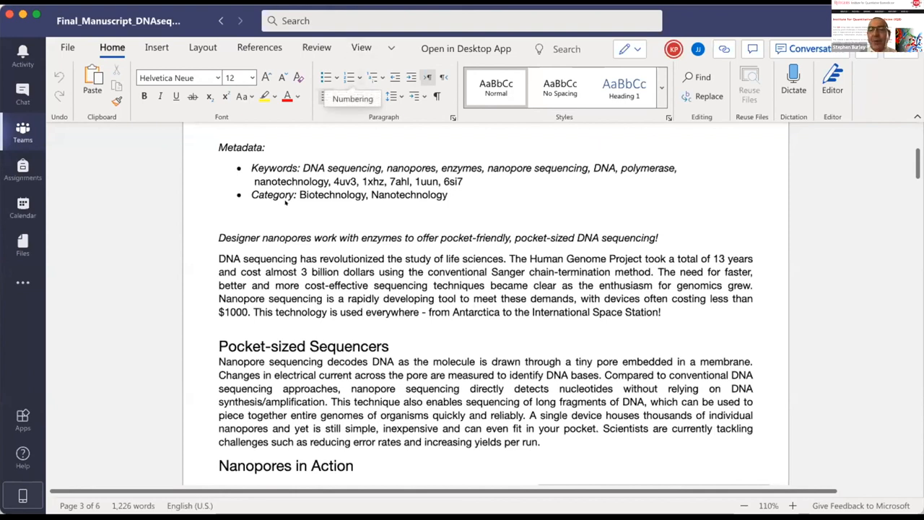